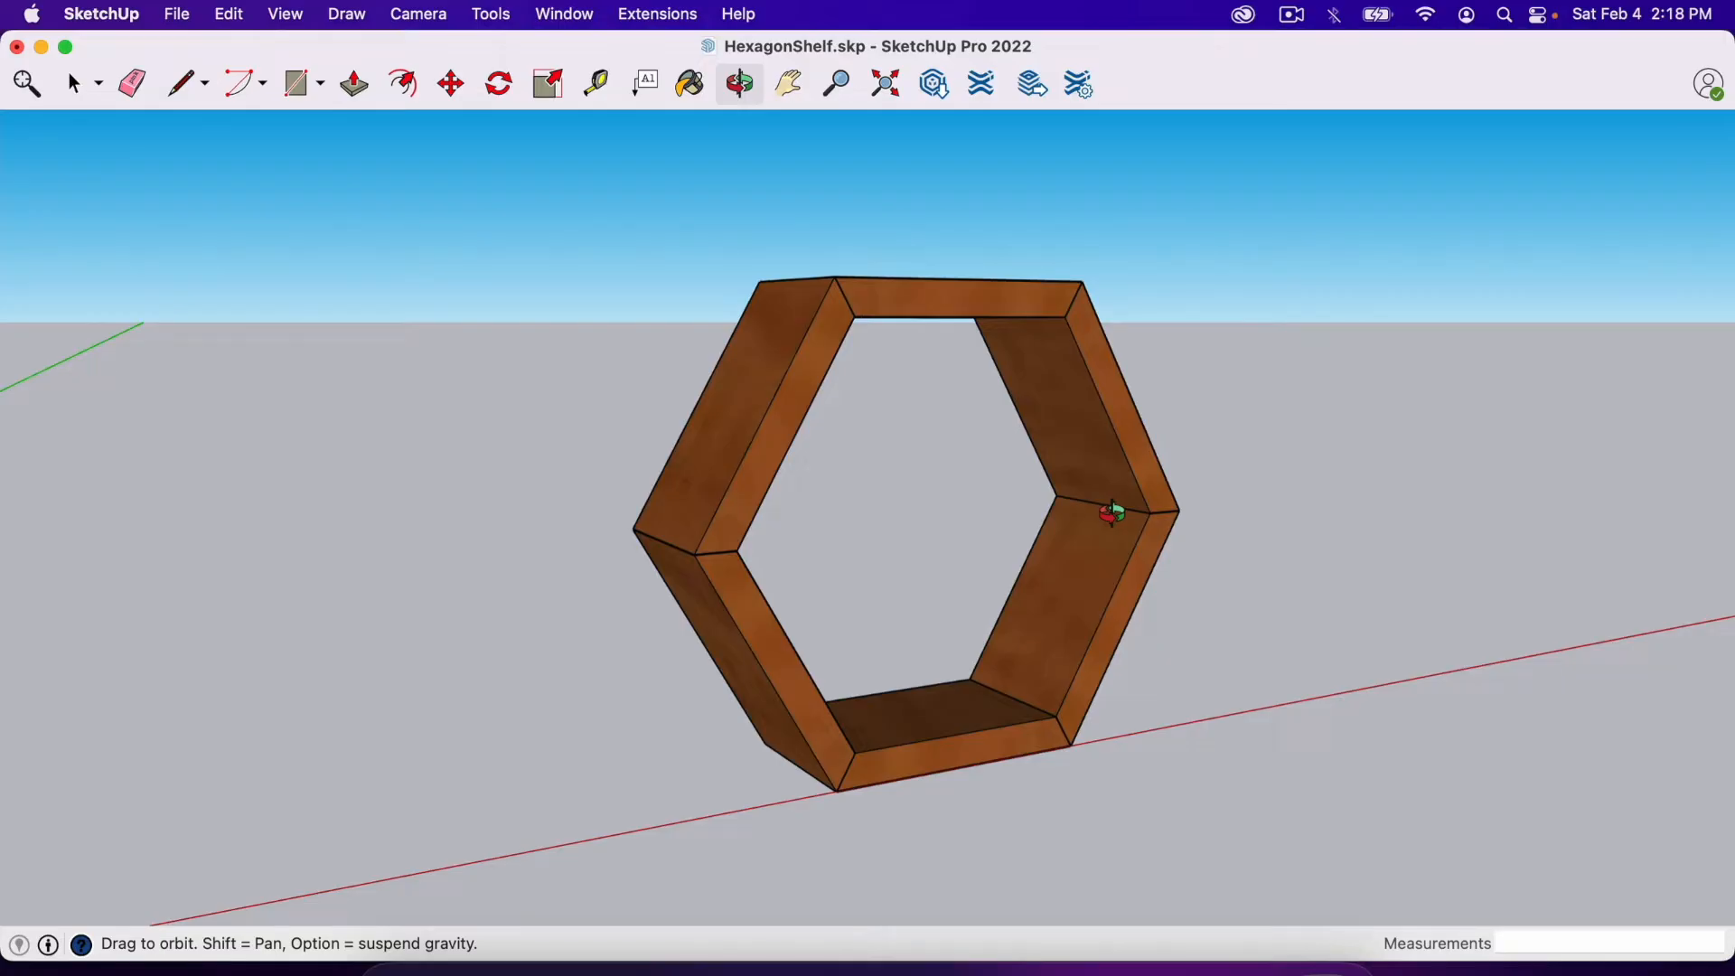
Step: Orbit around the hexagon shelf and level the view to face its front
left_click_drag(1112, 512, 1057, 536)
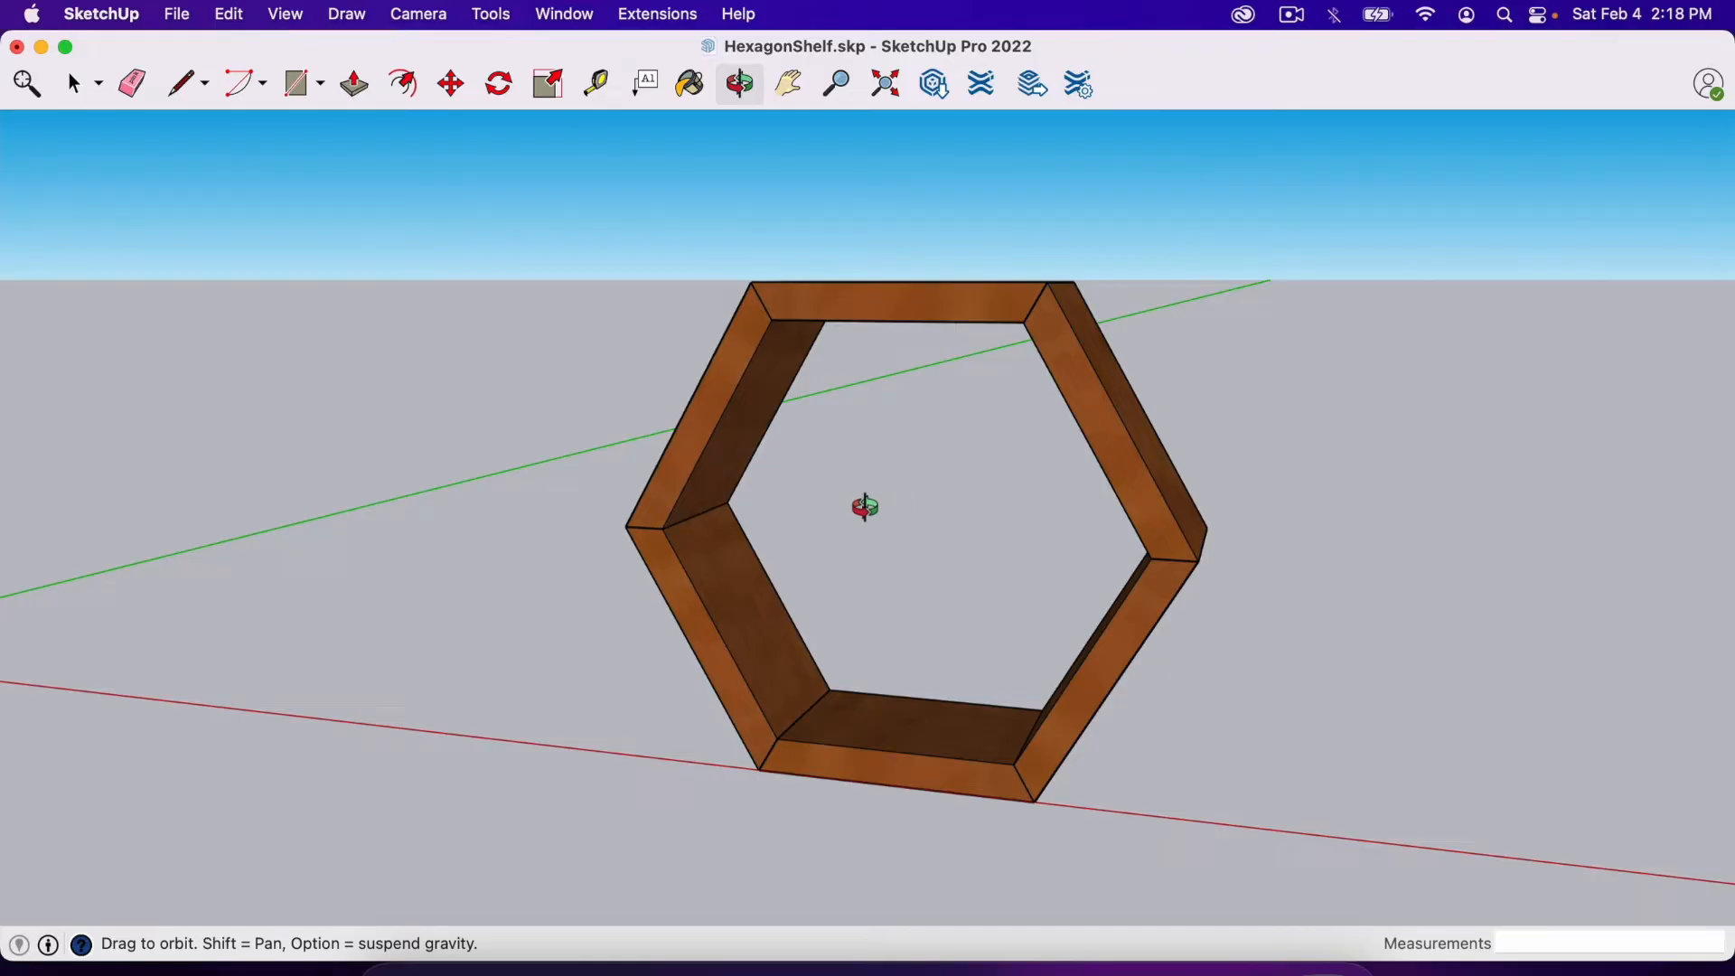
left_click_drag(864, 506, 985, 504)
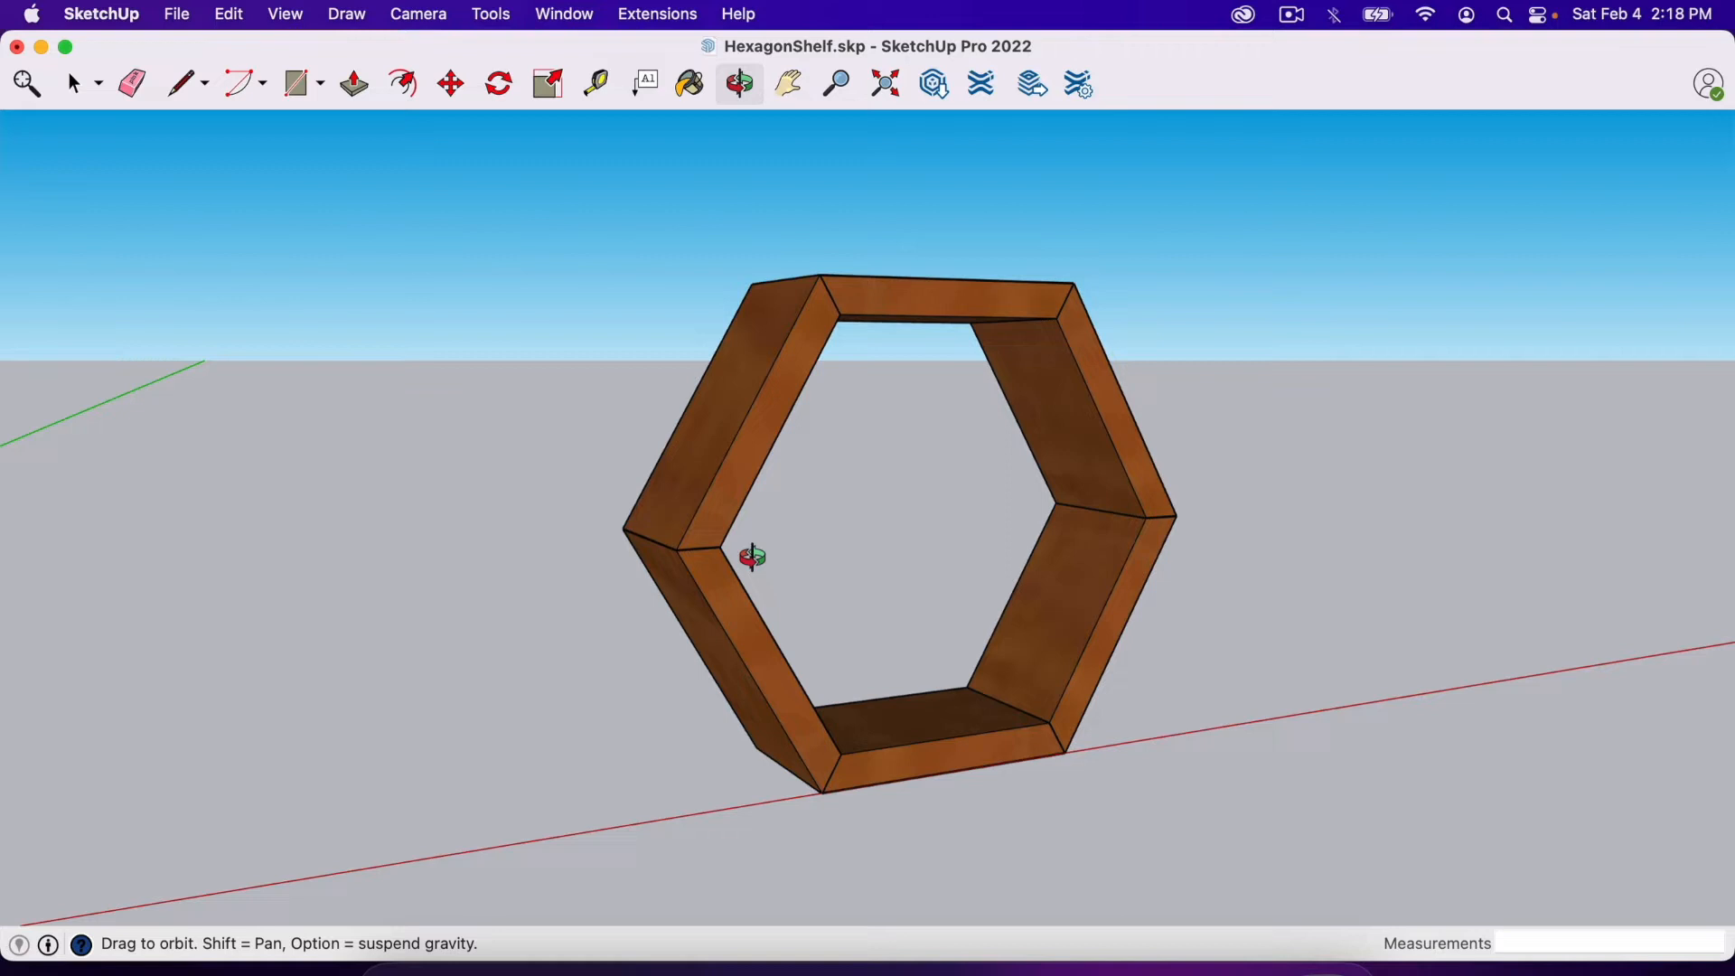
left_click_drag(752, 557, 934, 464)
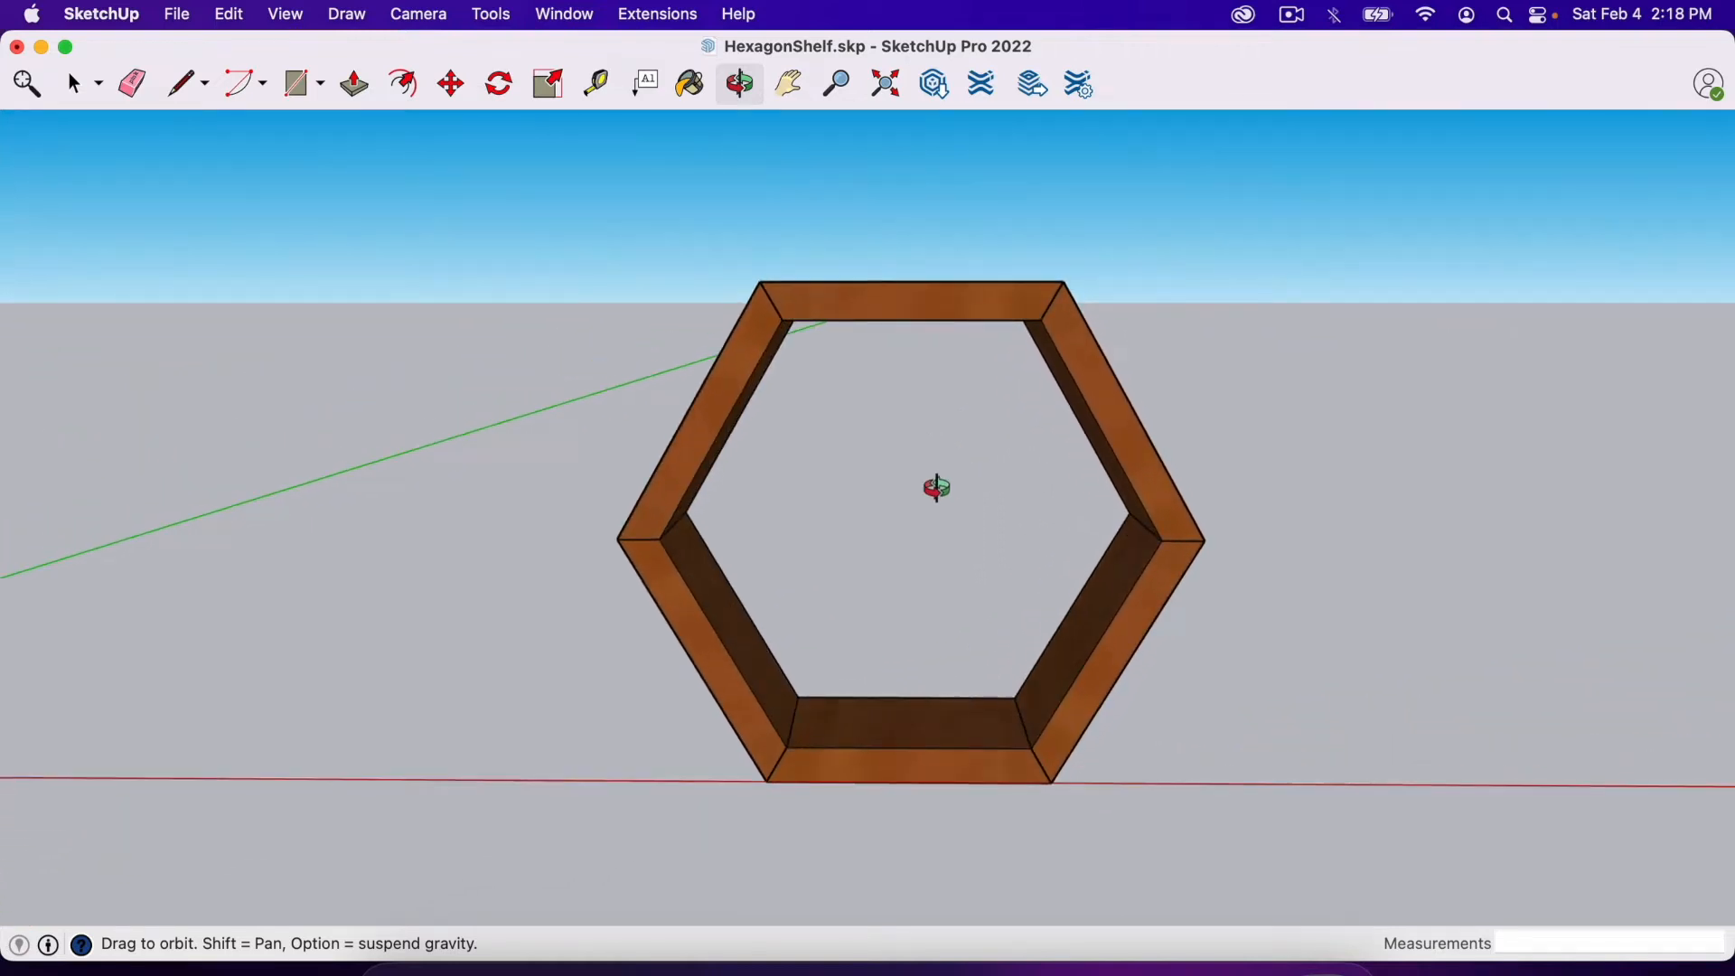
left_click_drag(934, 488, 974, 521)
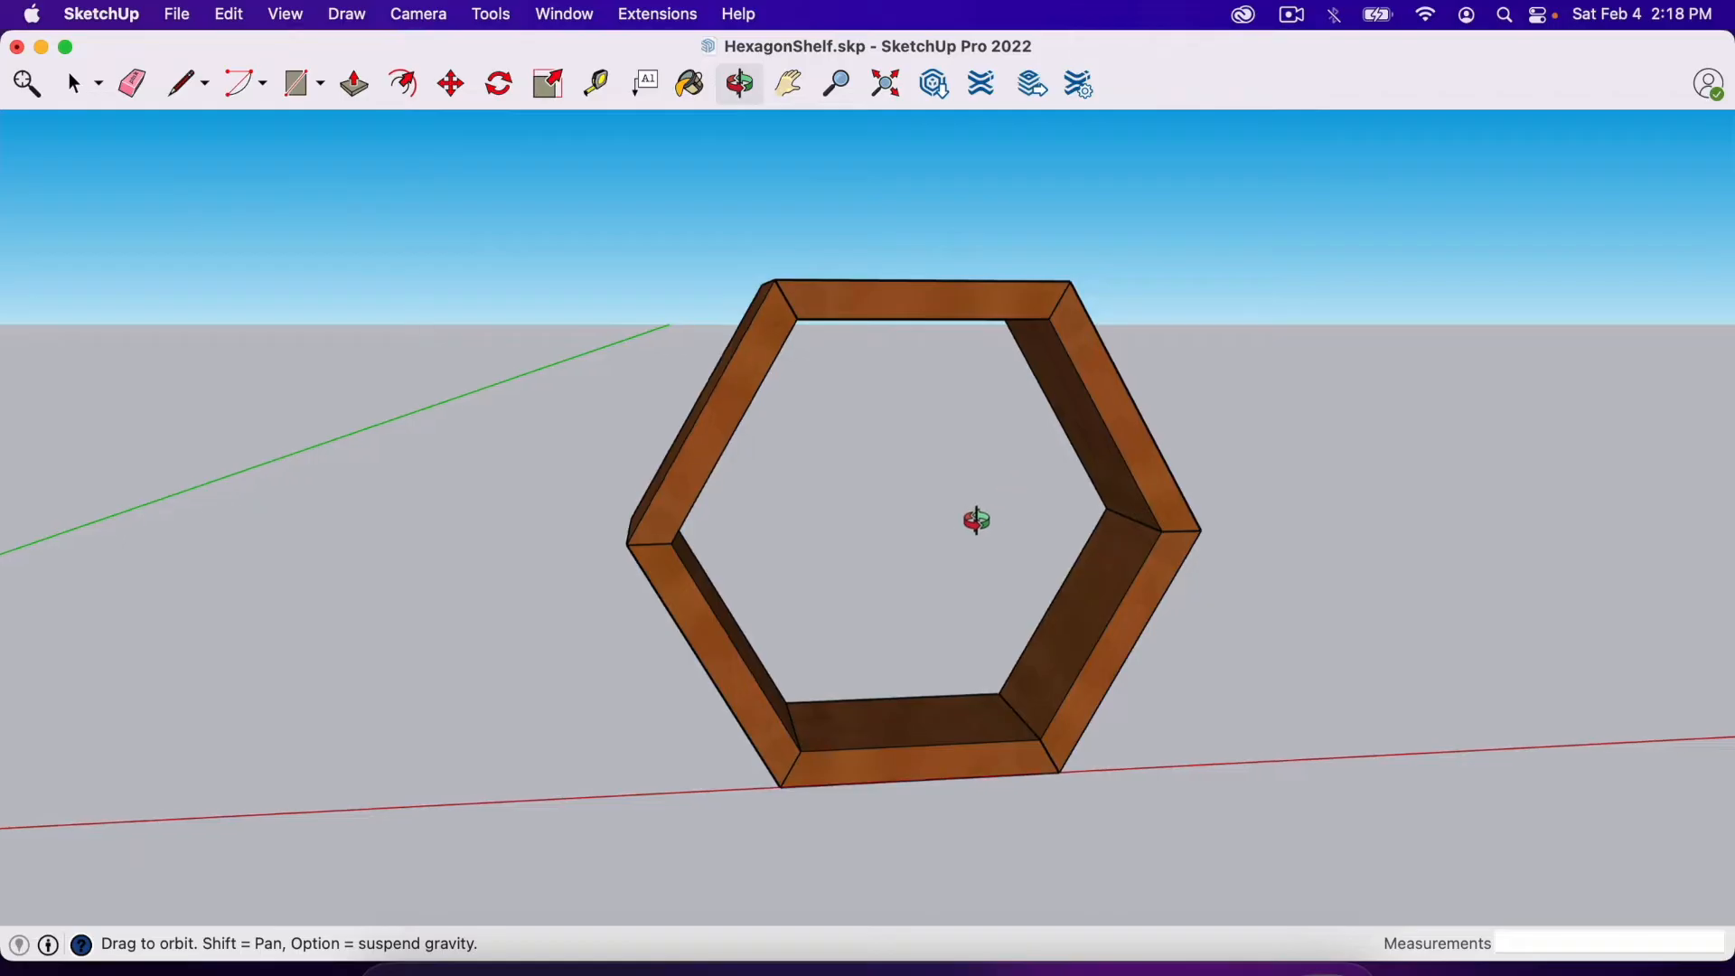
left_click_drag(976, 521, 896, 472)
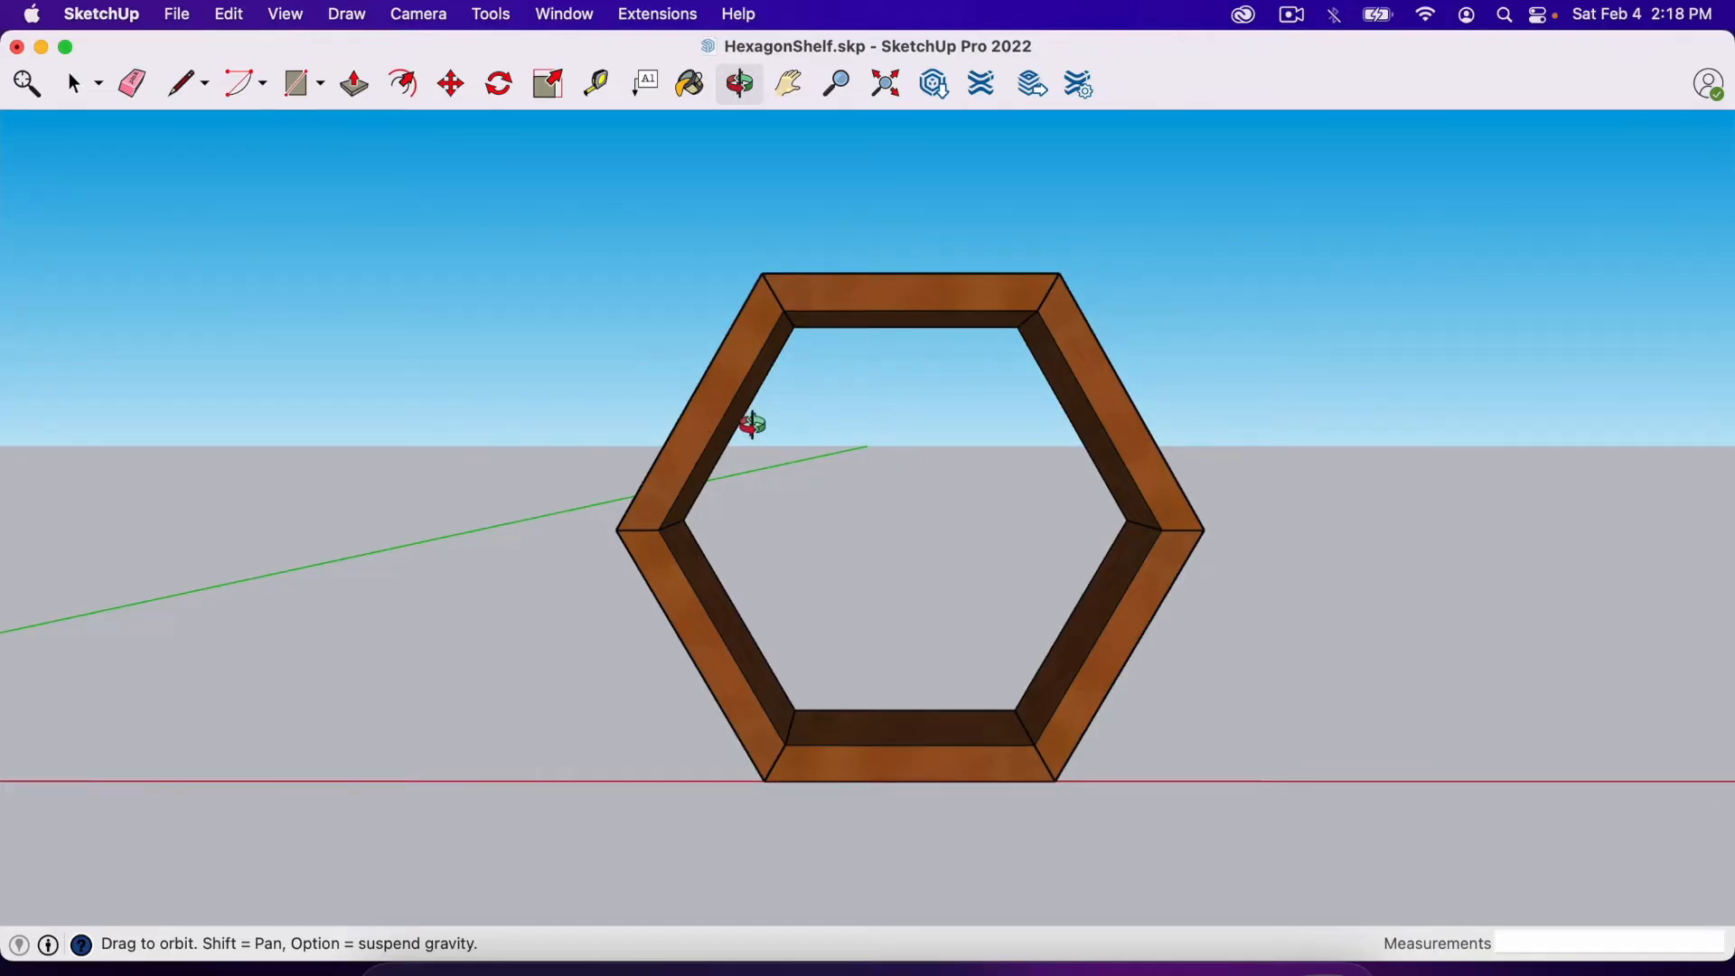
mouse_move(969, 249)
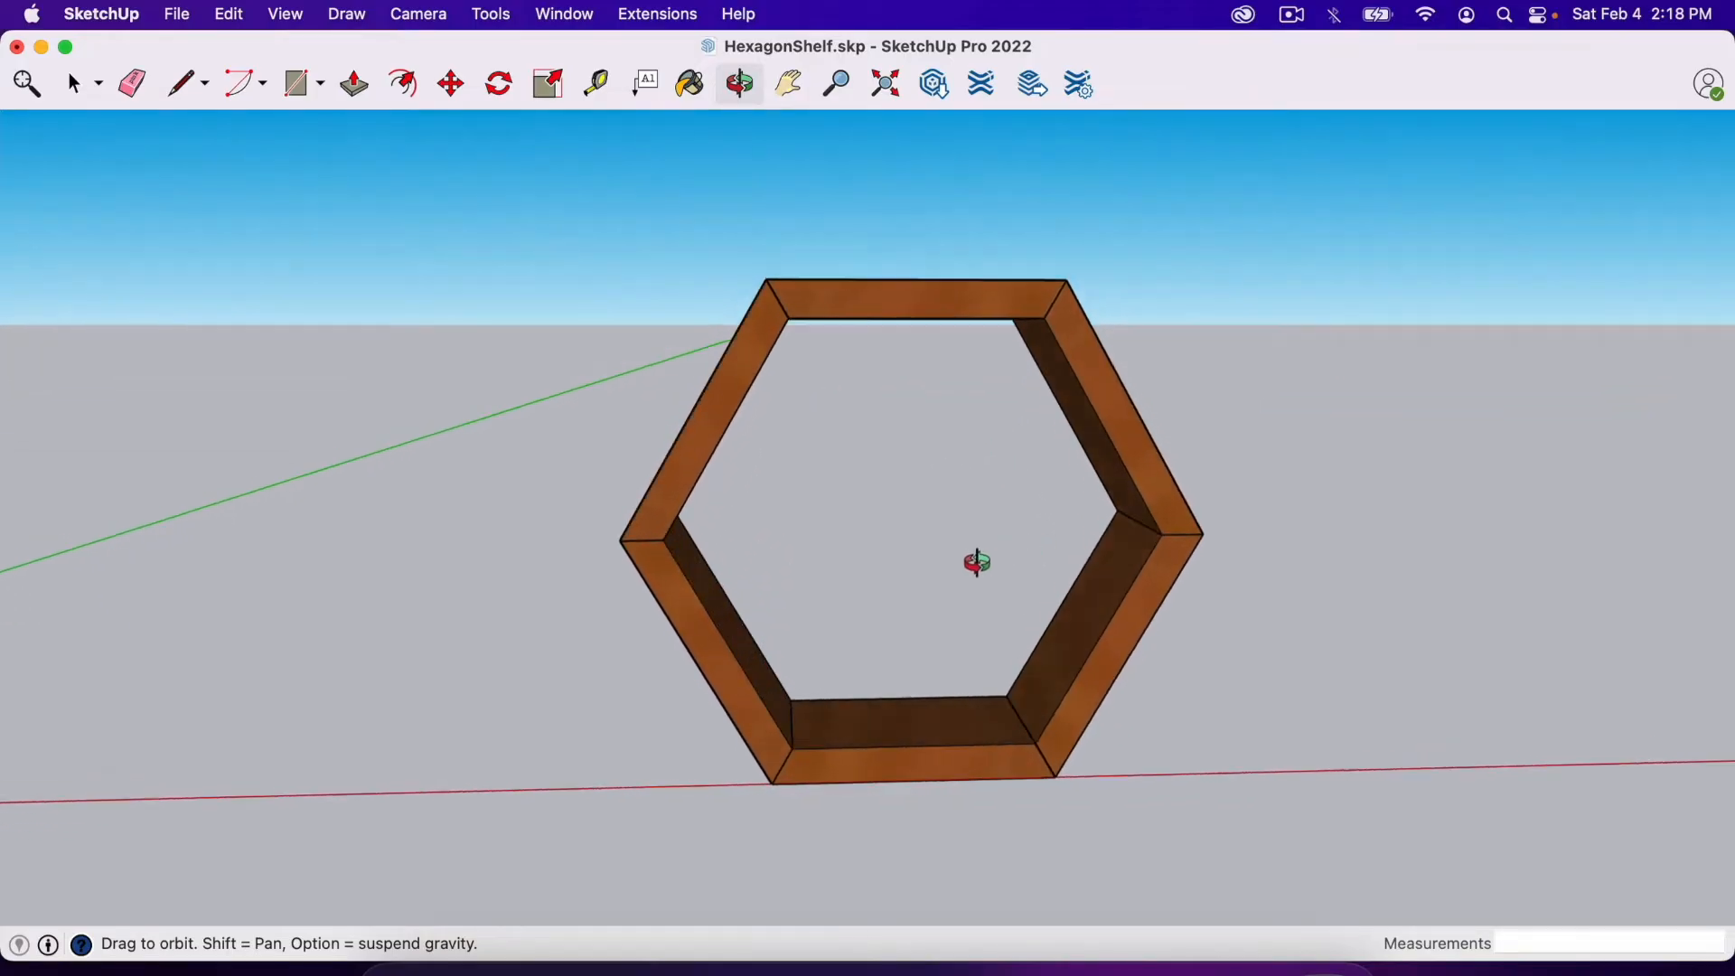
mouse_move(538, 676)
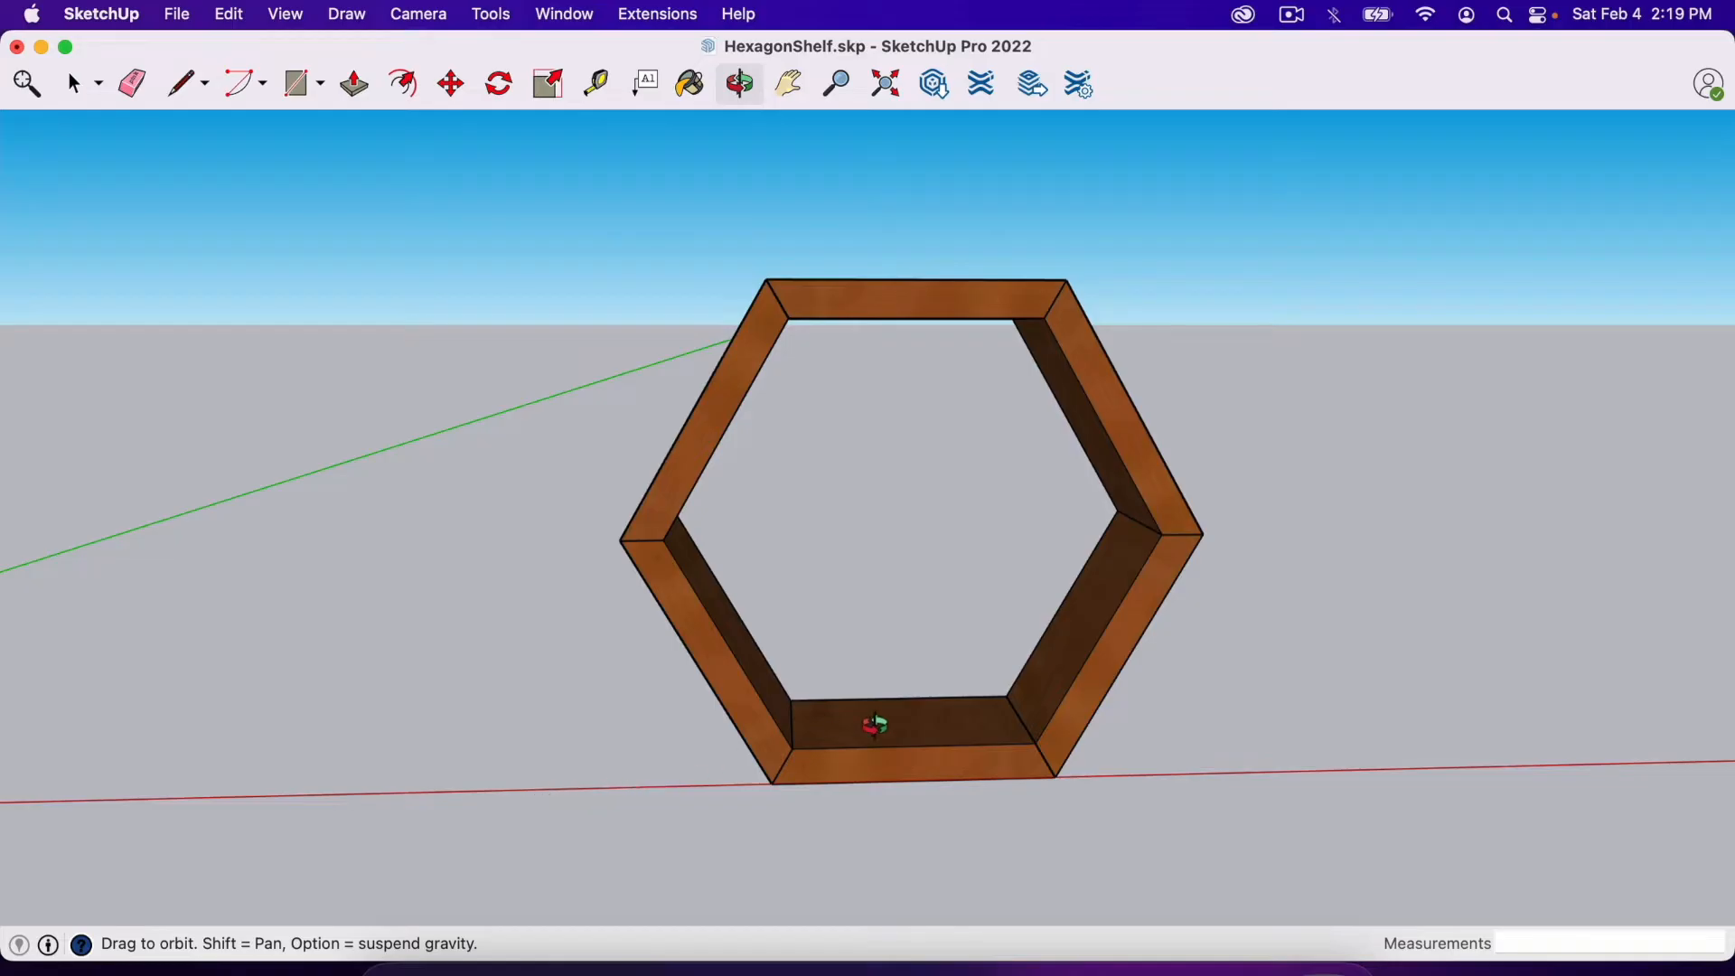
left_click_drag(873, 725, 869, 672)
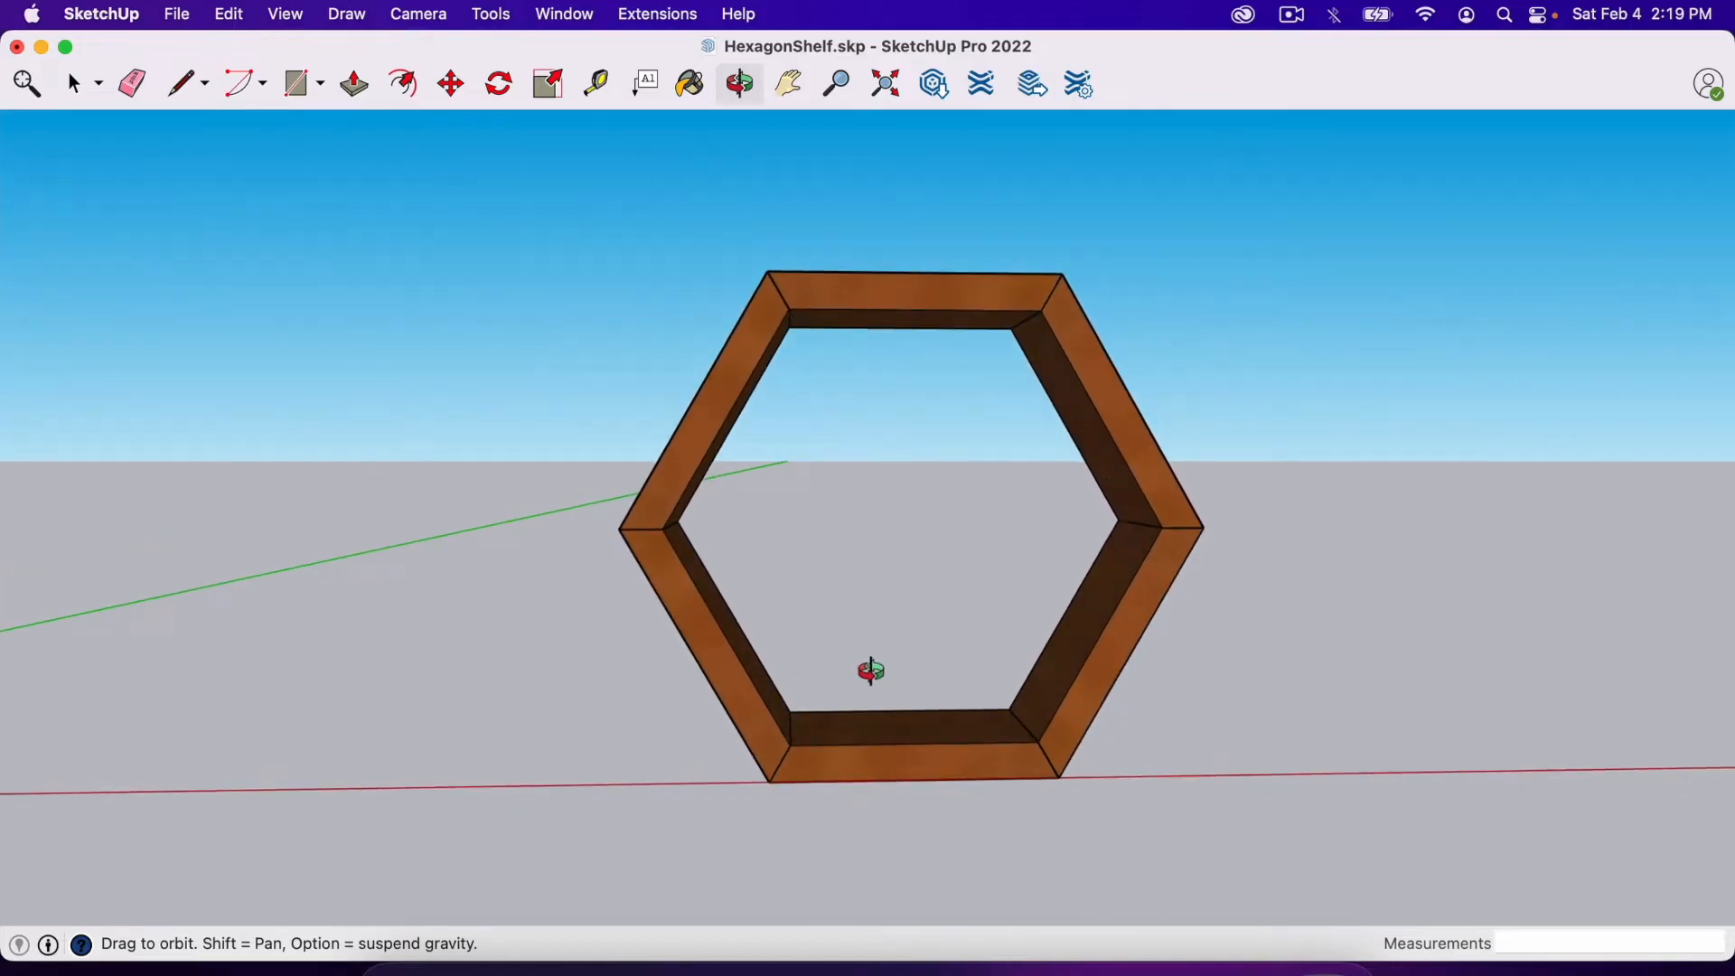
left_click_drag(871, 670, 898, 484)
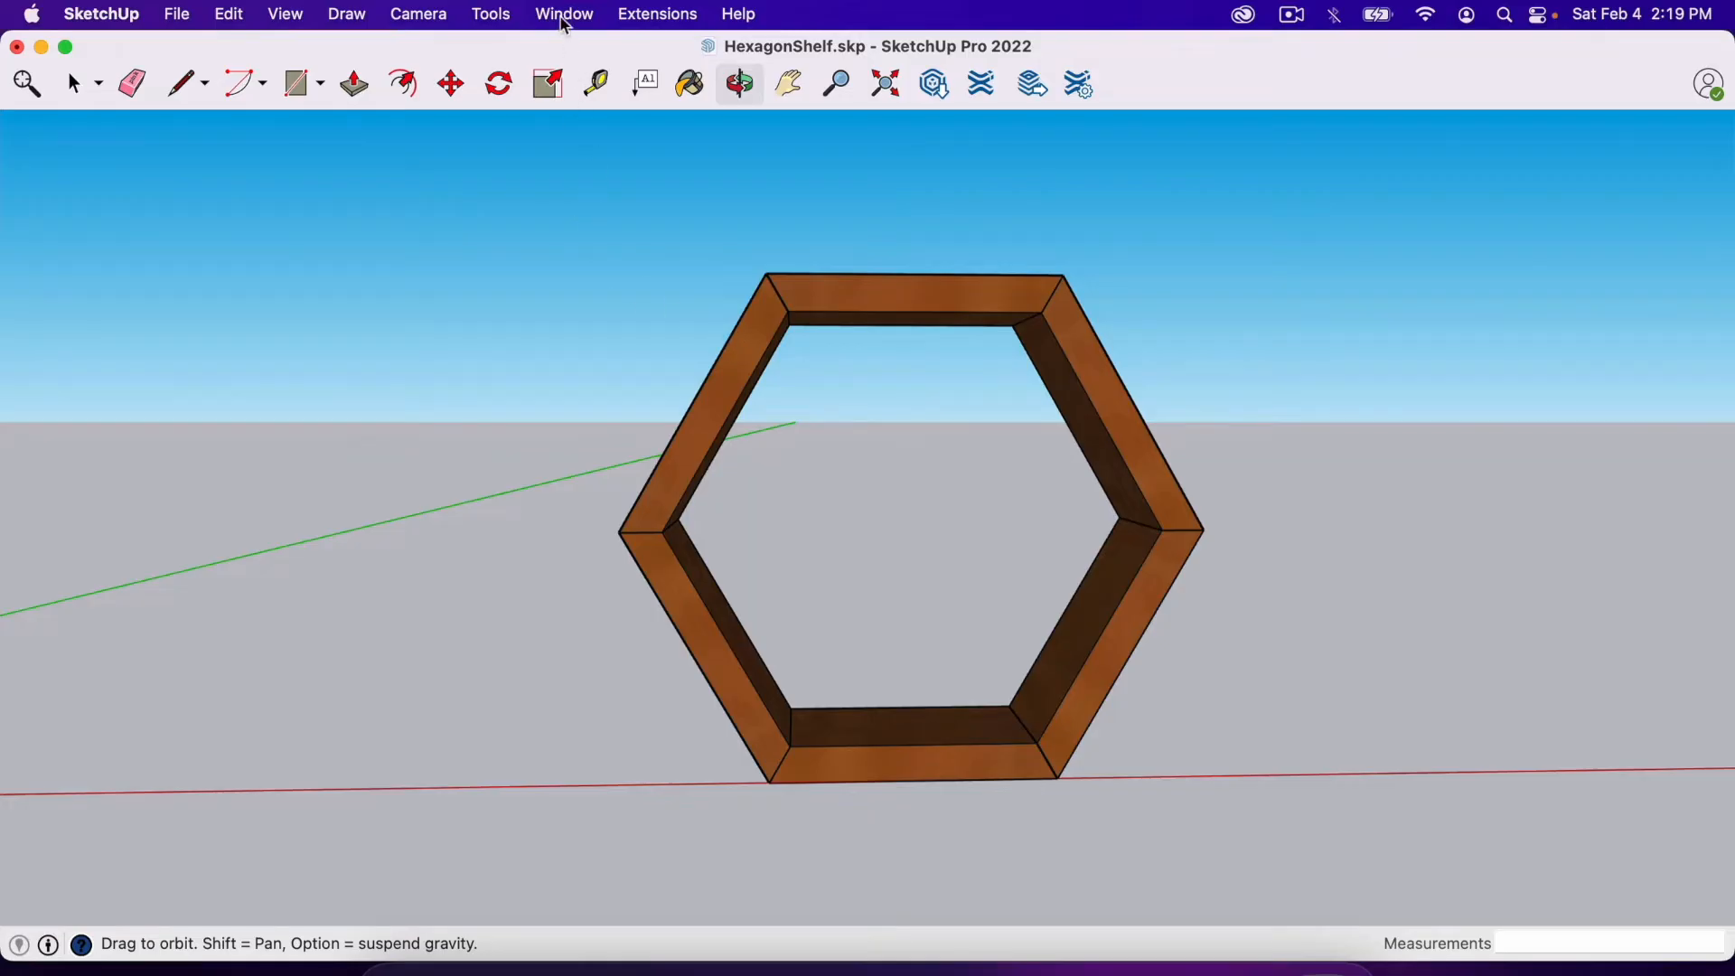
Step: Switch the shelf to the plain shaded white-background style from the Styles panel
left_click(564, 12)
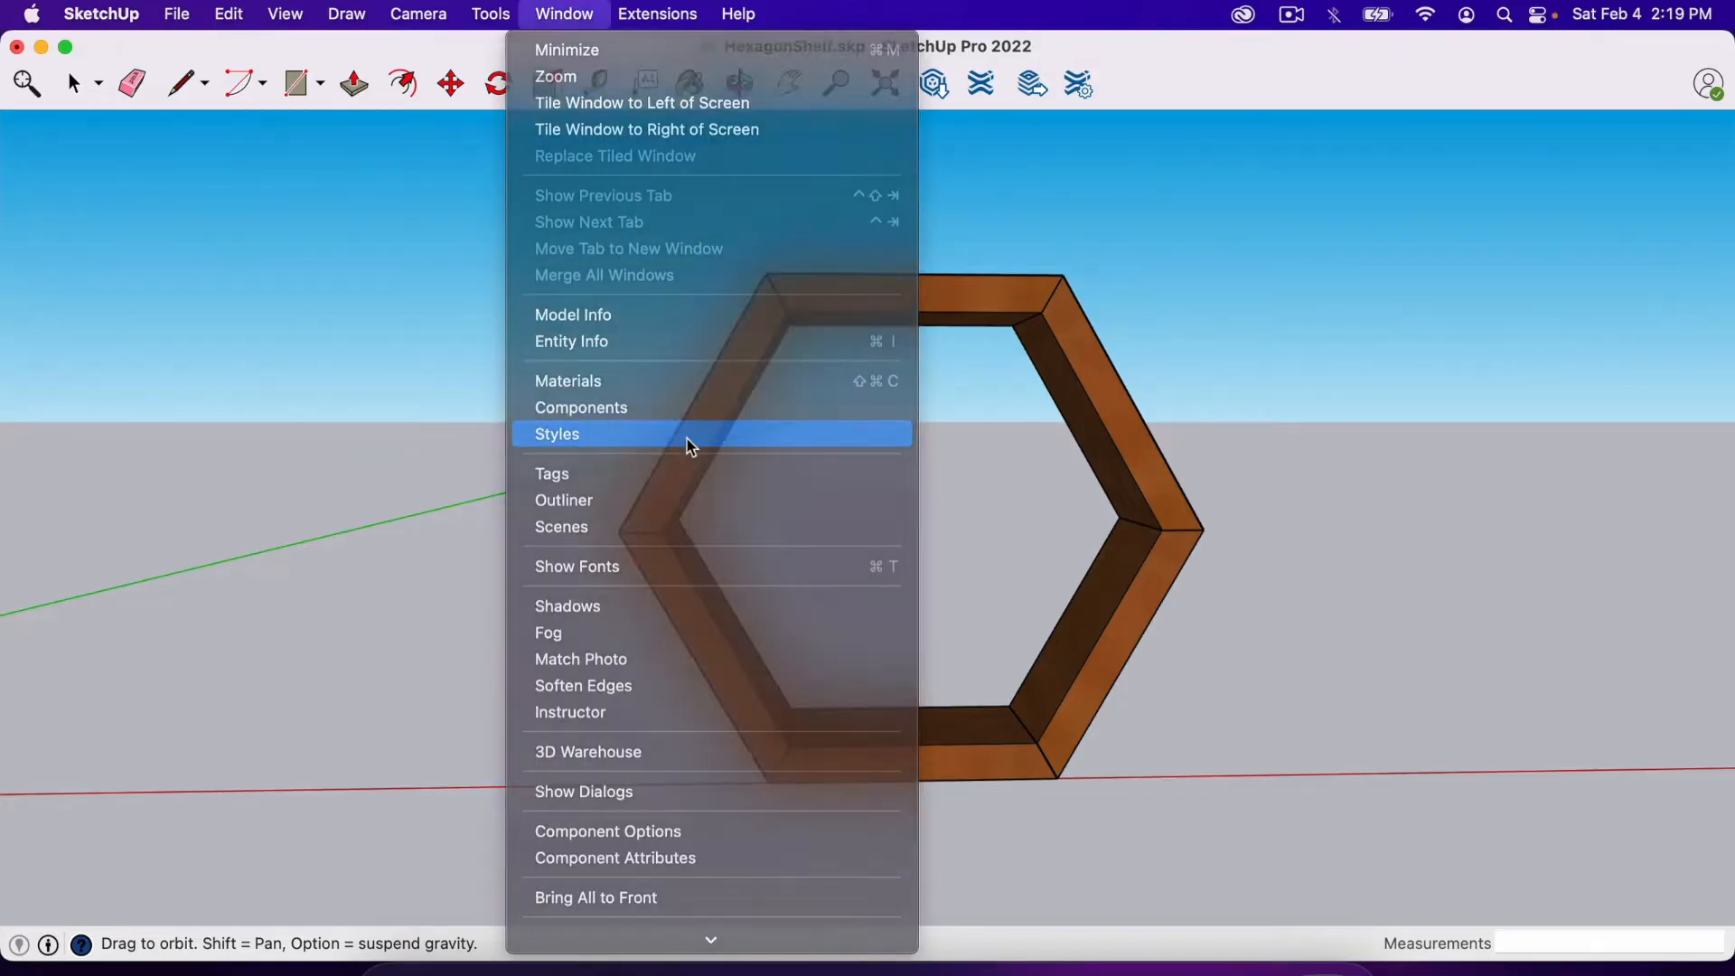
left_click(557, 432)
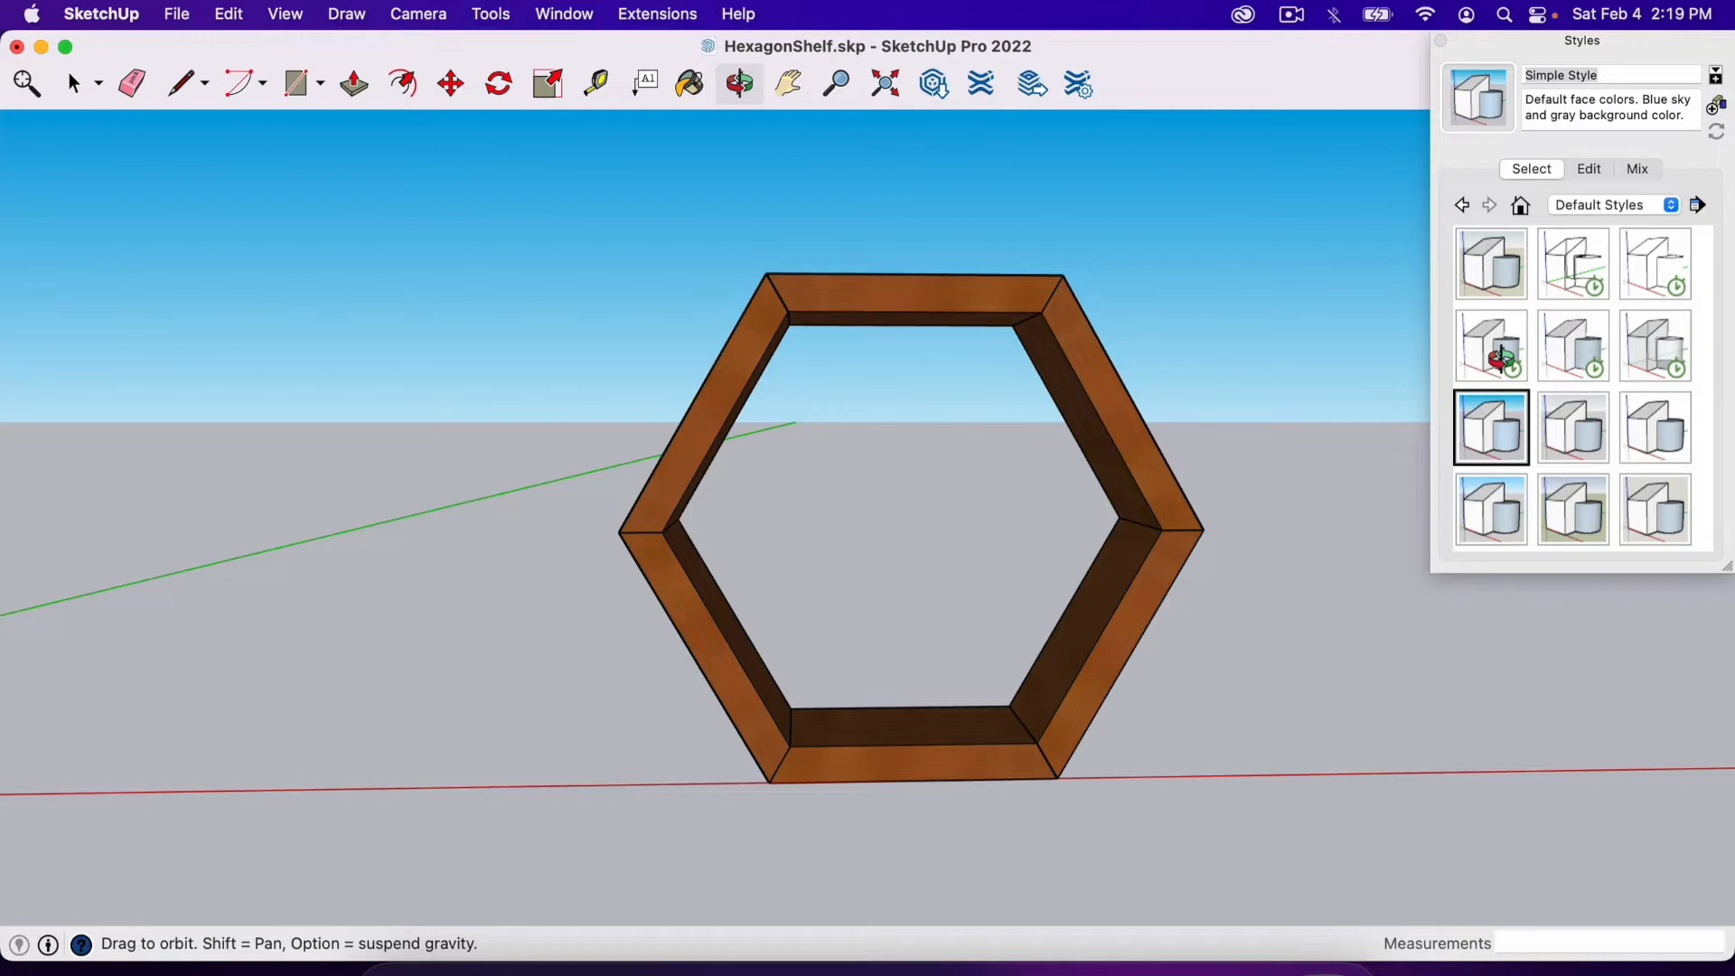
left_click(1491, 345)
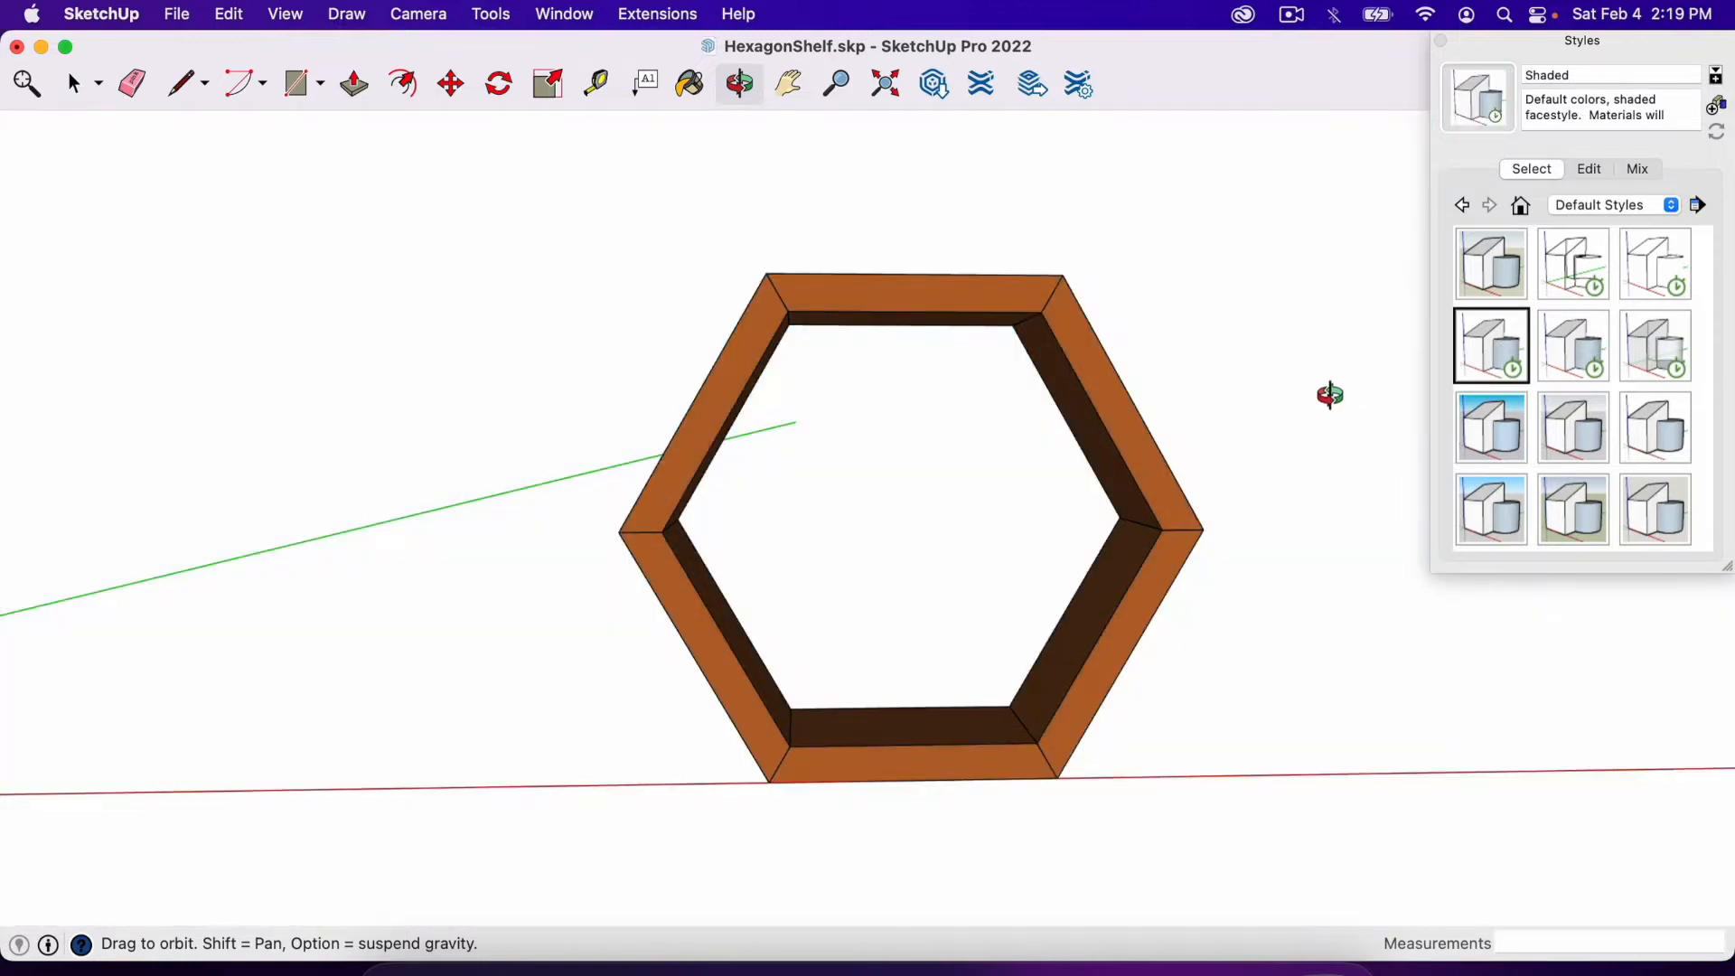
left_click_drag(1330, 395, 1157, 452)
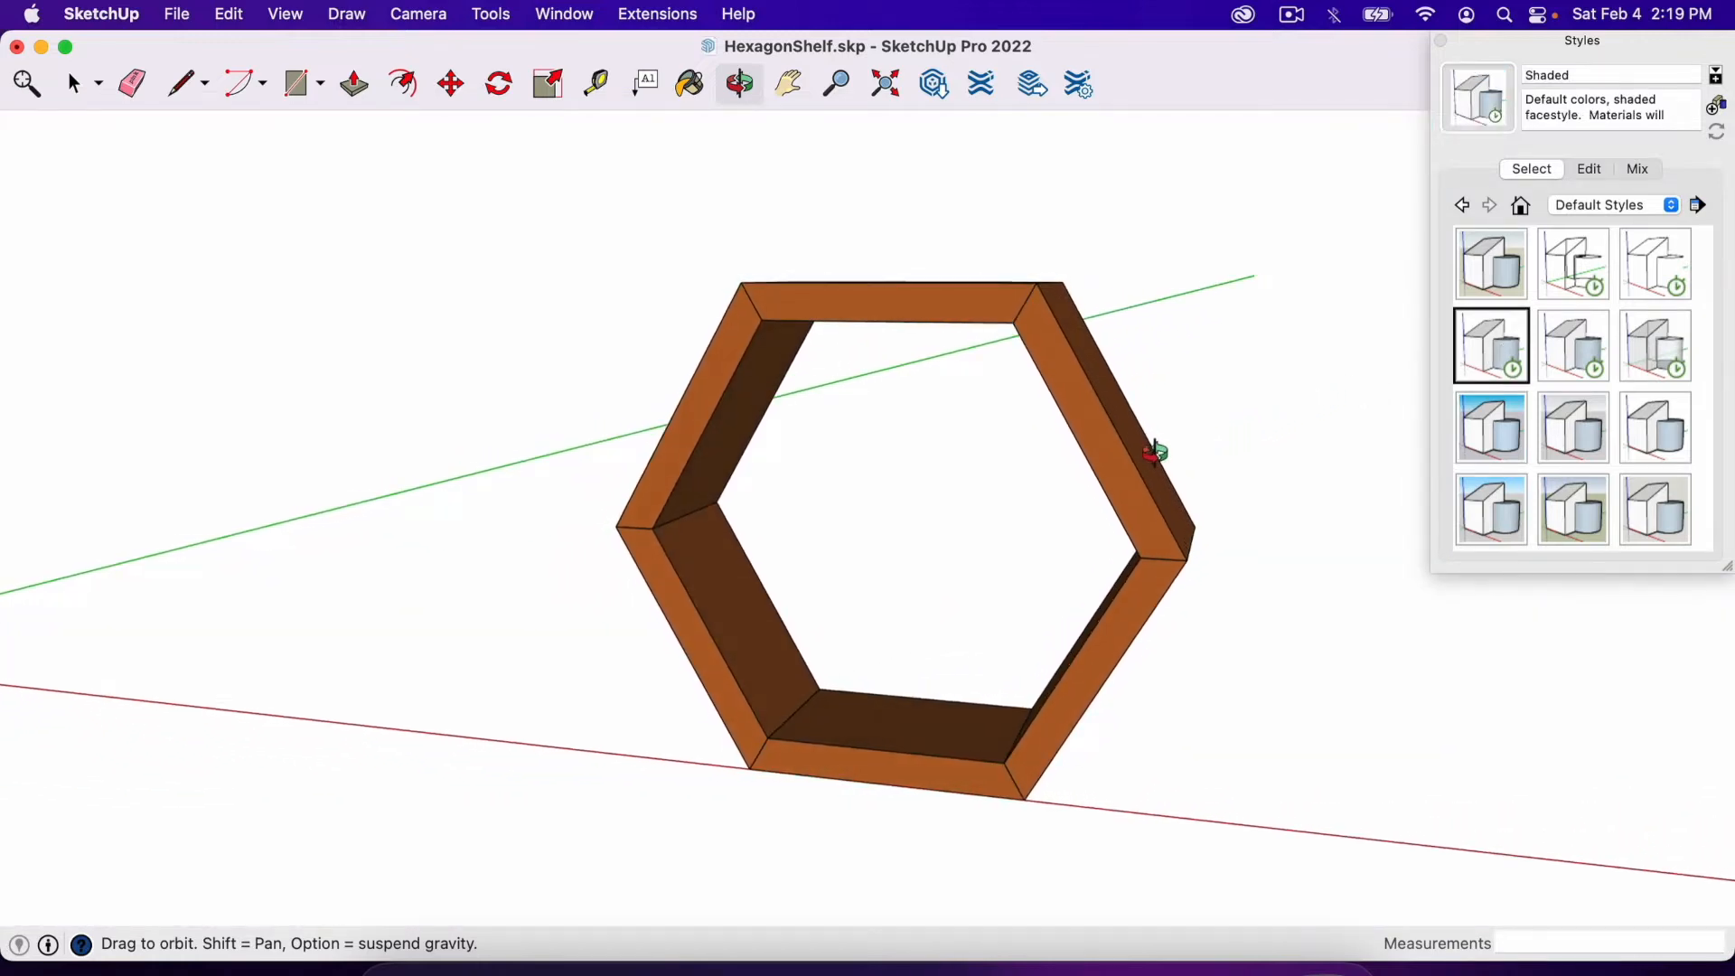
left_click_drag(1155, 452, 1294, 393)
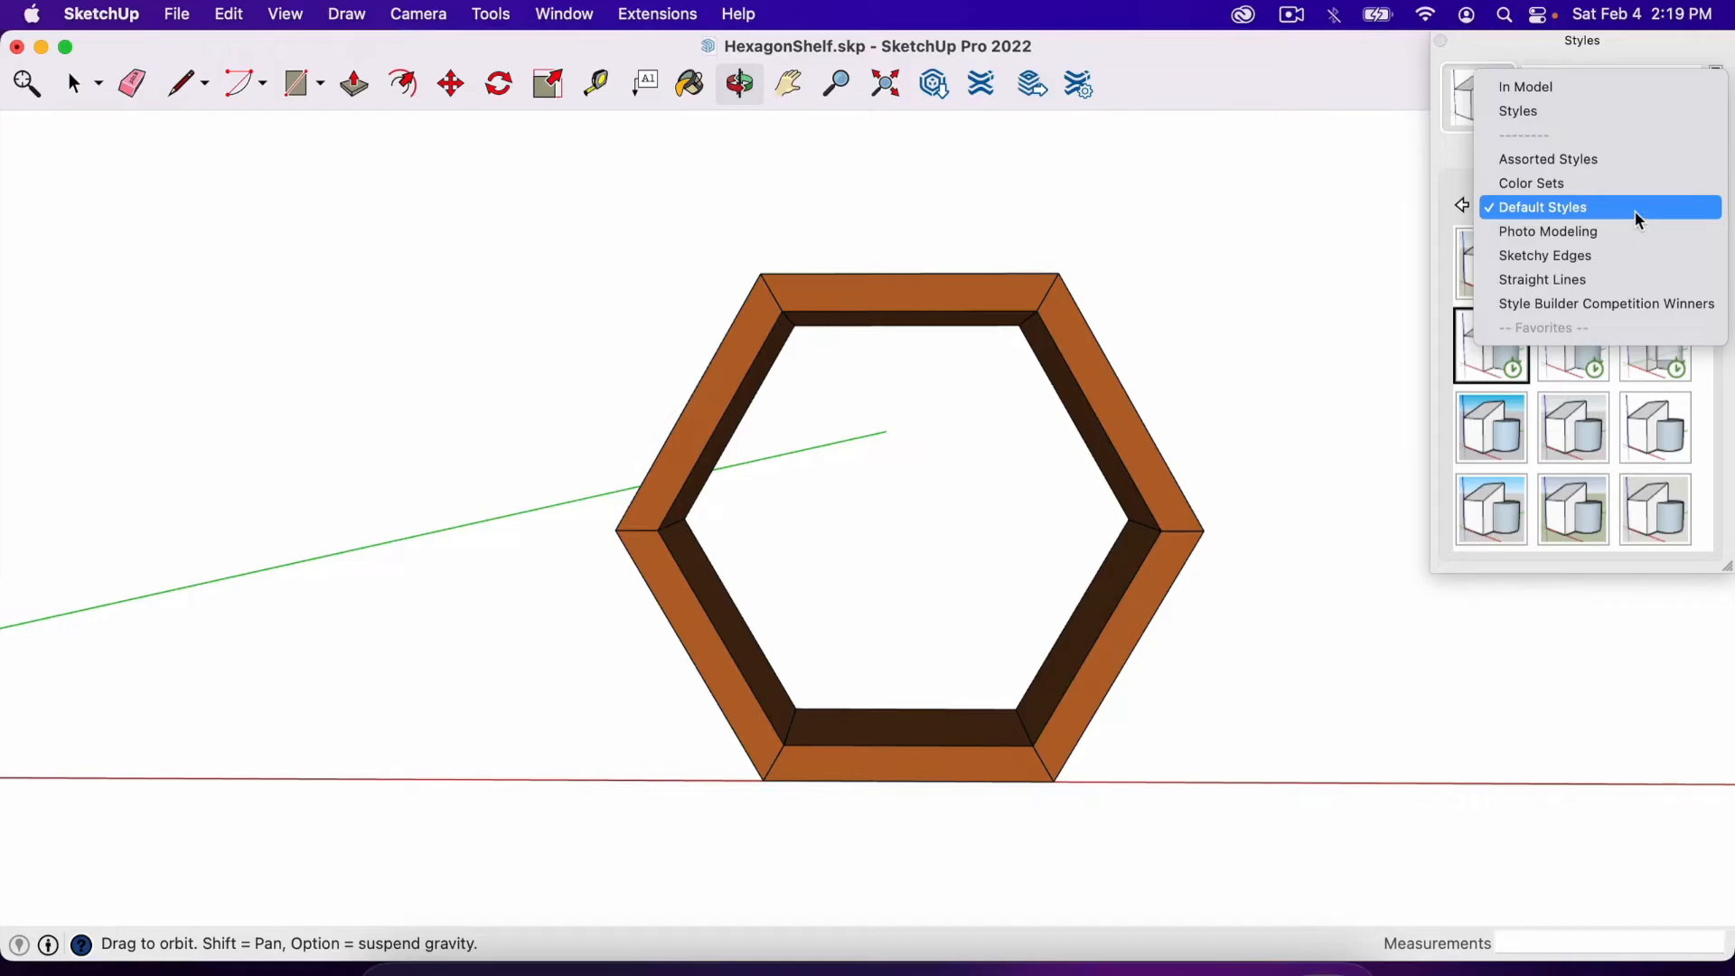
Step: Try Straight Lines and Sketchy Edges styles, settling on thick 6-pixel straight line edges
left_click(1542, 278)
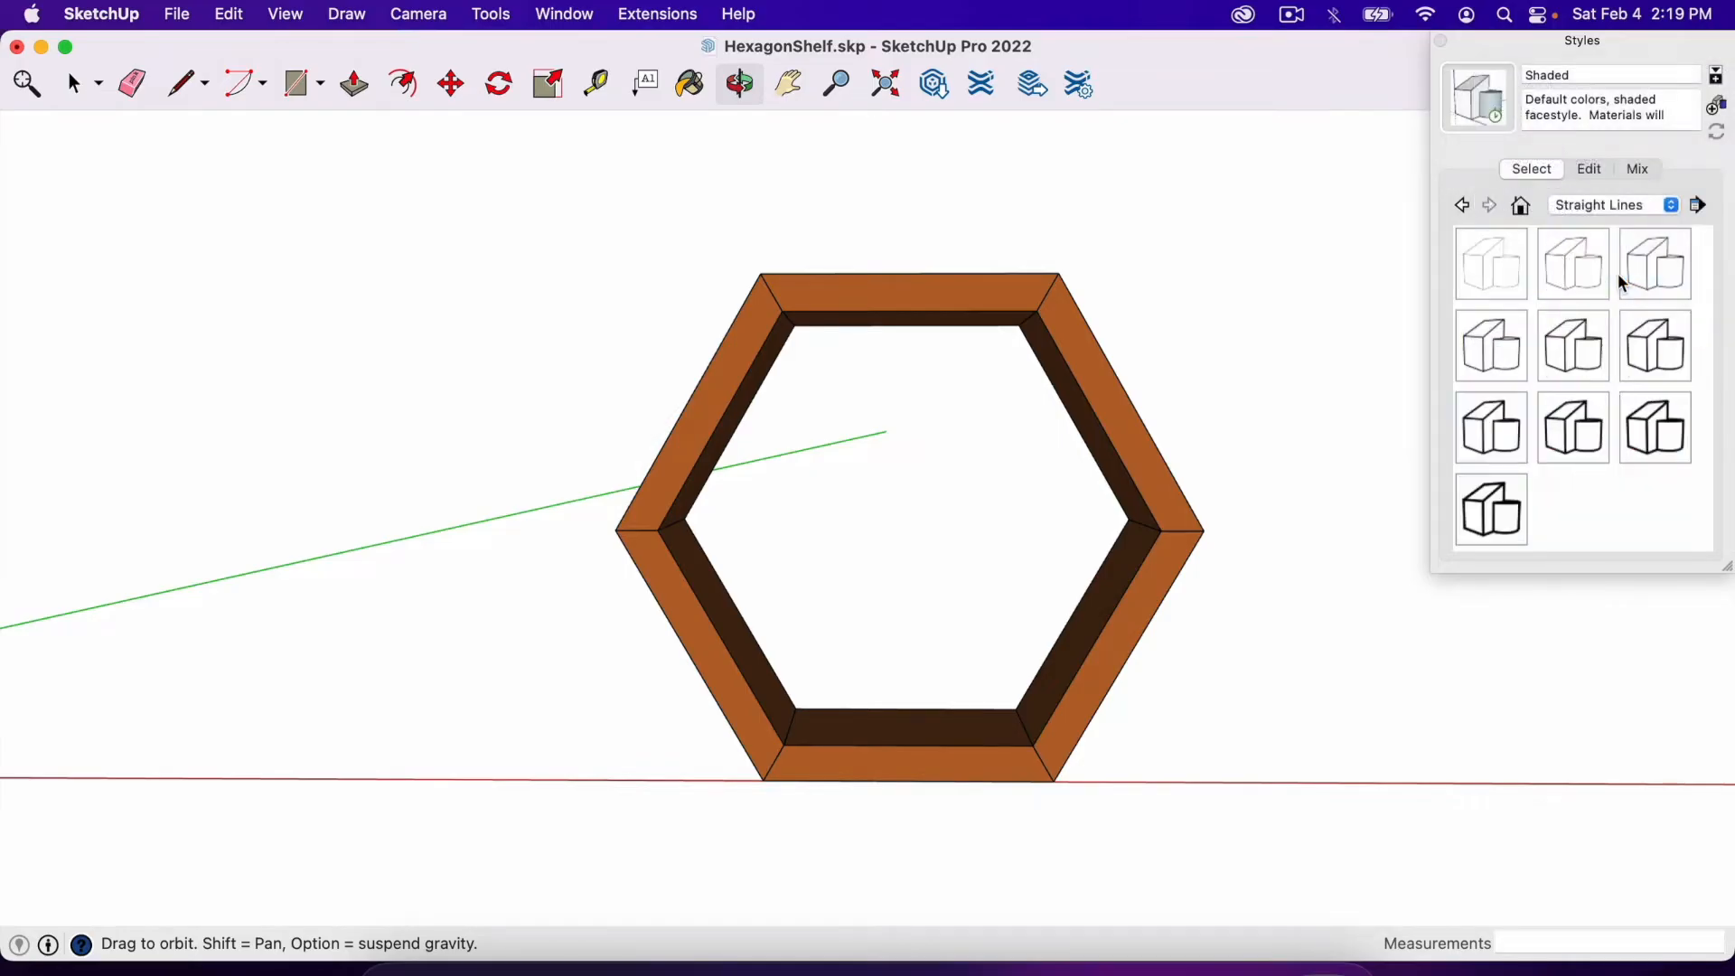
left_click(1491, 343)
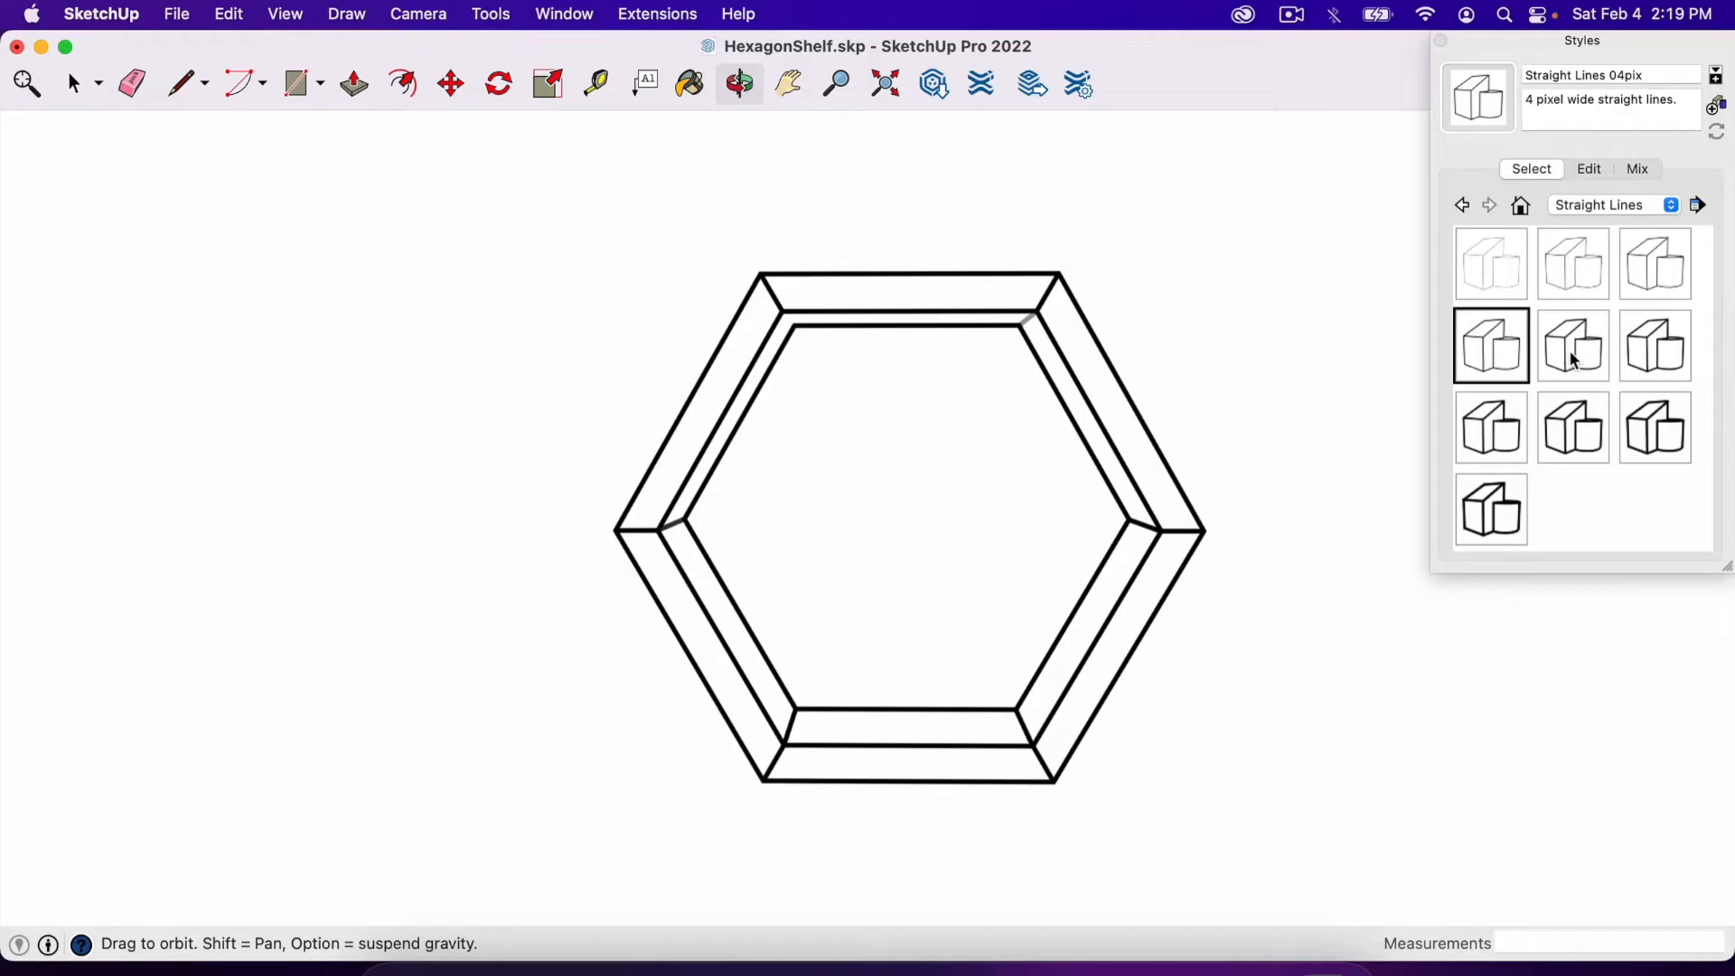
left_click(1573, 345)
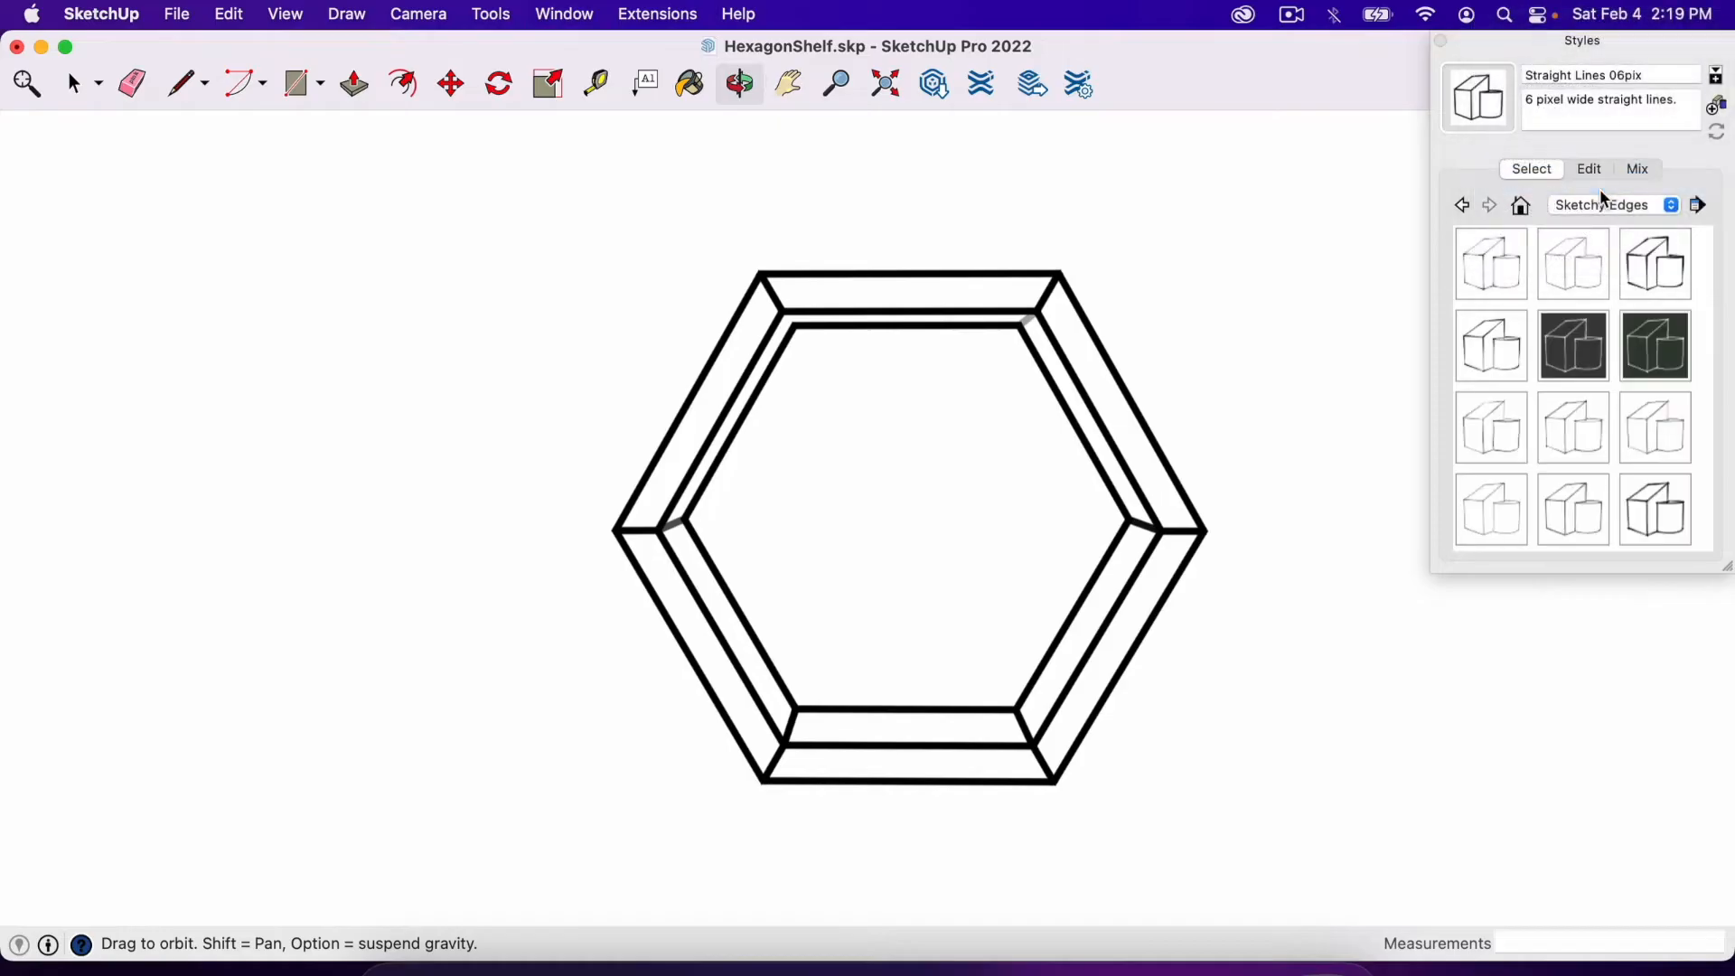
left_click(1654, 264)
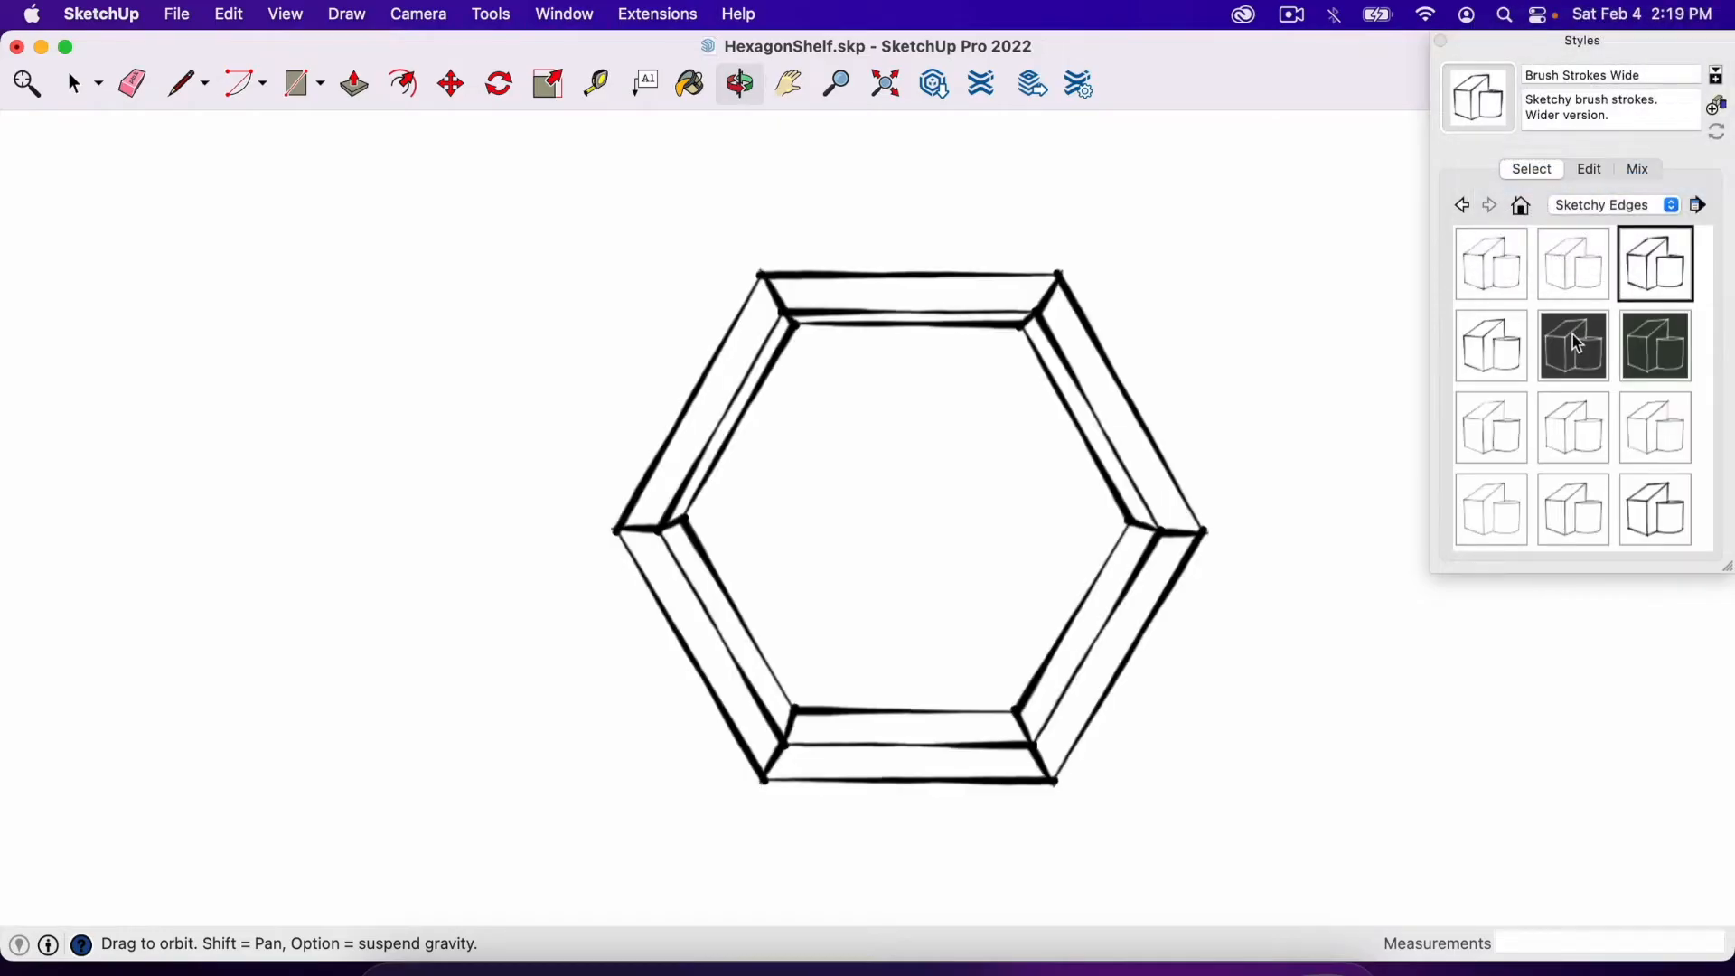
left_click(1572, 345)
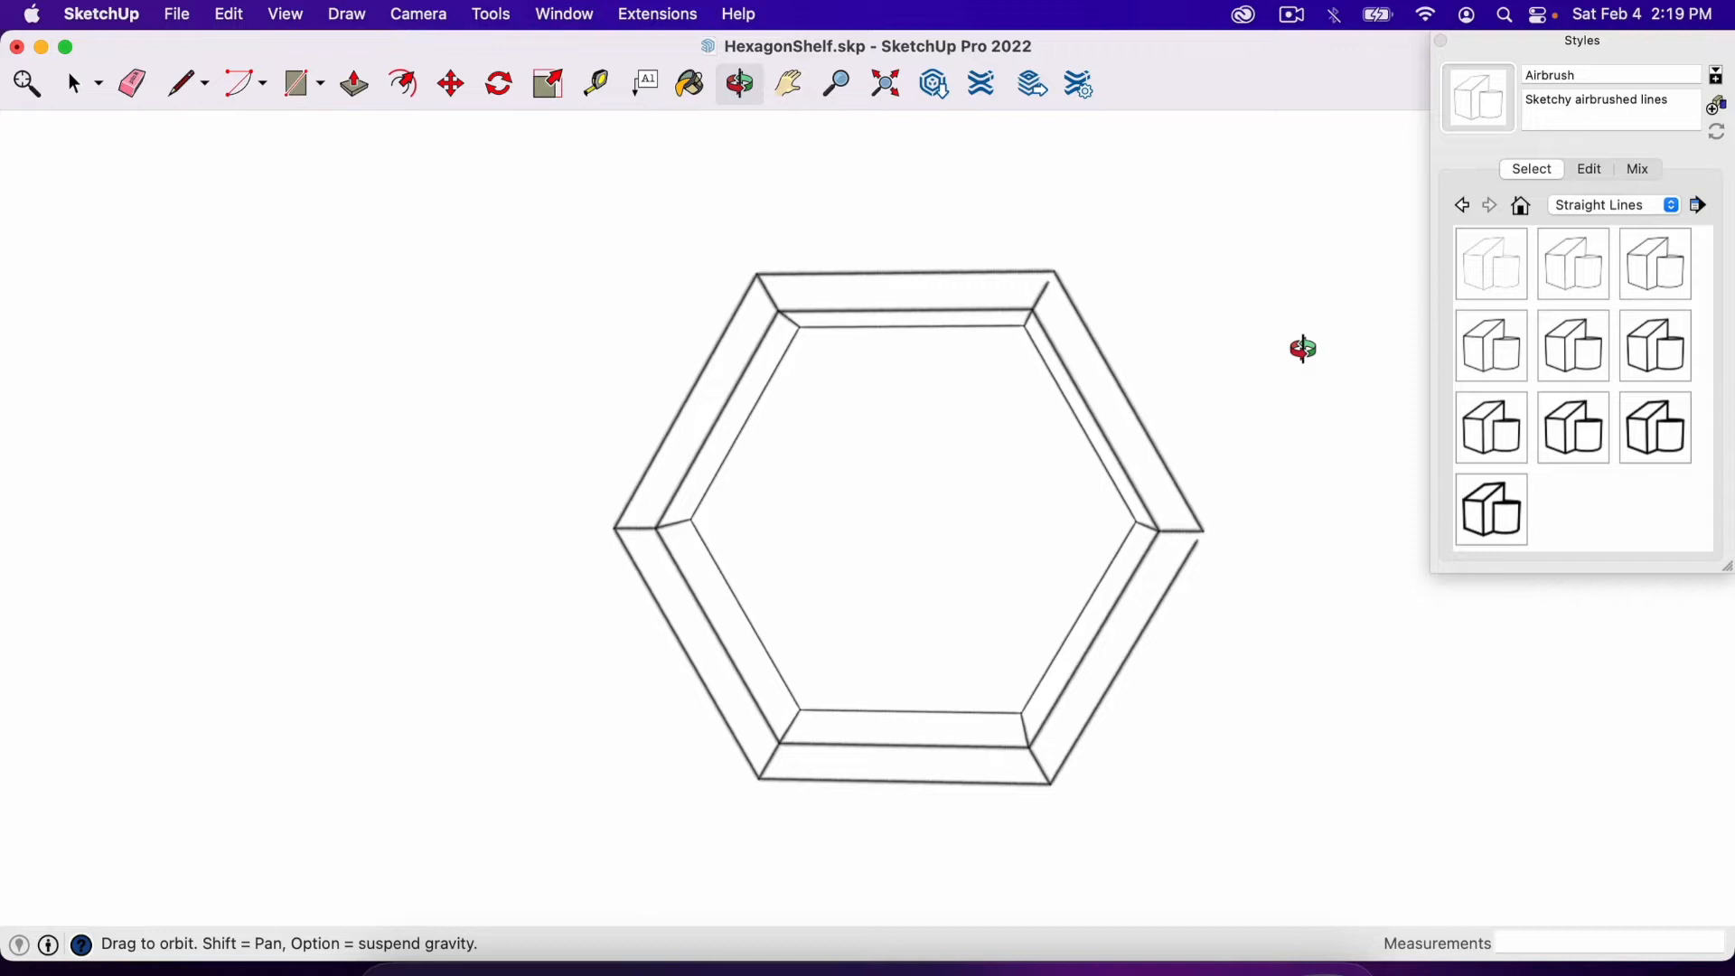
left_click(1573, 345)
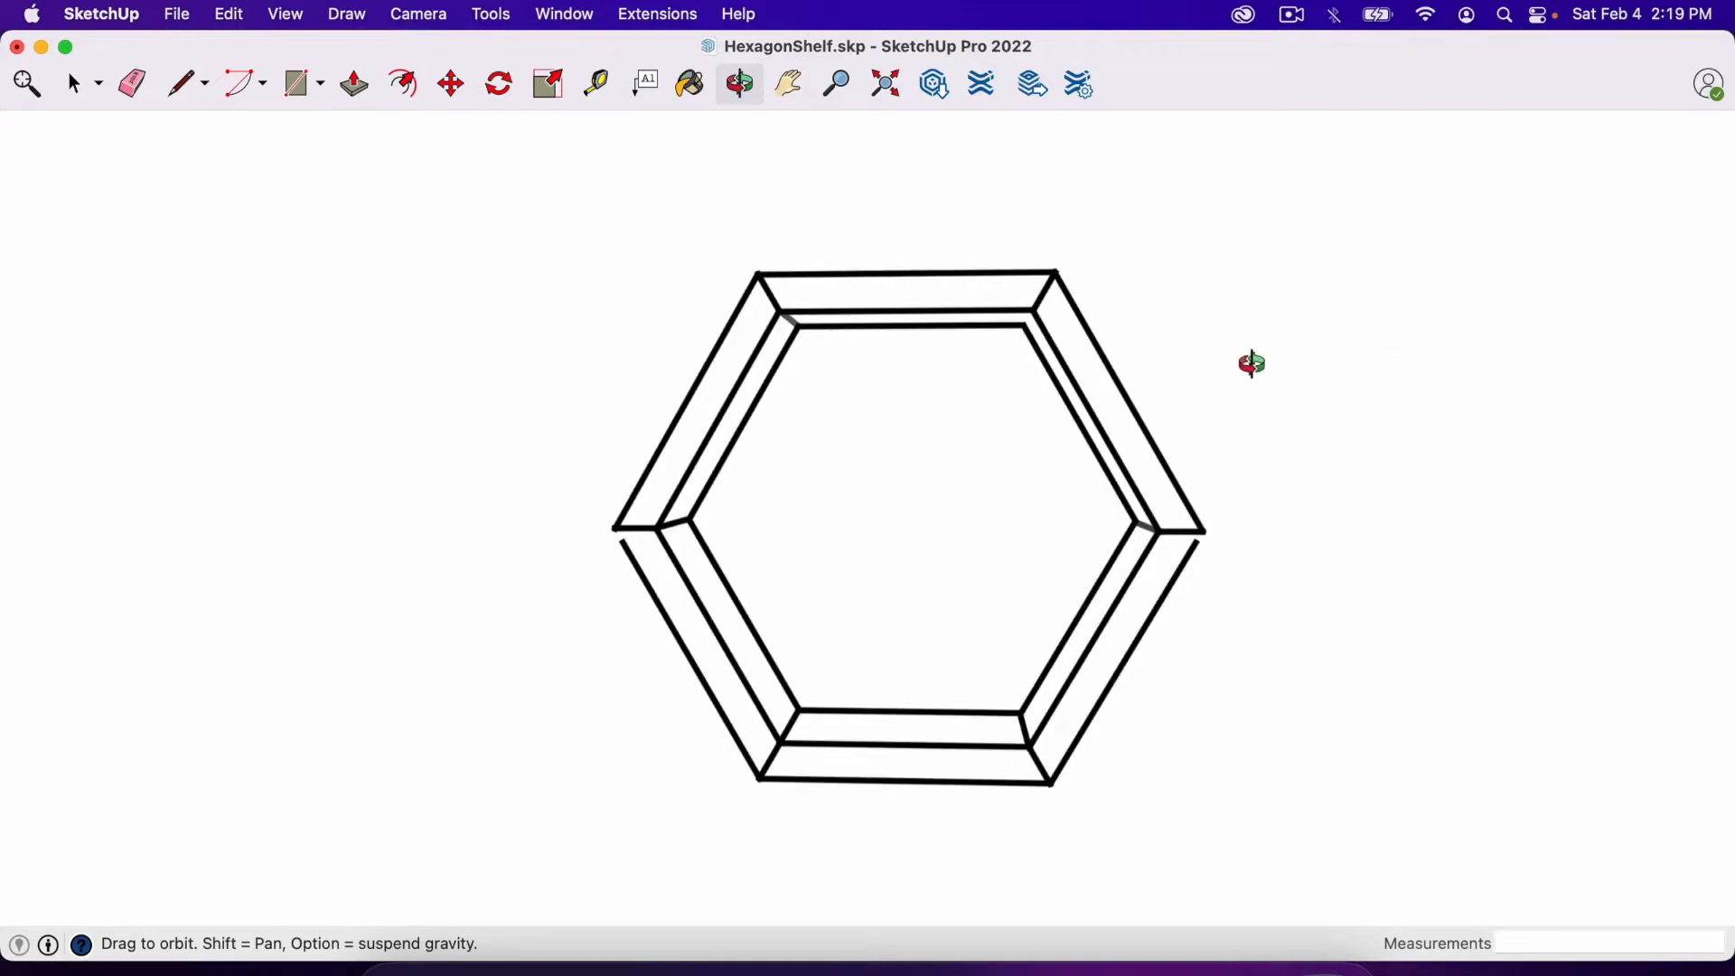
Step: Orbit around the line-drawn shelf, checking its side profile before facing it from the front
left_click_drag(1250, 364, 1063, 509)
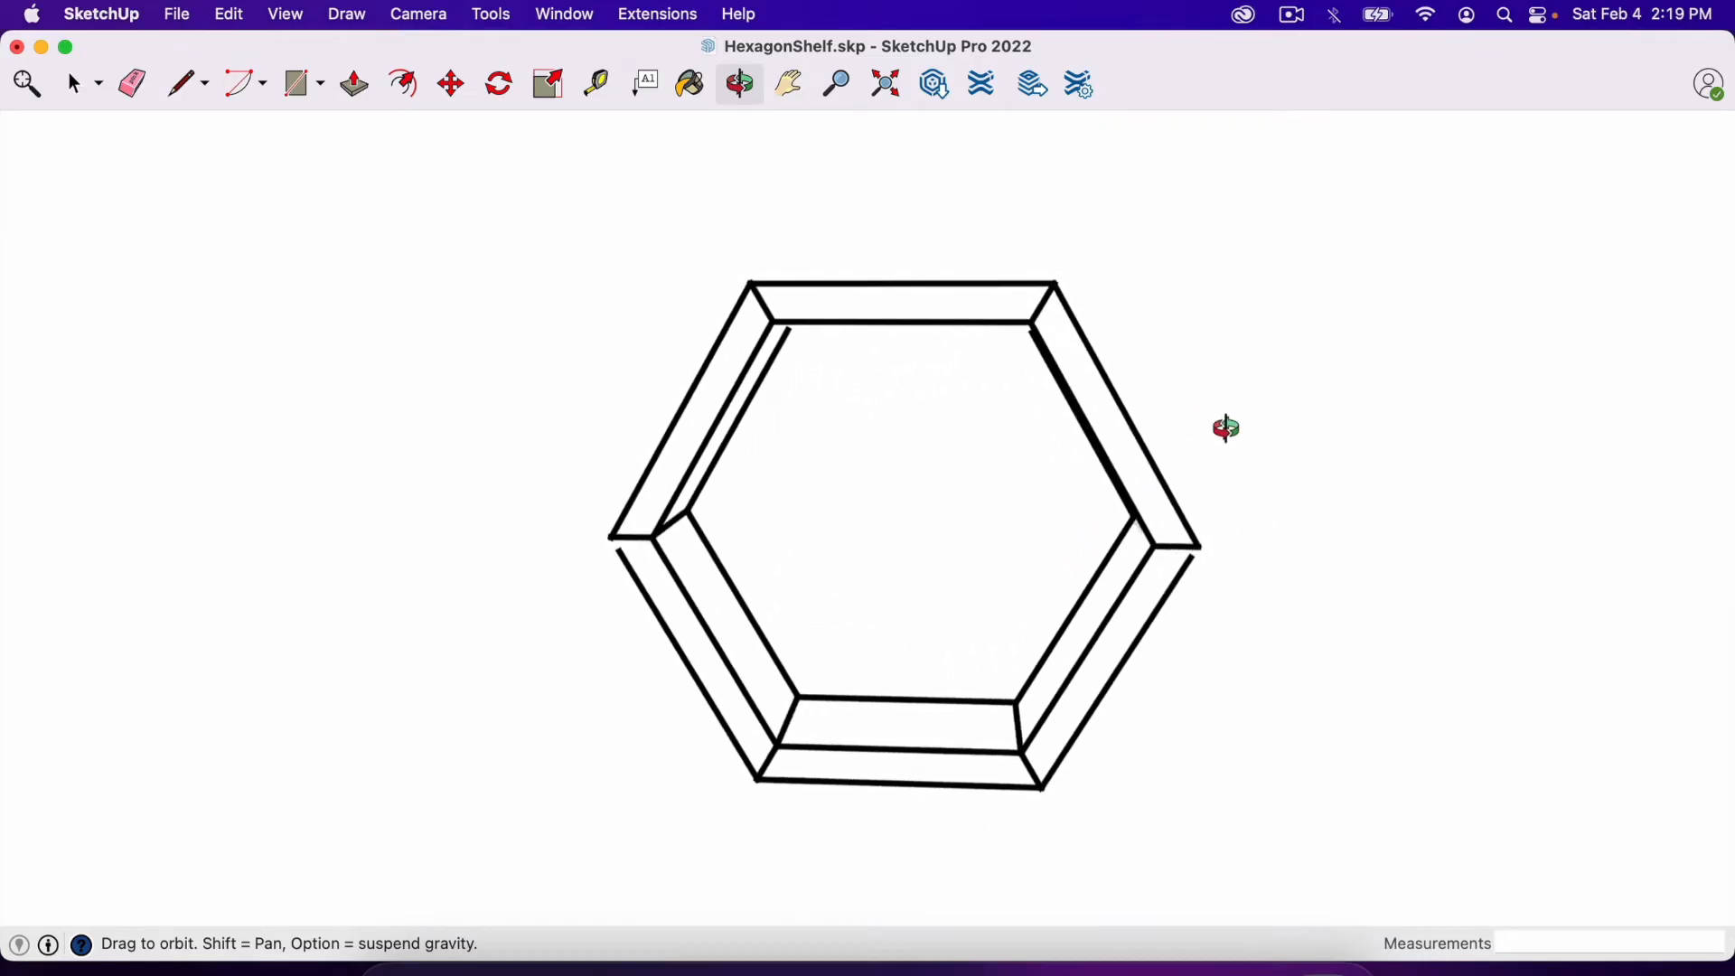
left_click_drag(1226, 428, 938, 535)
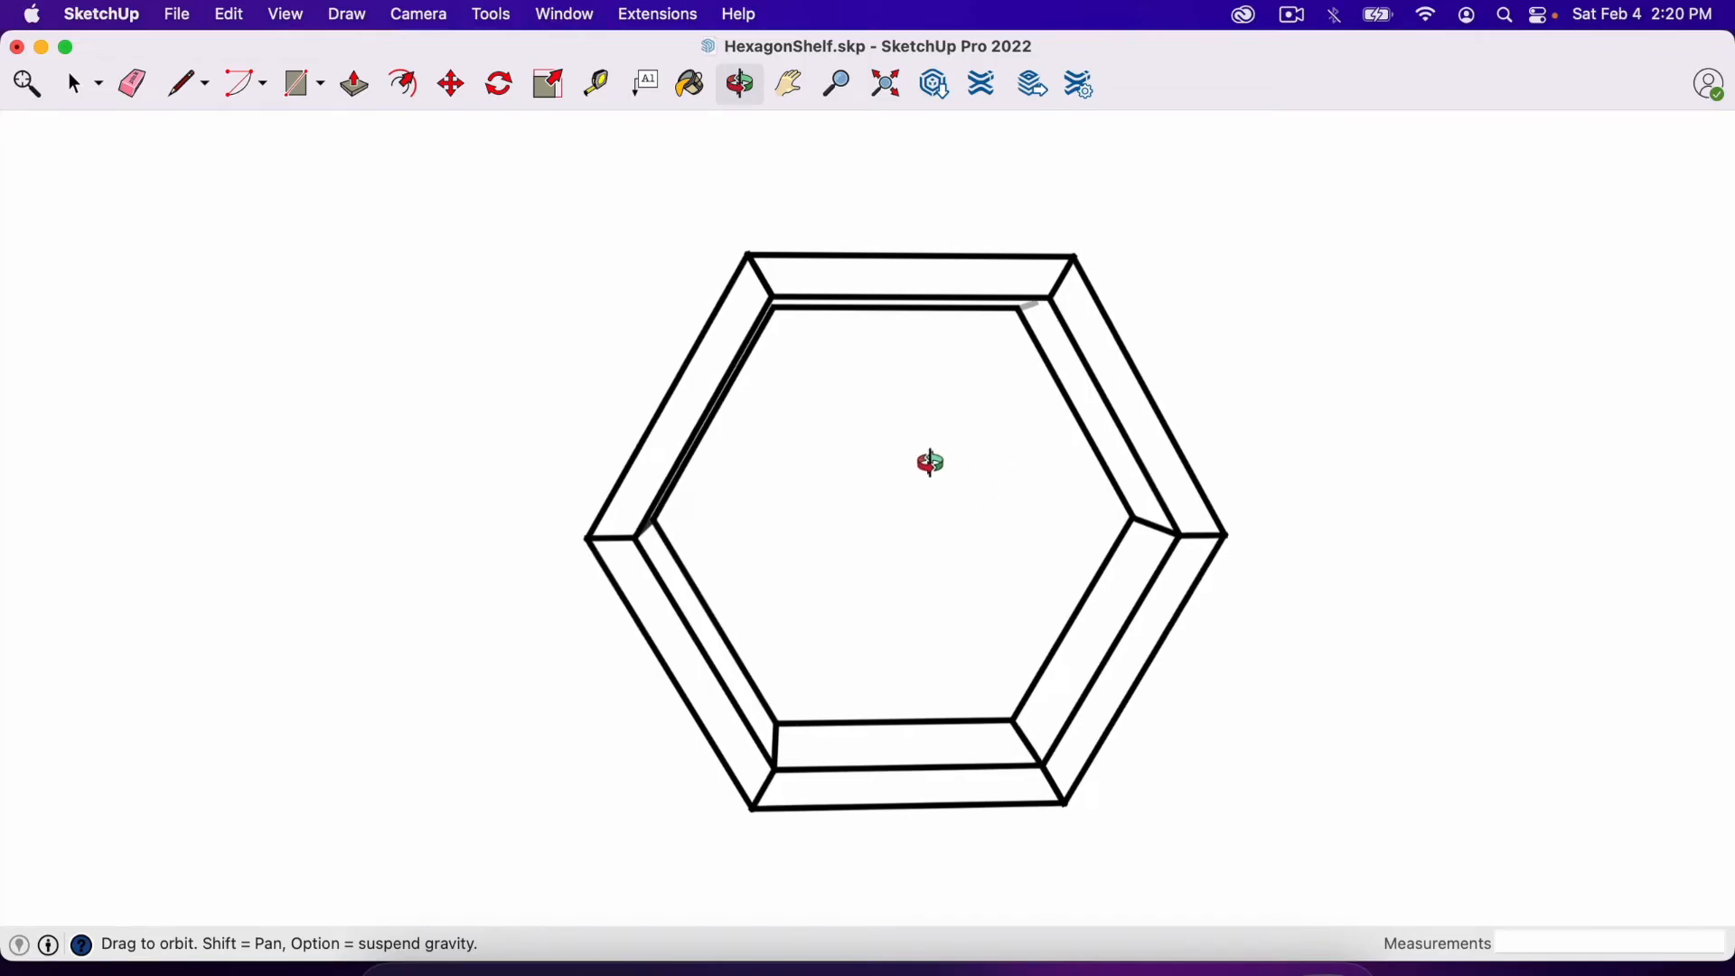
mouse_move(889, 473)
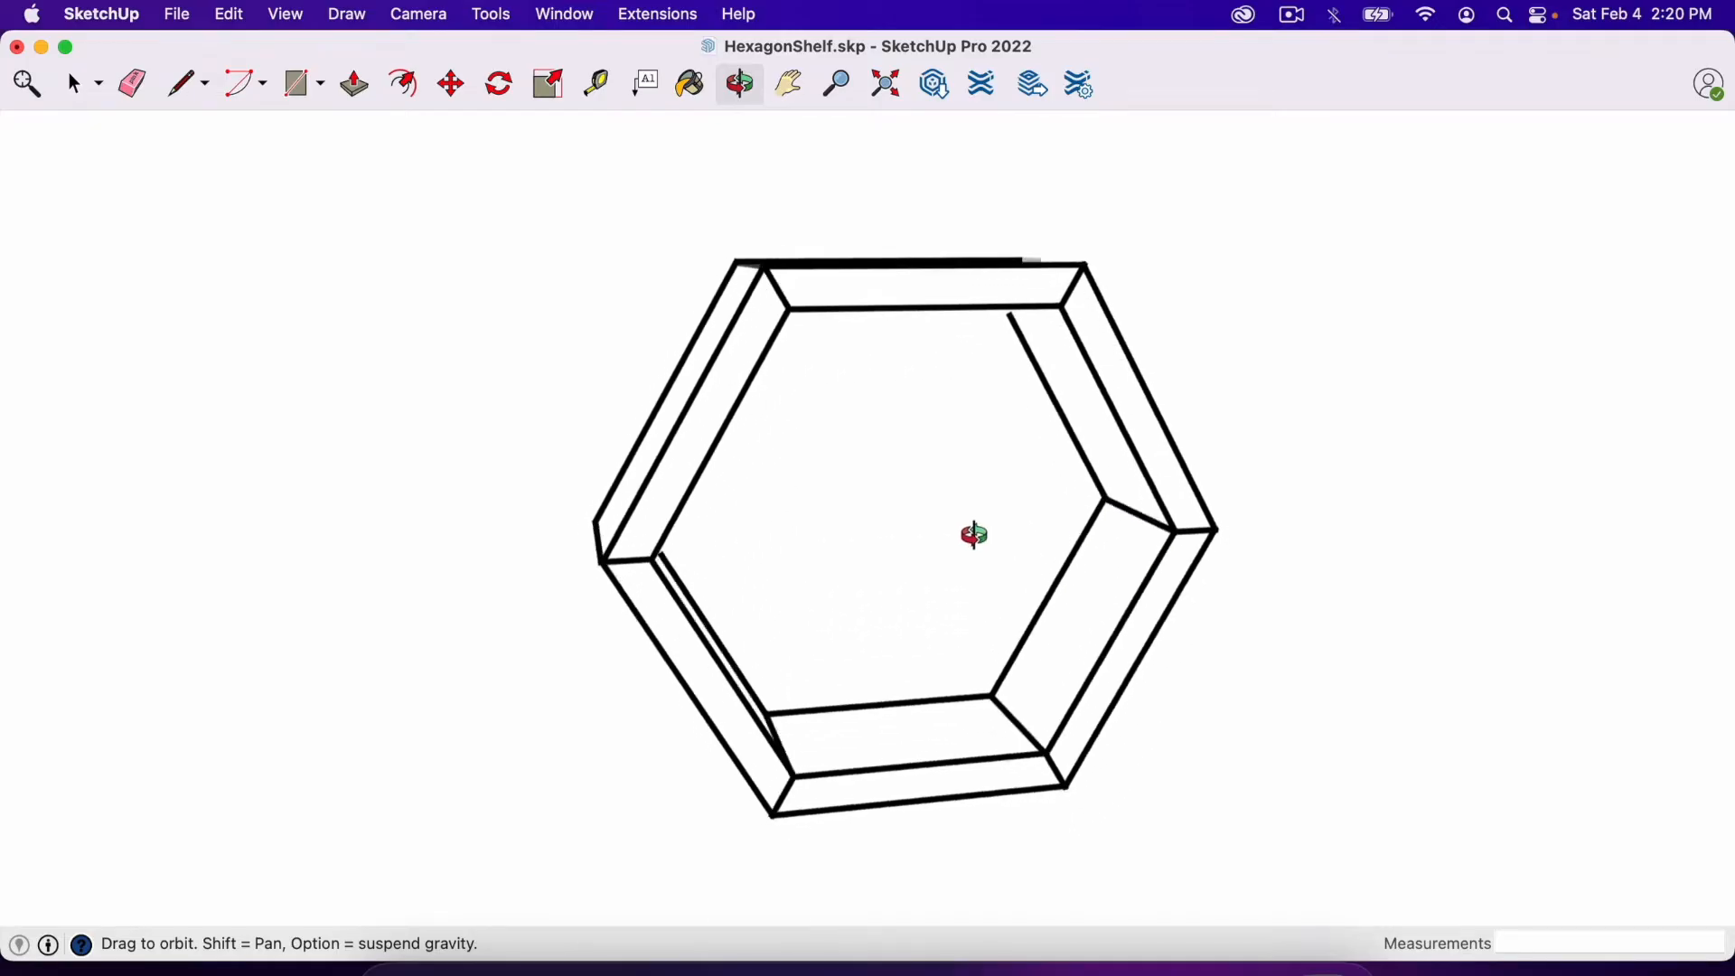
left_click_drag(975, 535, 829, 464)
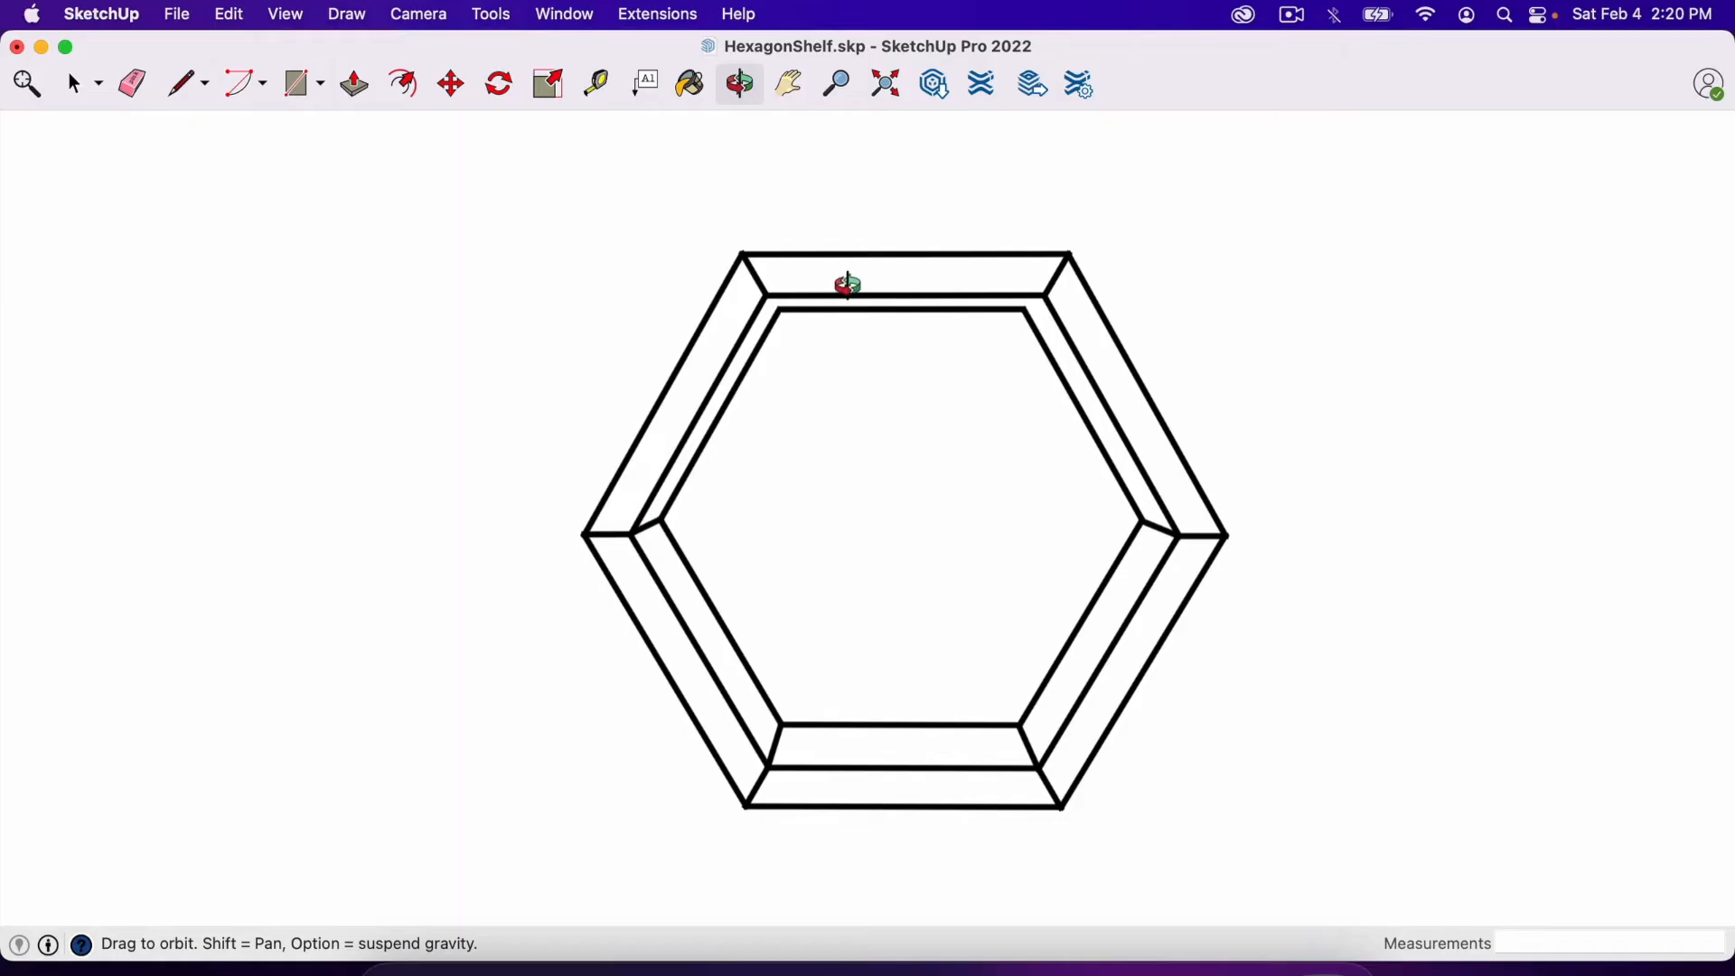
left_click_drag(846, 284, 952, 587)
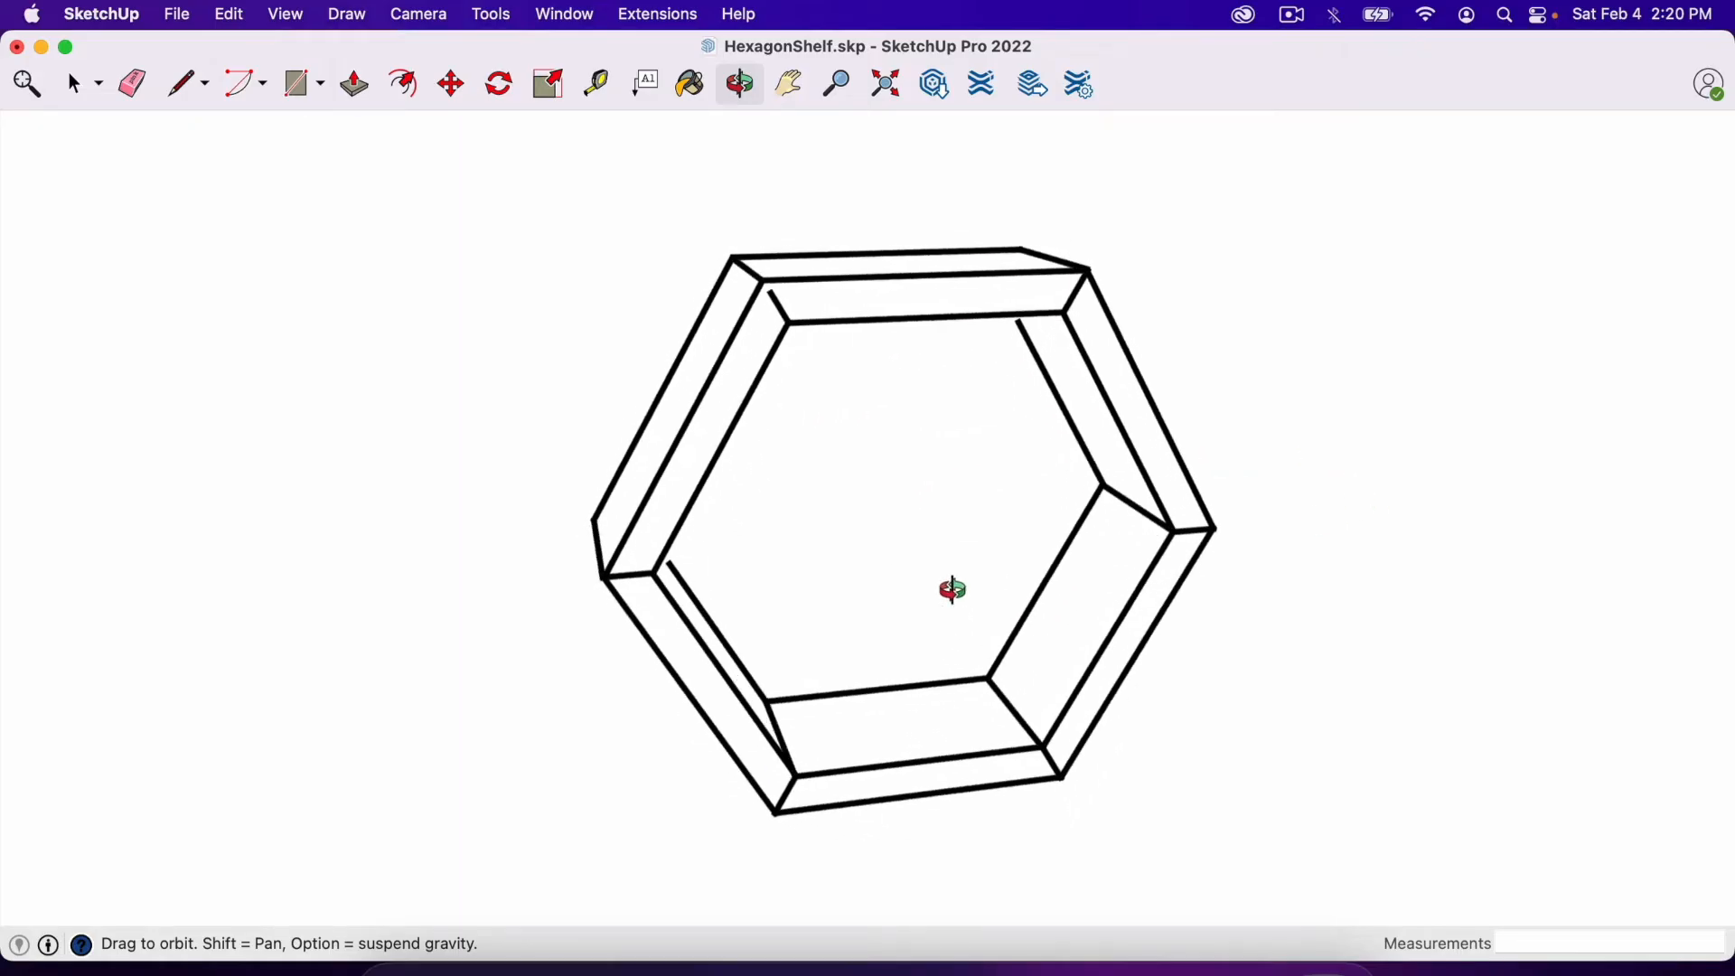
left_click_drag(953, 589, 974, 526)
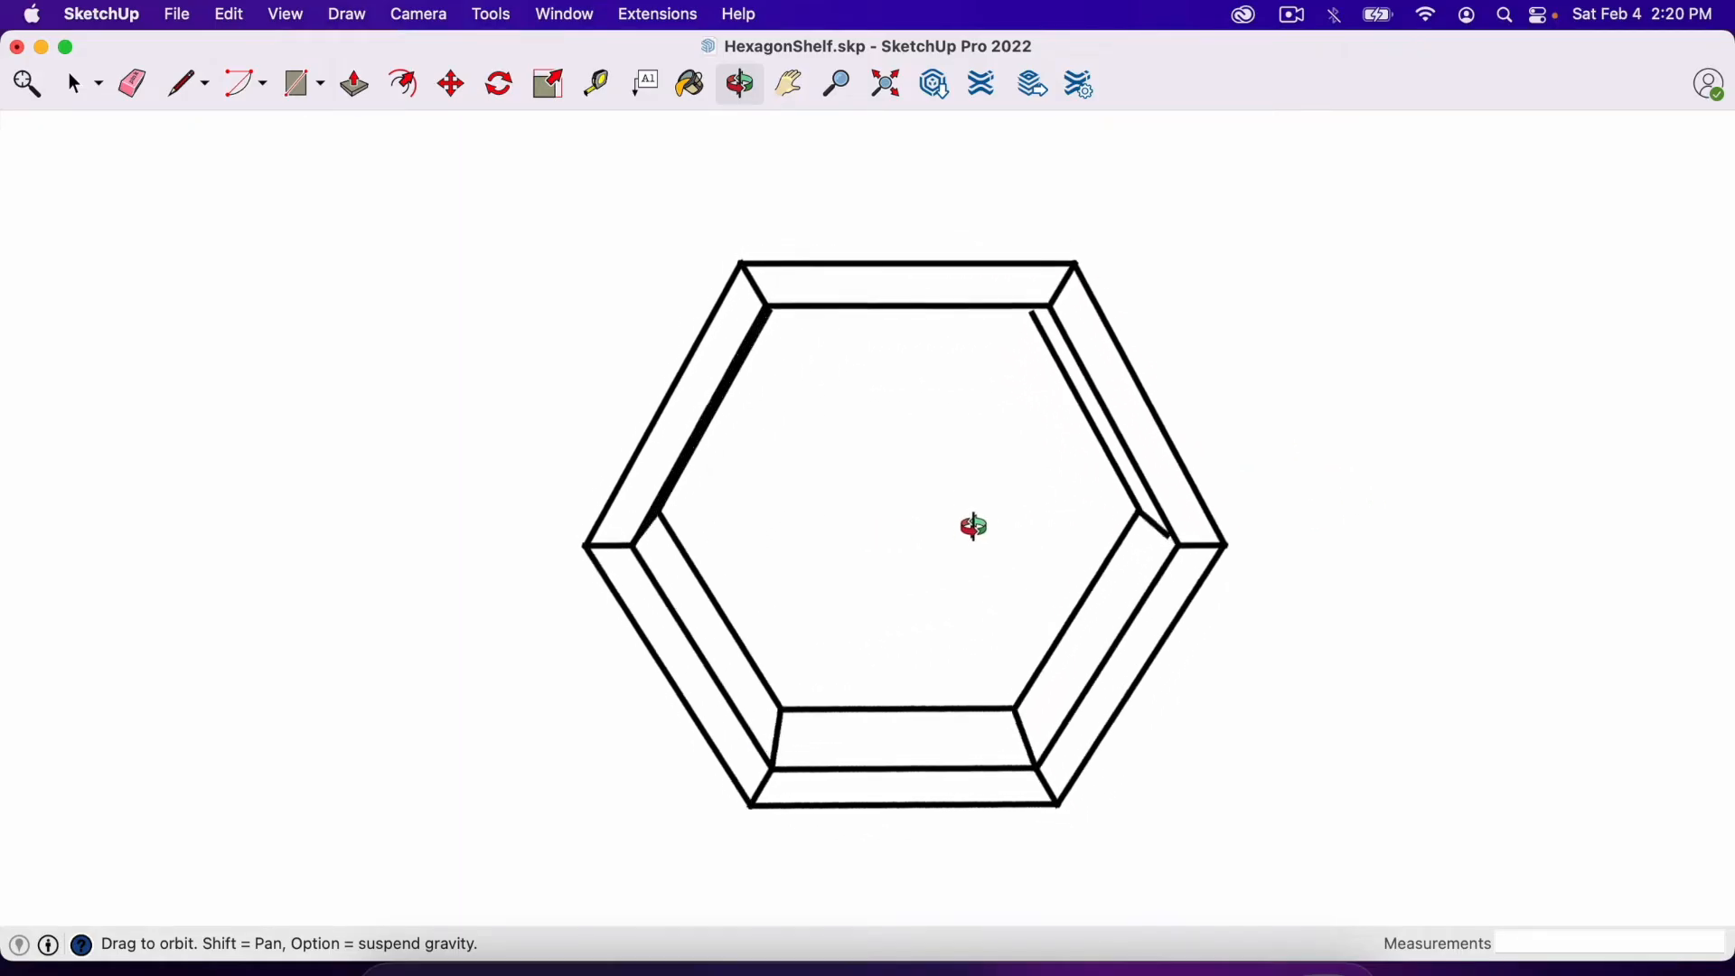
left_click_drag(974, 526, 801, 492)
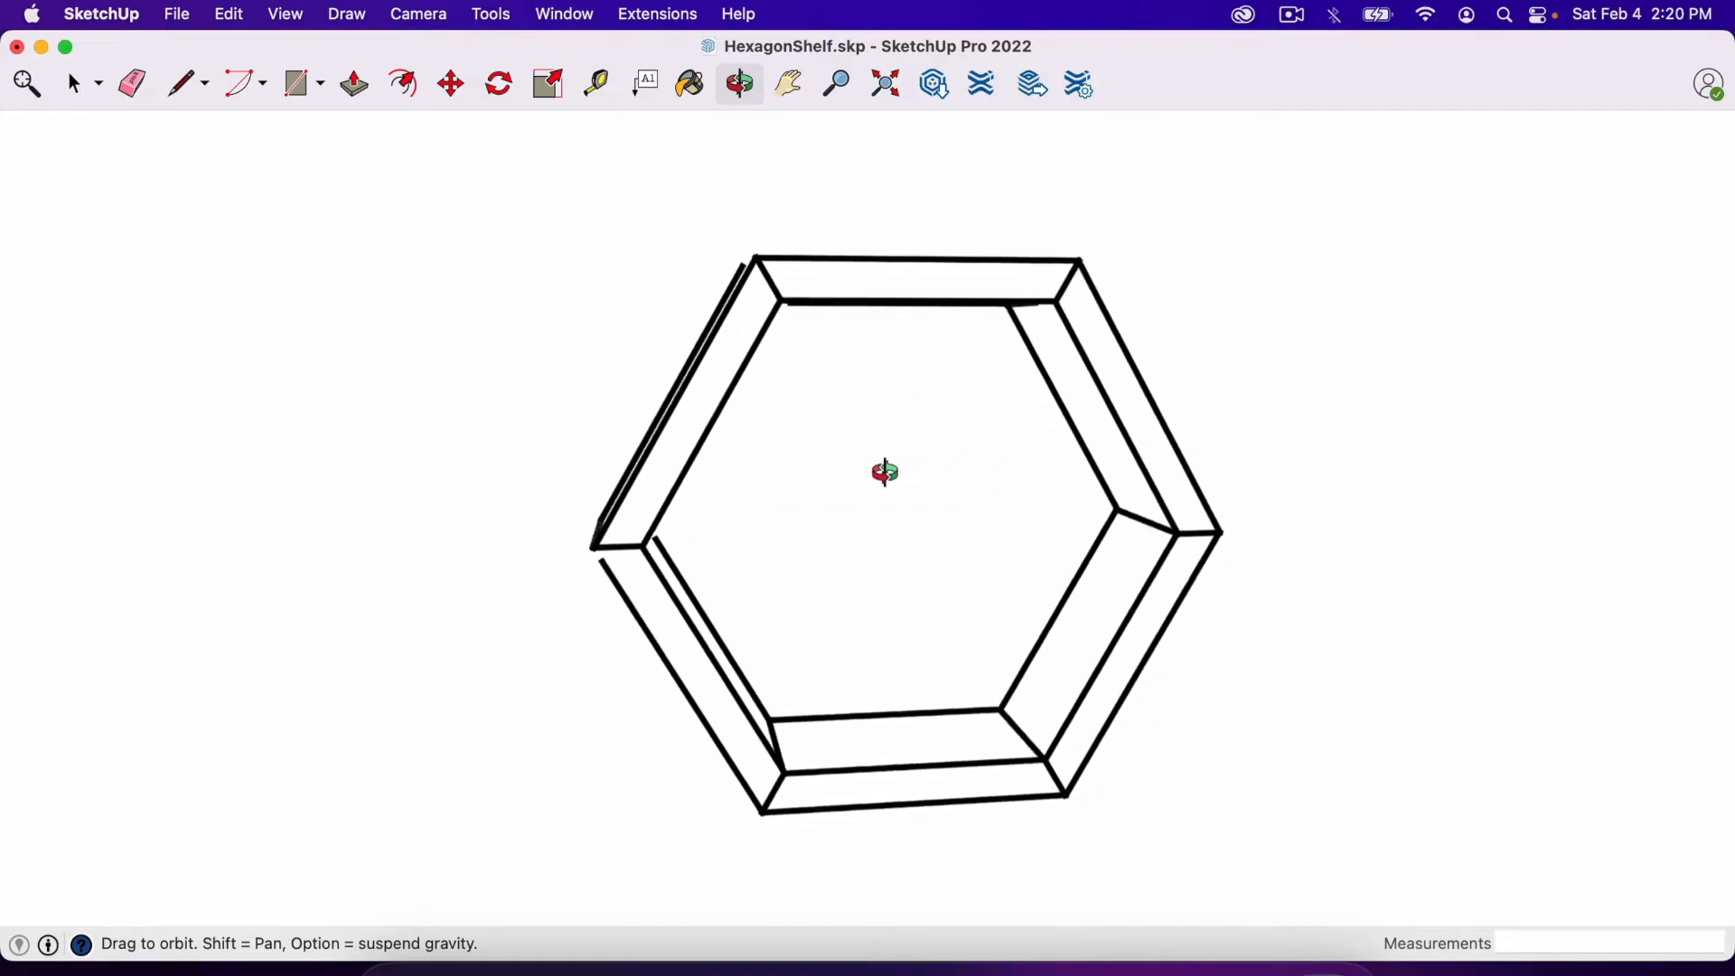
left_click_drag(886, 472, 837, 467)
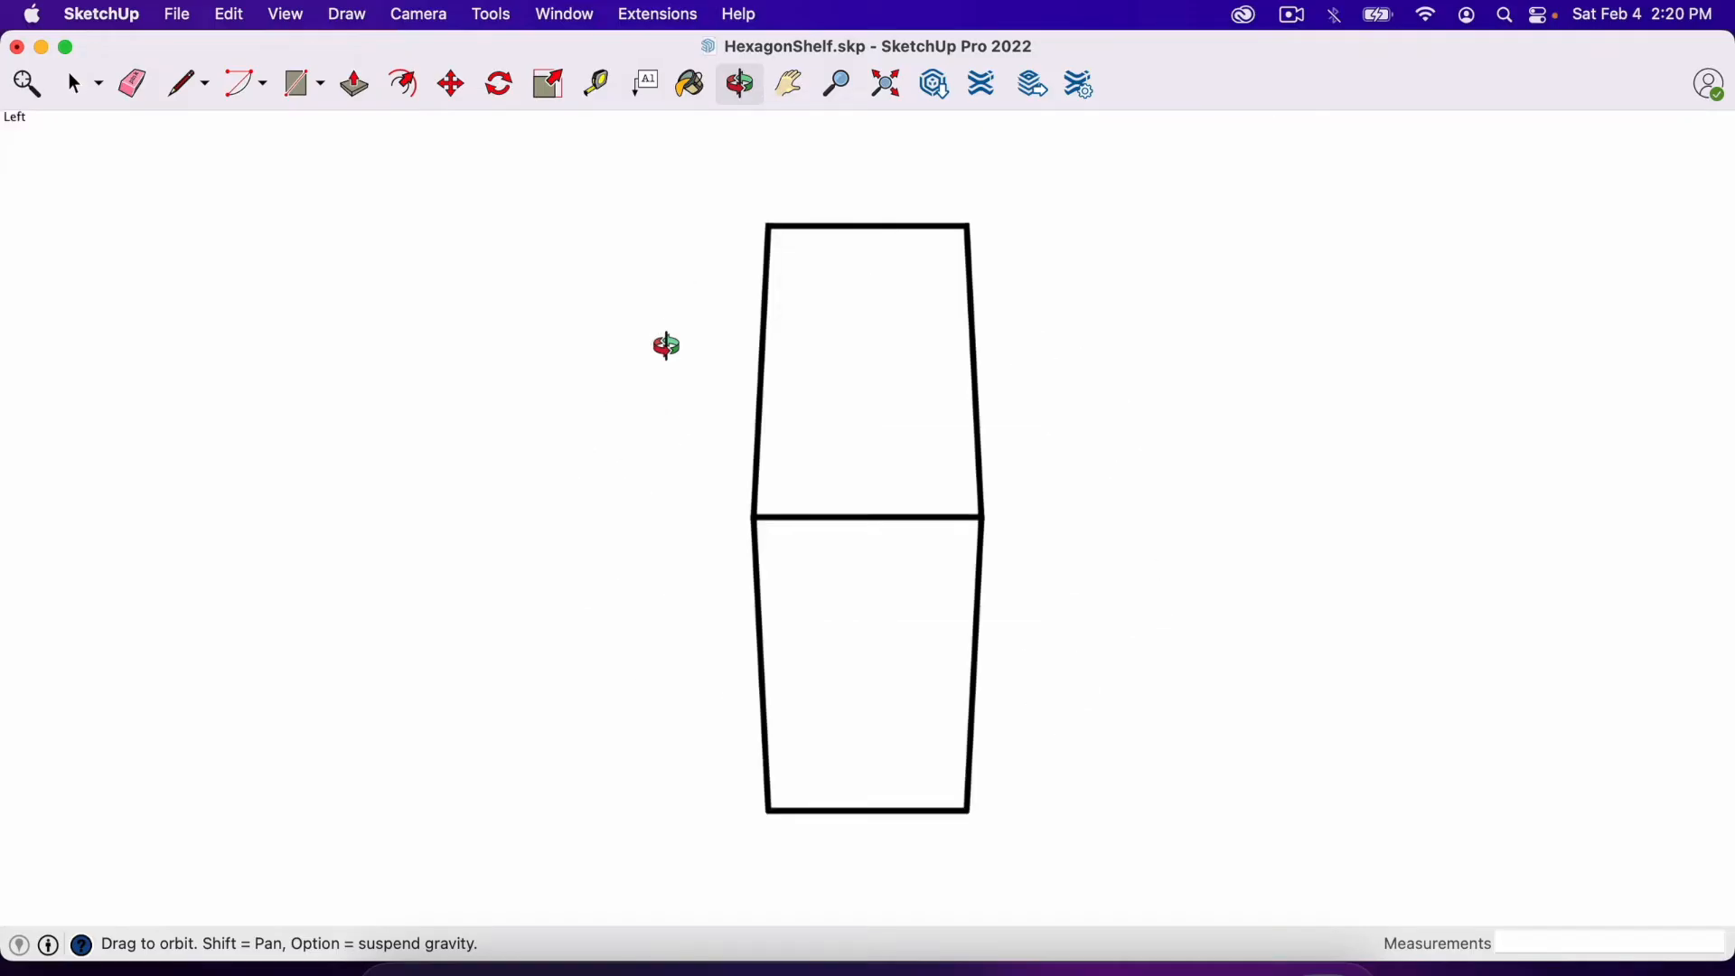
left_click_drag(666, 344, 786, 309)
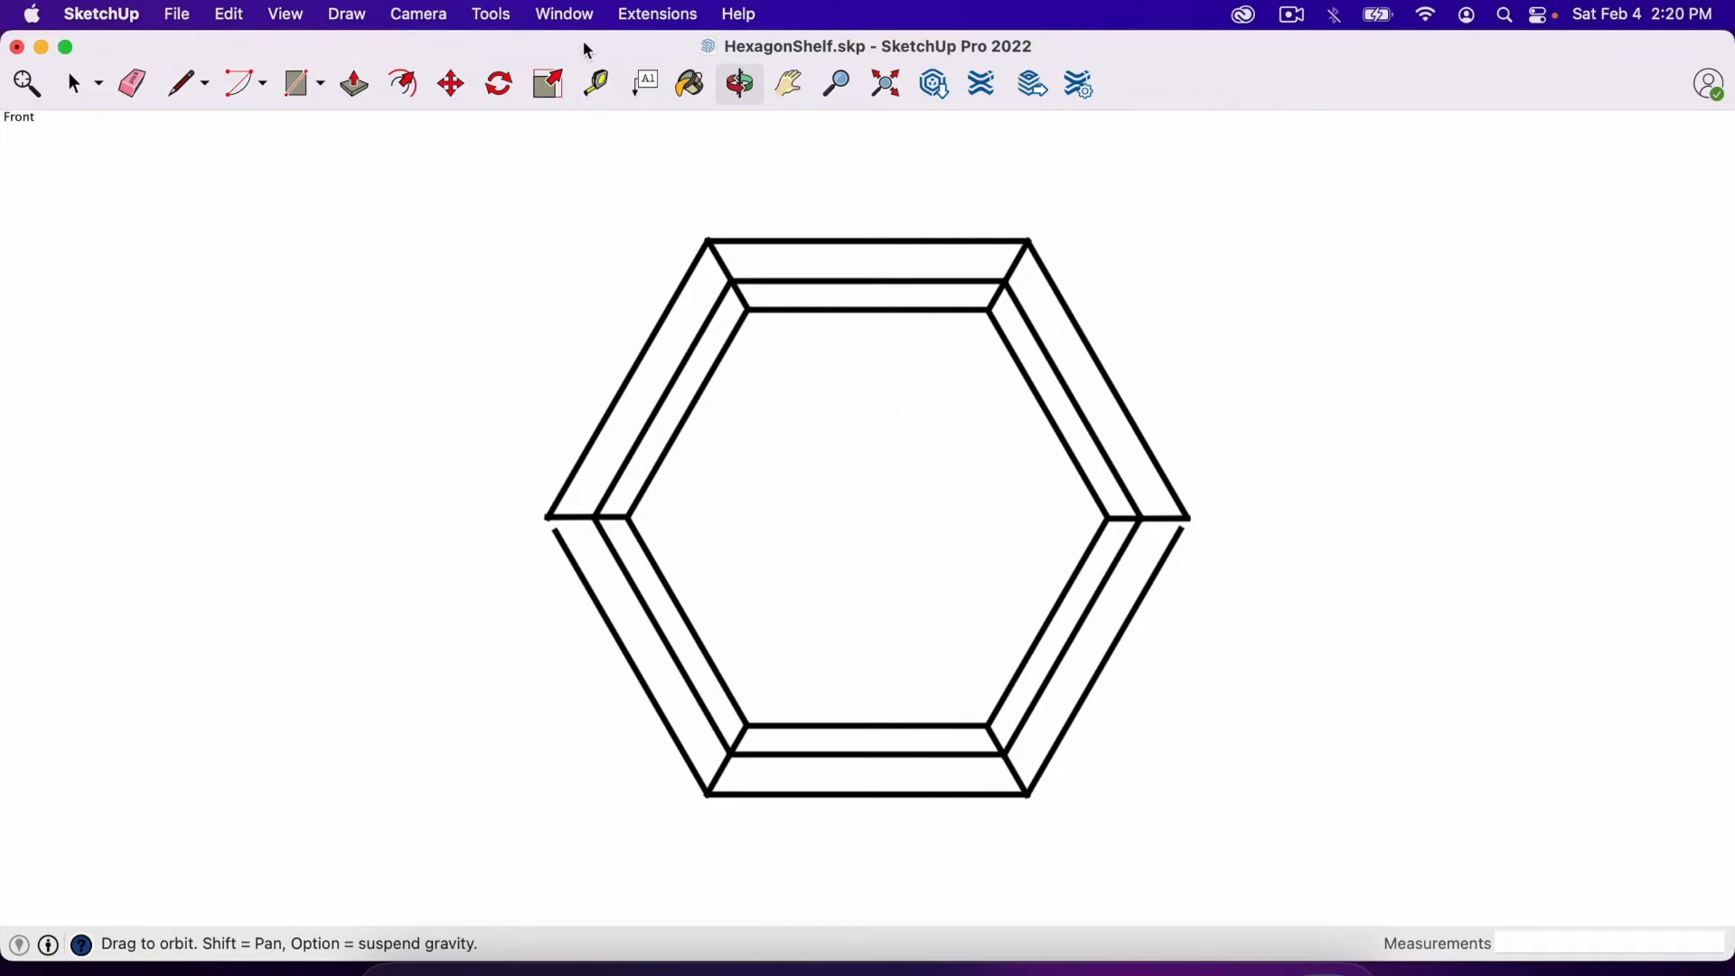
Step: Save the current front view as a scene named 'Front' in the Scenes panel
left_click(564, 13)
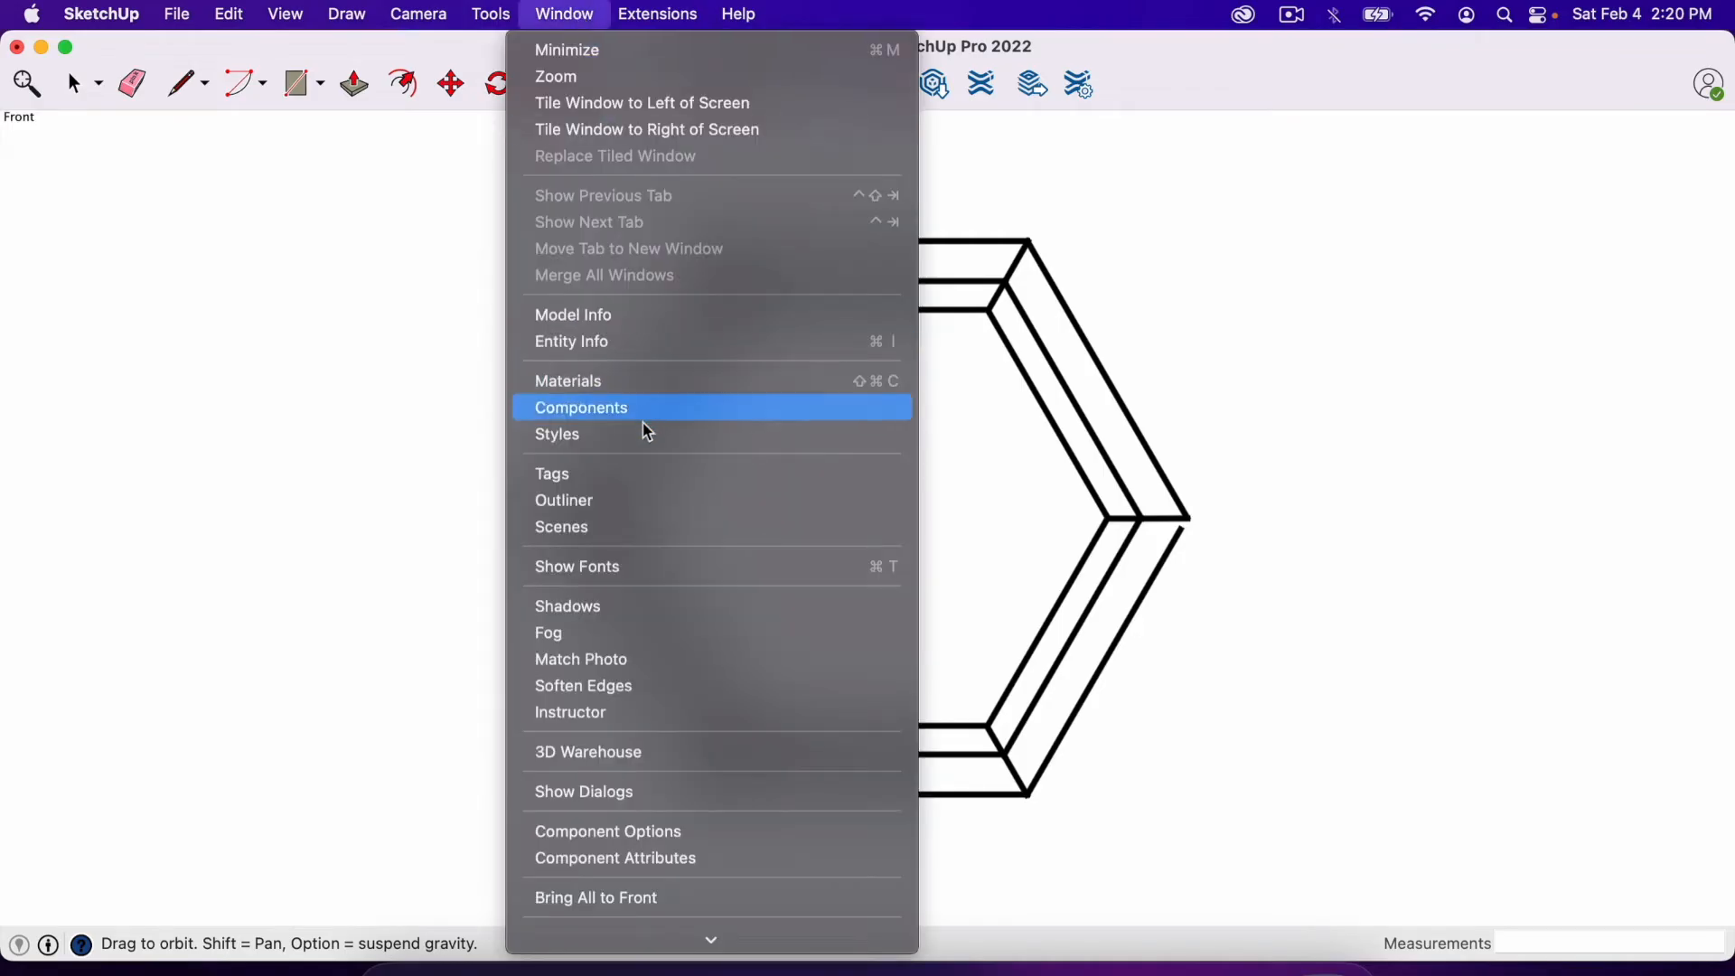
left_click(560, 526)
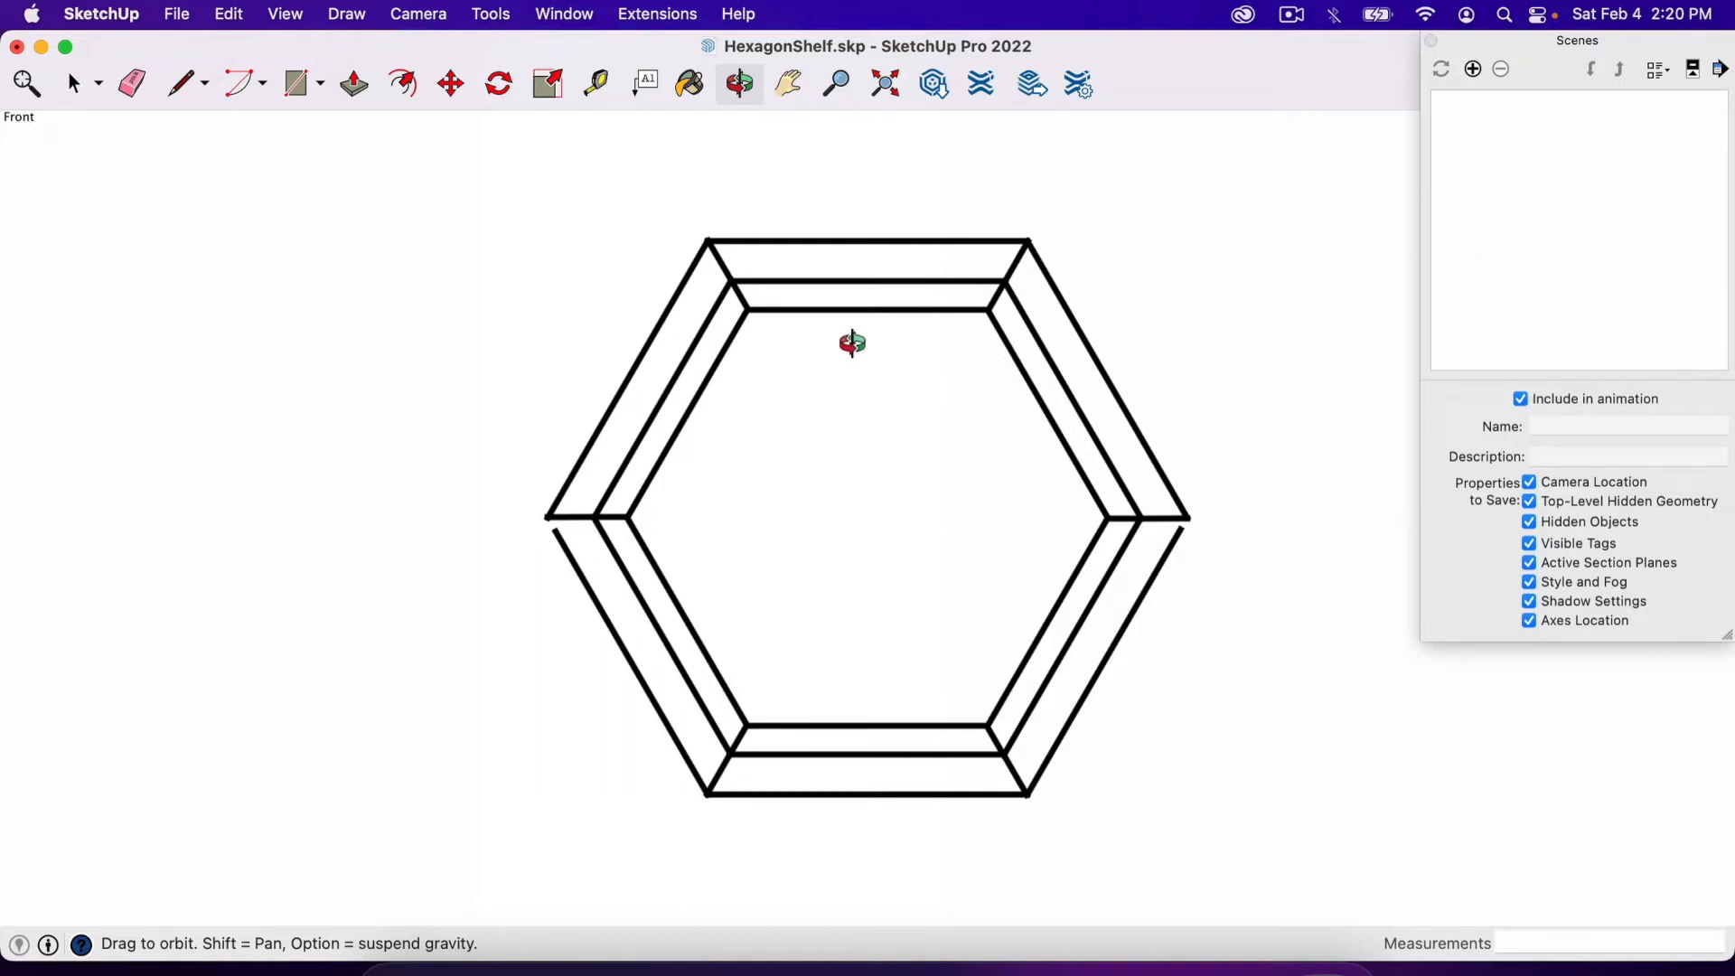
mouse_move(829, 356)
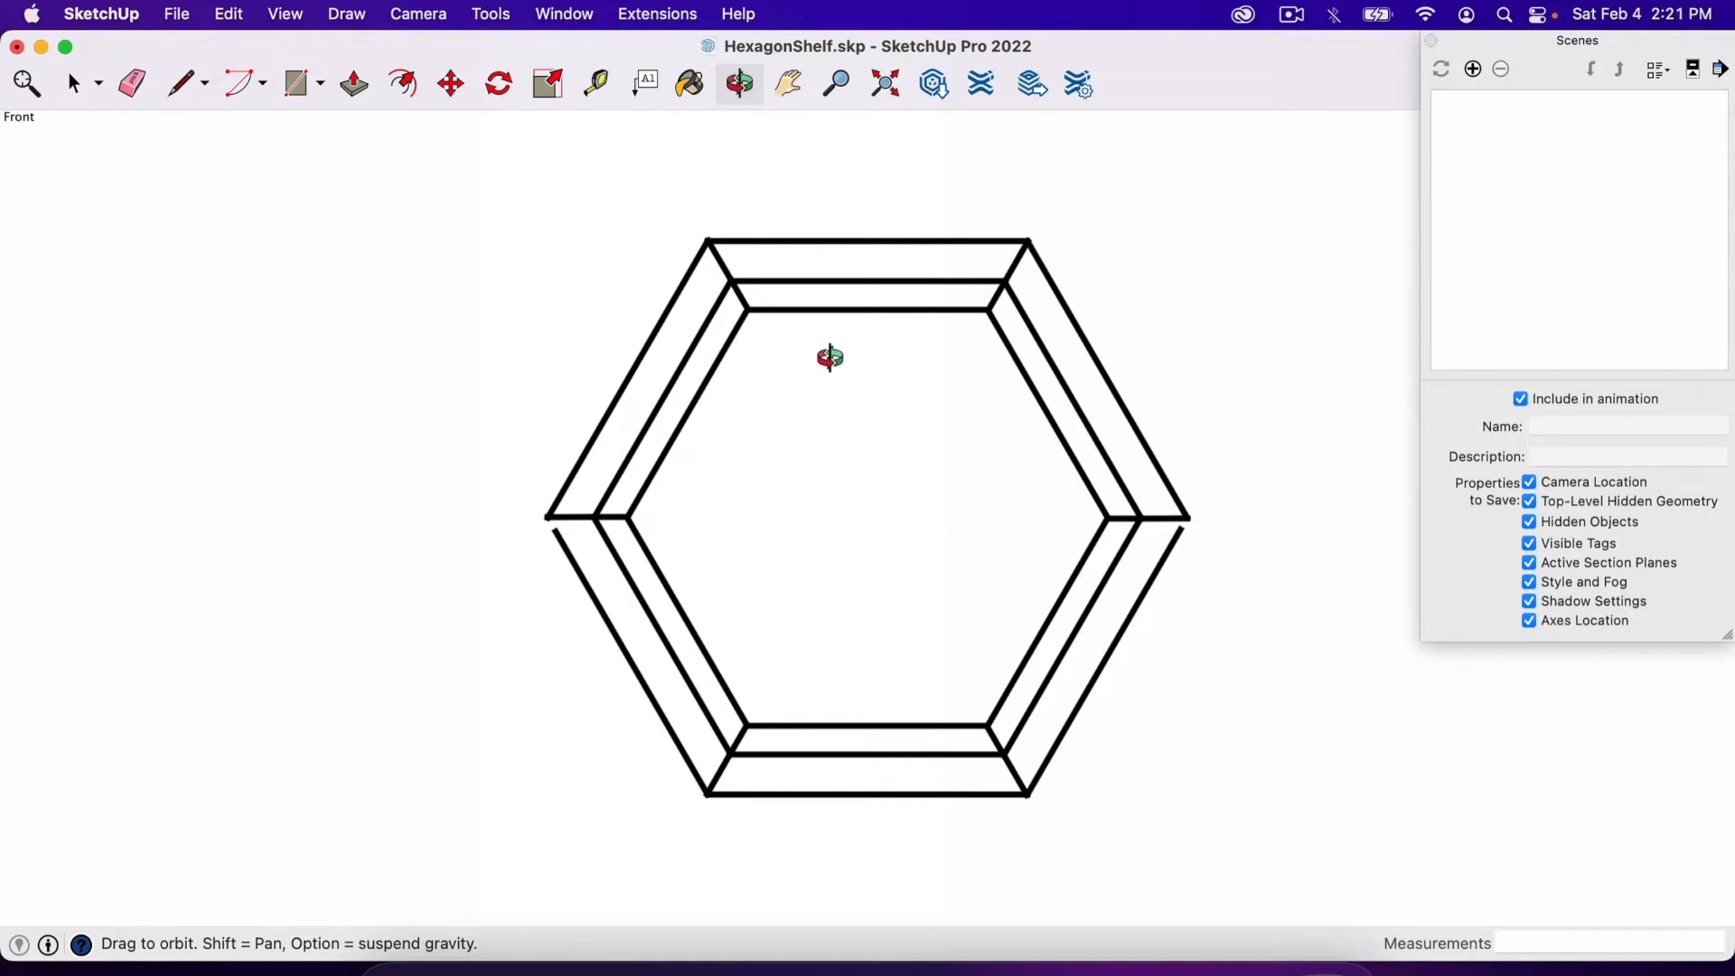
left_click(1471, 68)
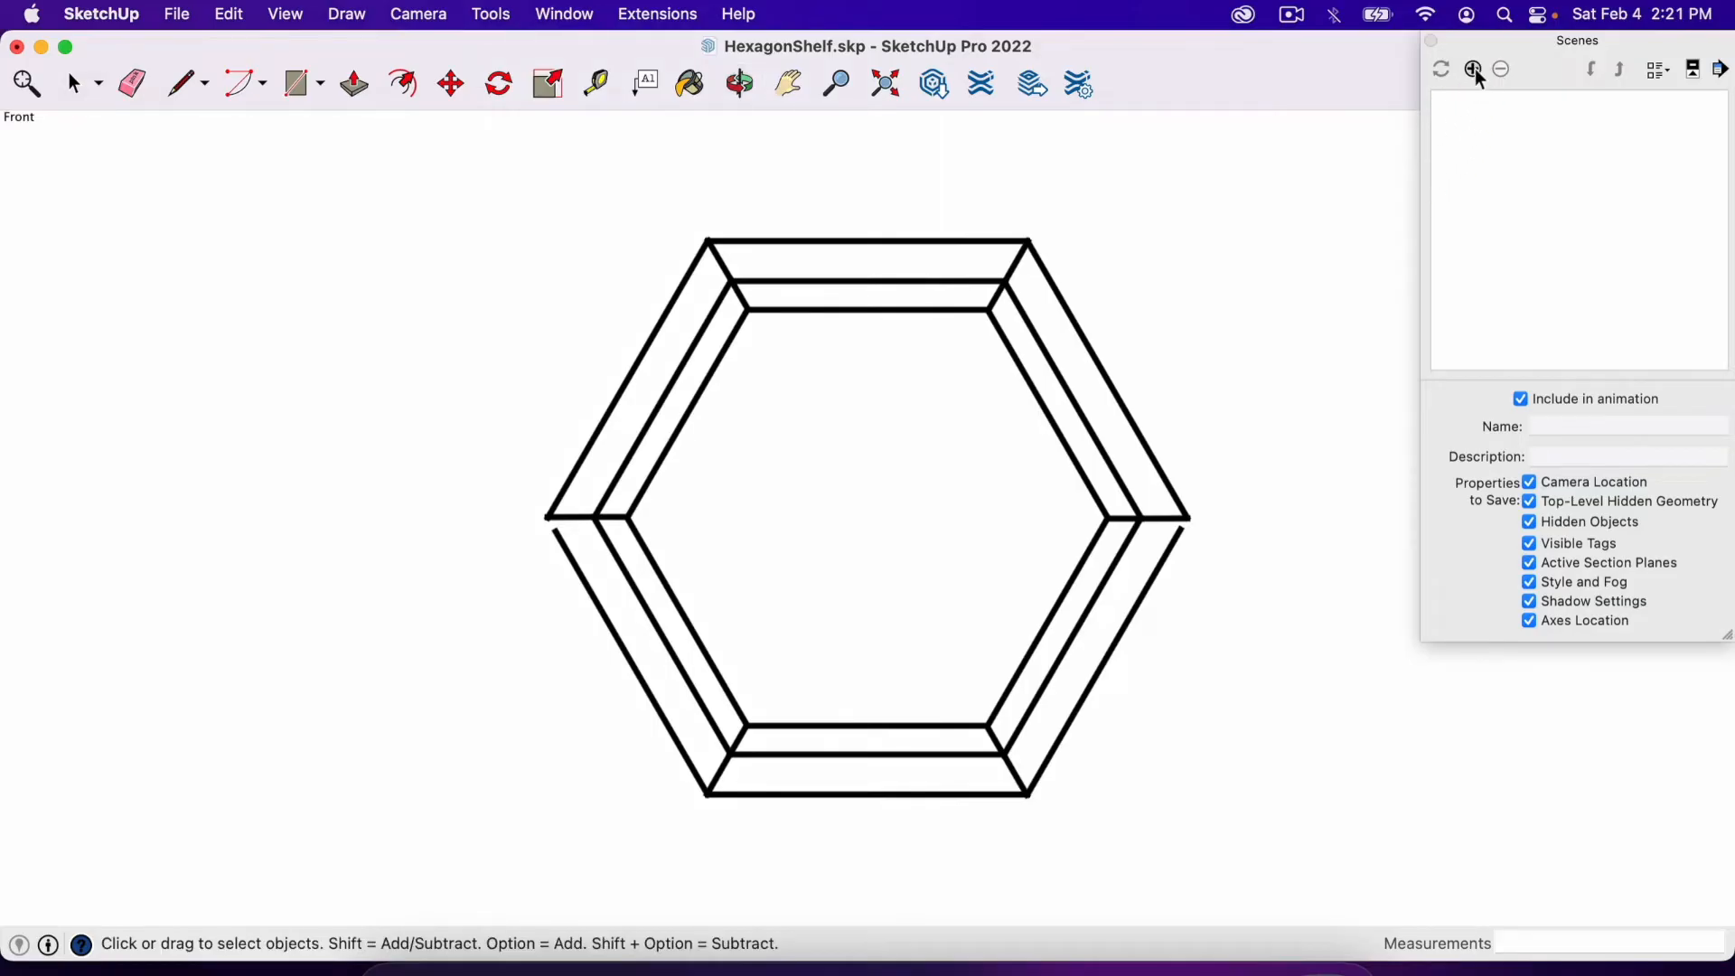
left_click(1473, 69)
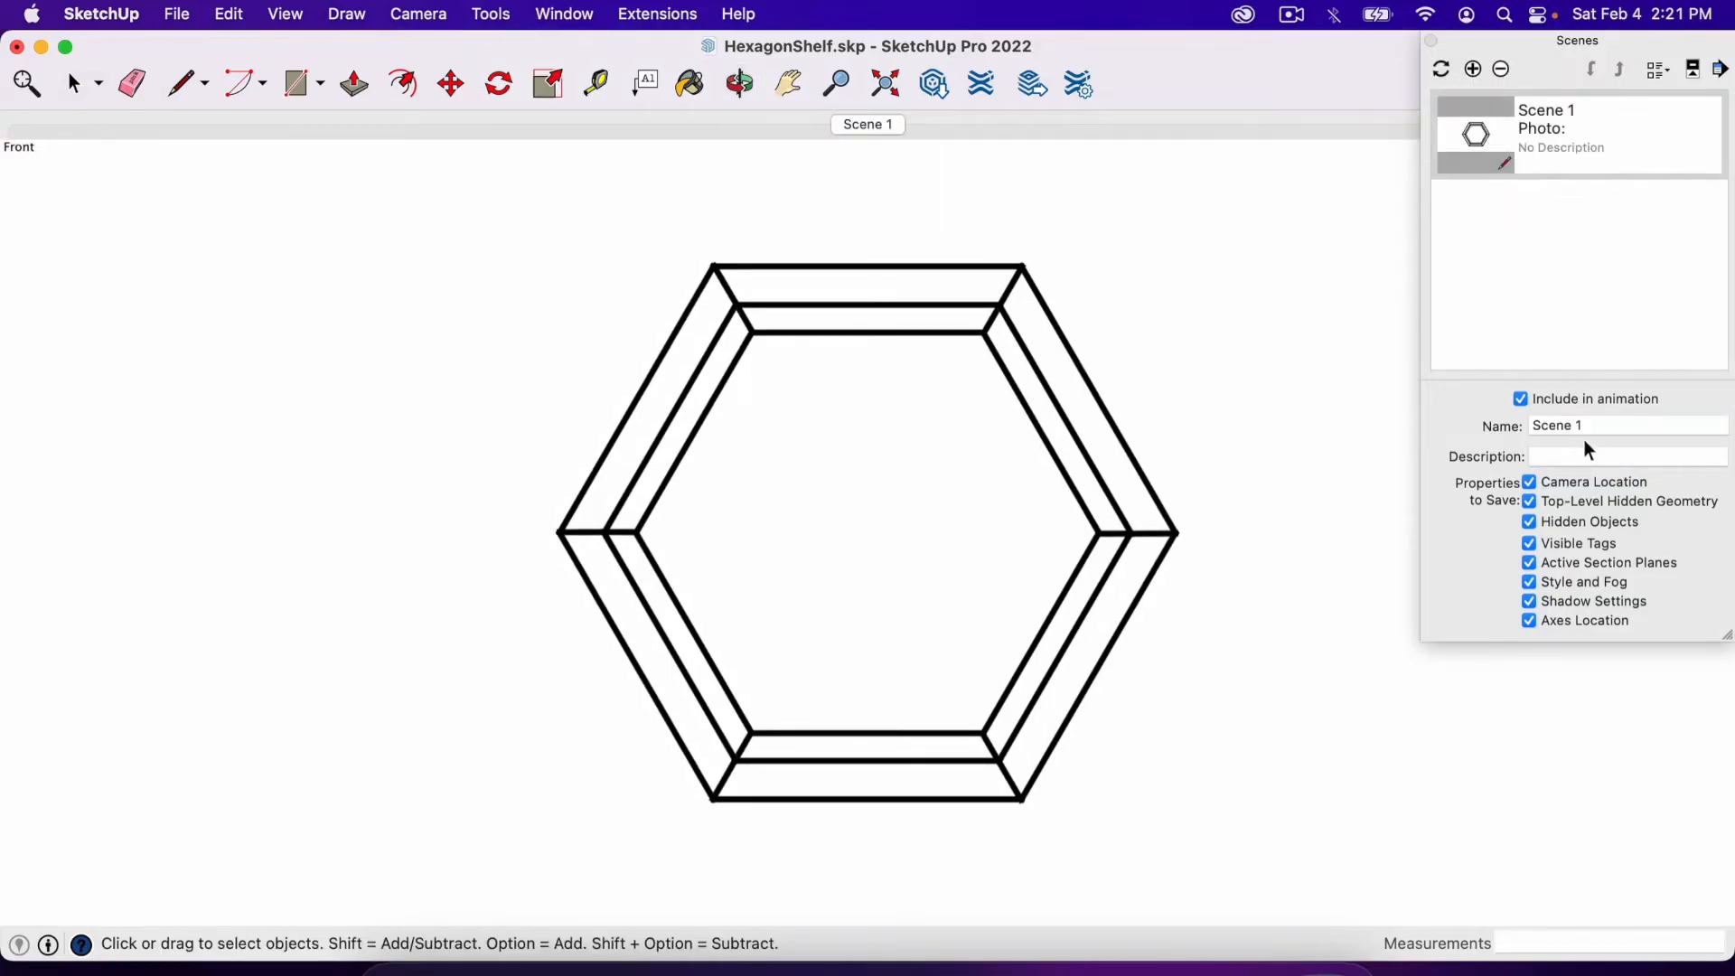
left_click(1626, 425)
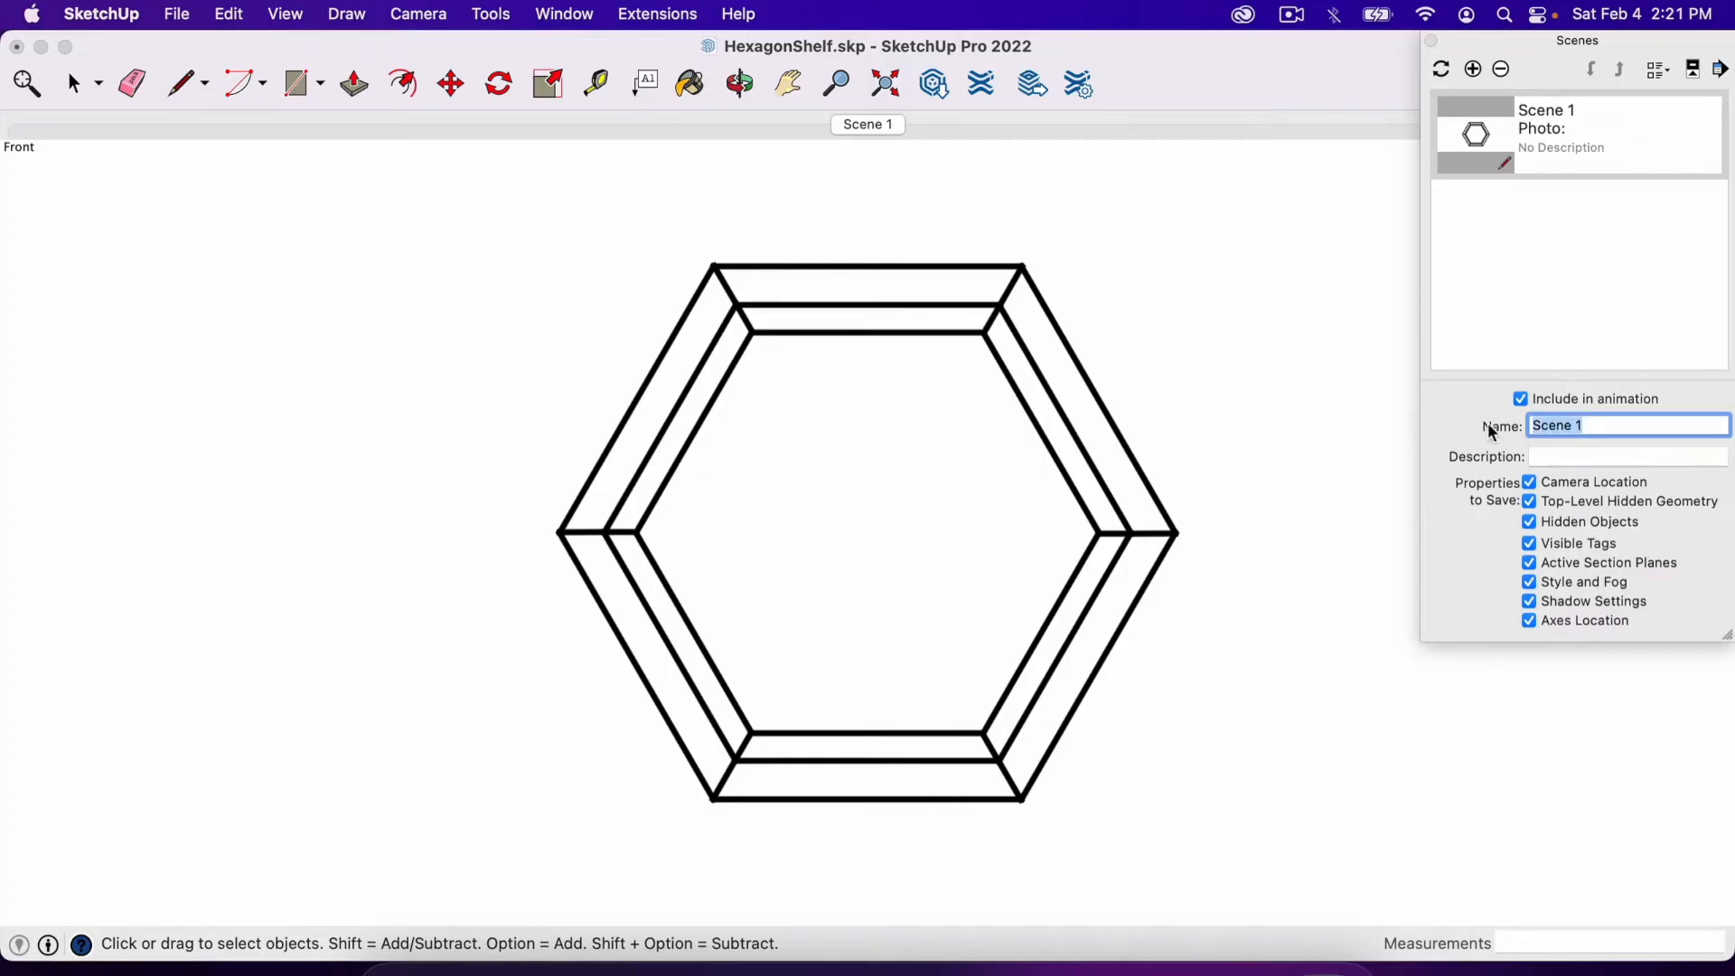
type("Front")
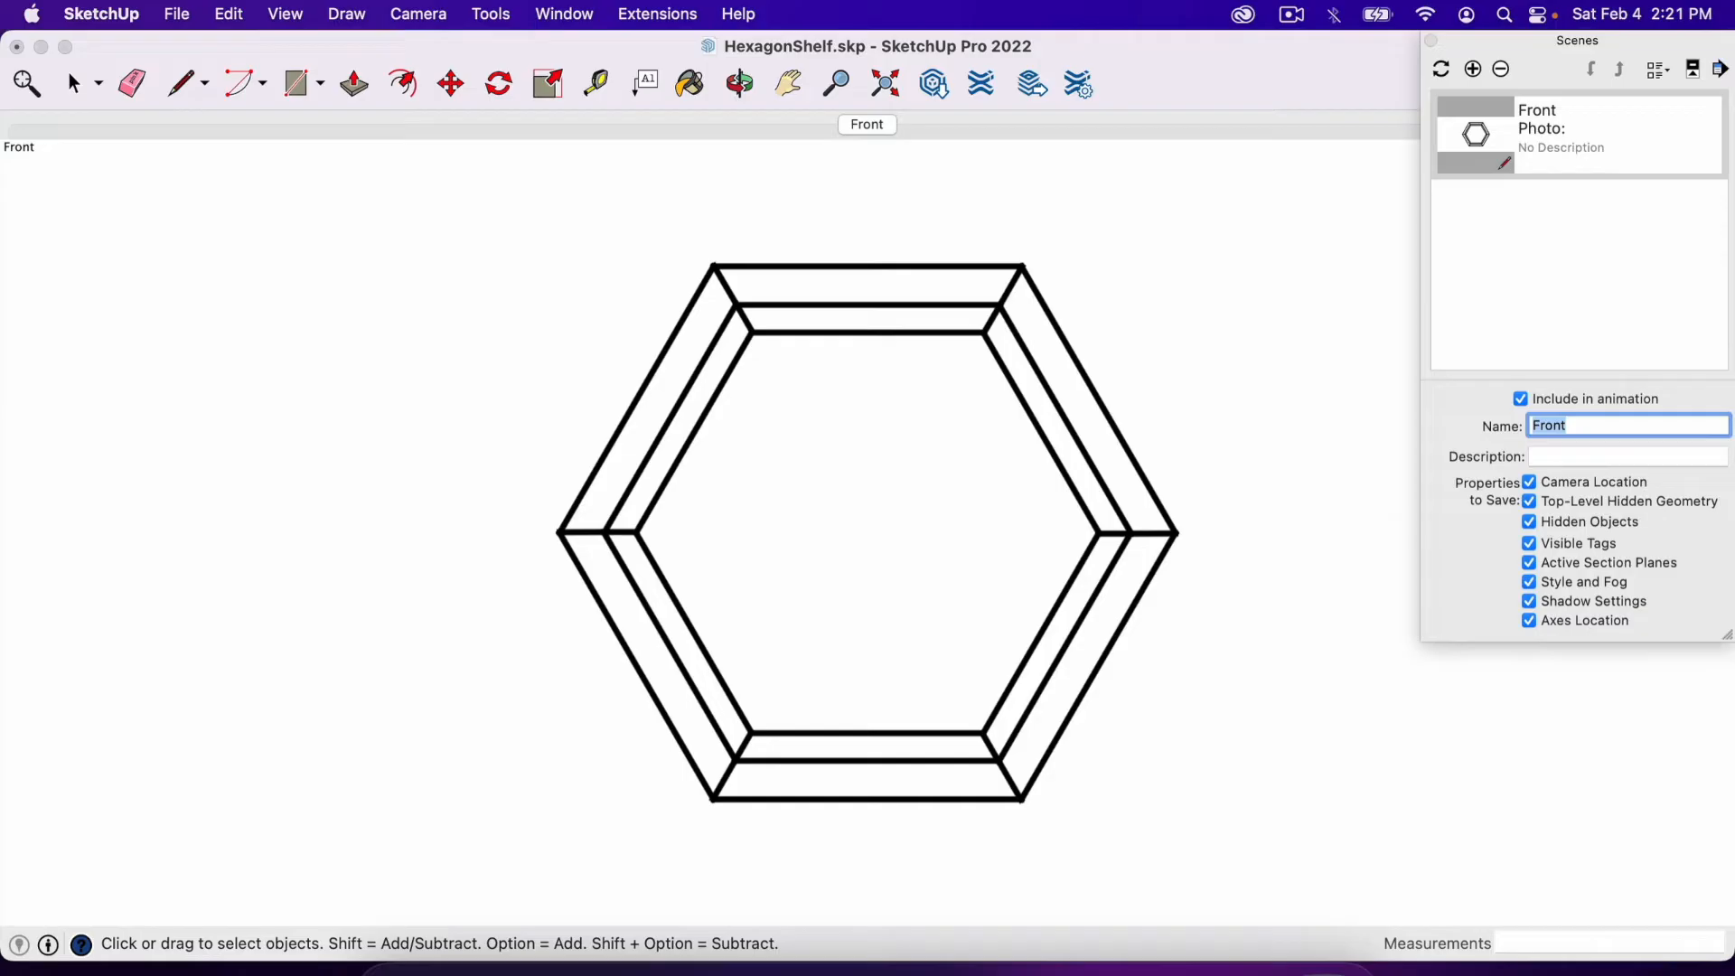
left_click(1216, 351)
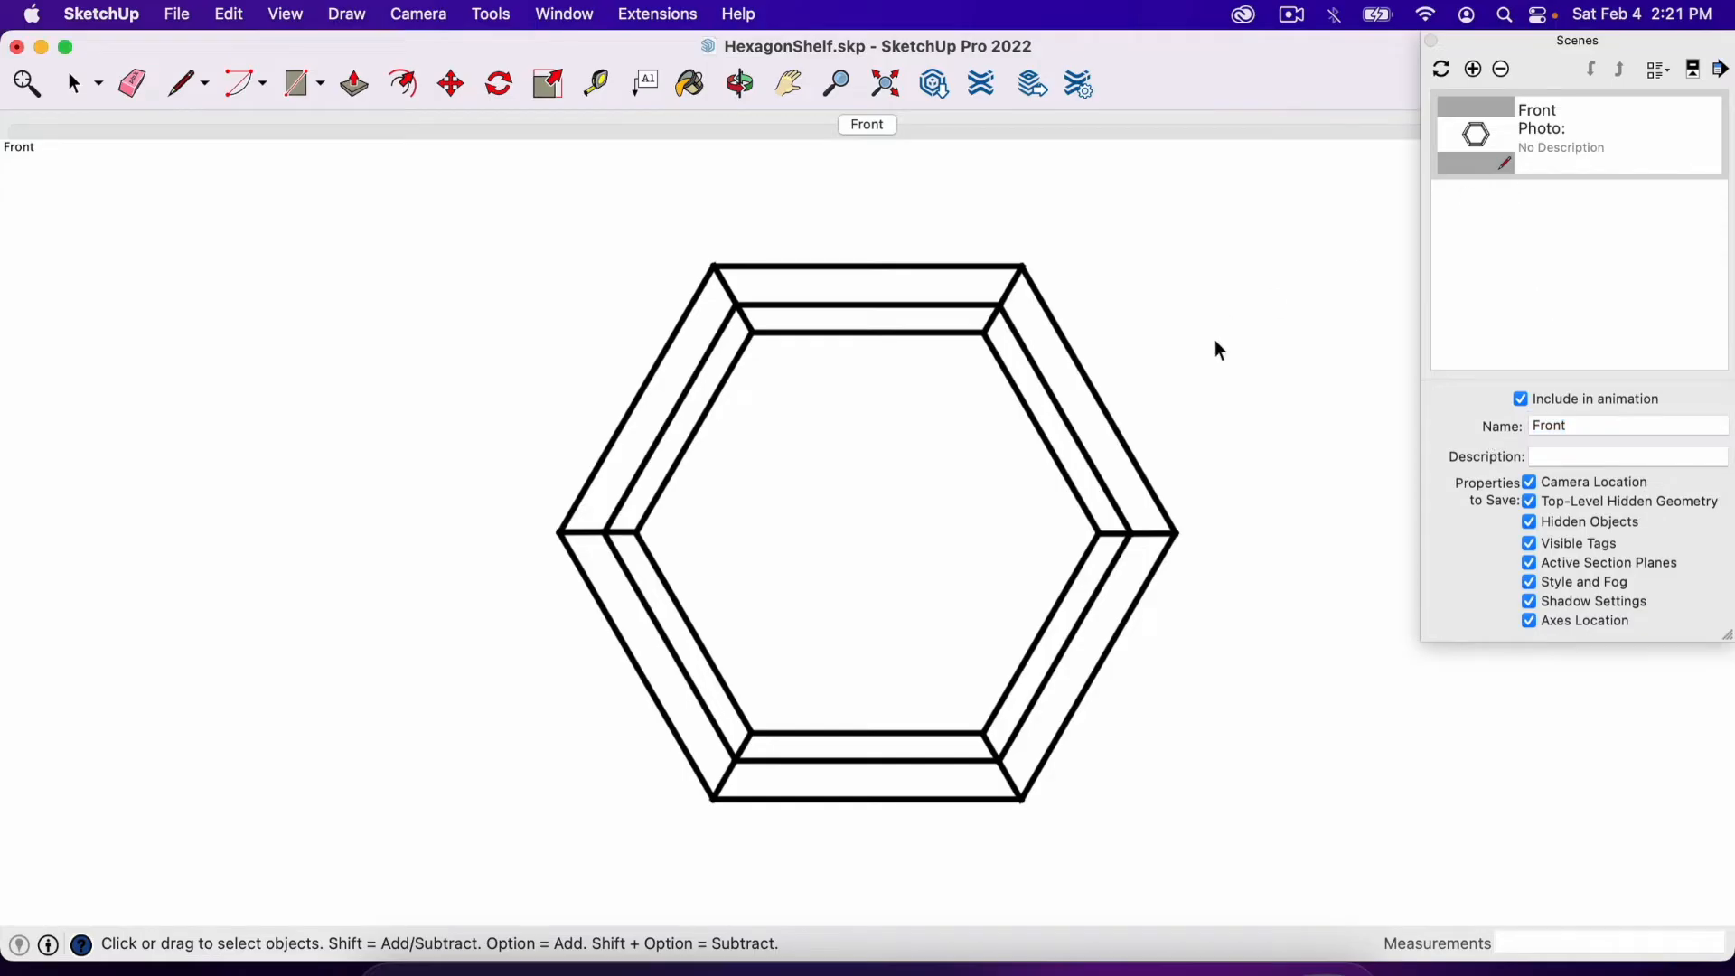
mouse_move(1193, 371)
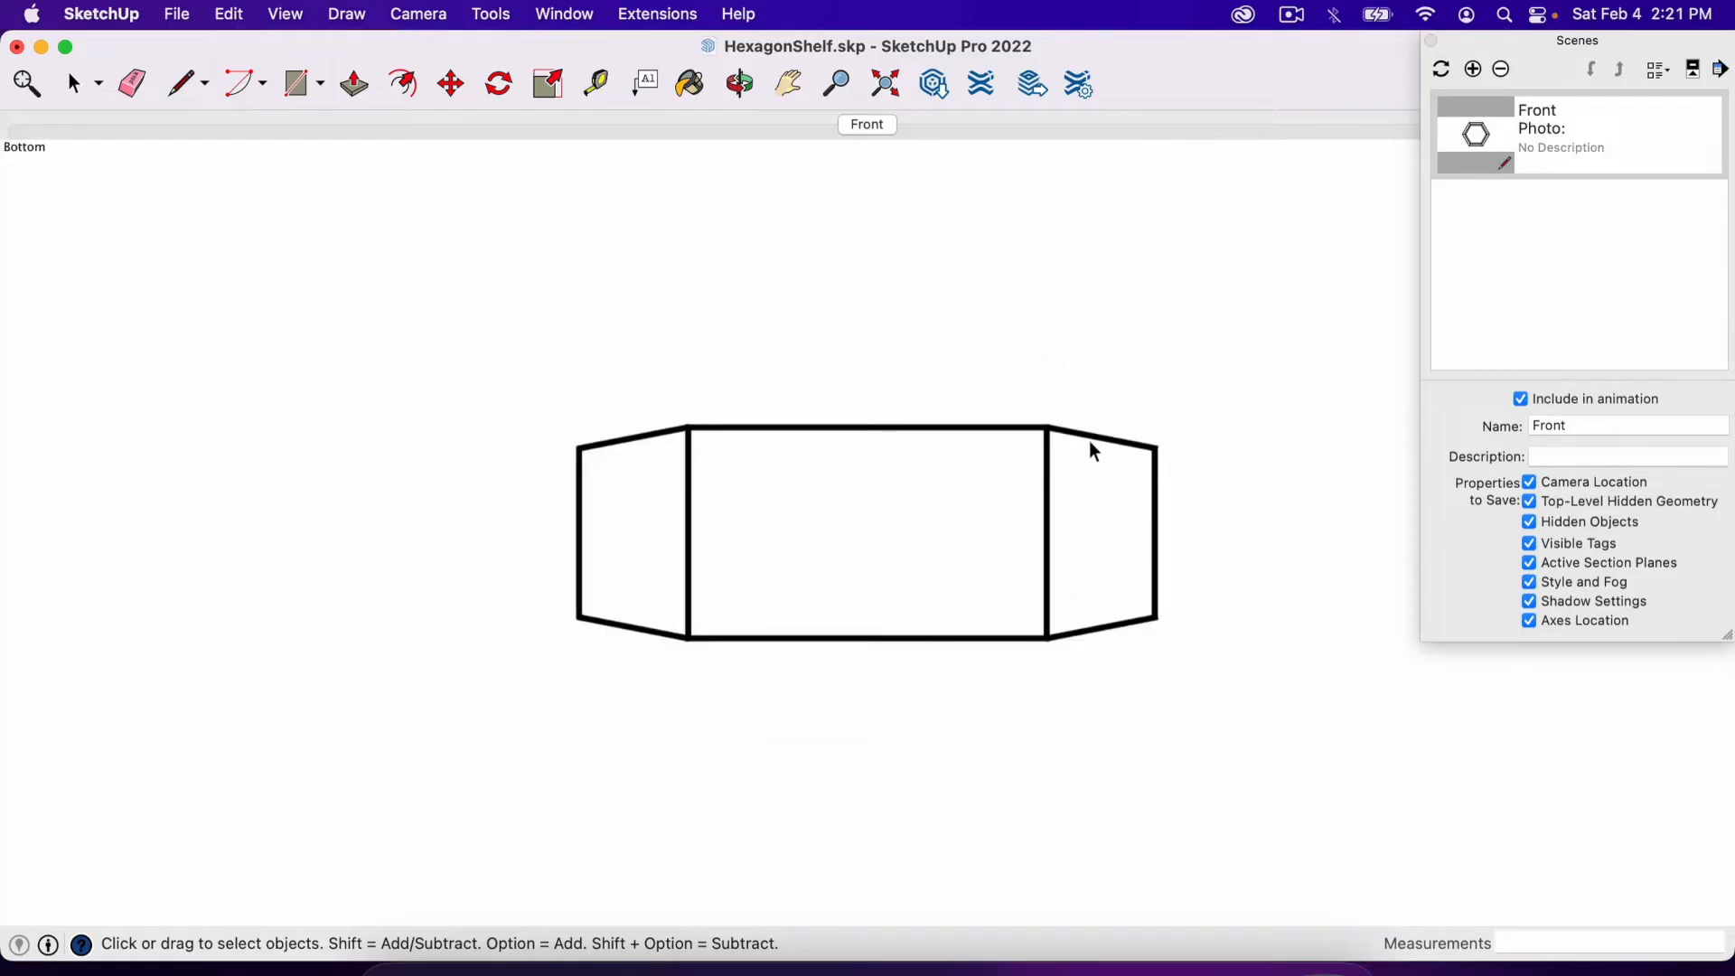
mouse_move(775, 333)
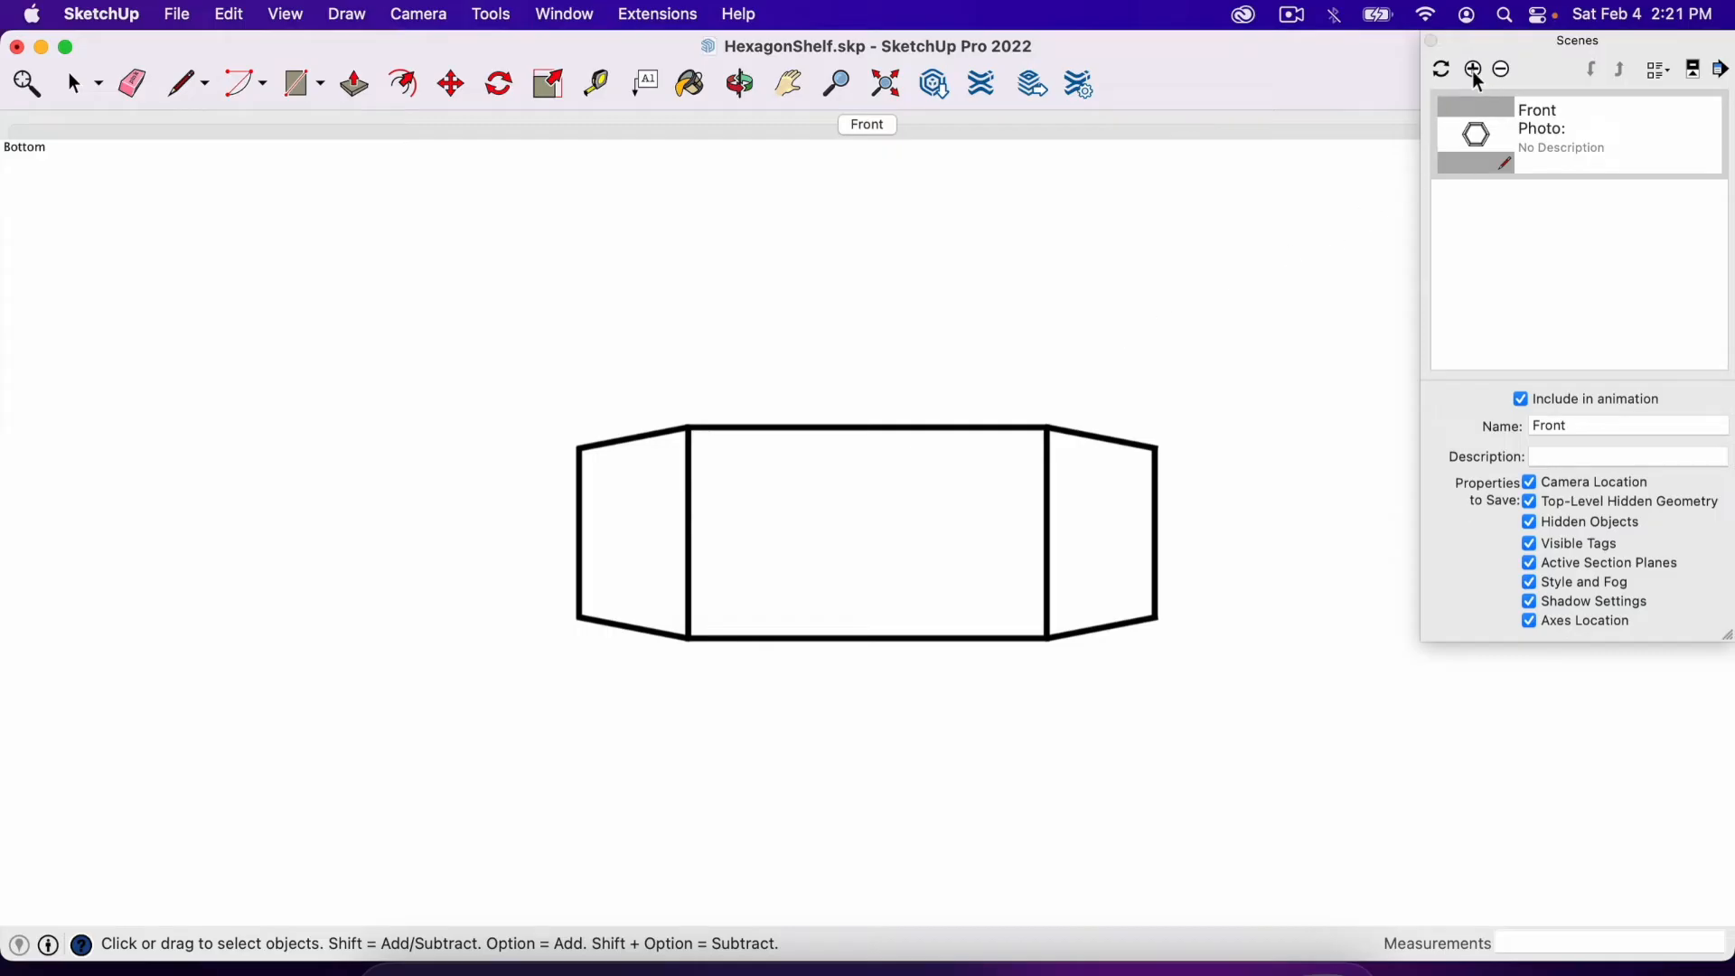
Step: Add Scene 2 from the bottom view and Scene 3 from the left view
left_click(1473, 69)
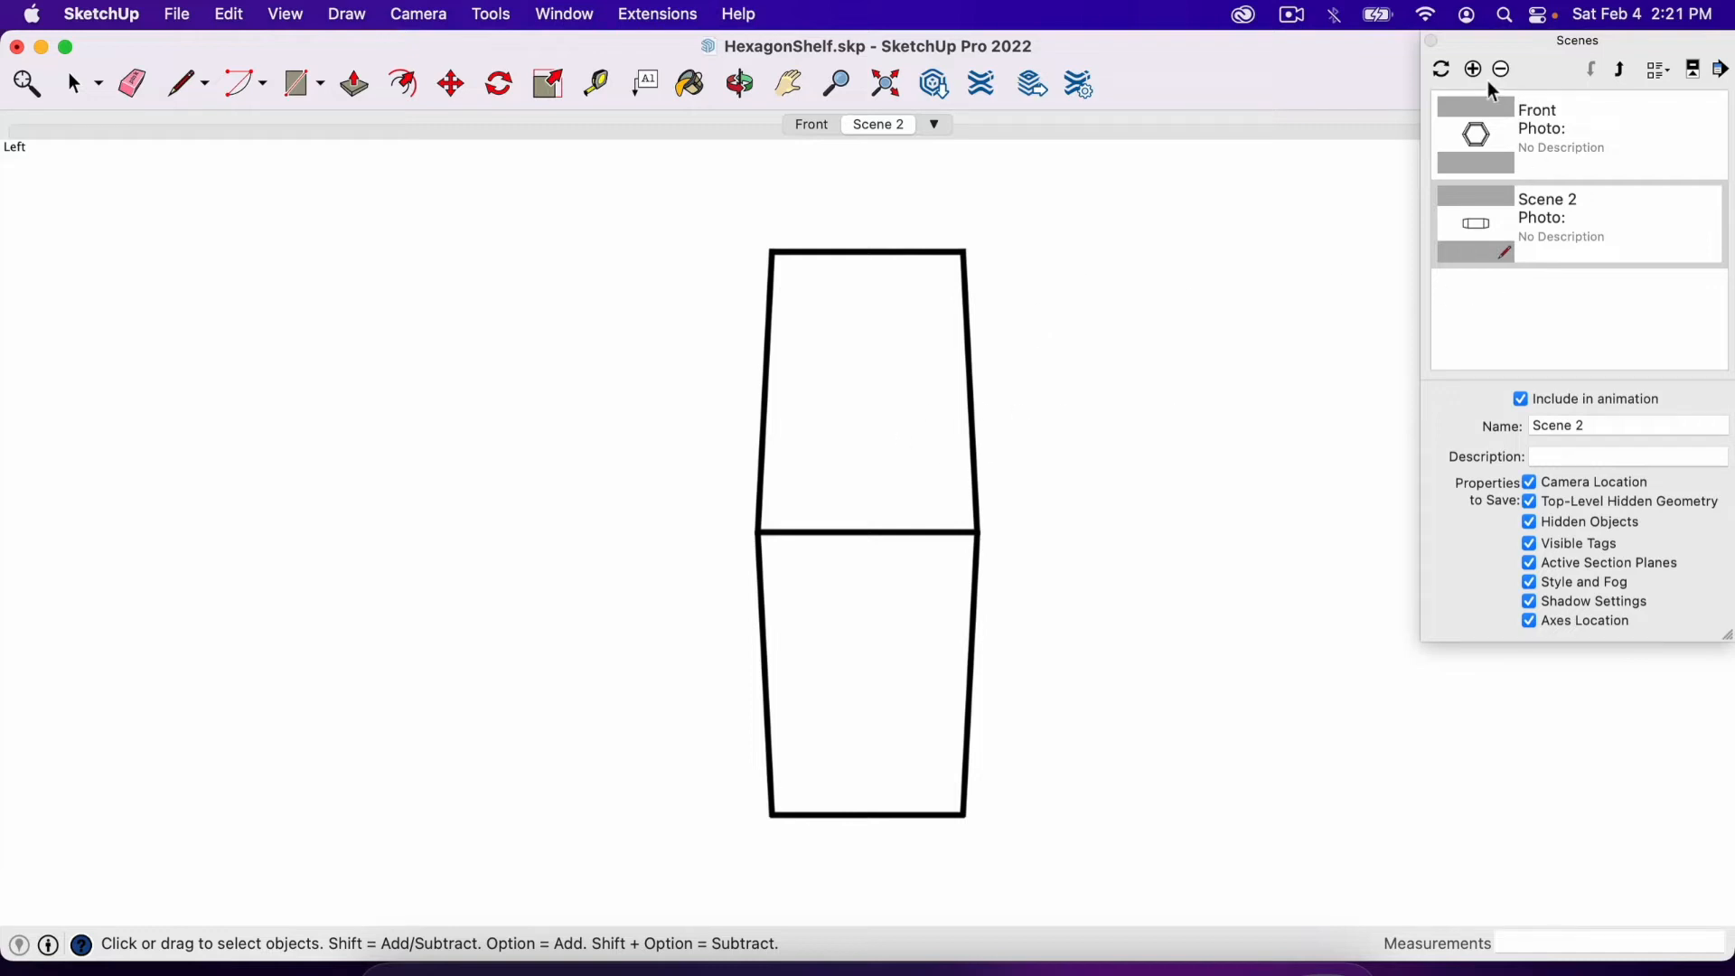
left_click(1473, 69)
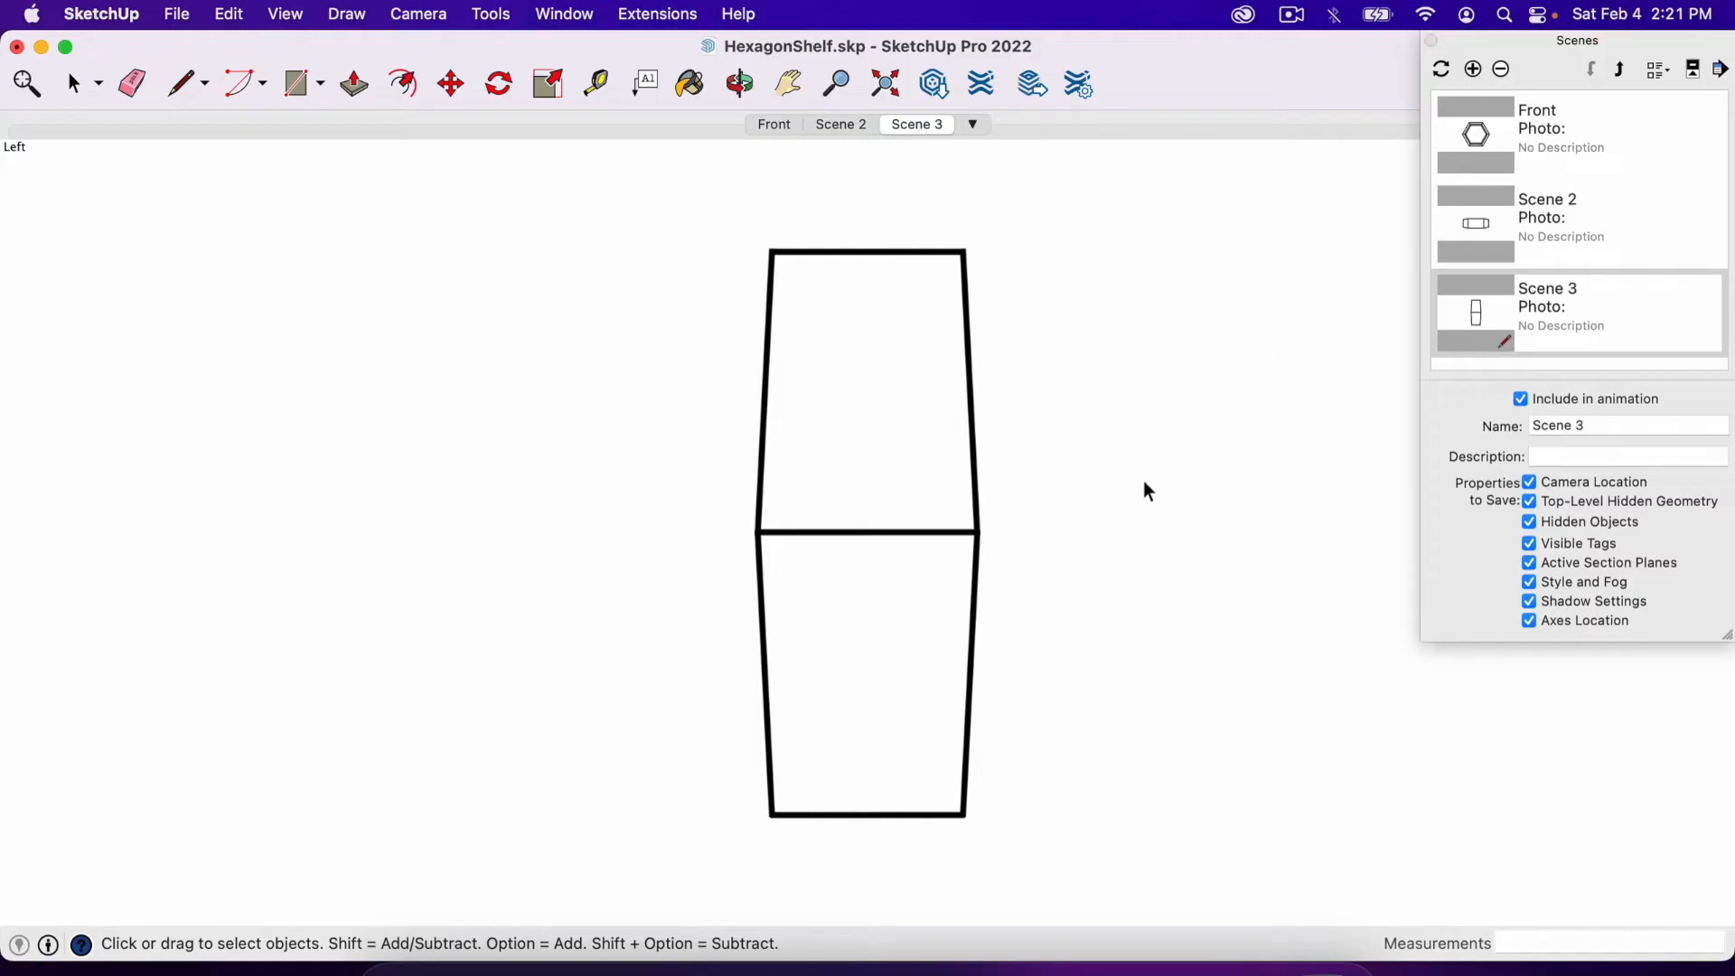
Step: Move the shelf's bottom board 24 along the red axis so it stands apart
left_click(737, 85)
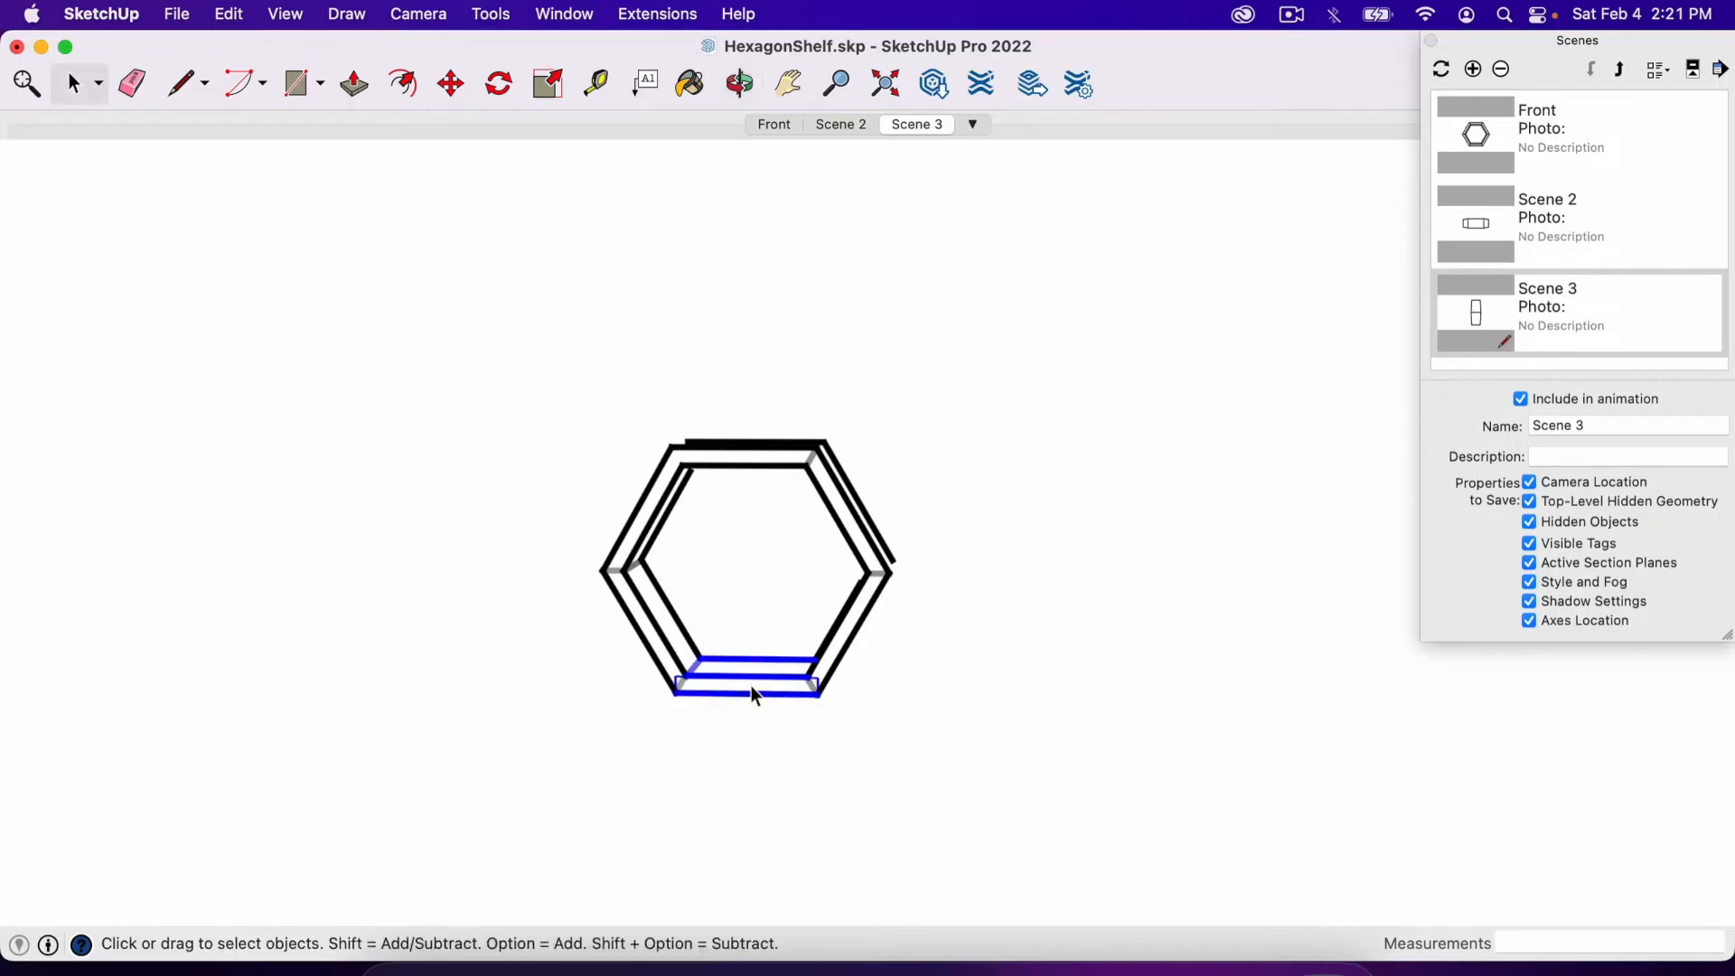
left_click(450, 83)
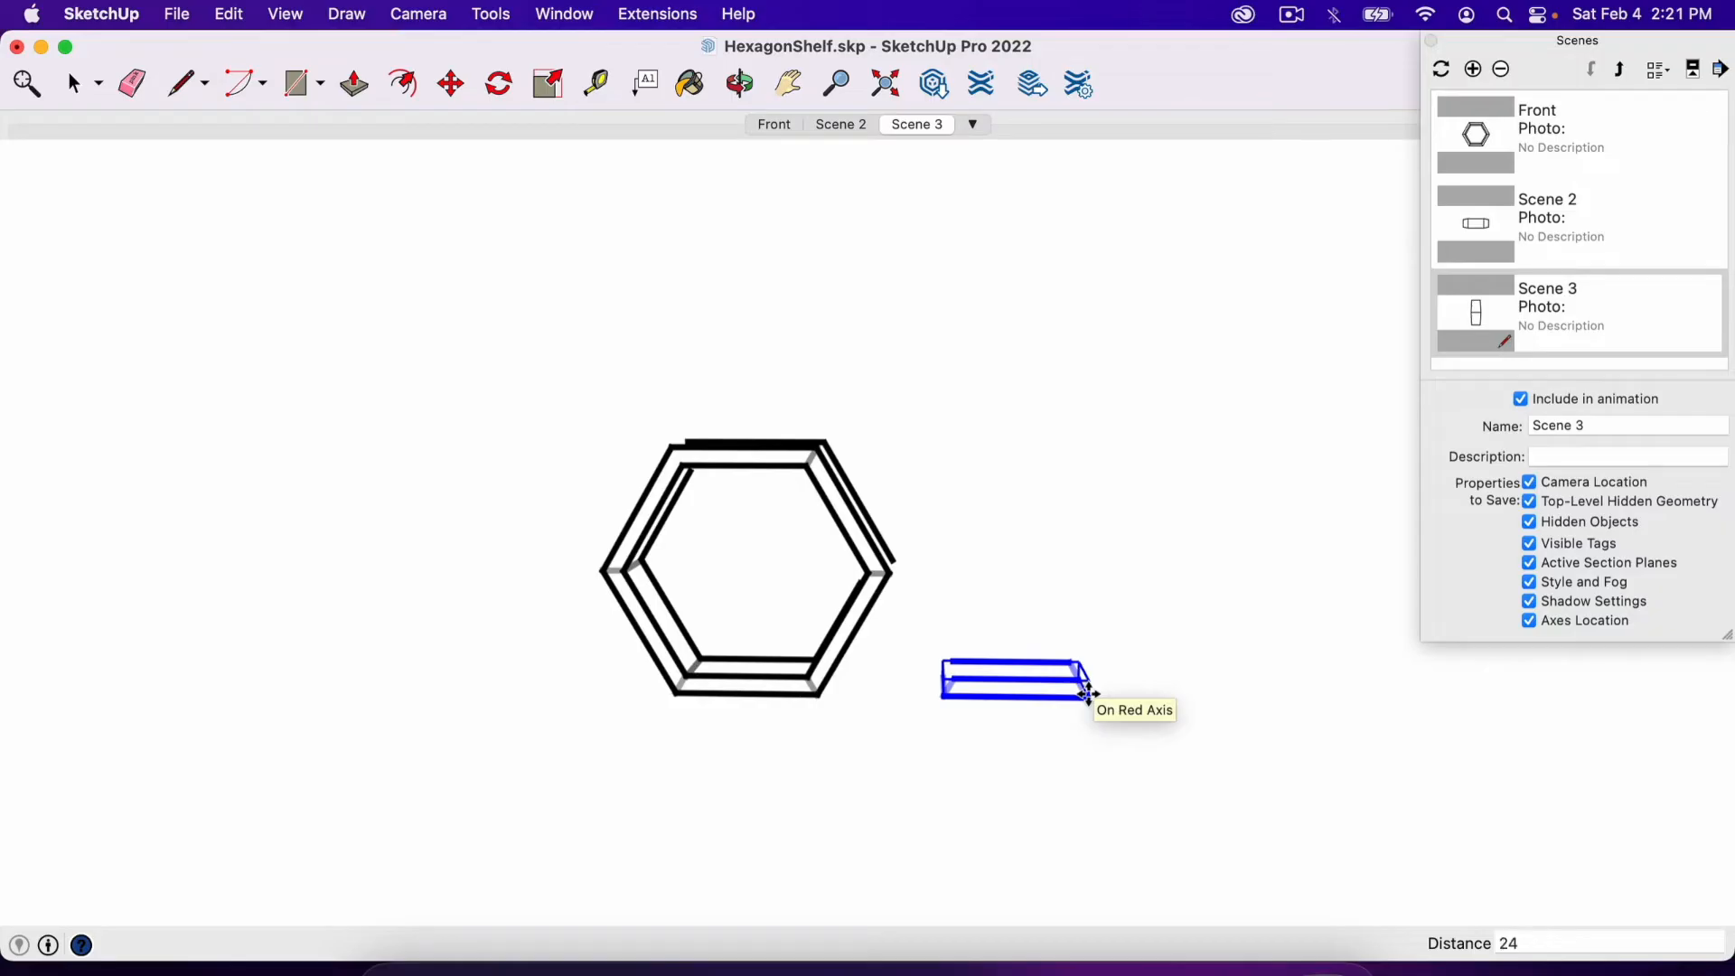
left_click_drag(1013, 682, 1318, 681)
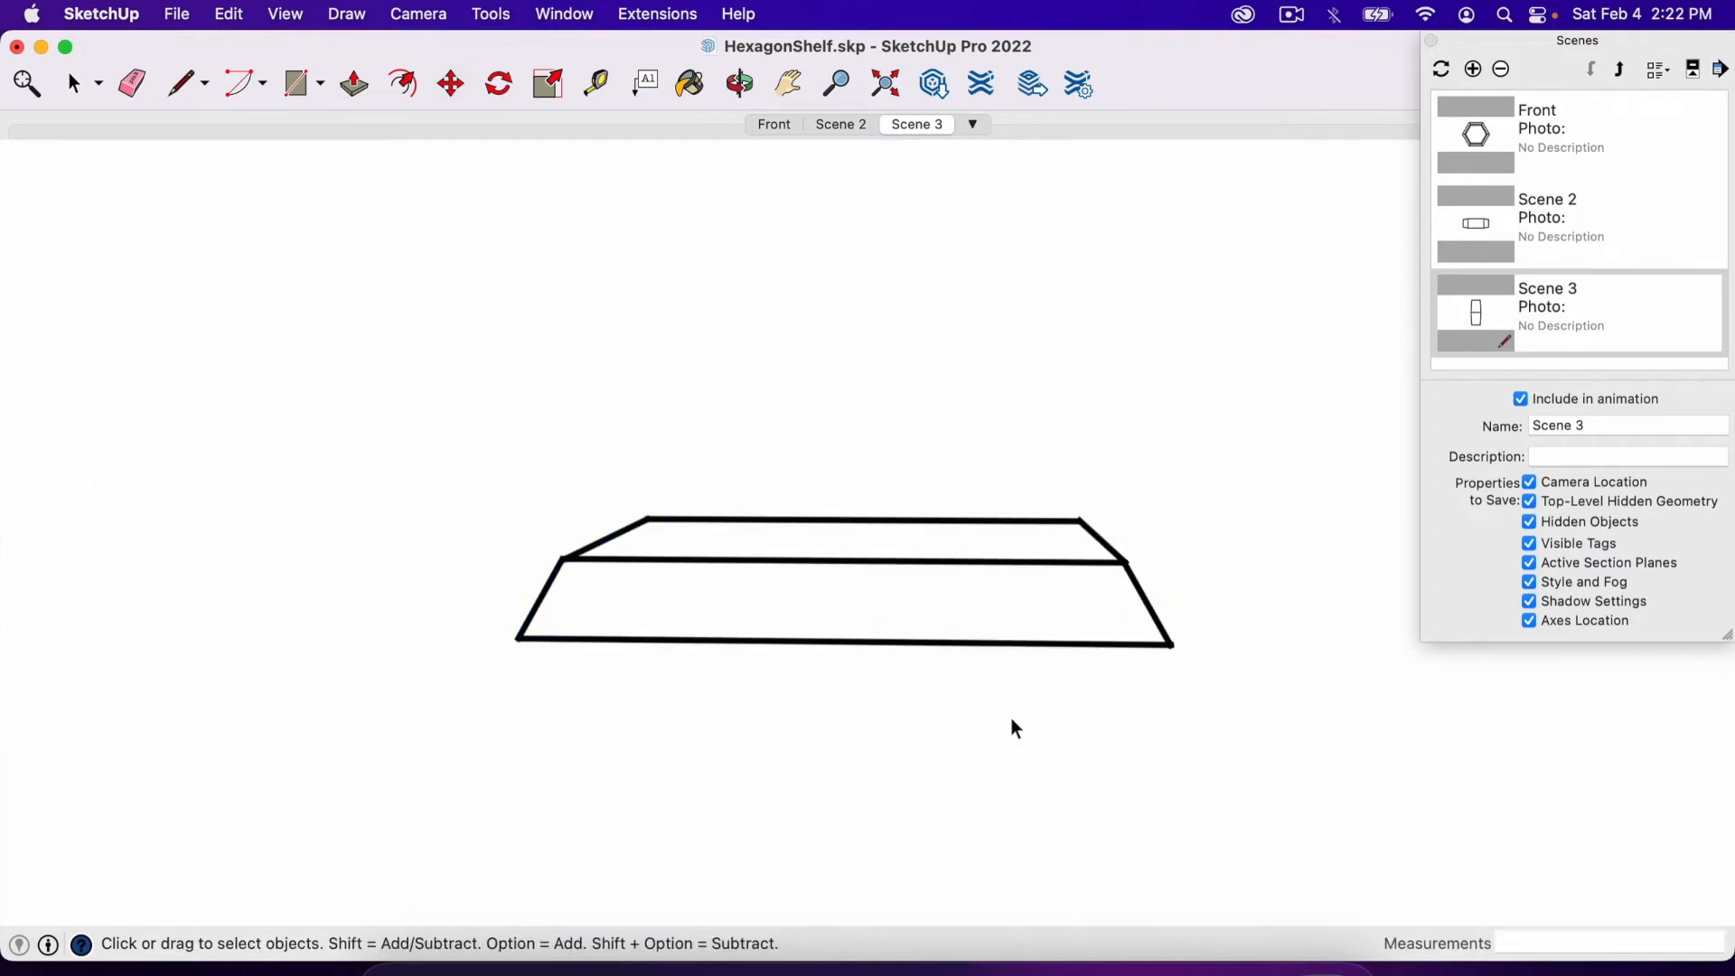
Step: Show the separated board straight from the front and save it as Scene 4
left_click(1471, 69)
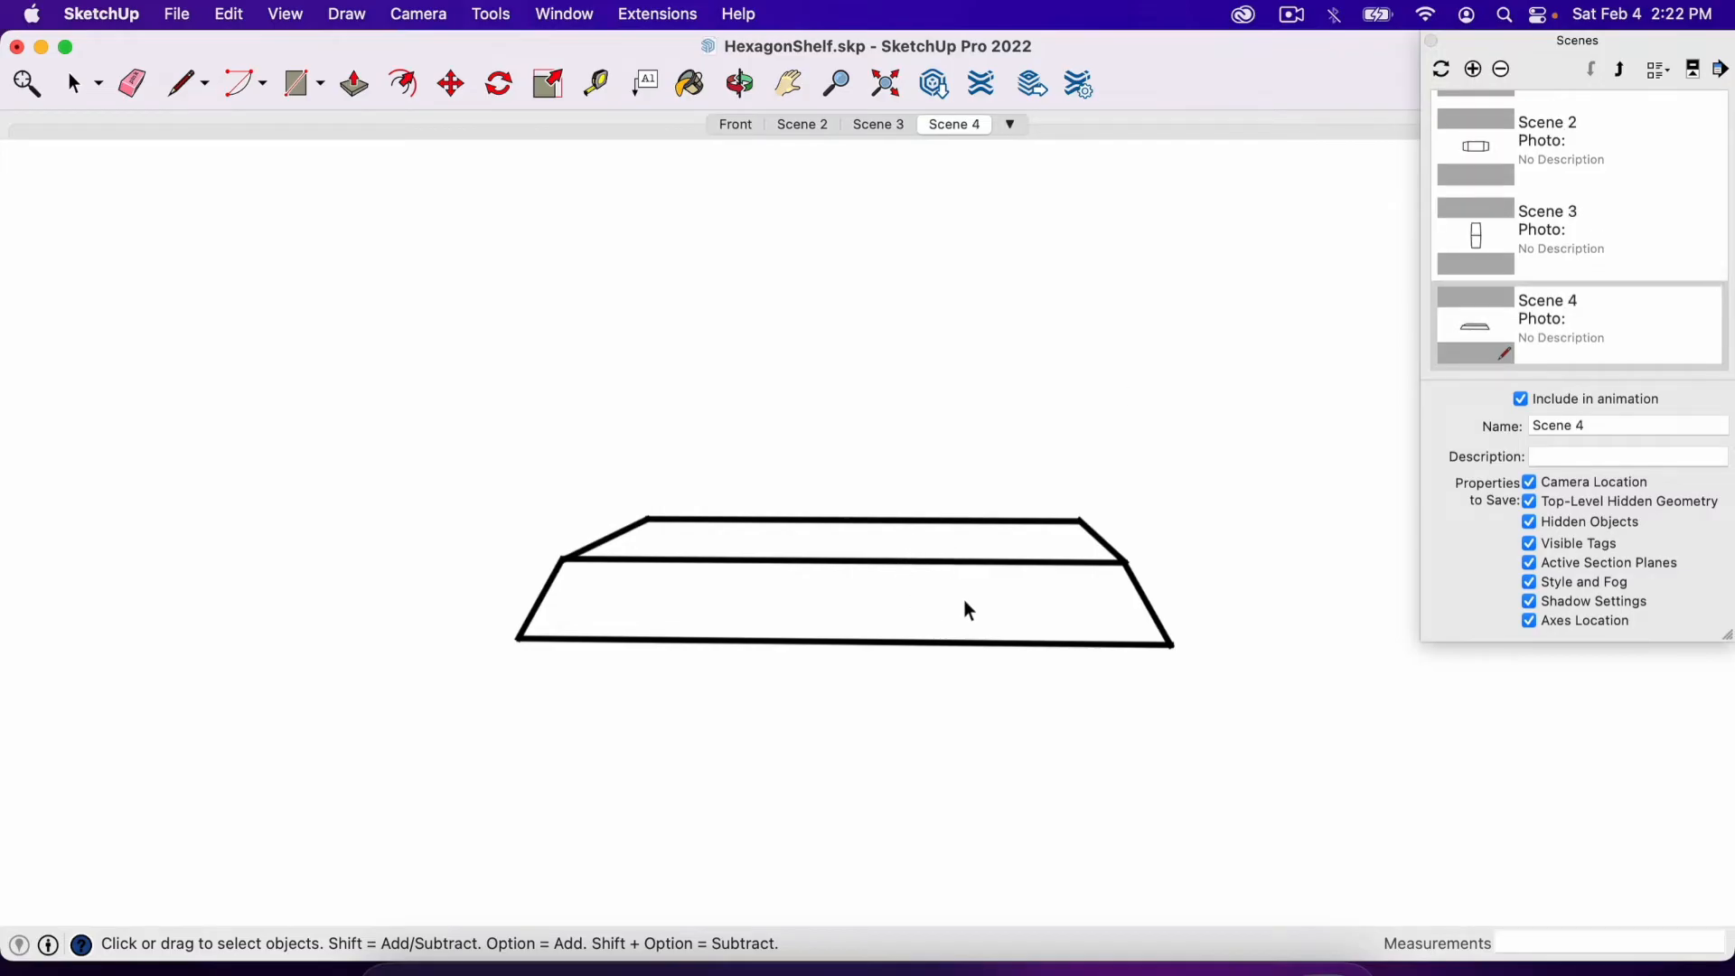
left_click(938, 603)
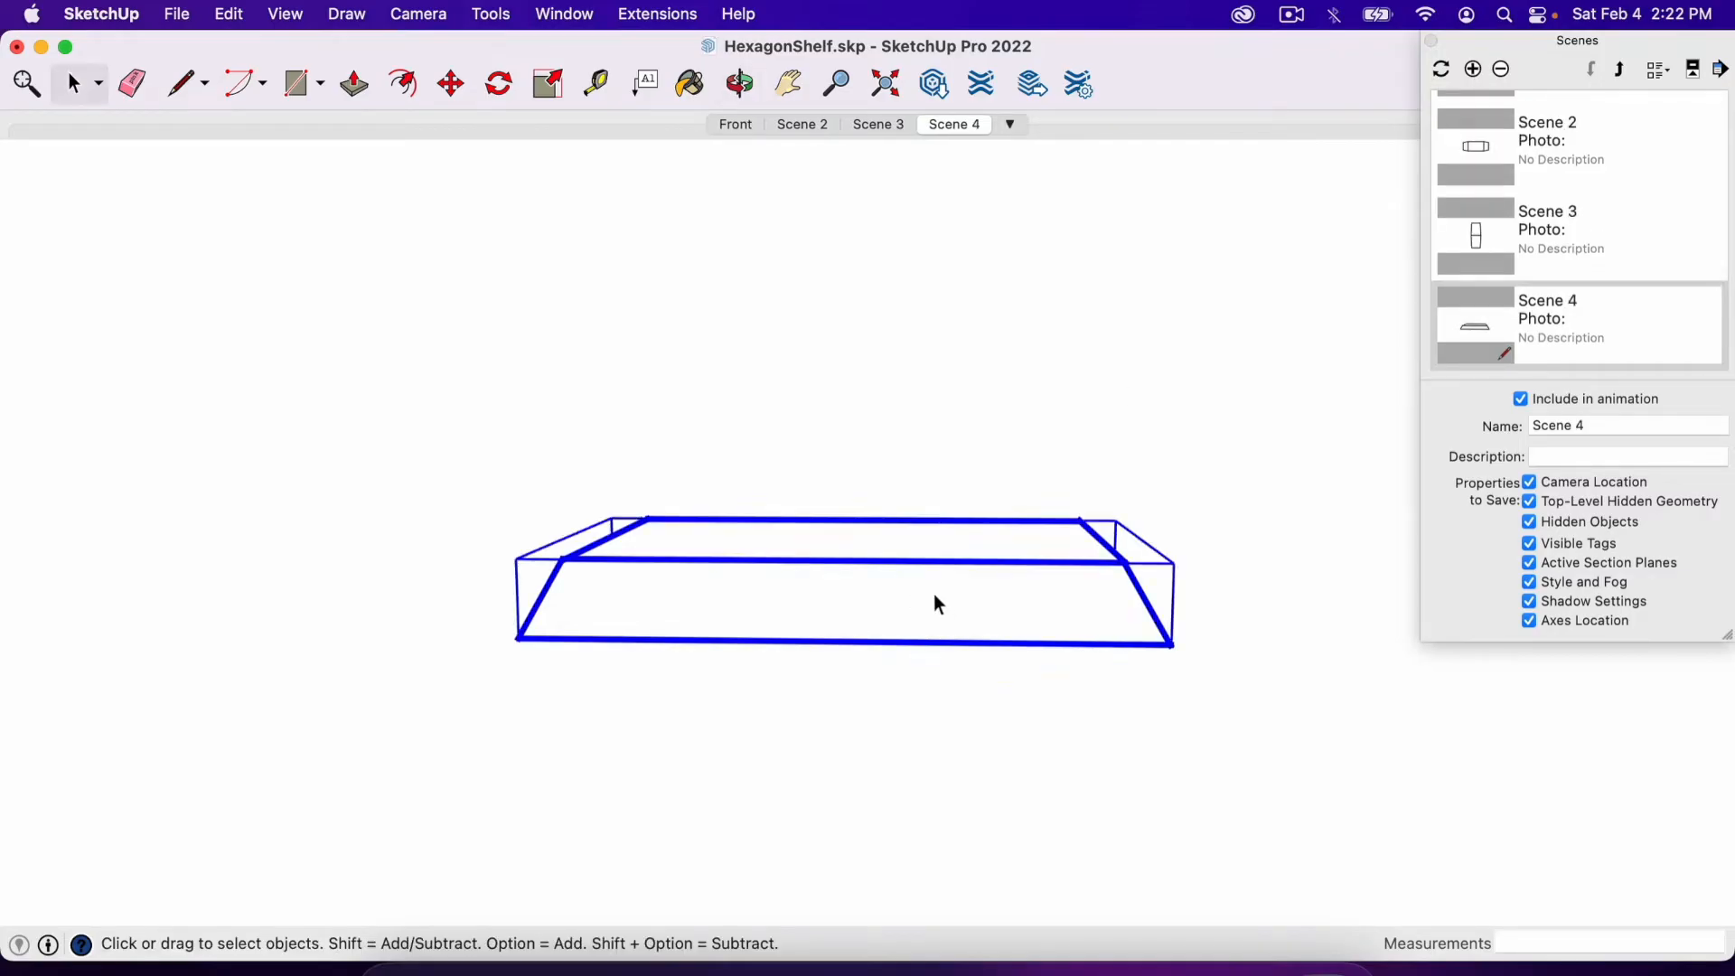
left_click(734, 125)
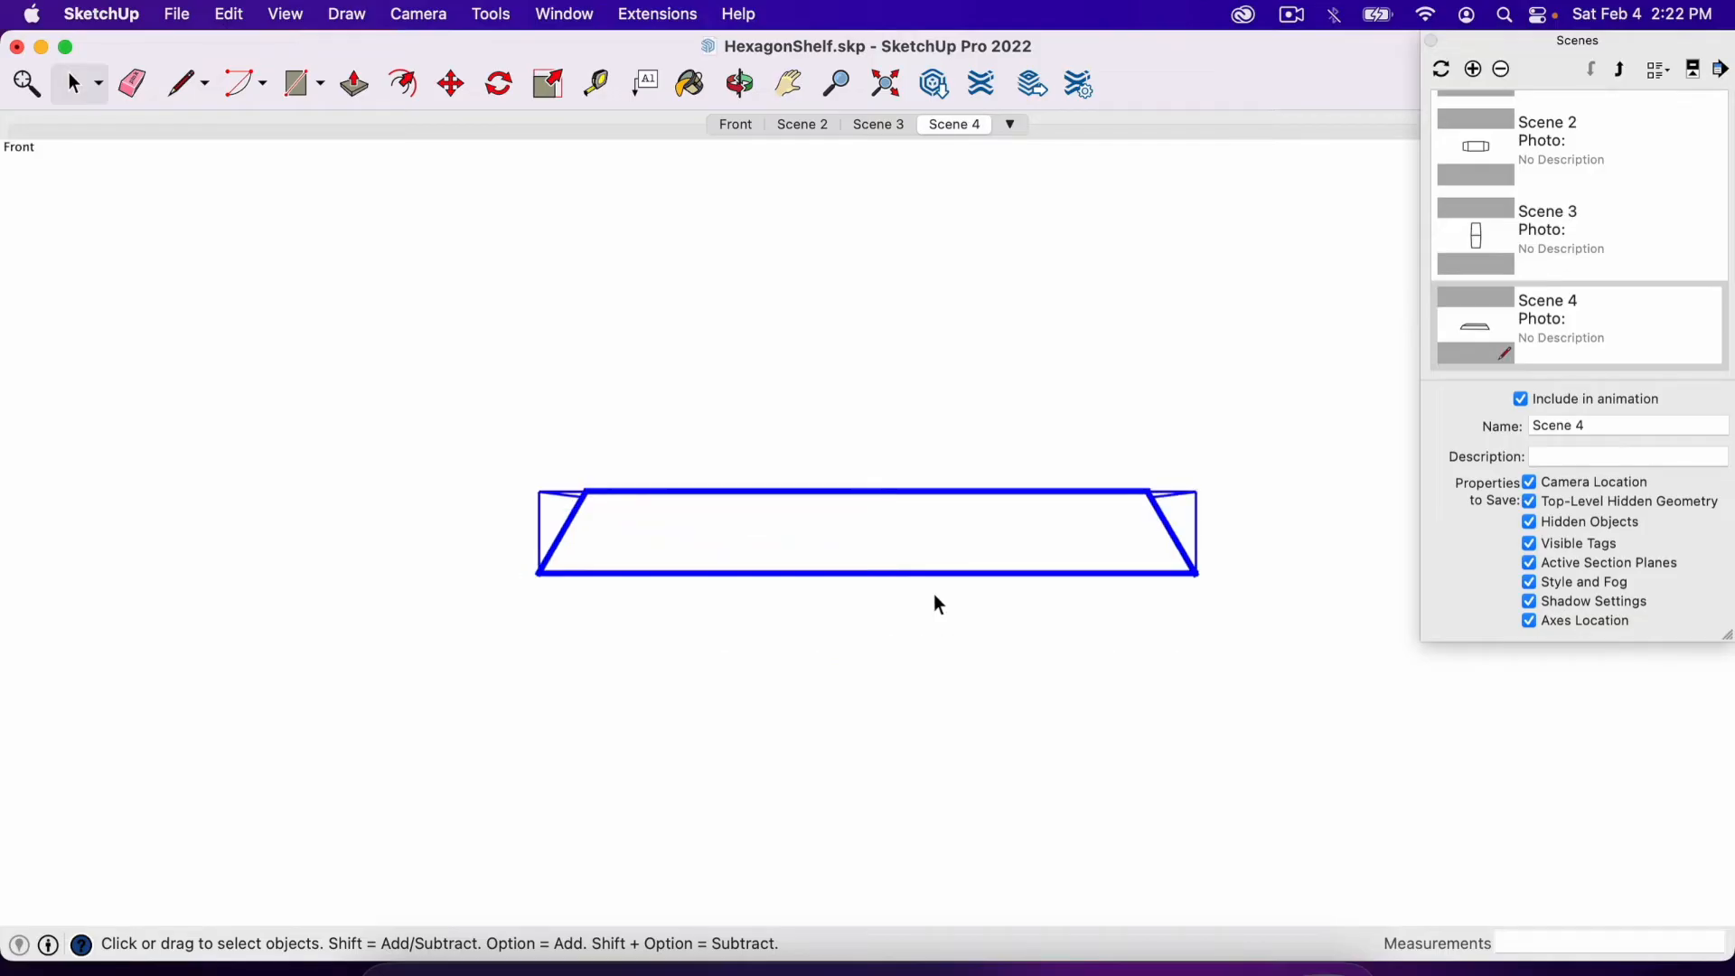
mouse_move(1532, 327)
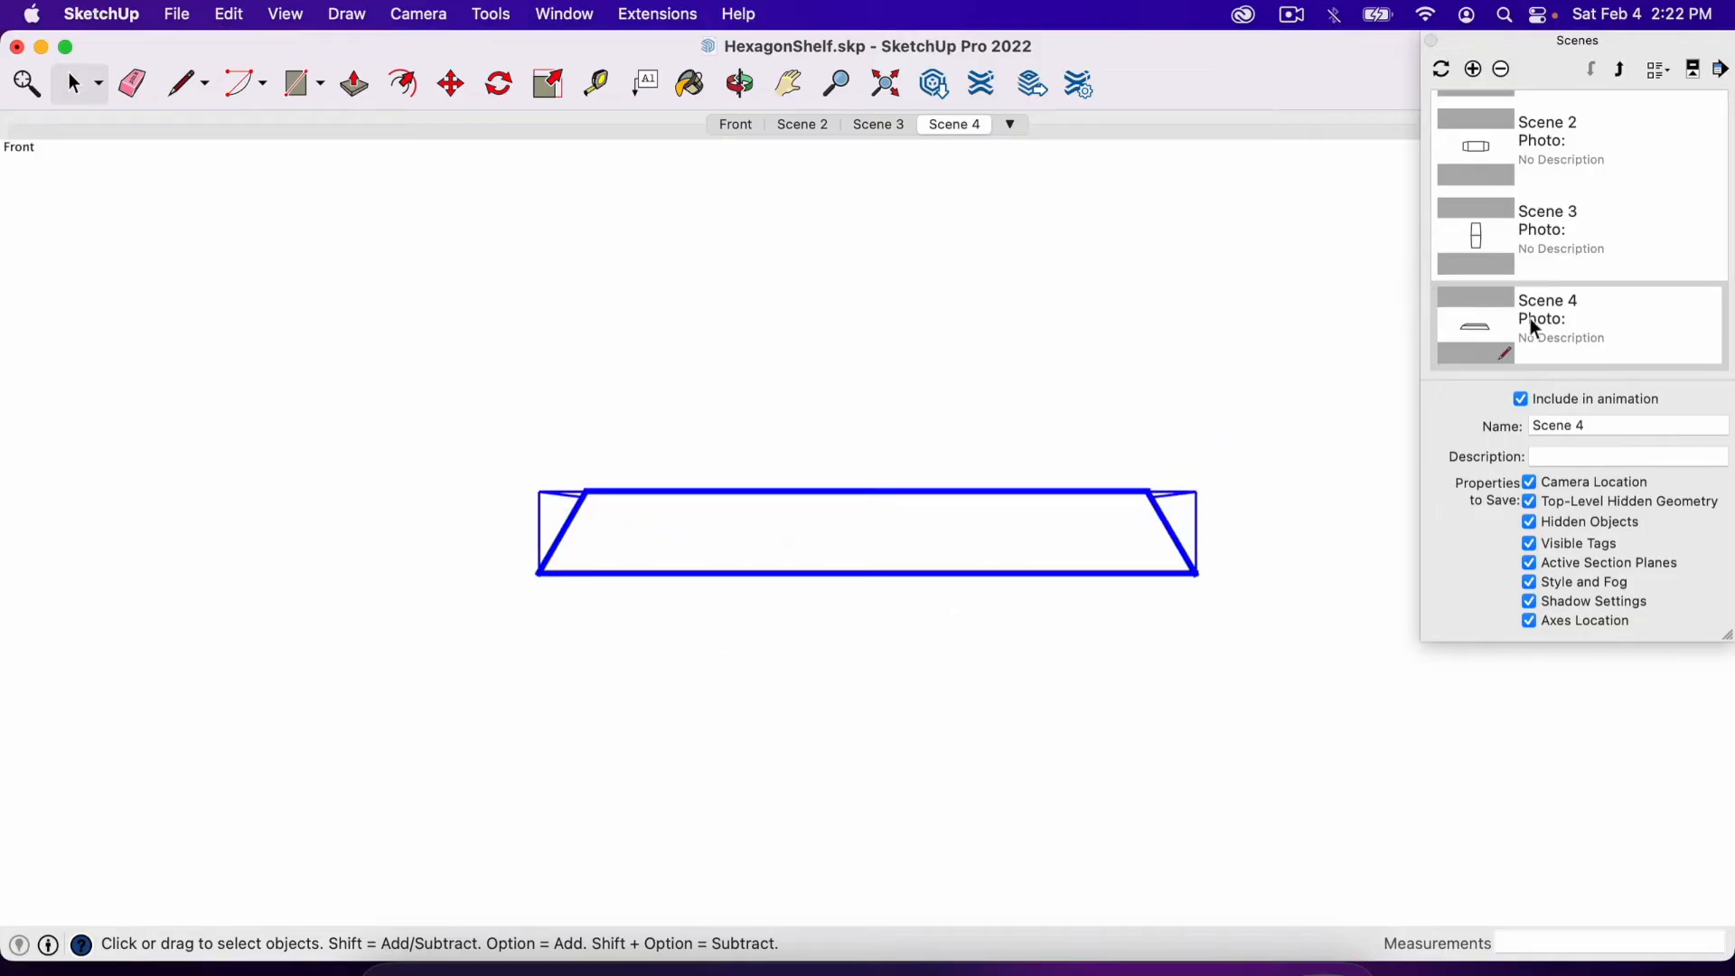
mouse_move(1556, 338)
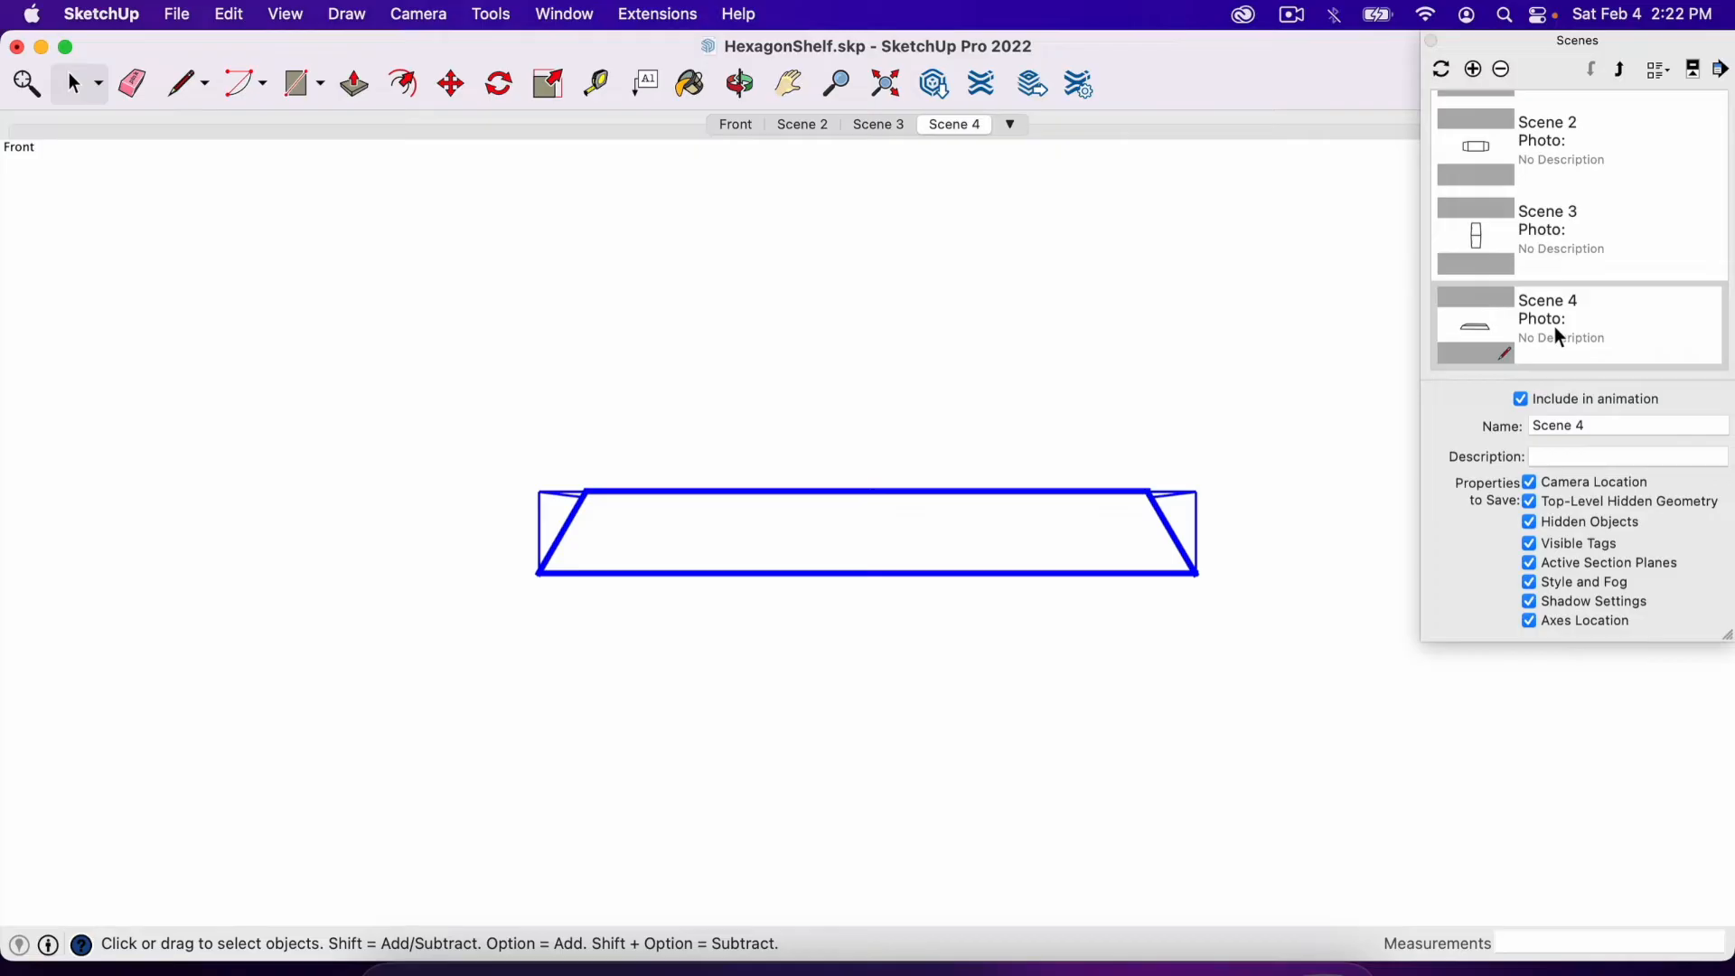
mouse_move(1534, 322)
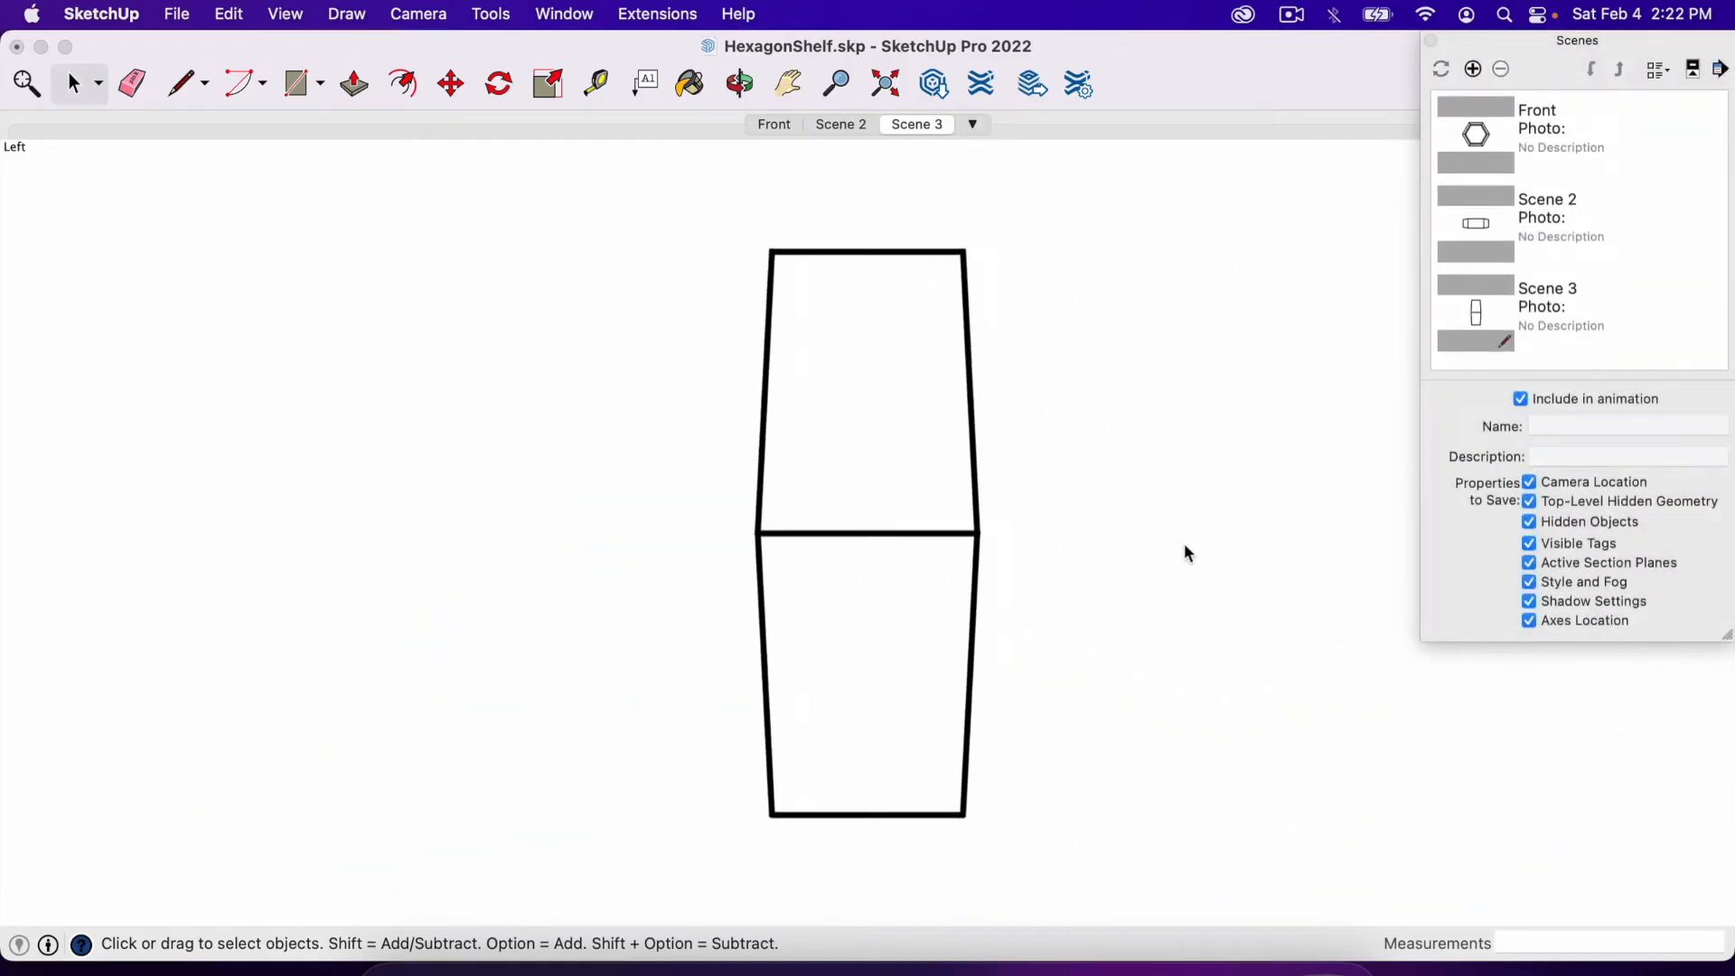
left_click(773, 125)
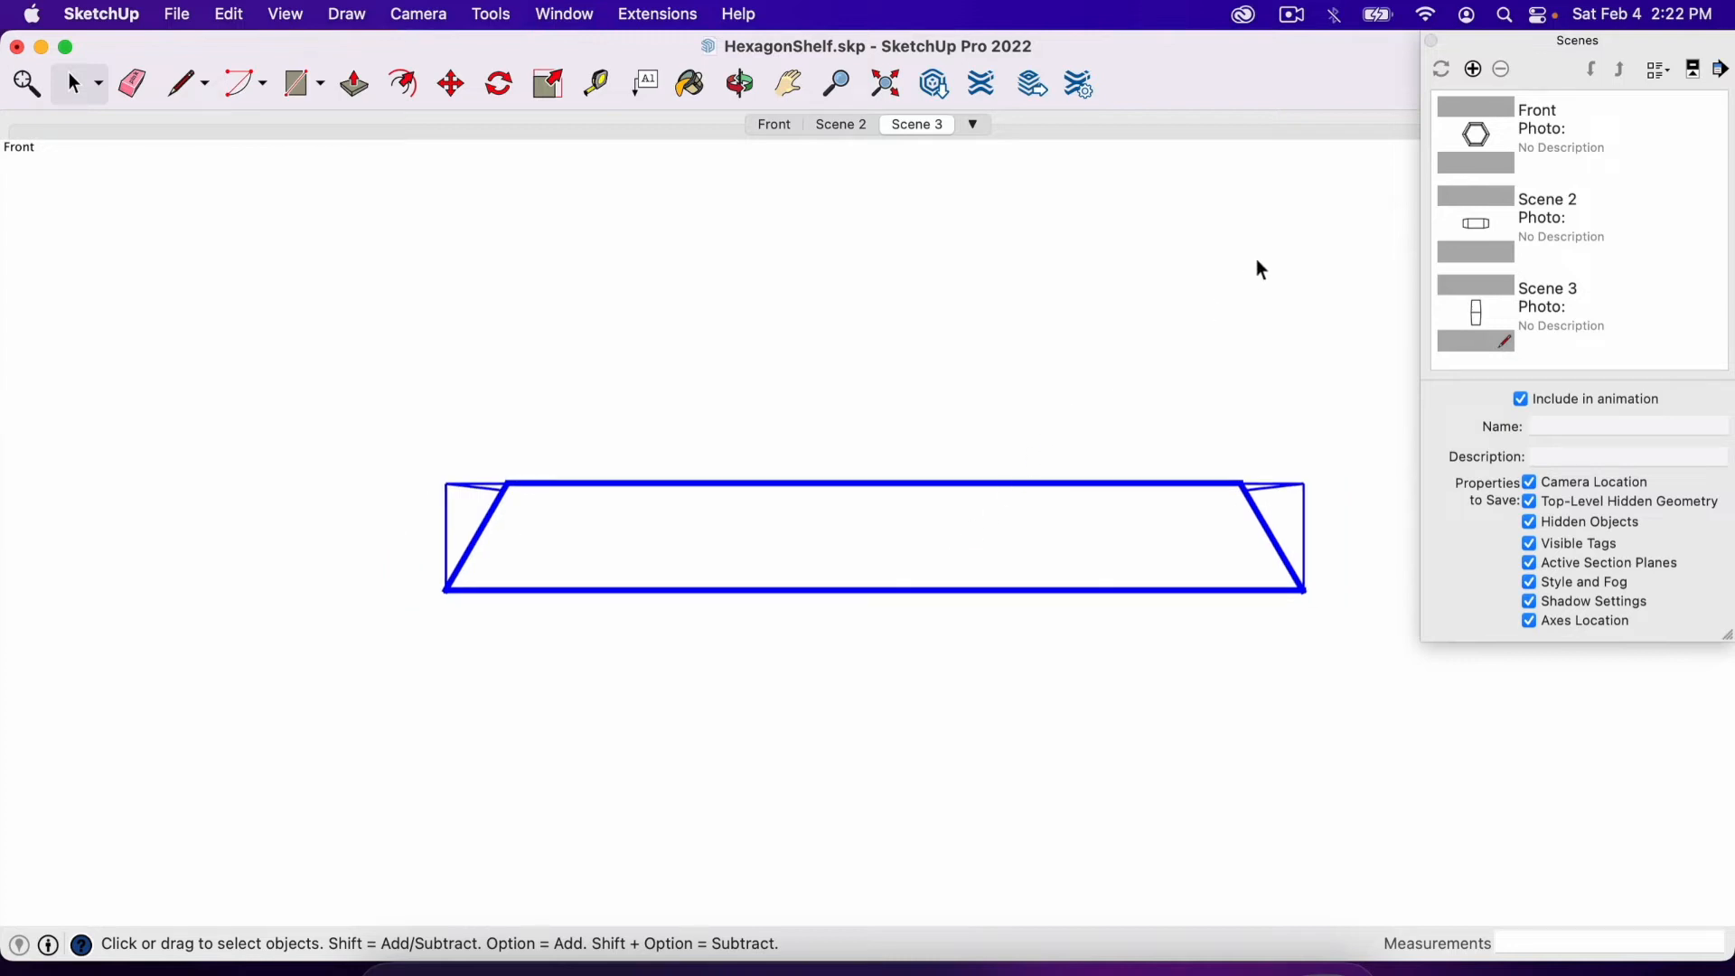
left_click(1473, 69)
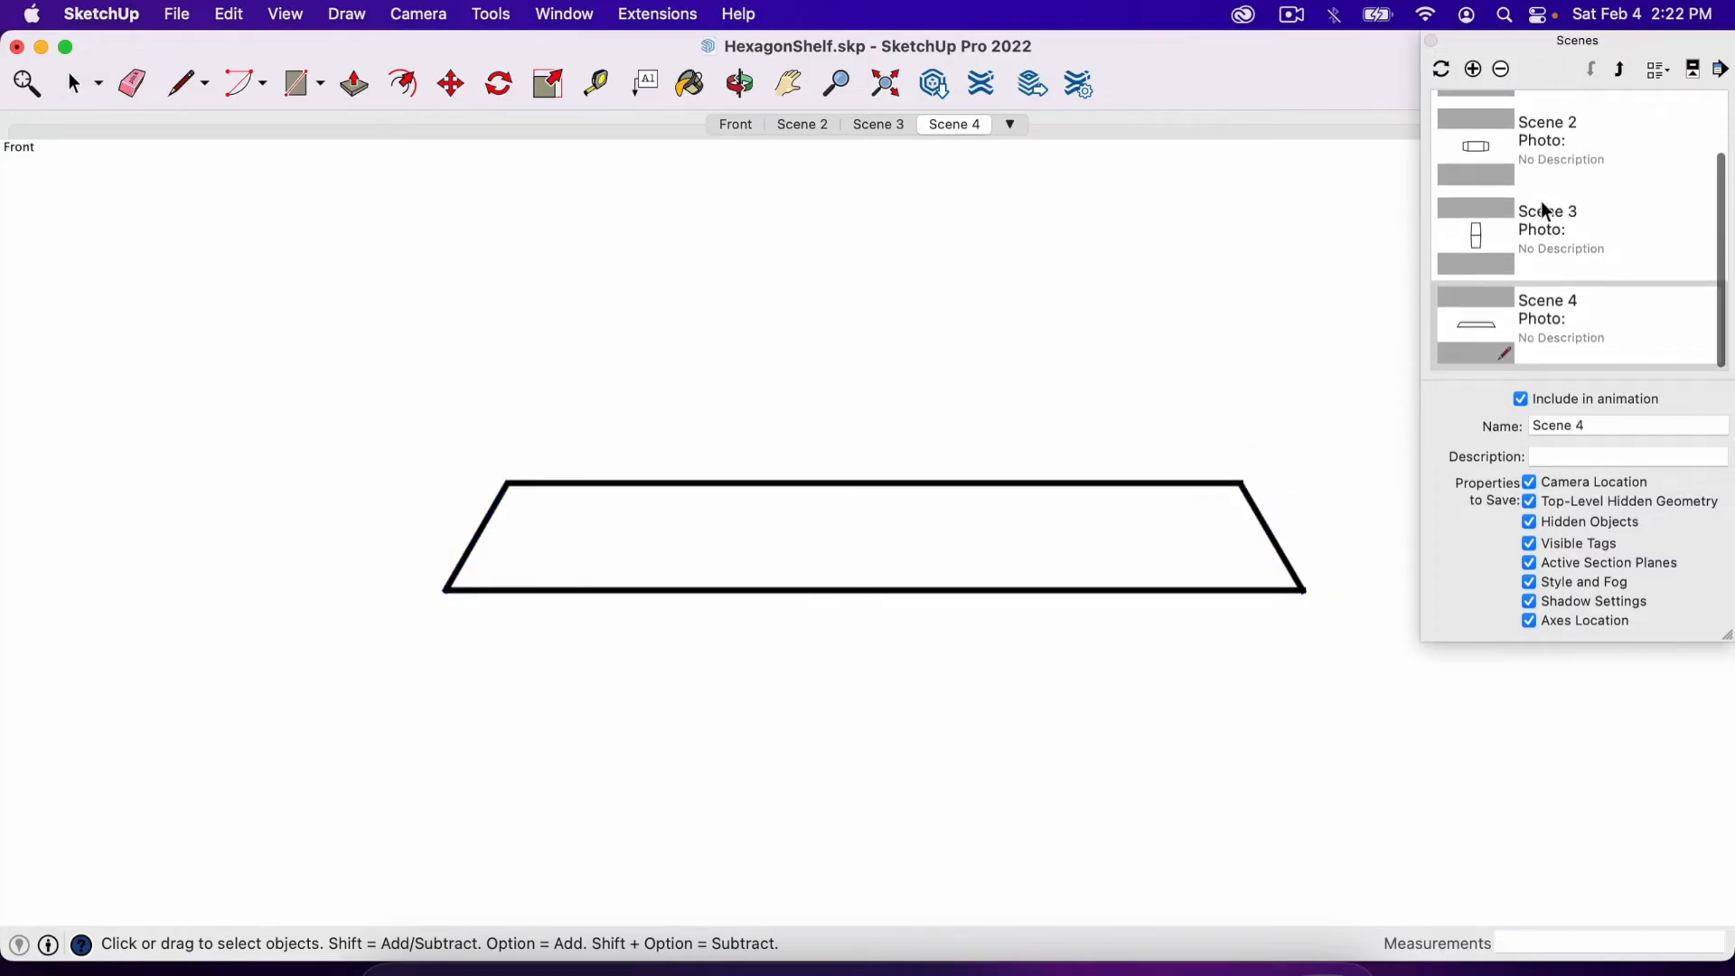
mouse_move(1547, 235)
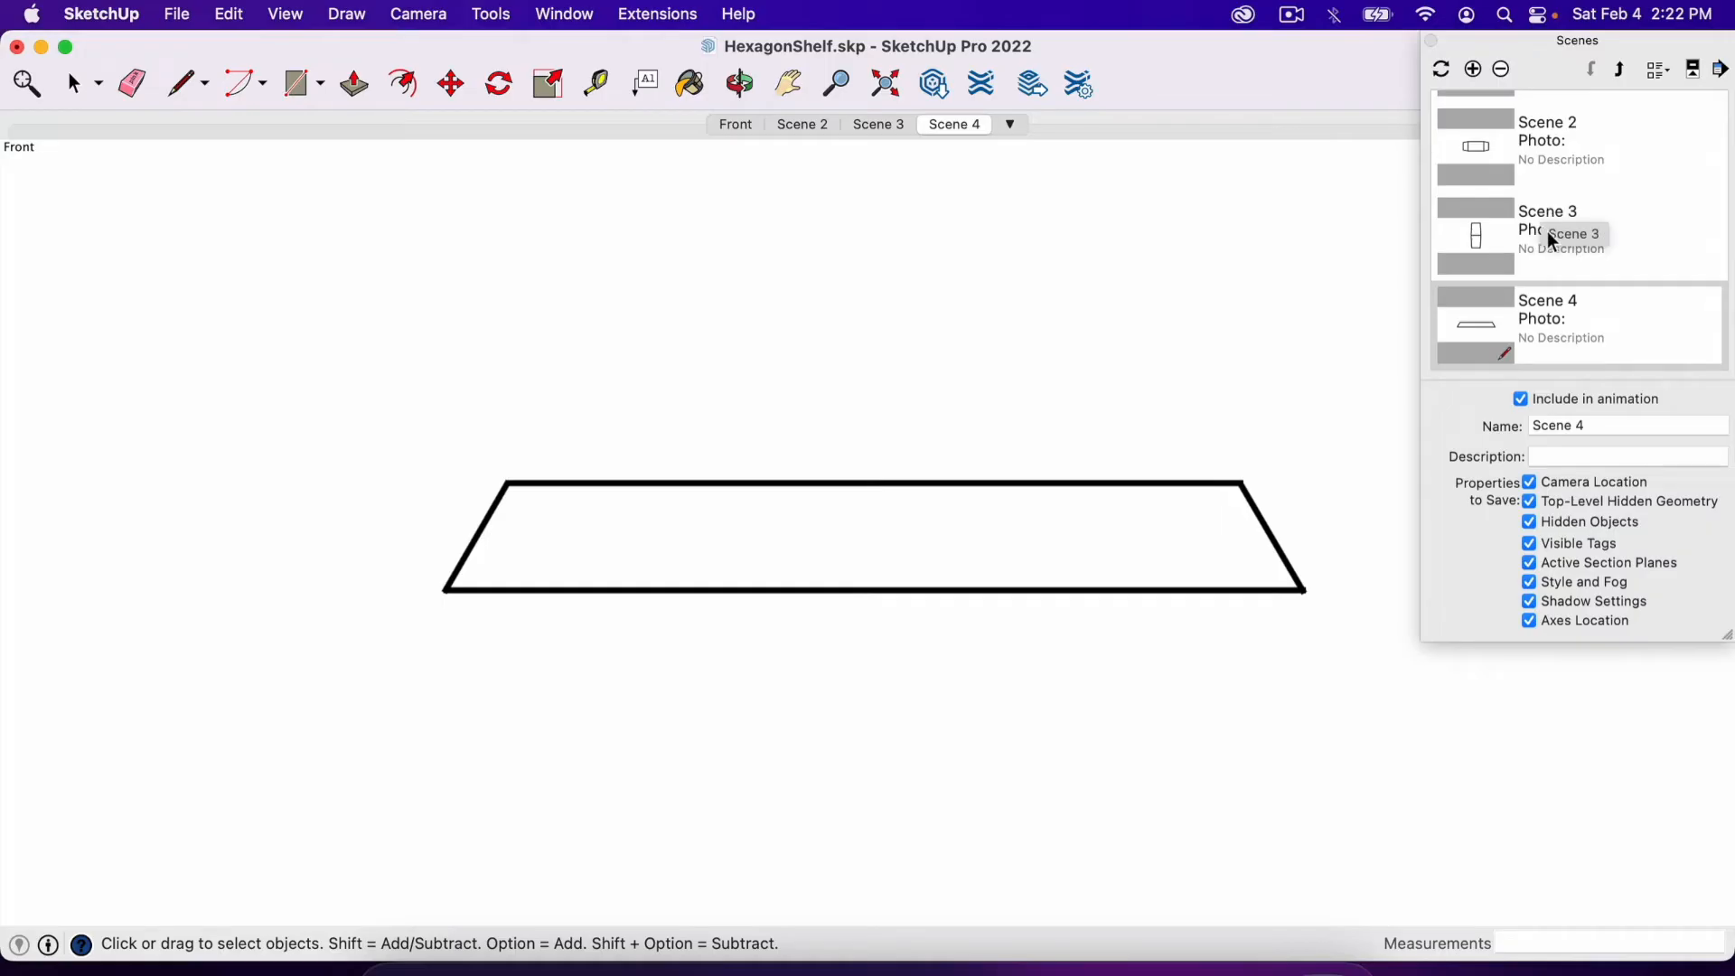
mouse_move(1120, 421)
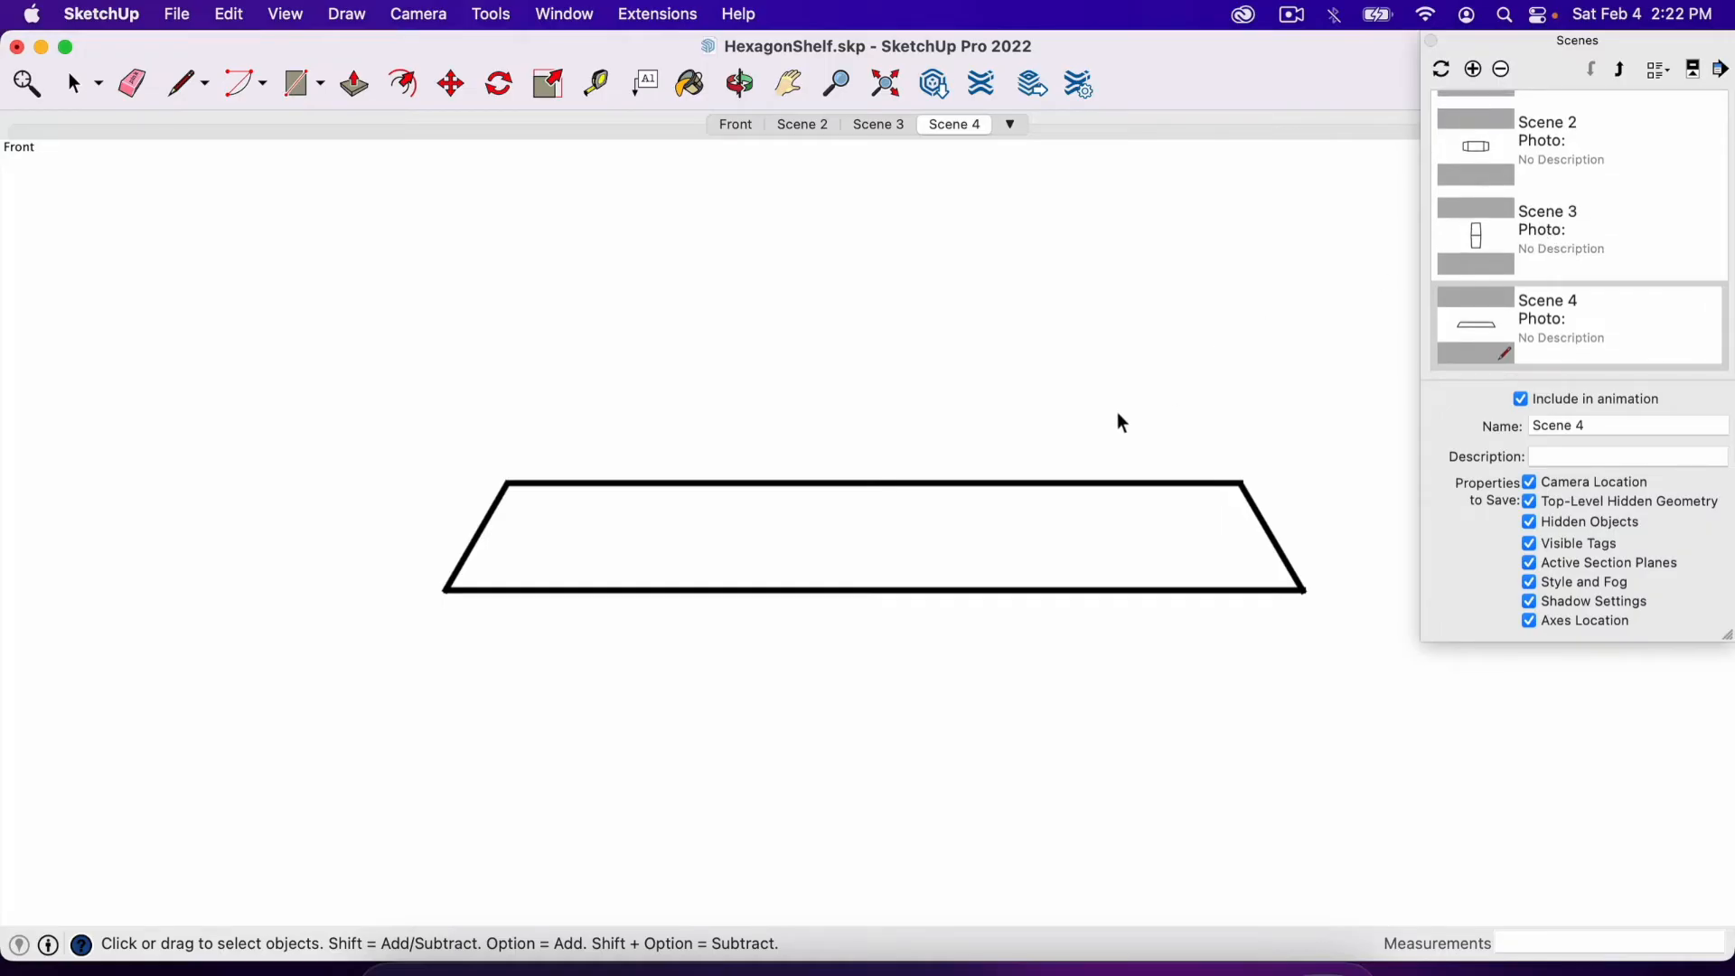
mouse_move(553, 296)
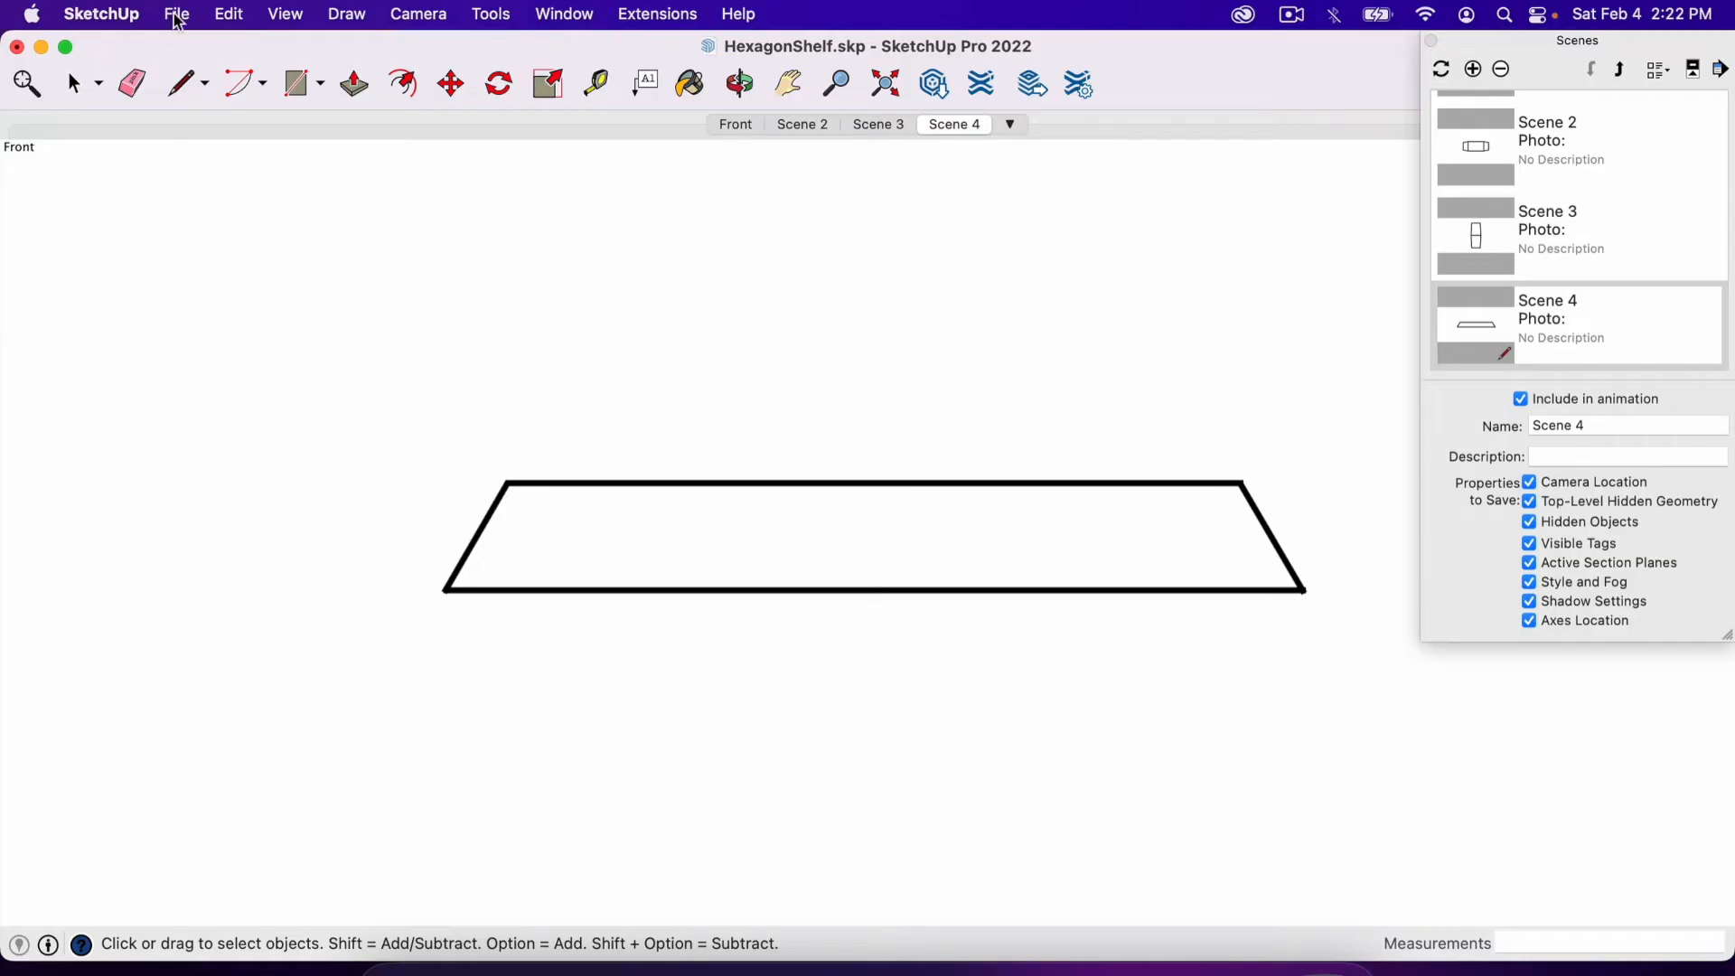
Step: Save the HexagonShelf model with its four scenes via File > Save
left_click(175, 12)
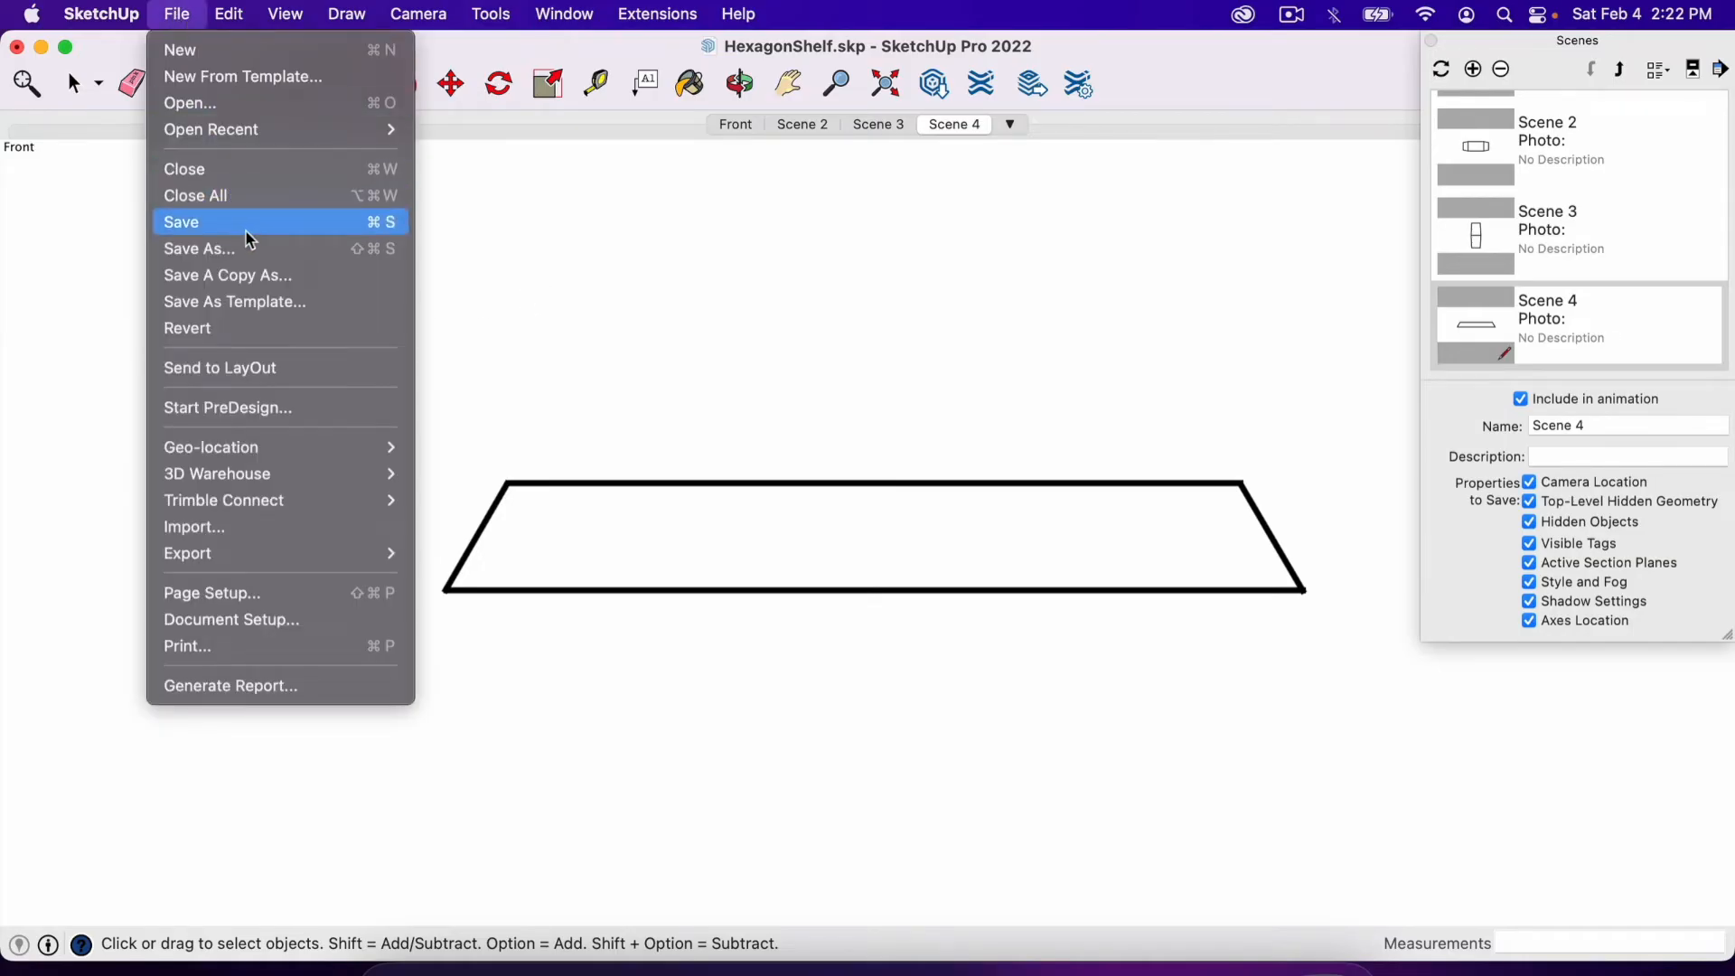
mouse_move(262, 231)
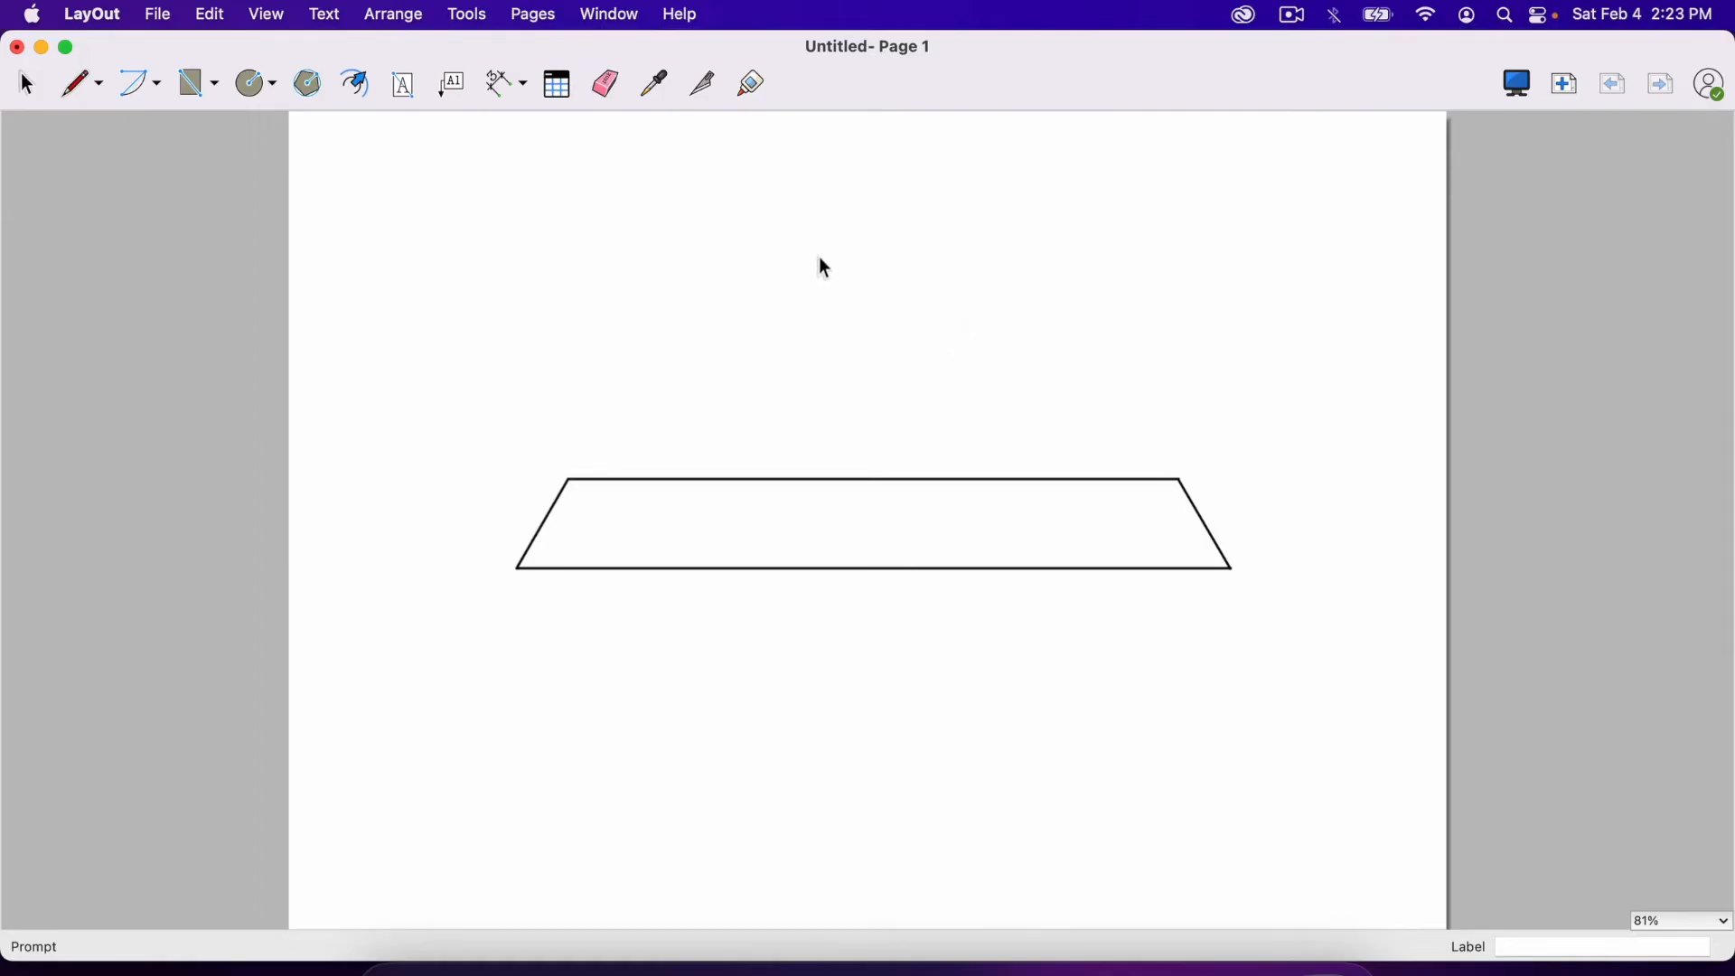
mouse_move(929, 417)
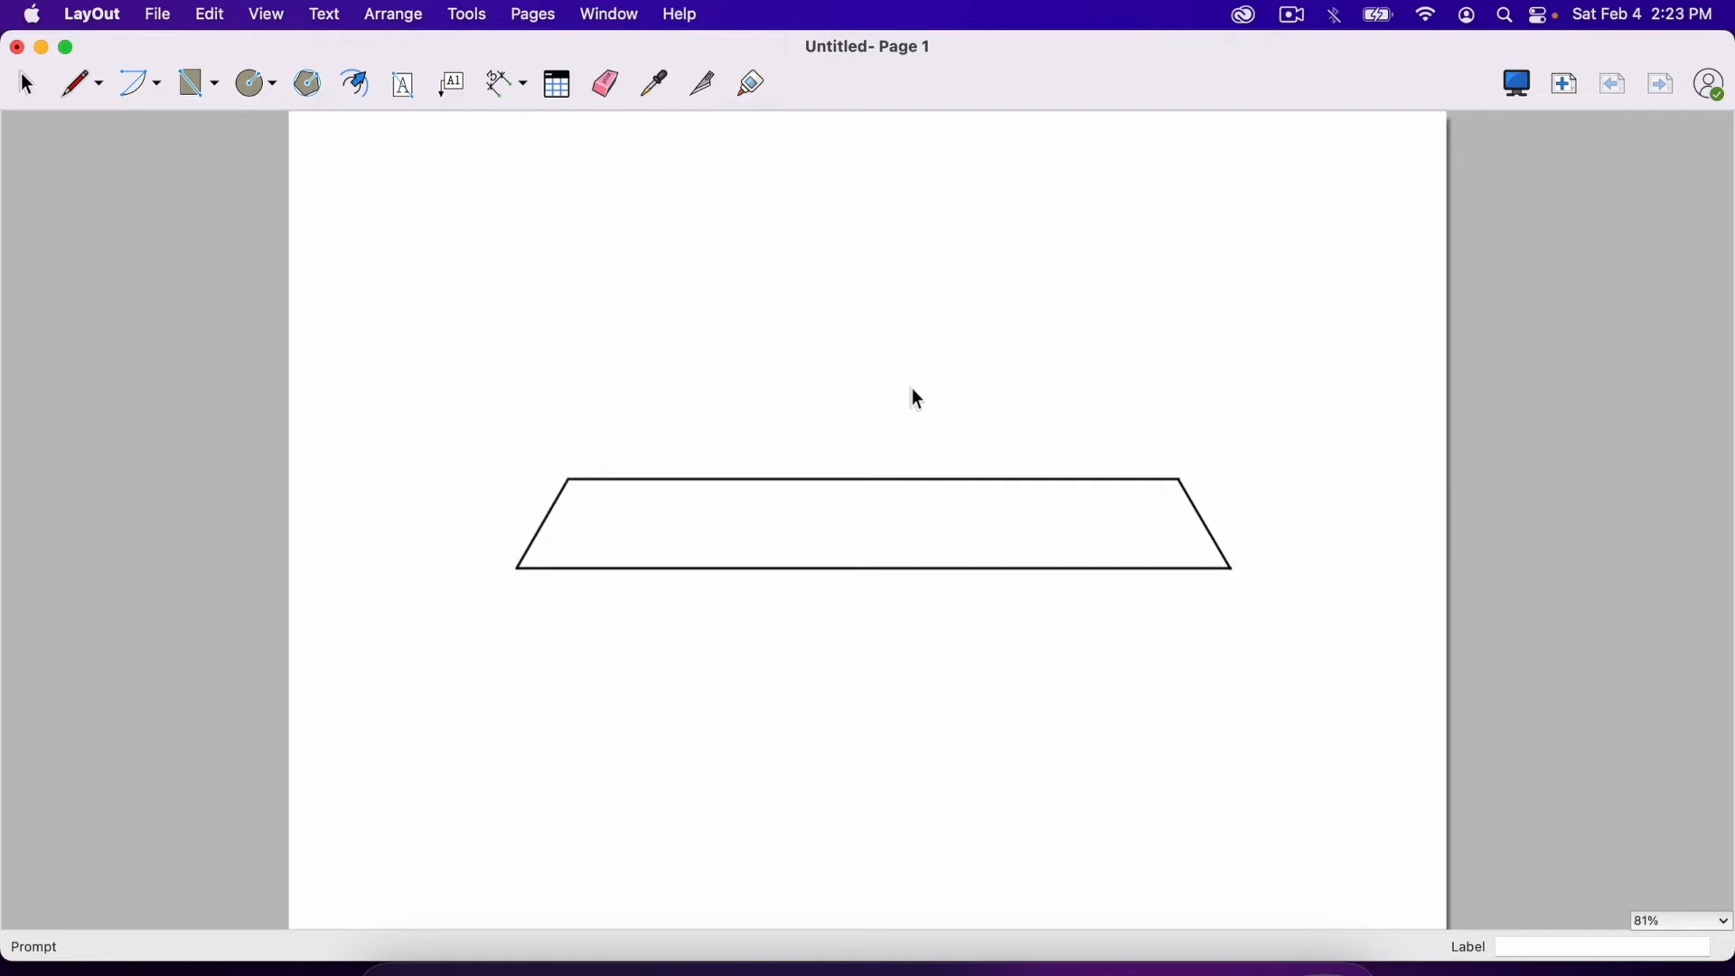
mouse_move(855, 390)
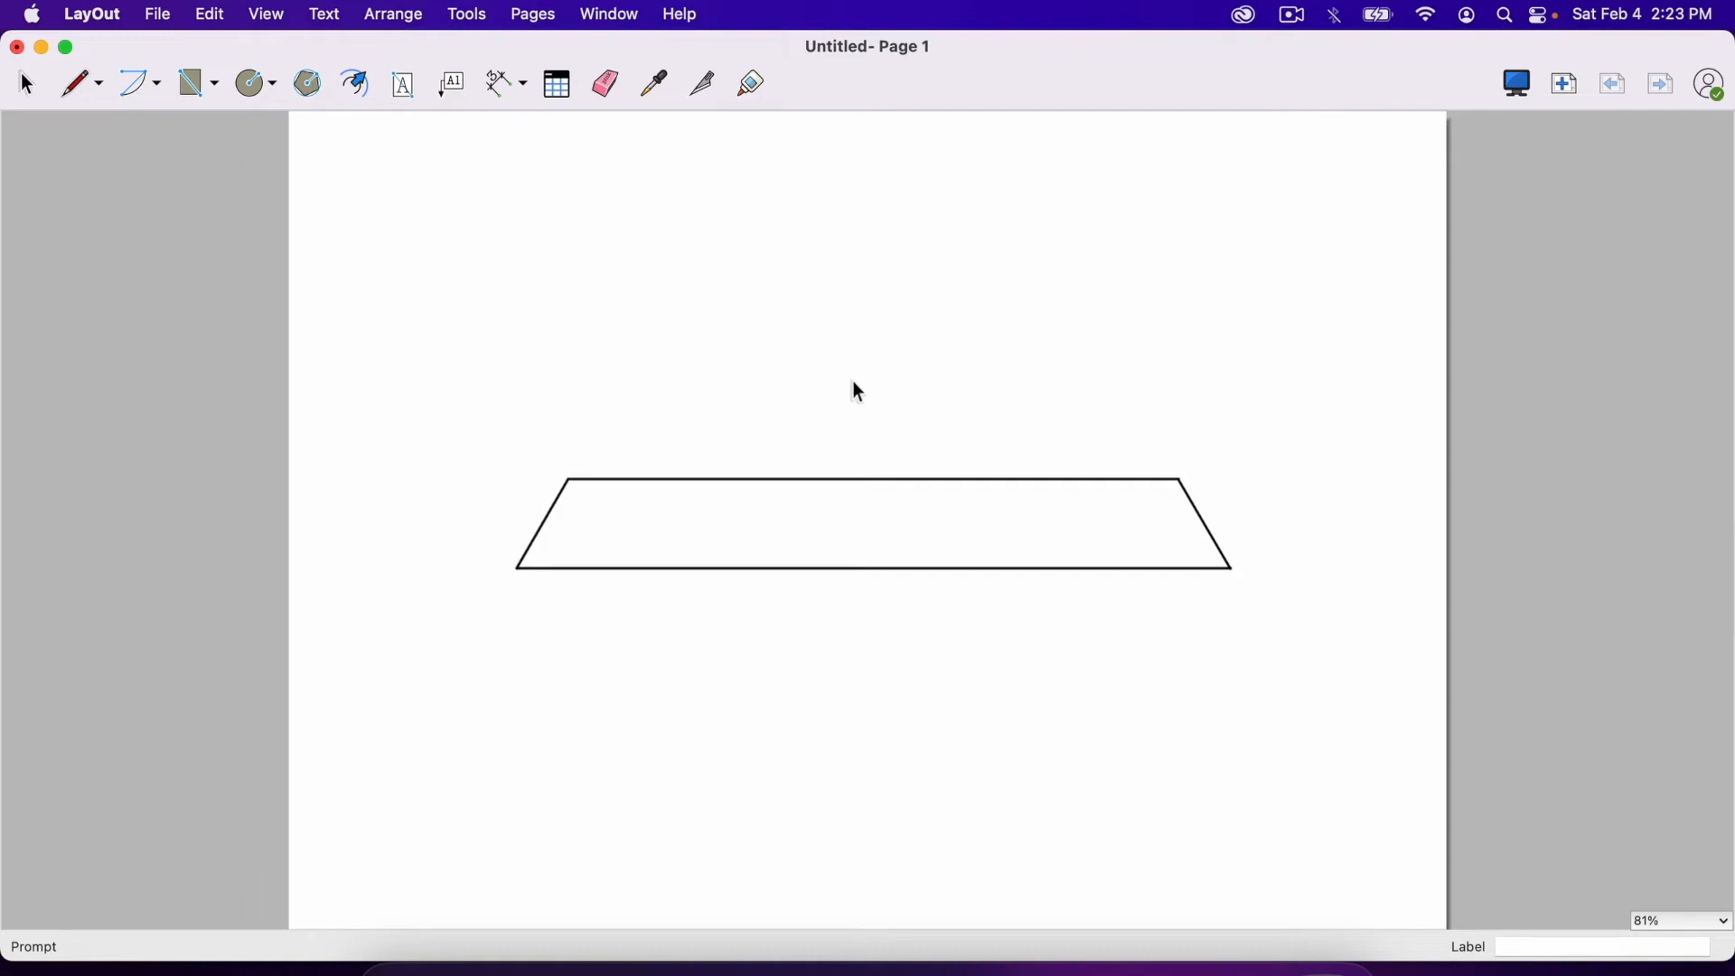
mouse_move(911, 444)
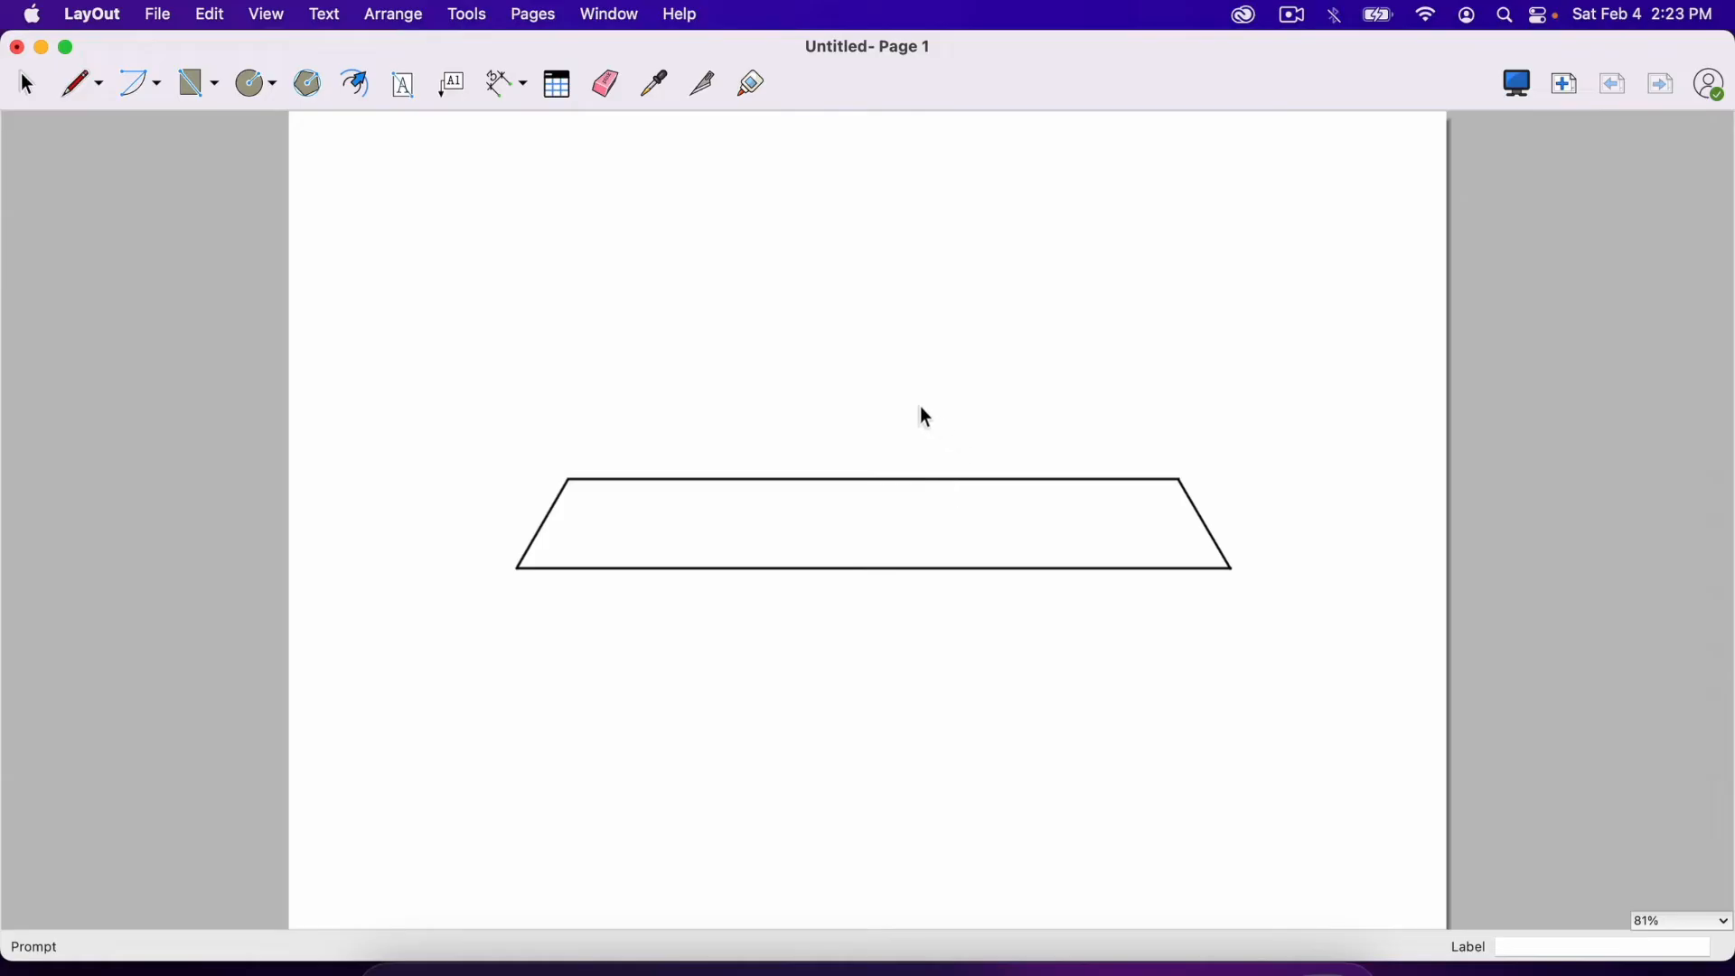
left_click(872, 520)
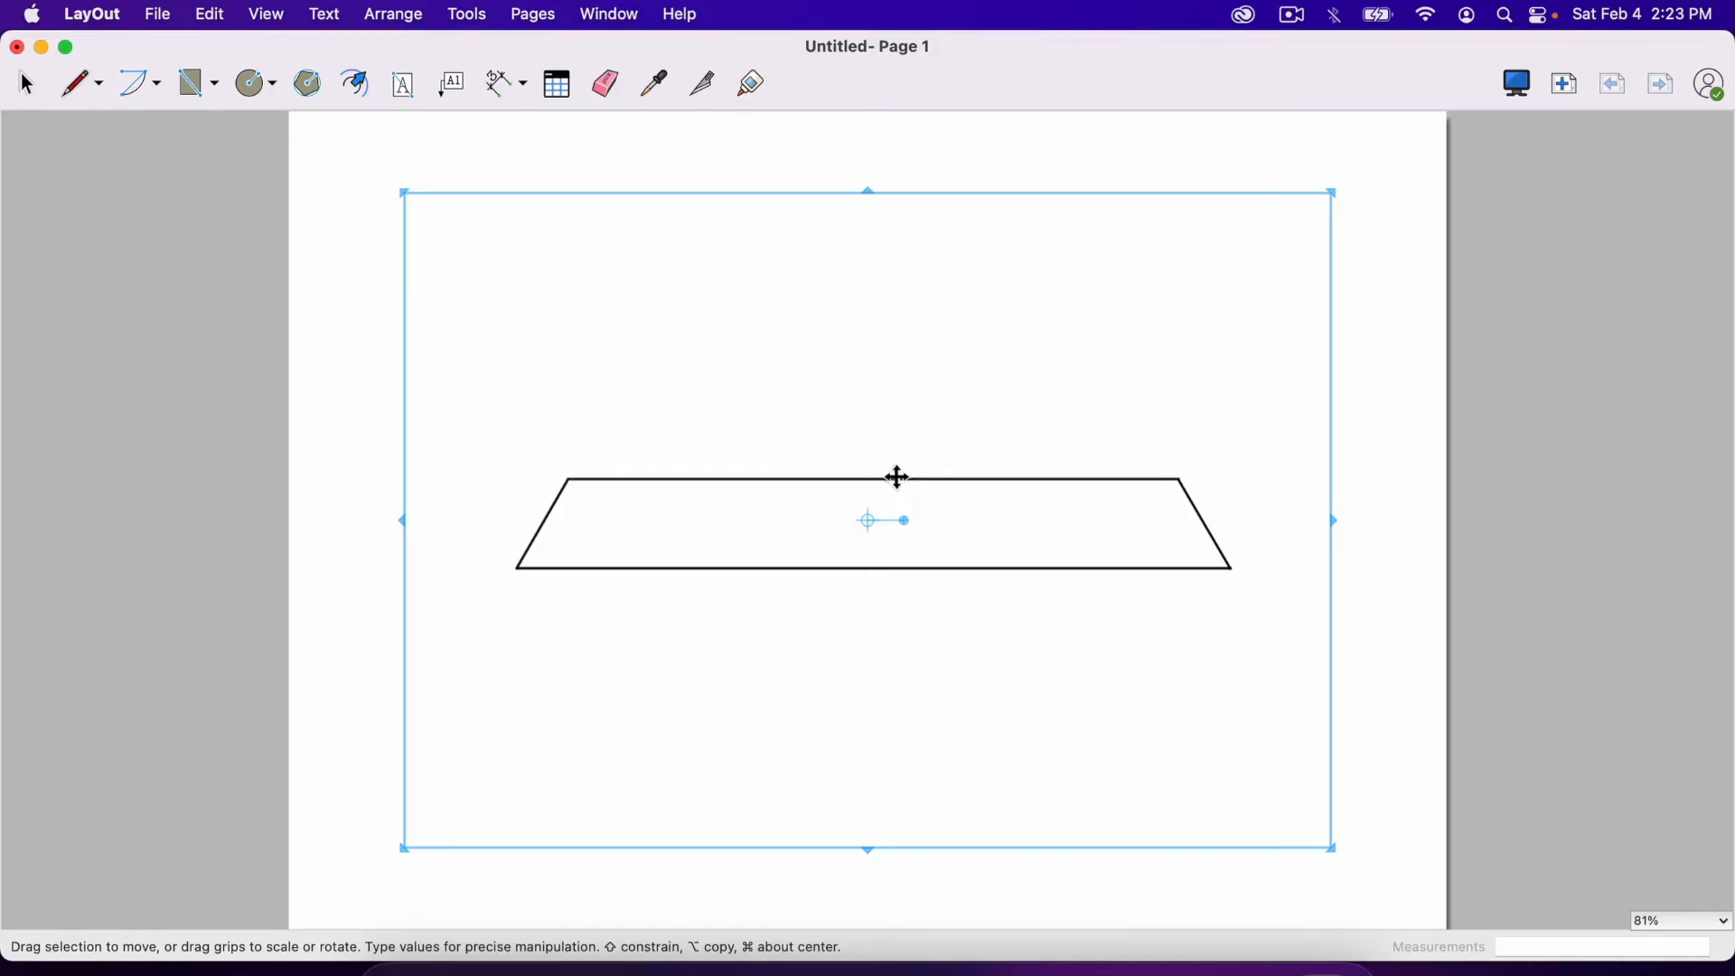
mouse_move(851, 484)
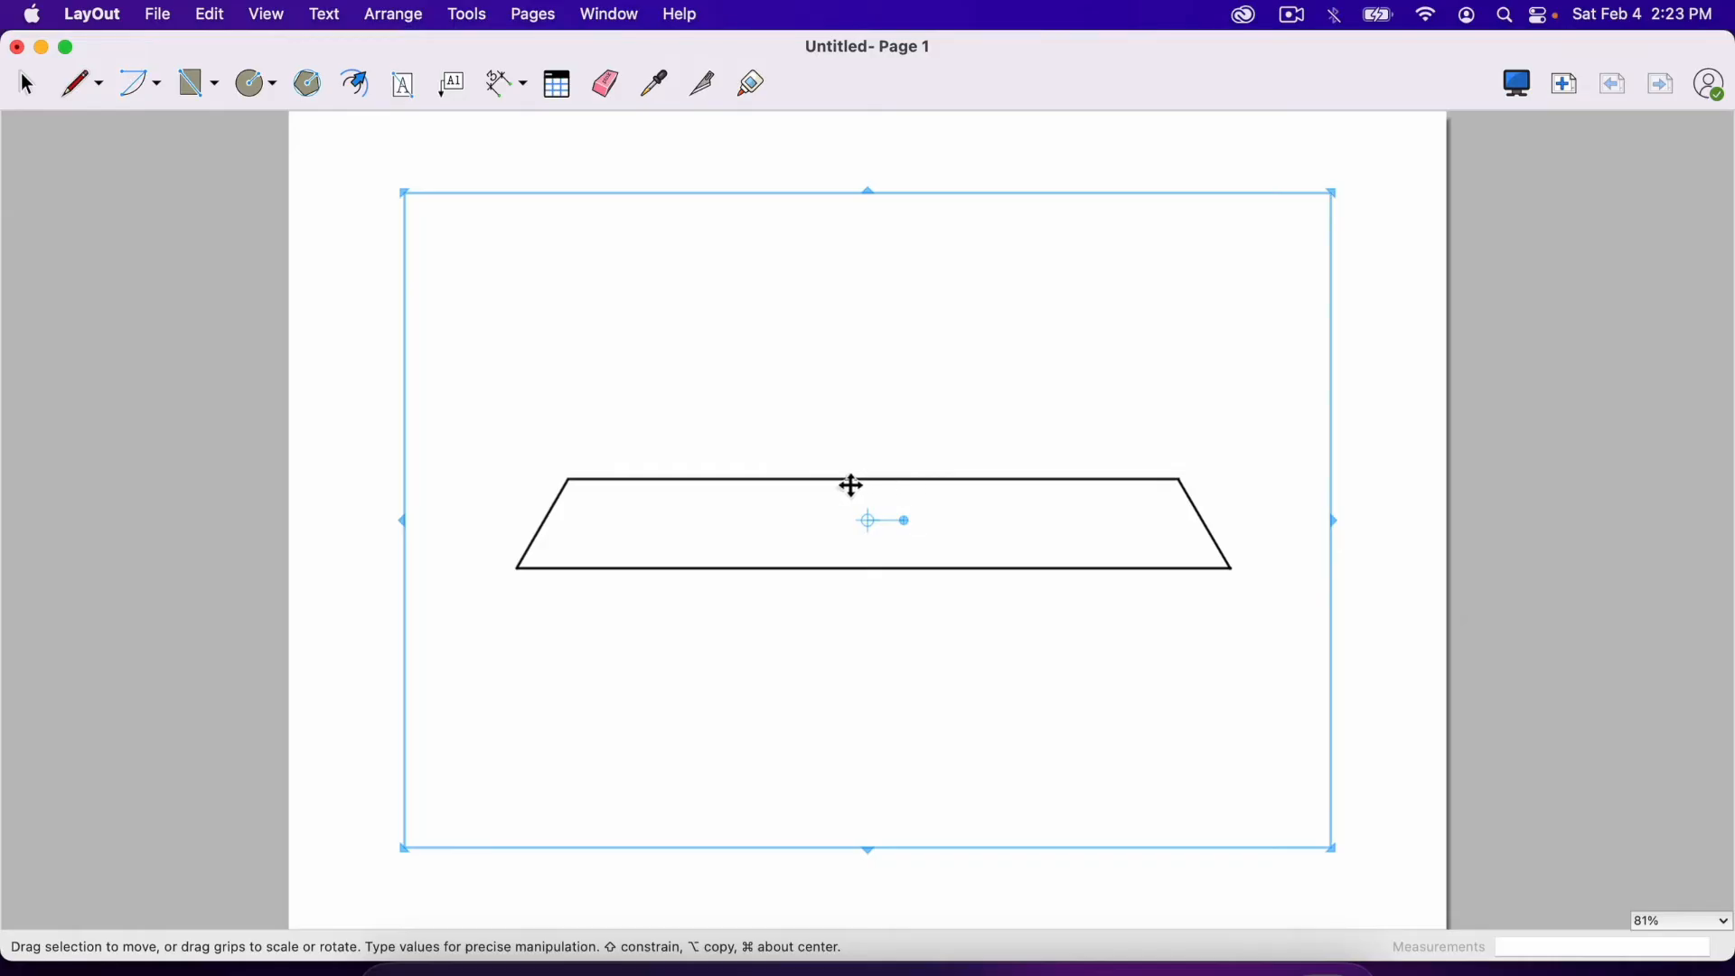
mouse_move(875, 479)
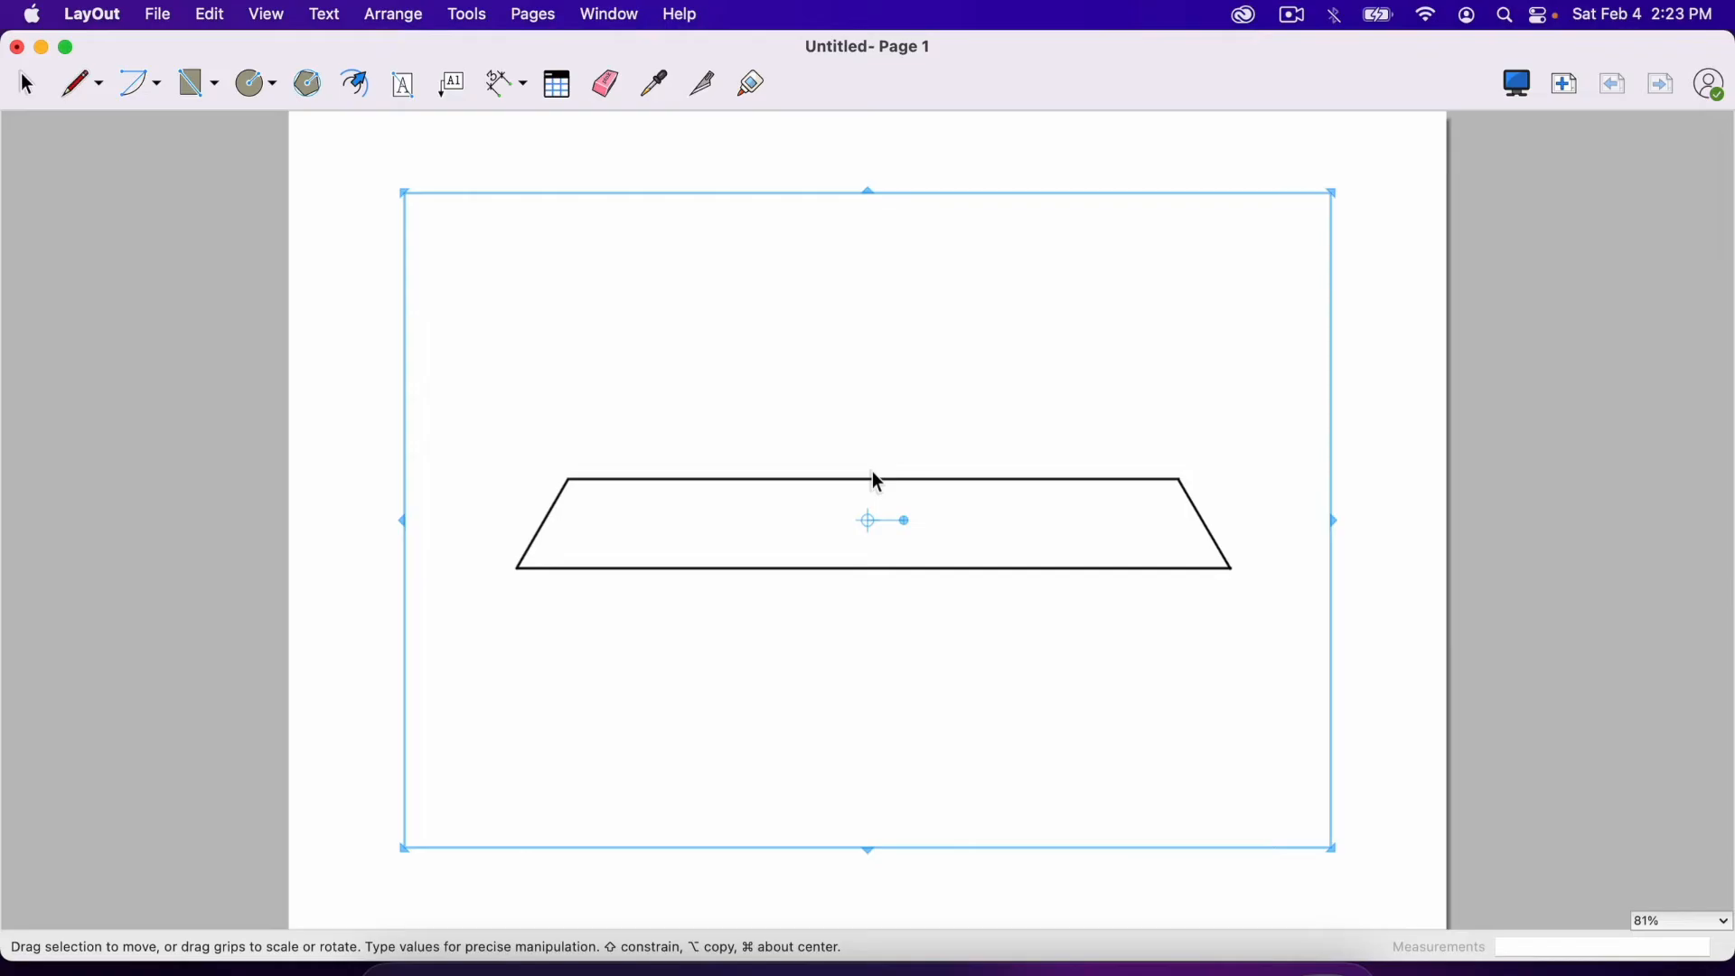
mouse_move(915, 491)
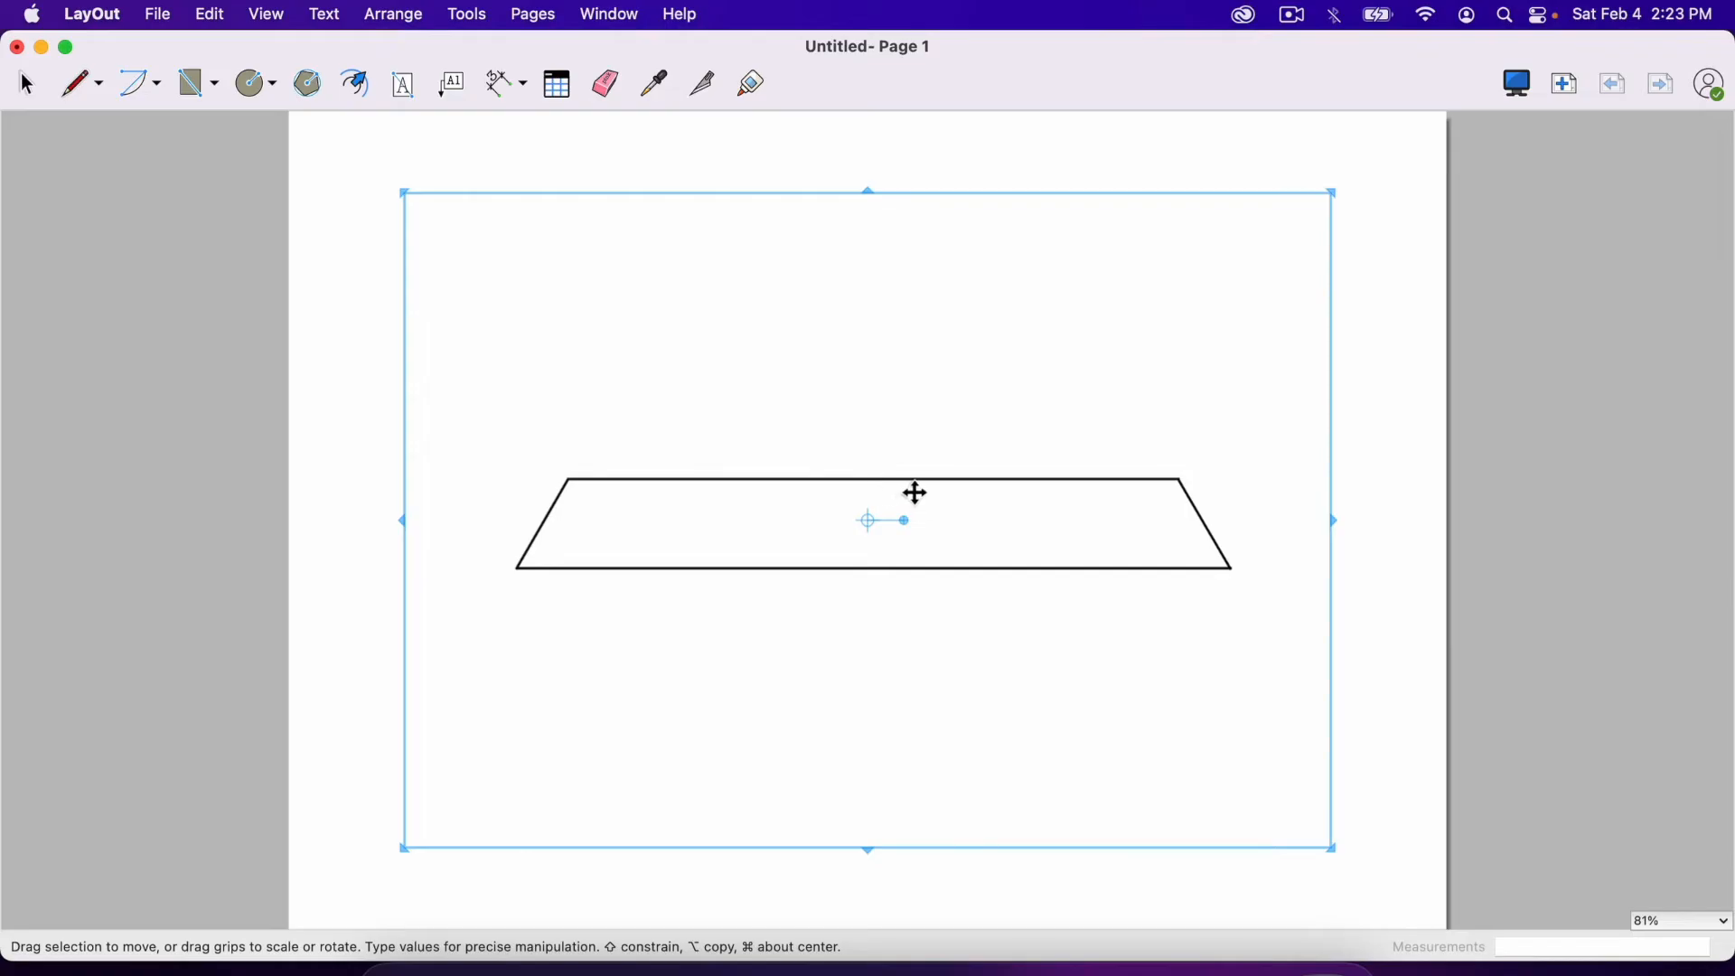
Step: Set the page's model viewport to the Front scene so the full shelf appears
right_click(915, 492)
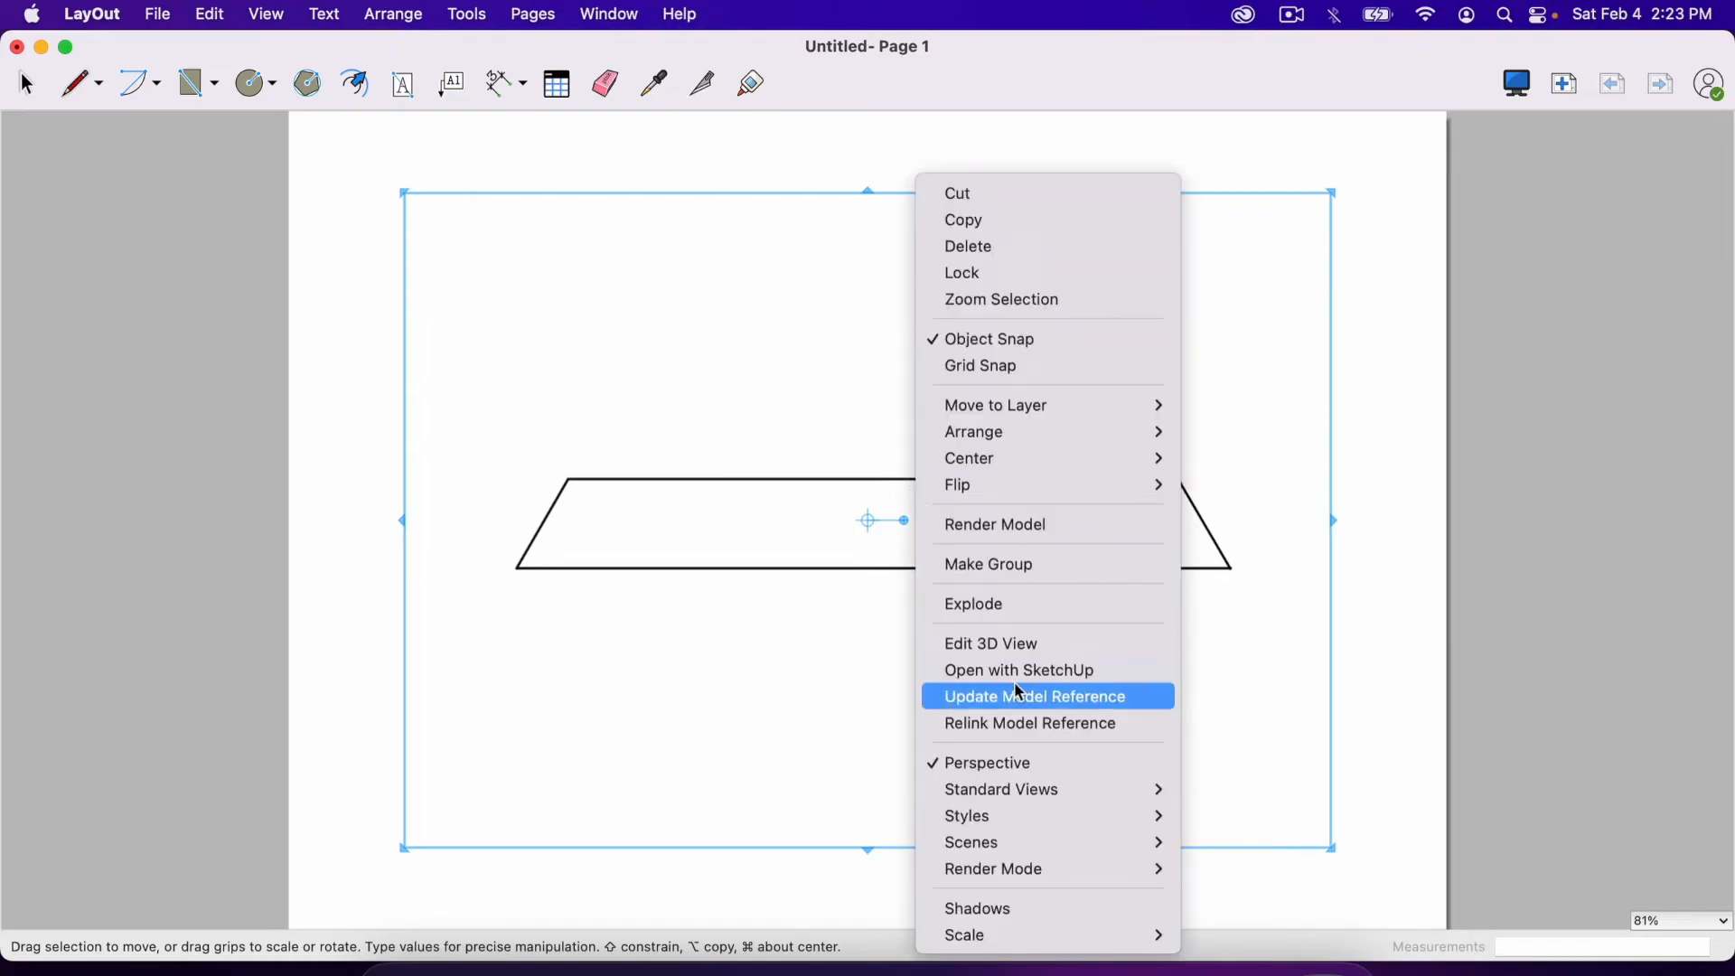
mouse_move(971, 842)
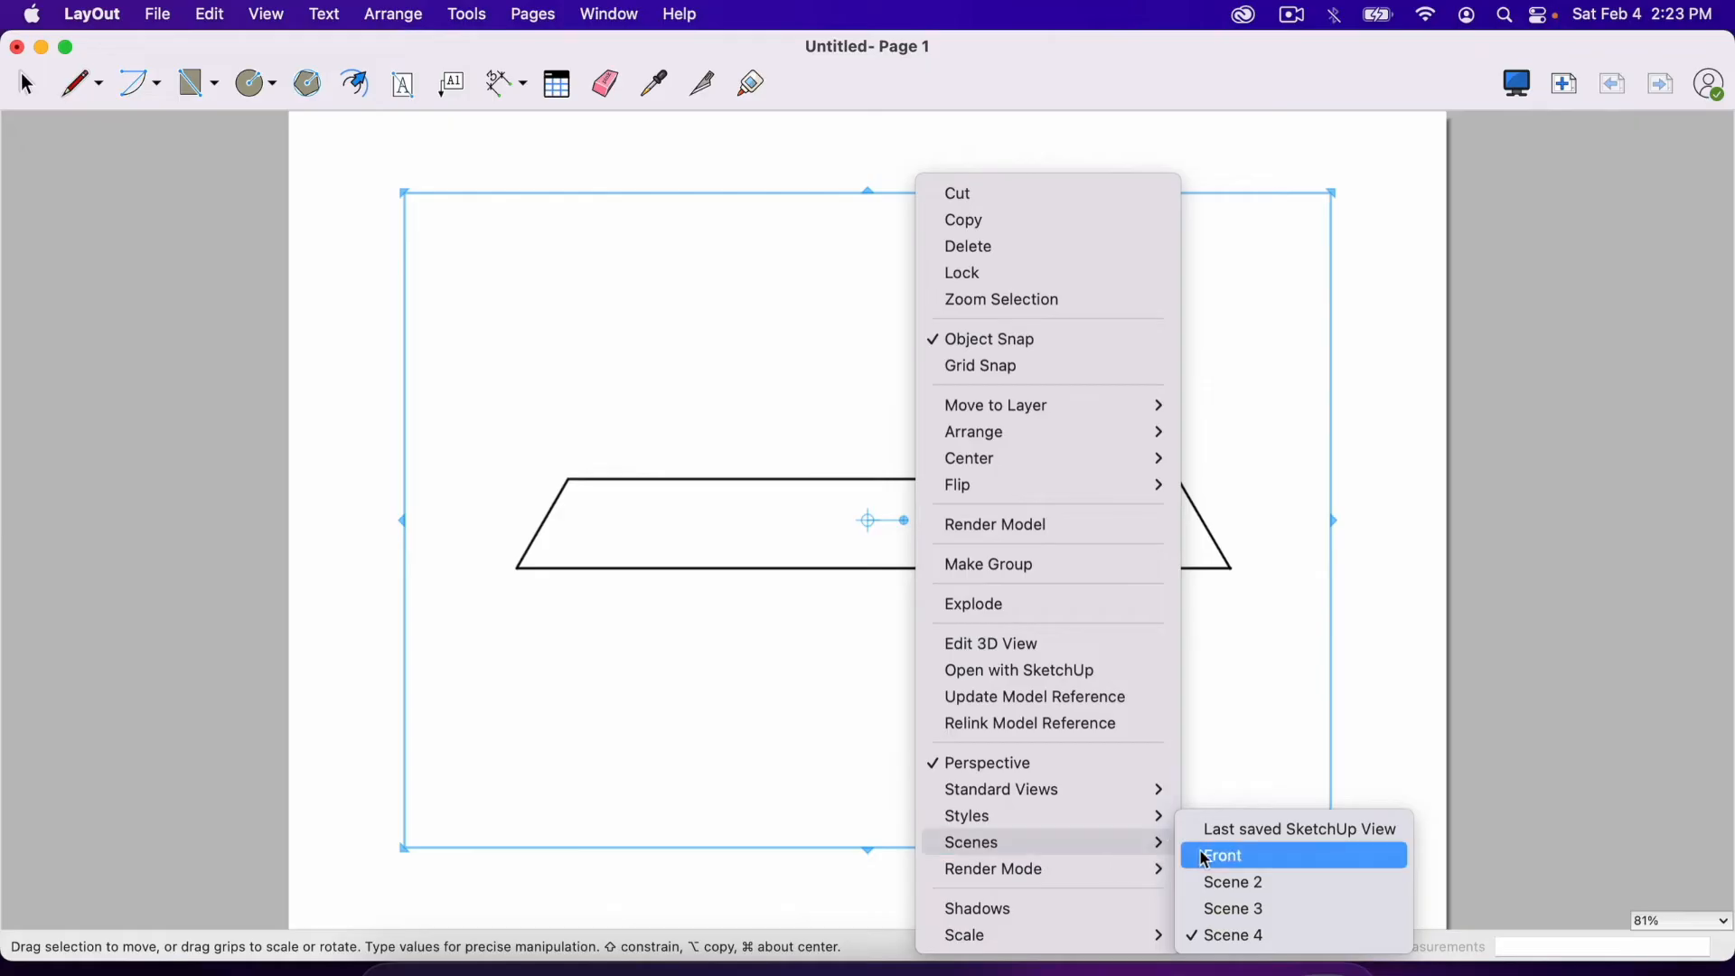
left_click(1220, 855)
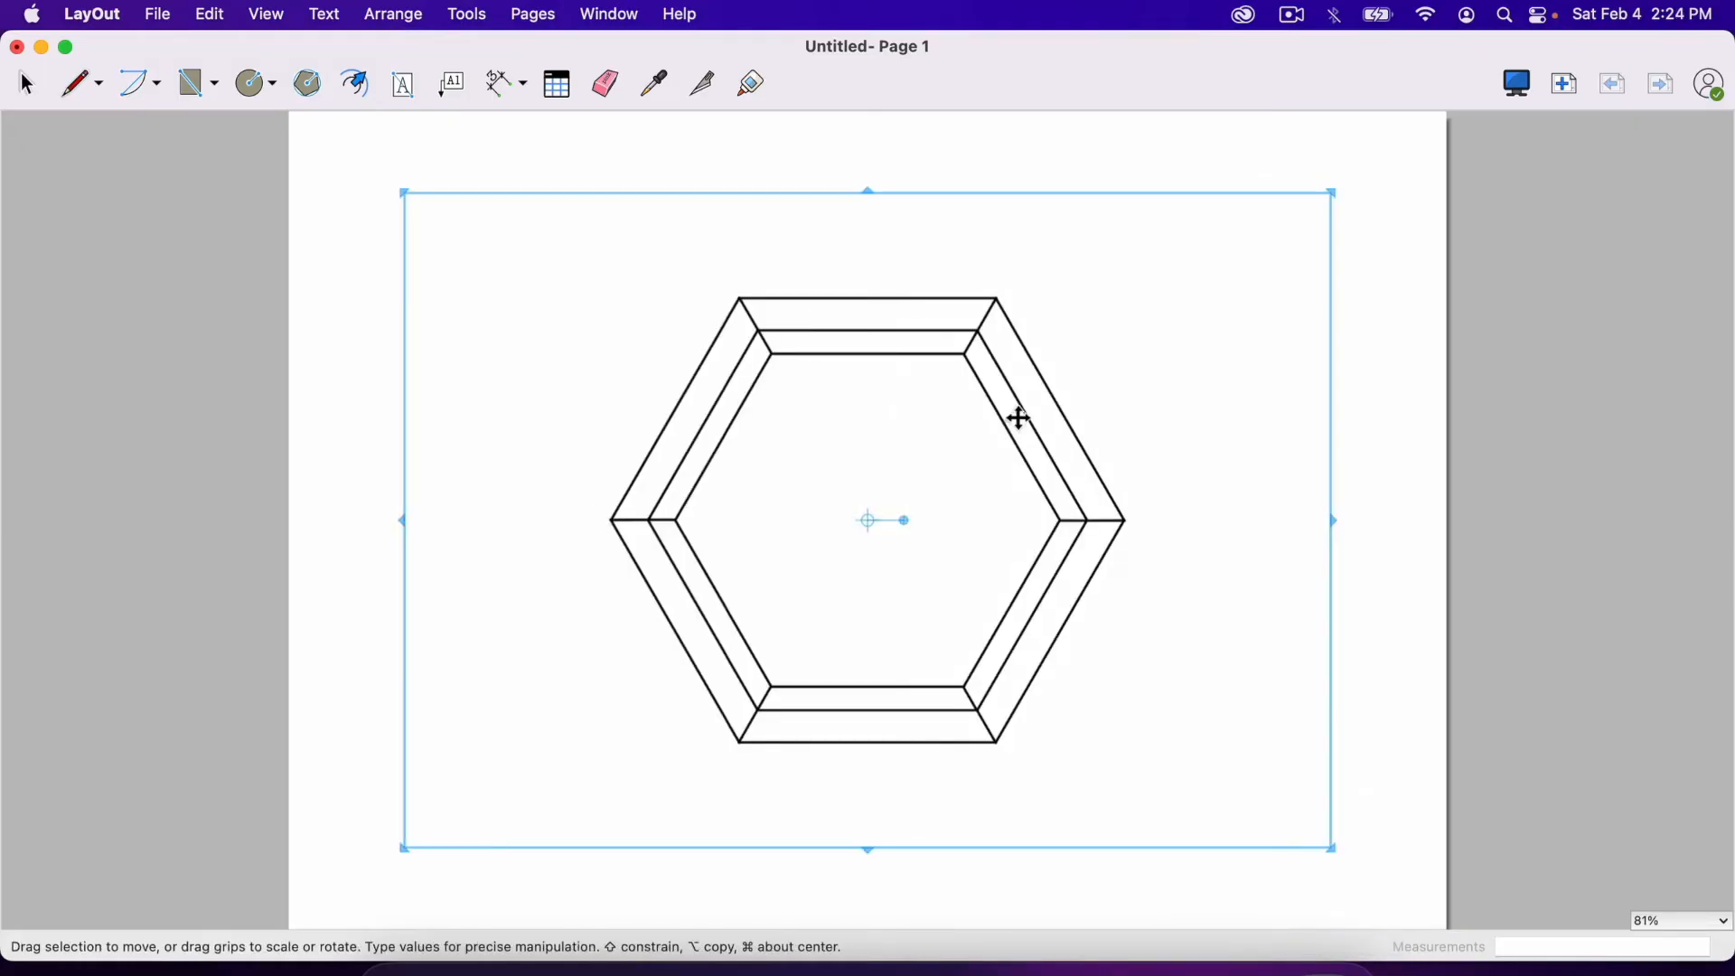
mouse_move(1016, 682)
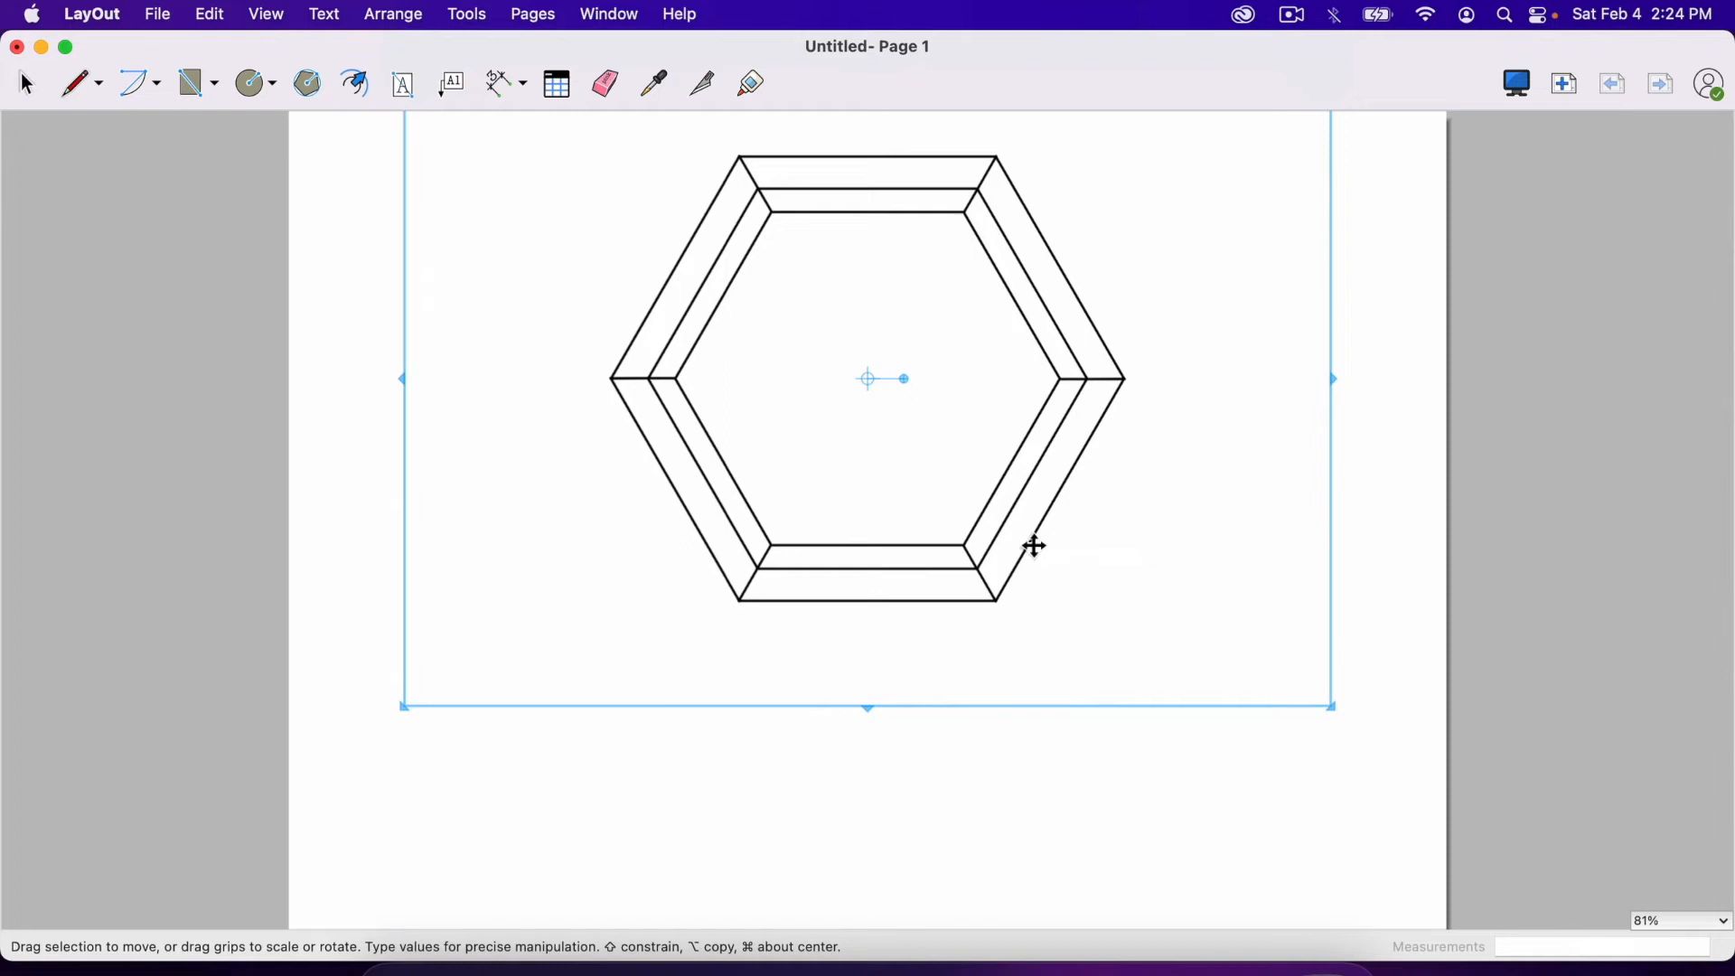
mouse_move(946, 582)
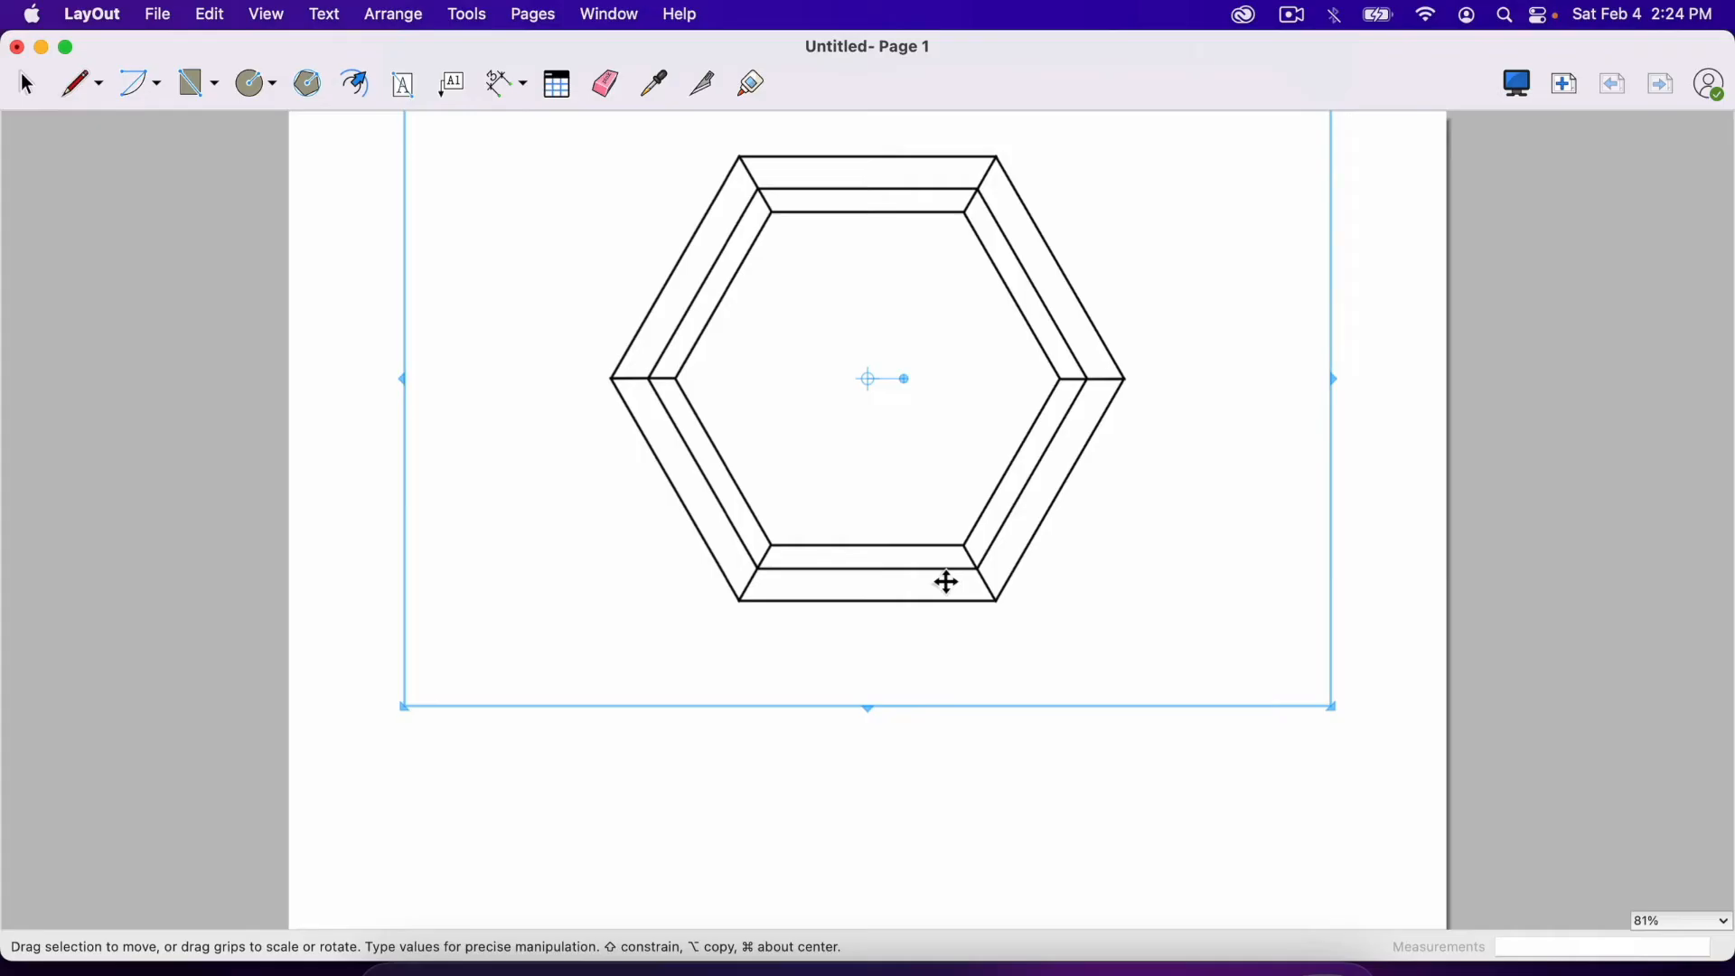
left_click(208, 12)
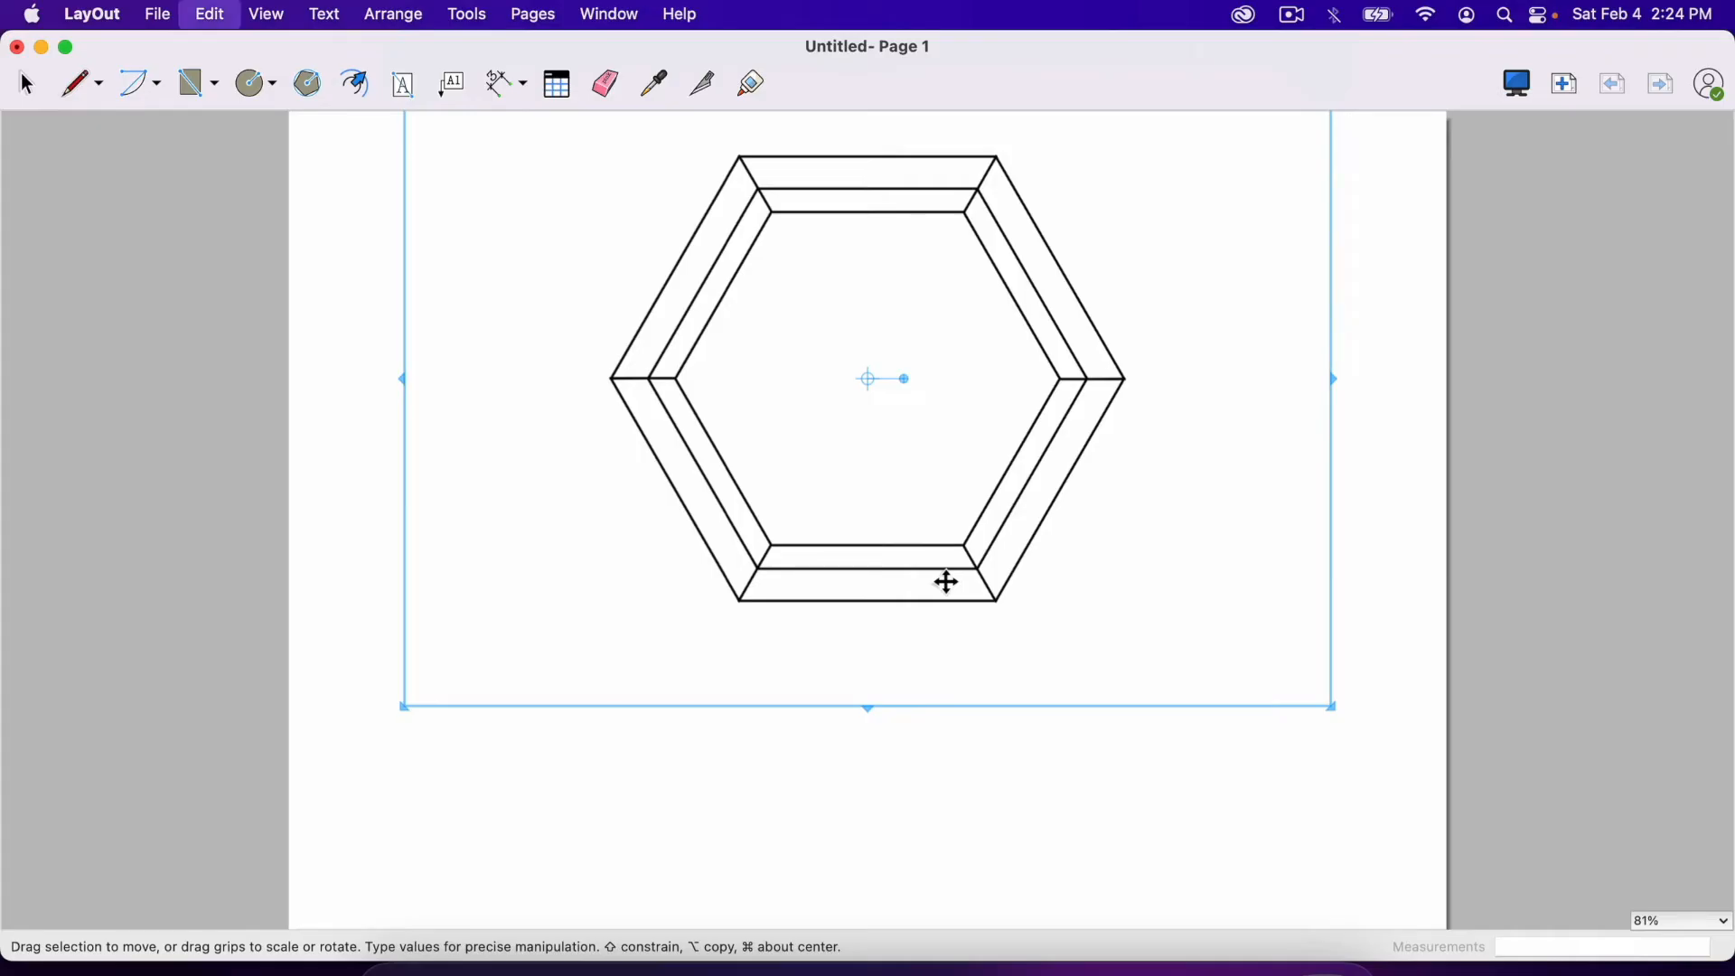
left_click_drag(946, 580, 945, 852)
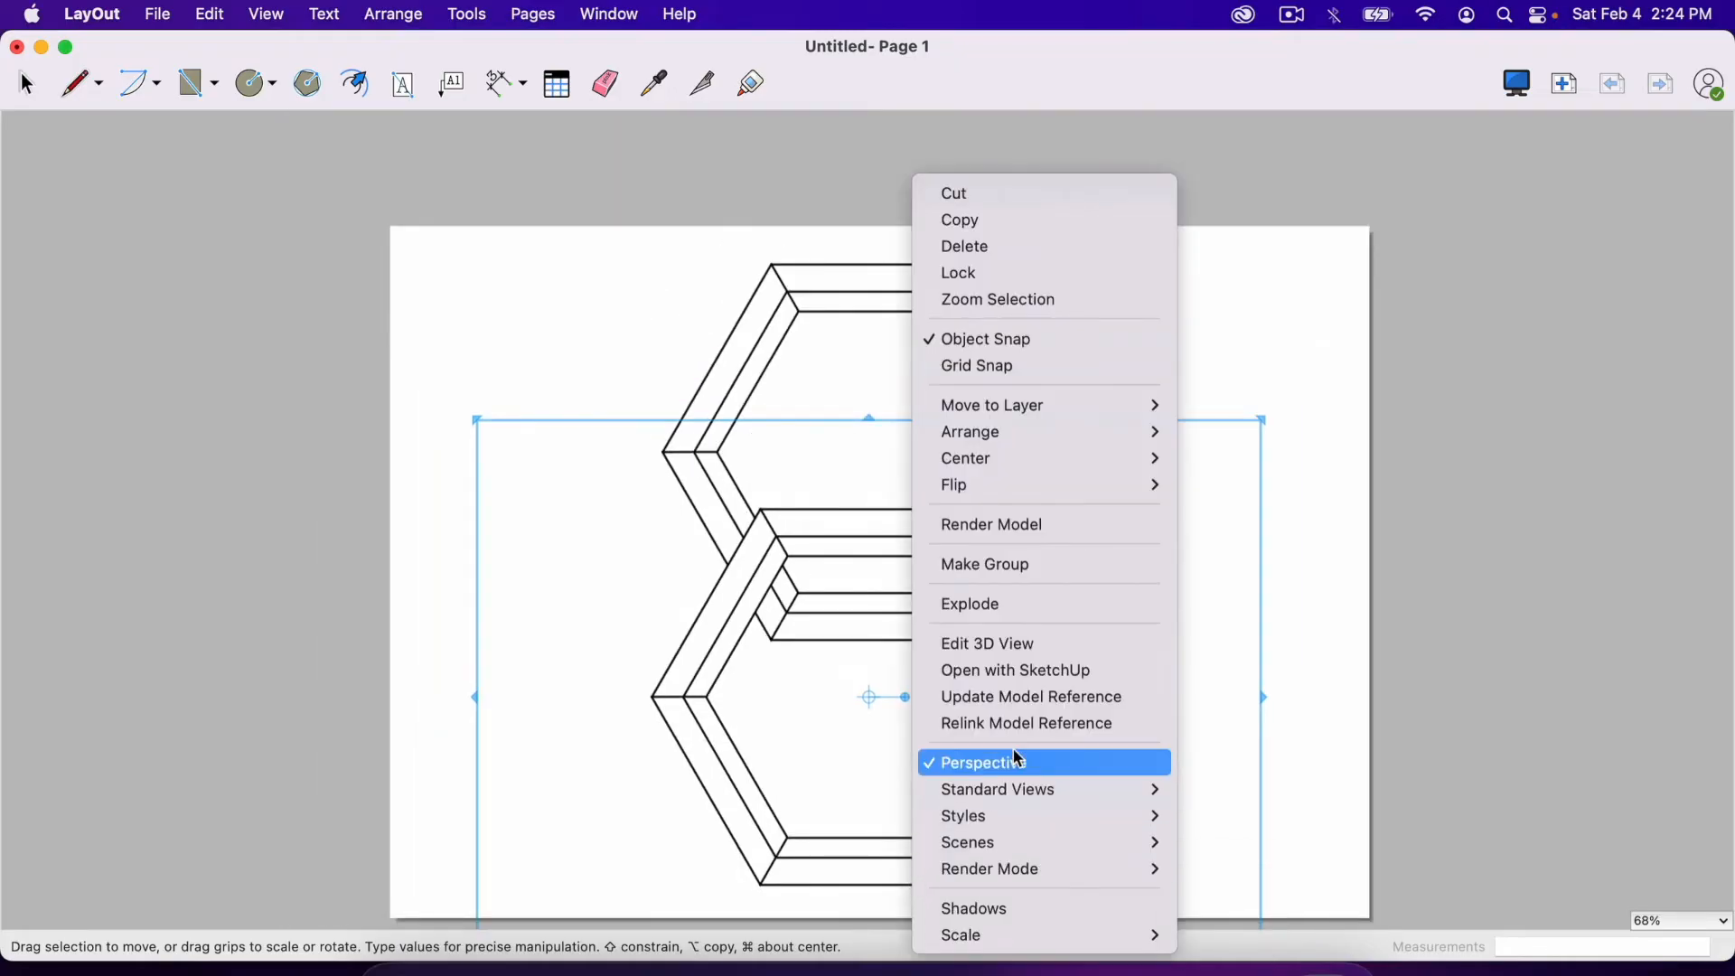
mouse_move(966, 843)
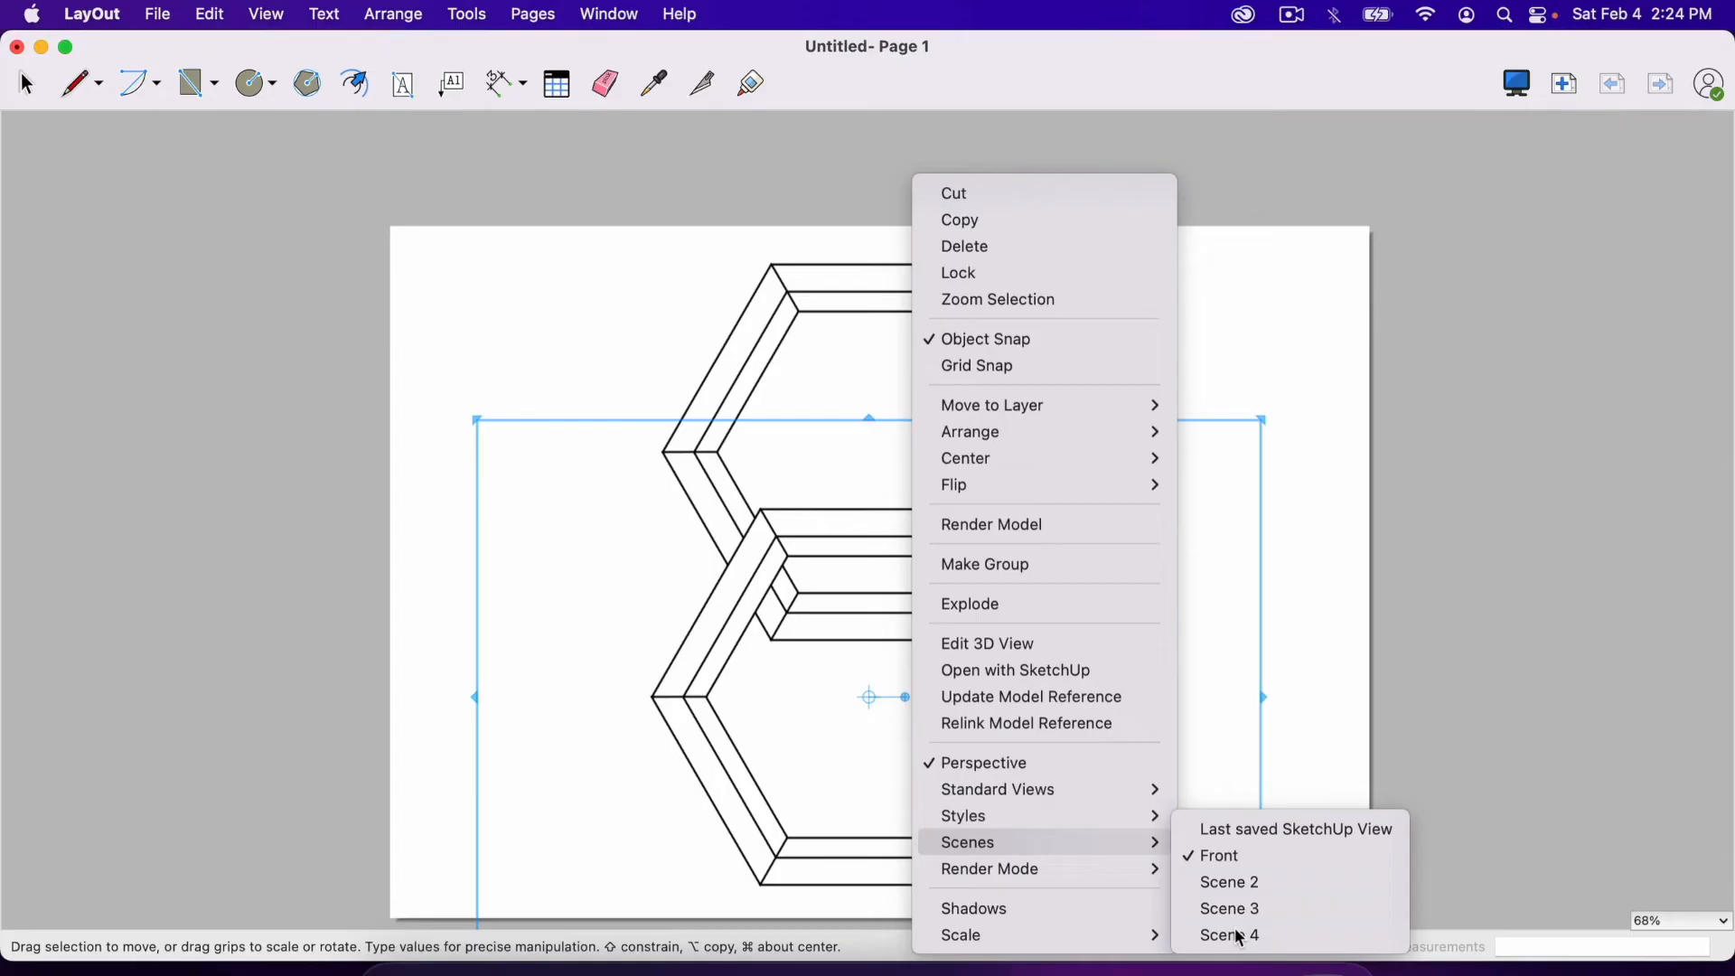
left_click(1229, 907)
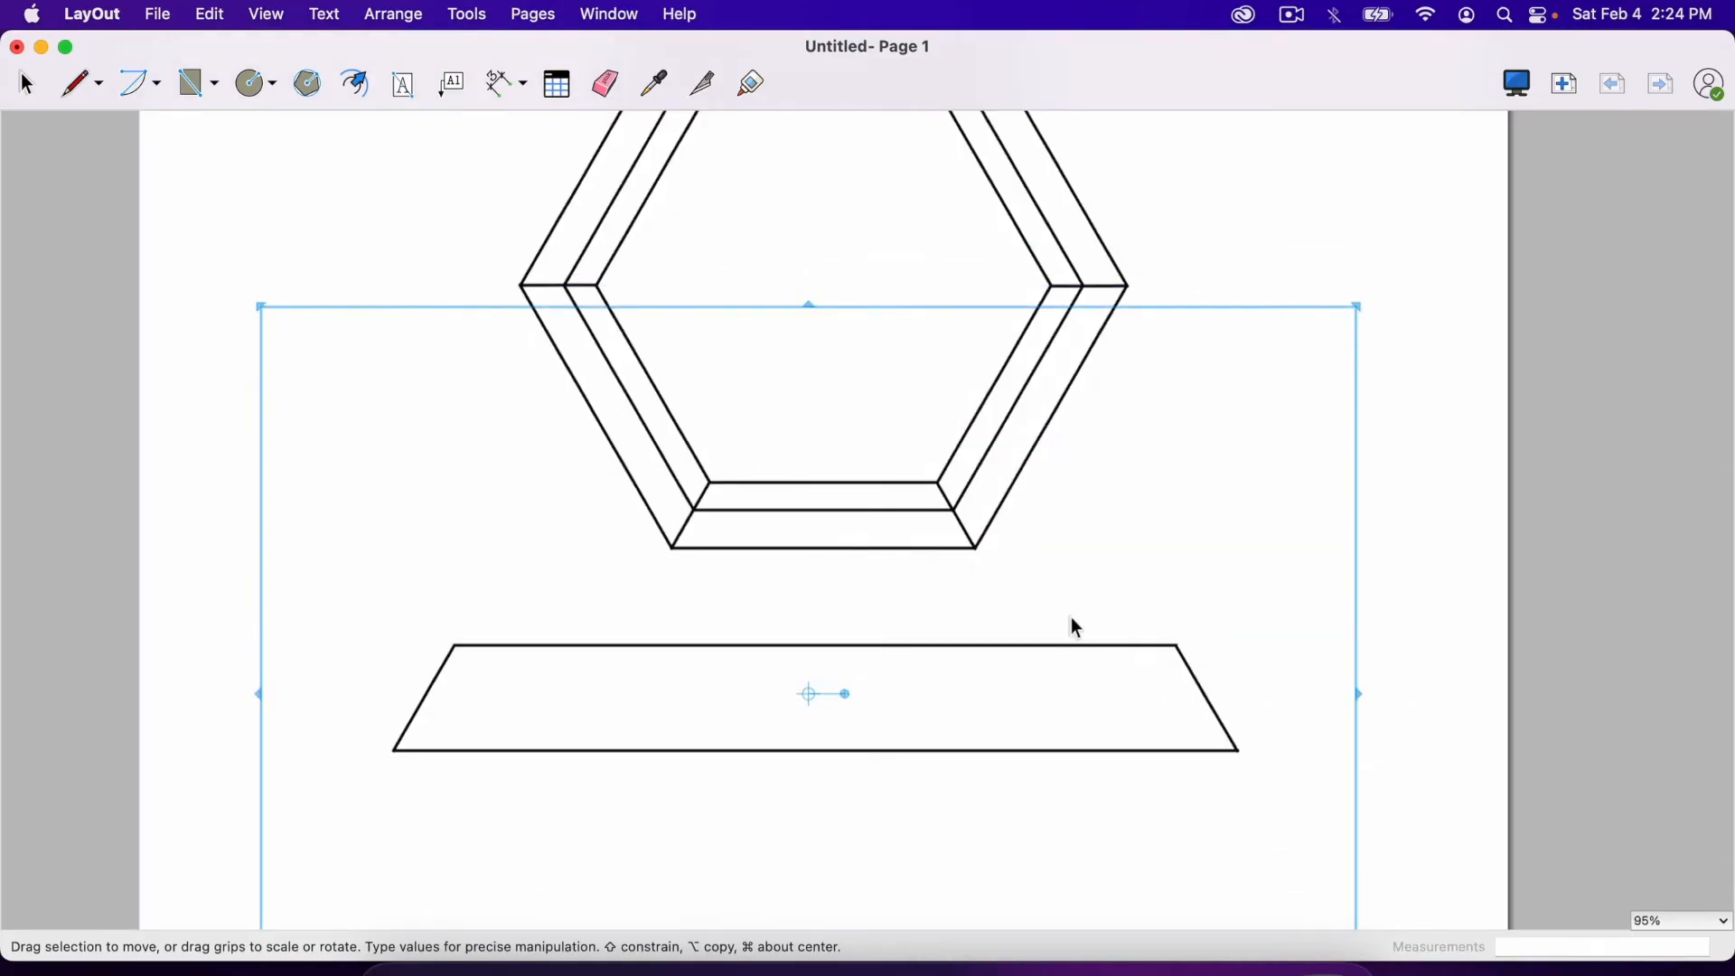
mouse_move(1090, 649)
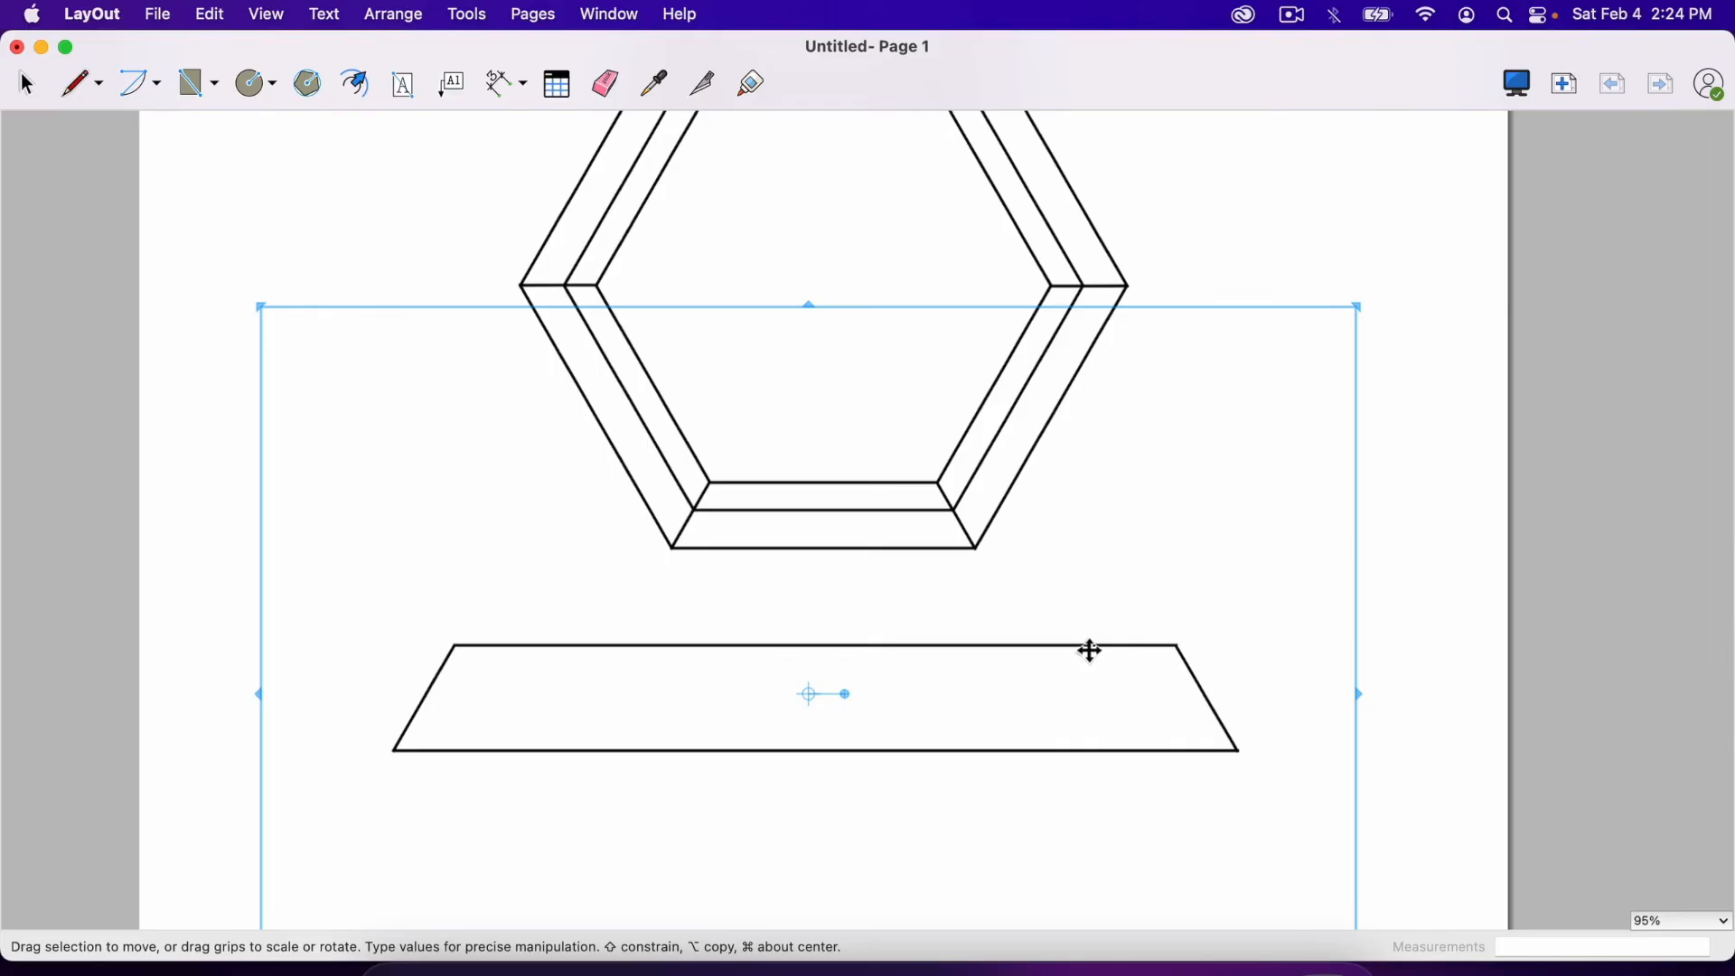
mouse_move(1390, 253)
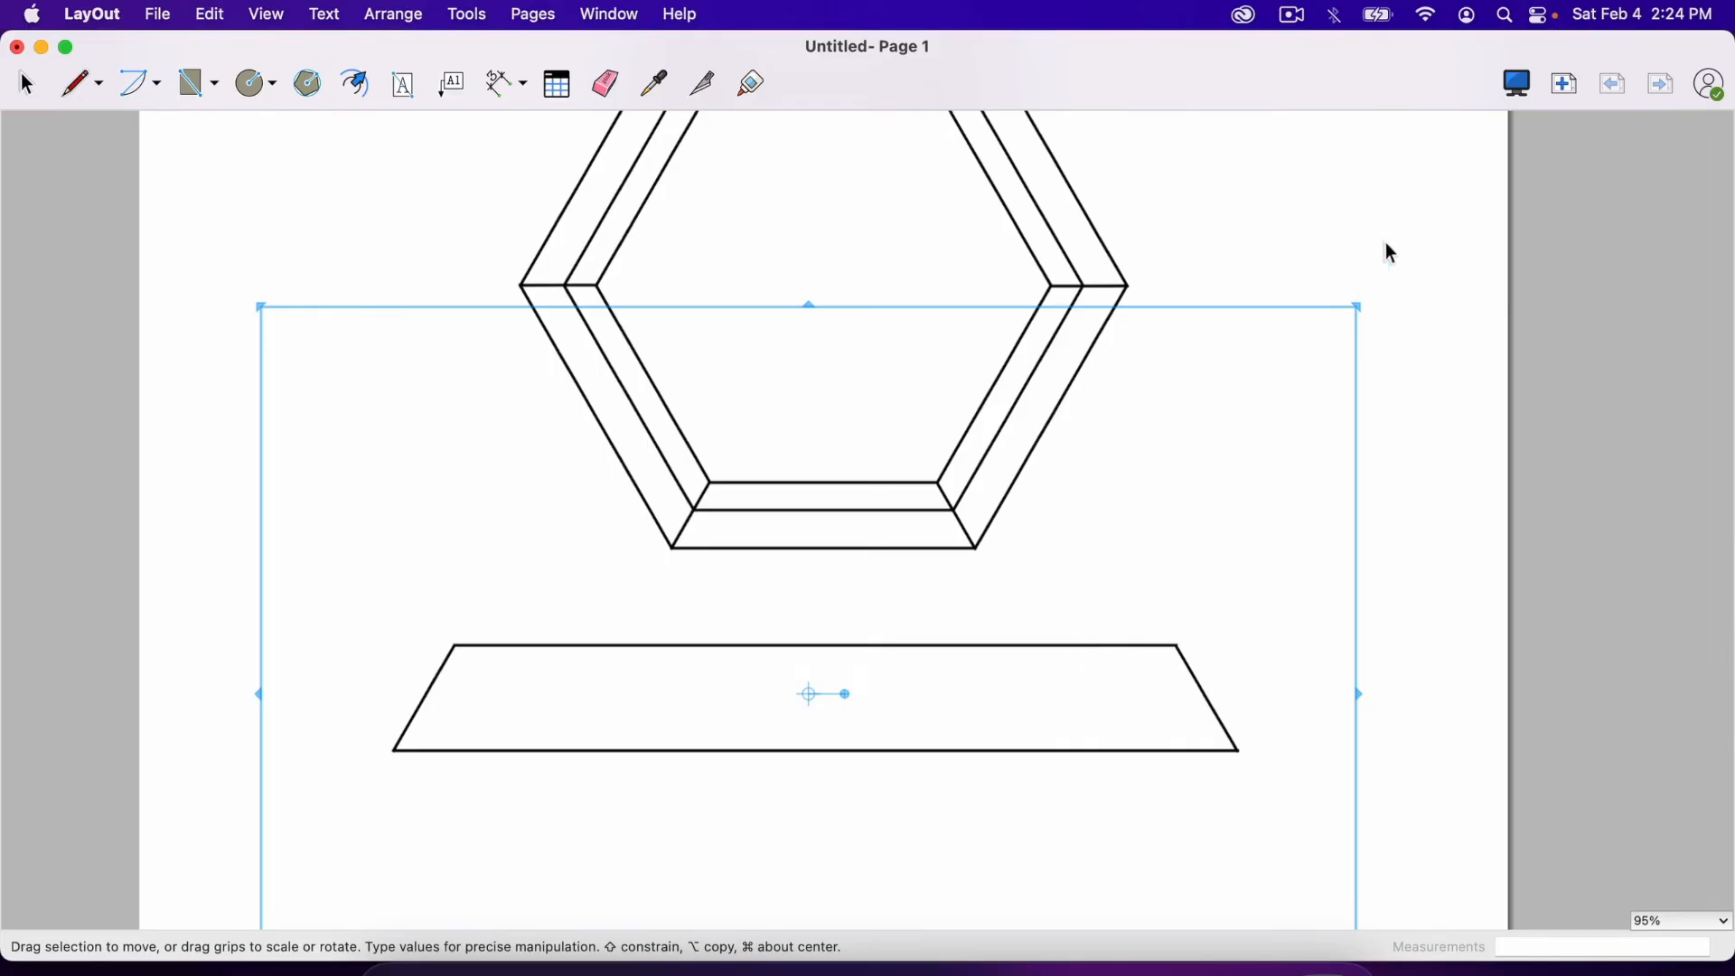
left_click(1658, 85)
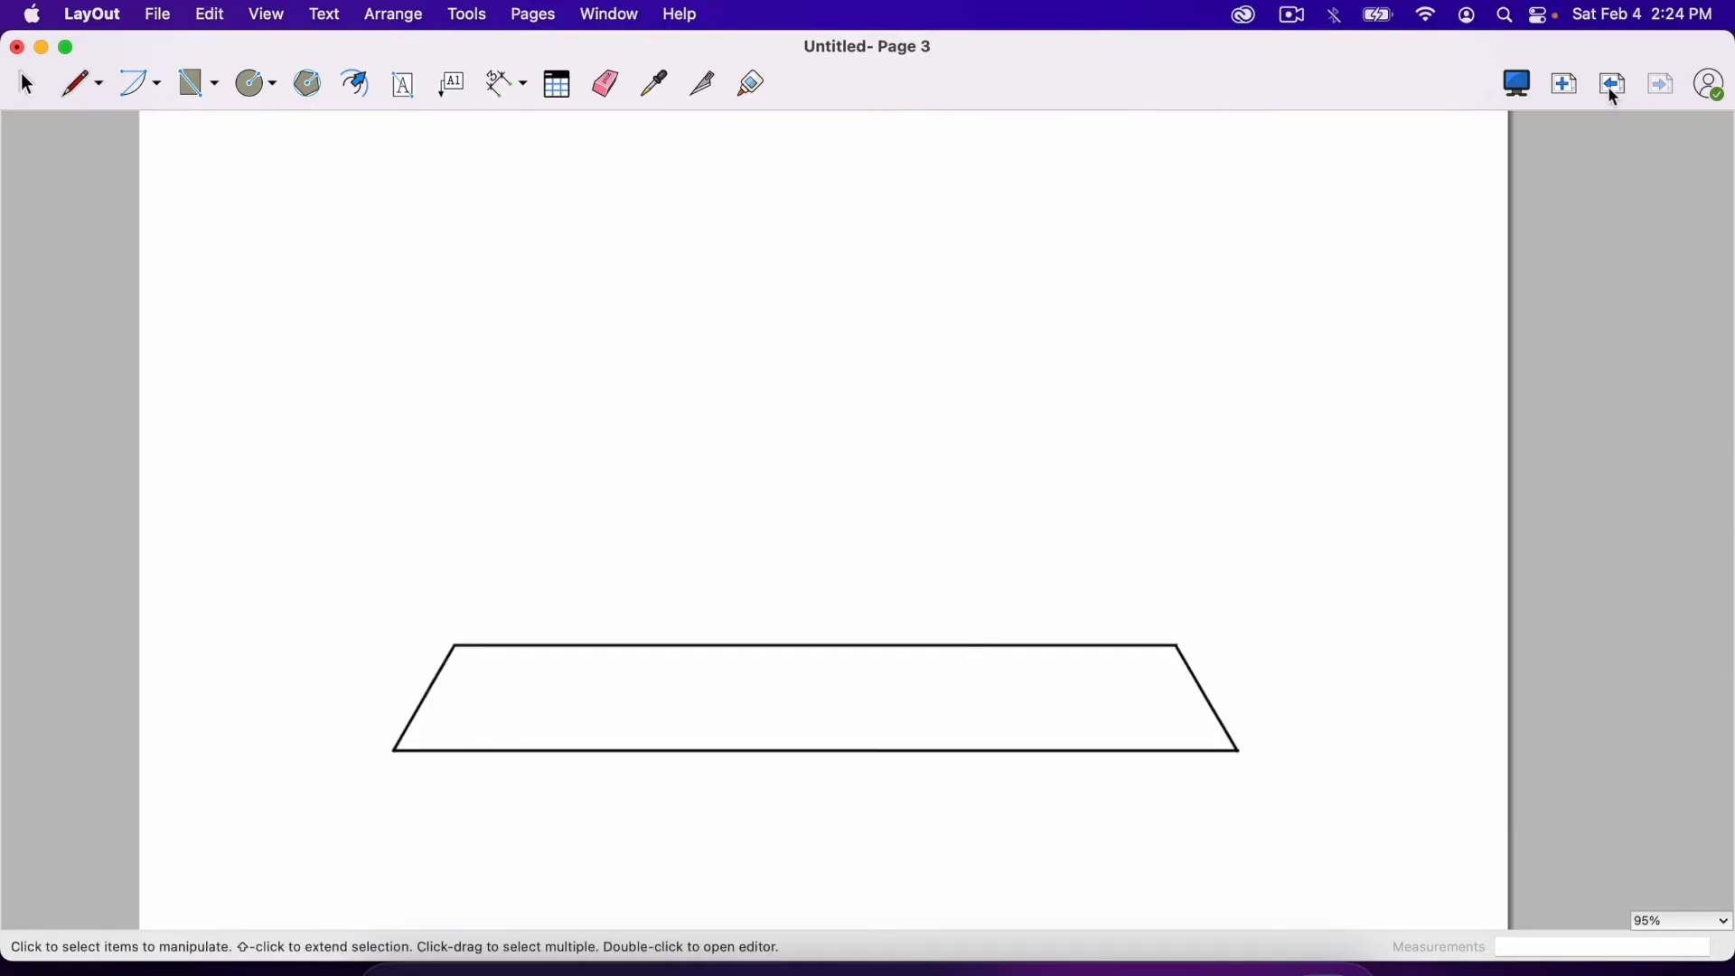
mouse_move(1612, 85)
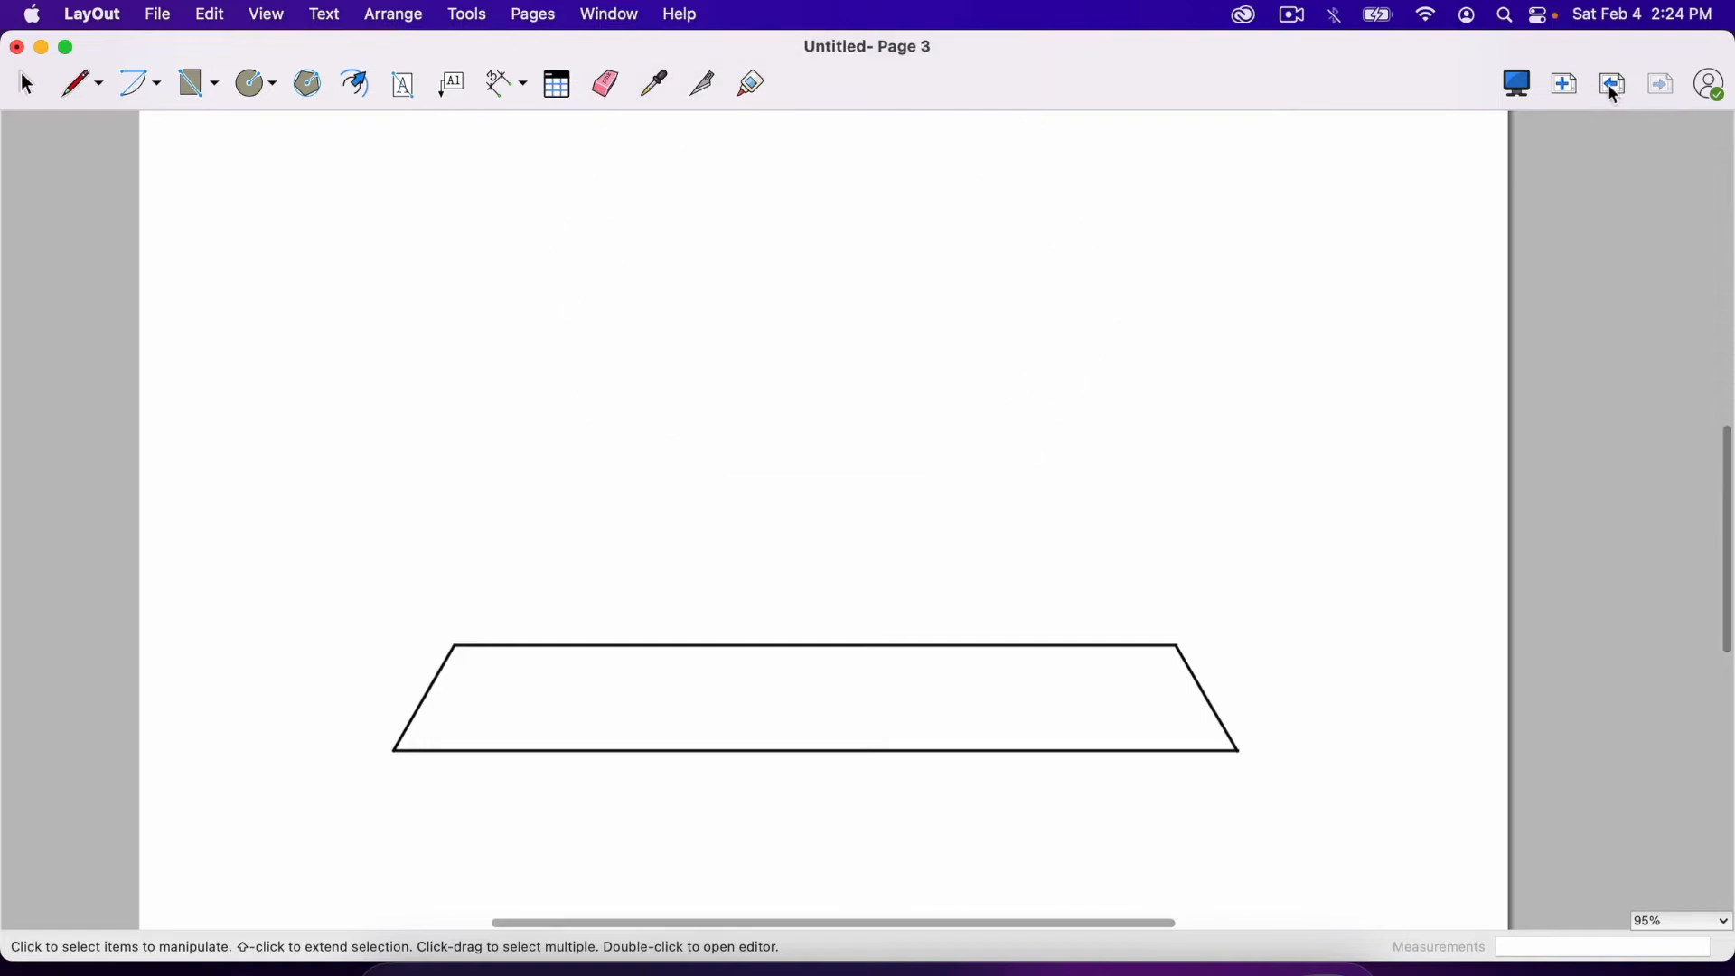
left_click(1611, 83)
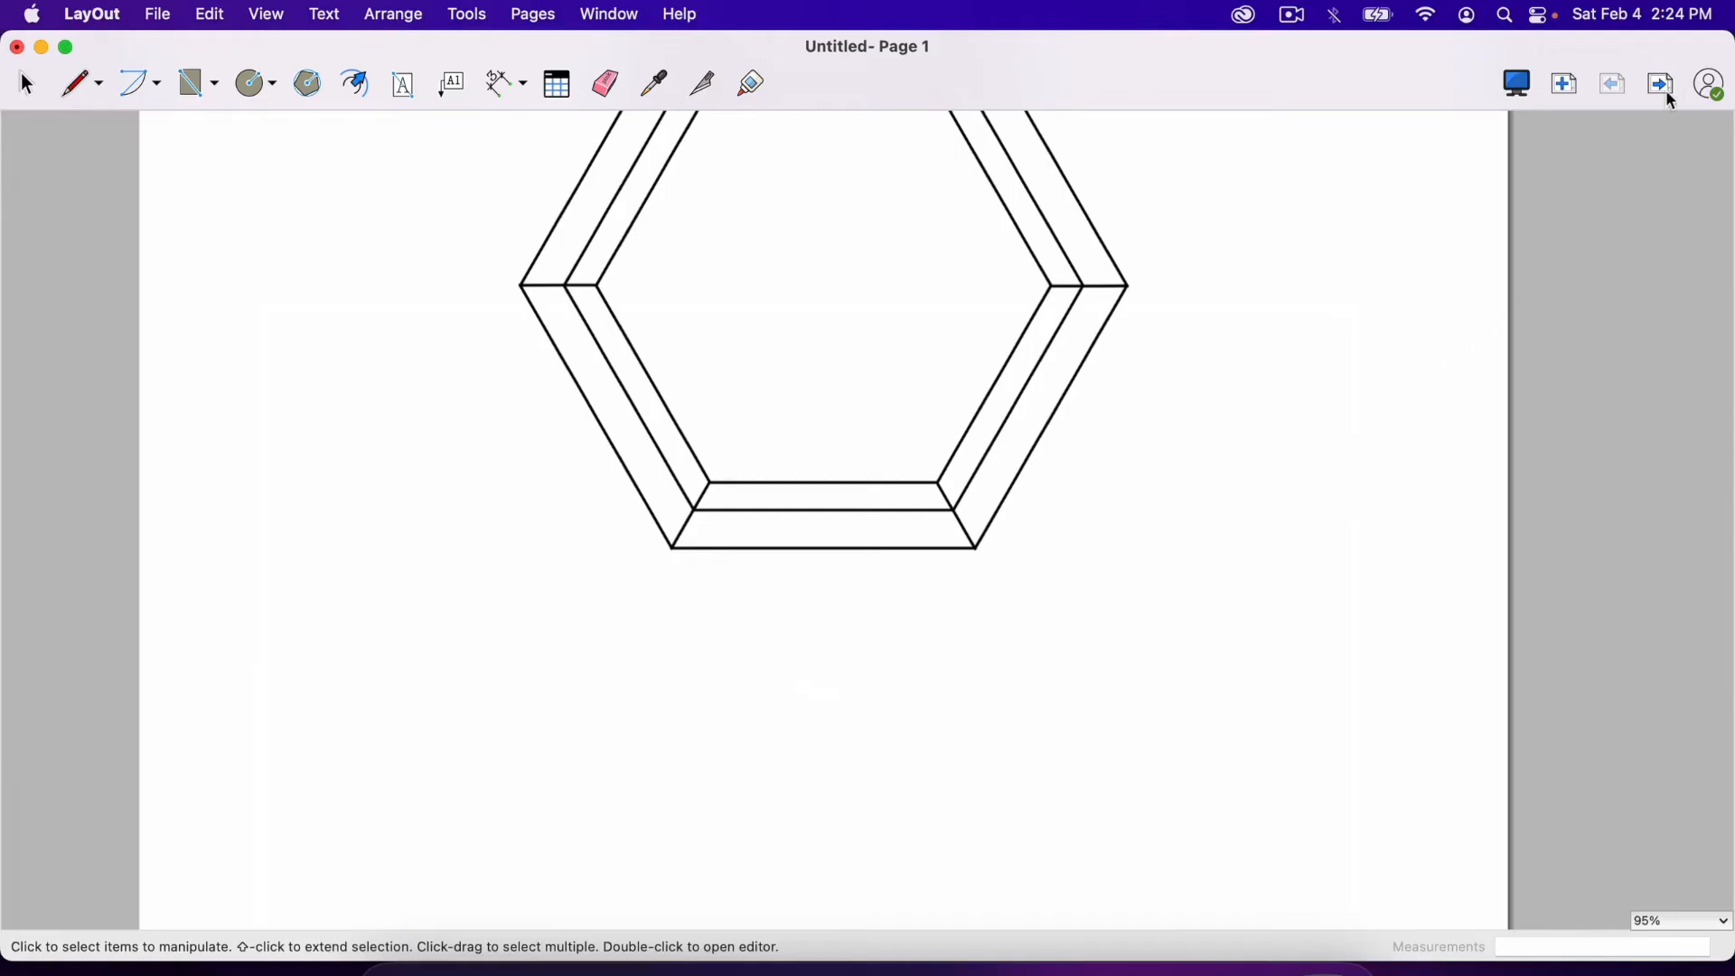
left_click(1659, 83)
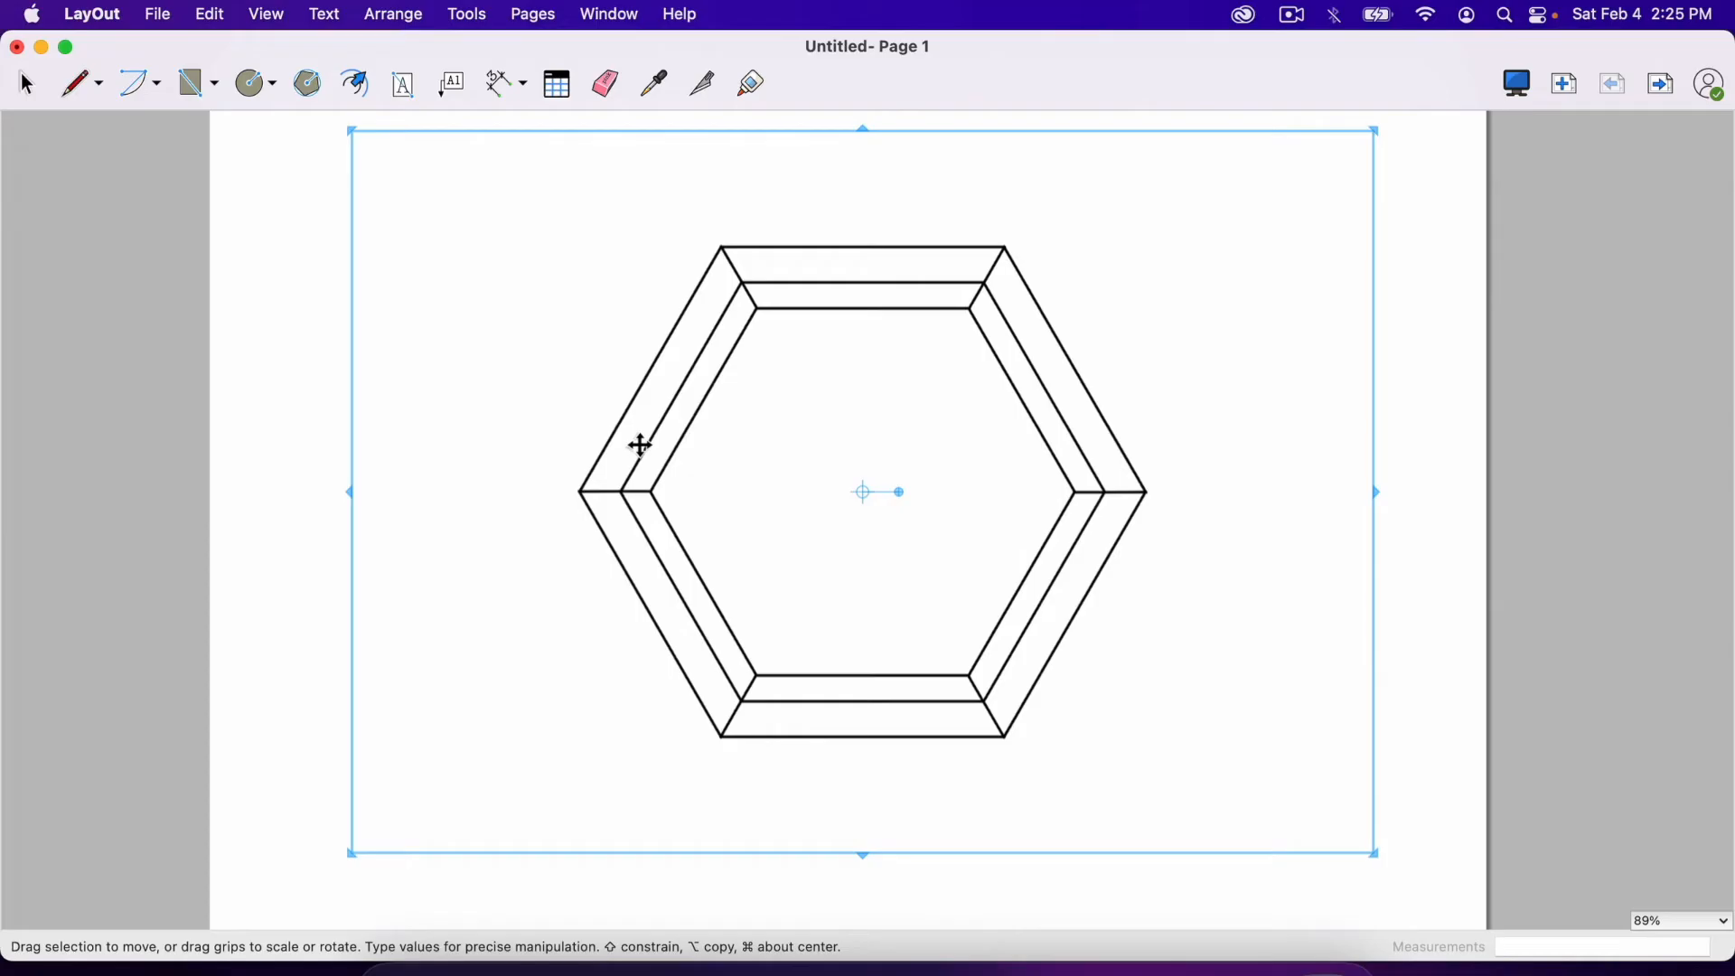
mouse_move(652, 342)
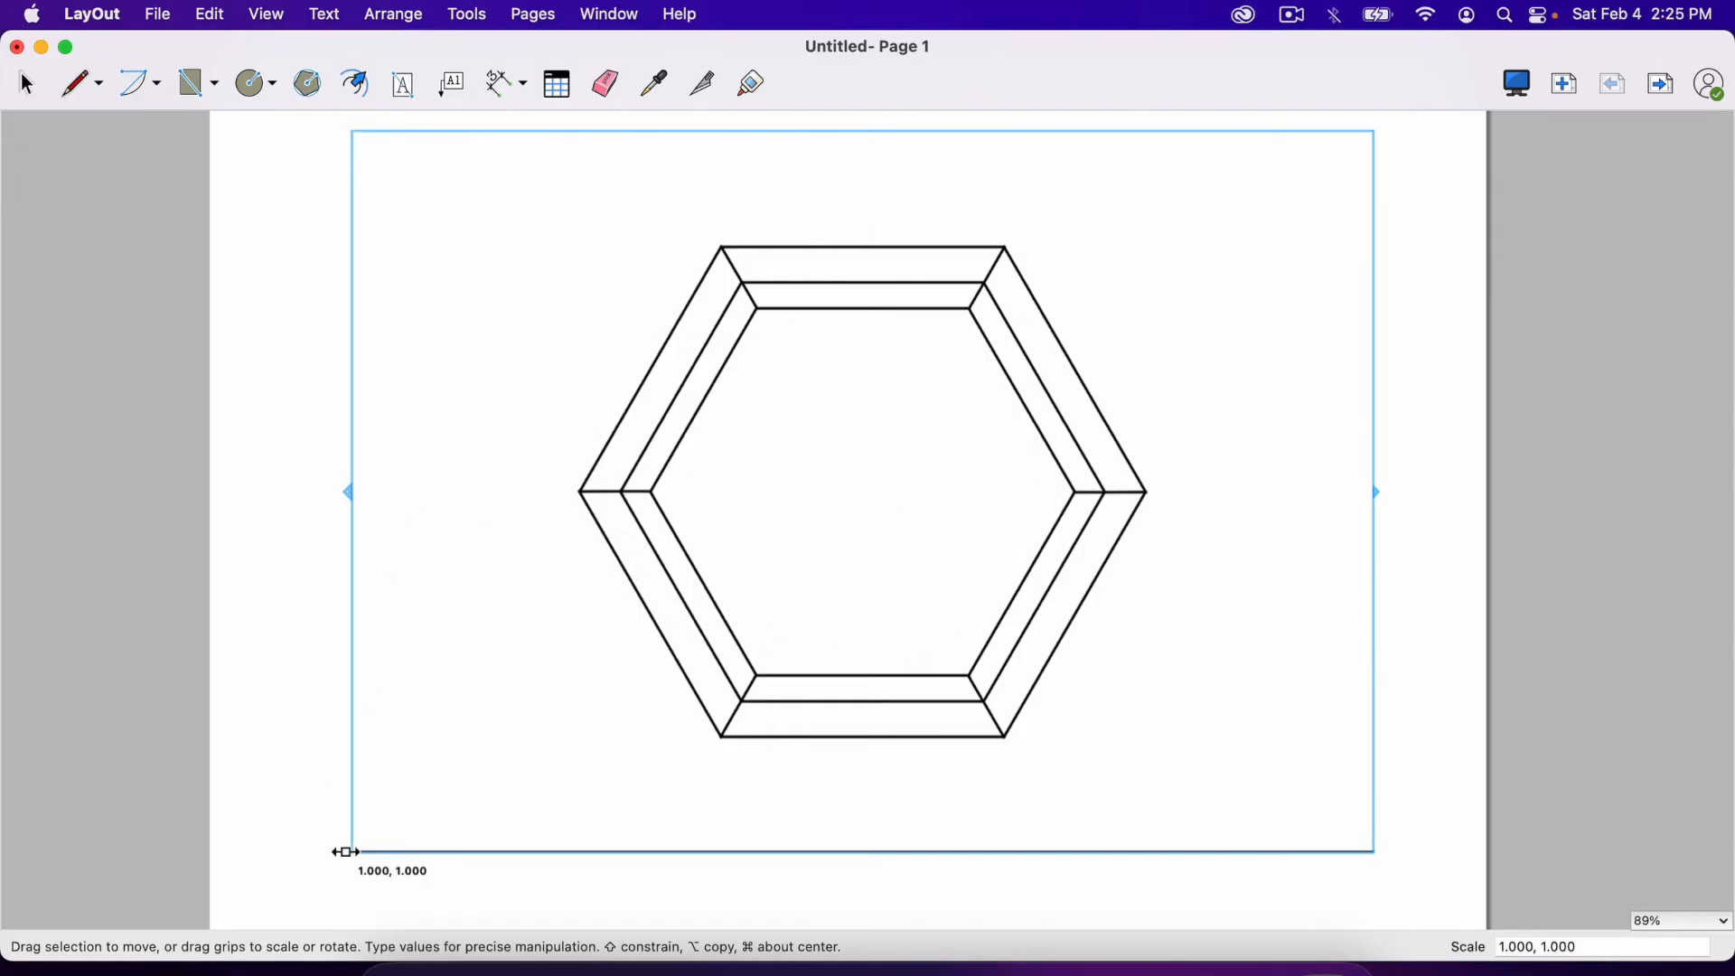
Step: Widen the shelf viewport frame leftward to give the front view more margin
left_click_drag(864, 492, 819, 492)
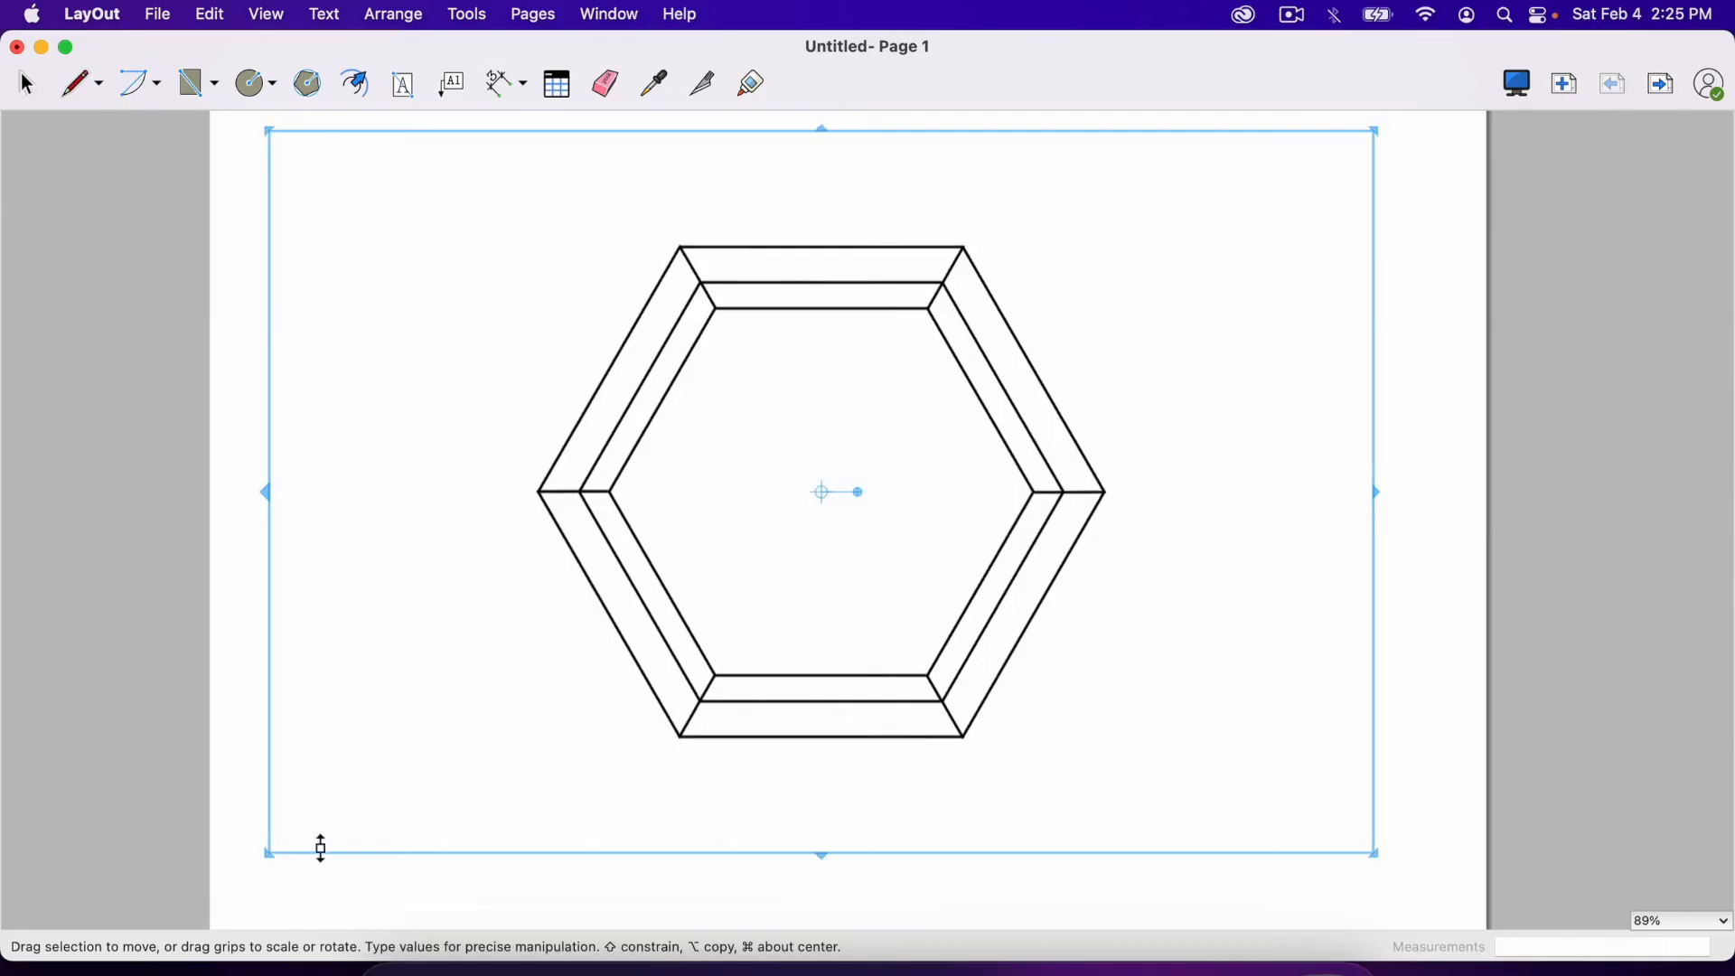
mouse_move(1379, 493)
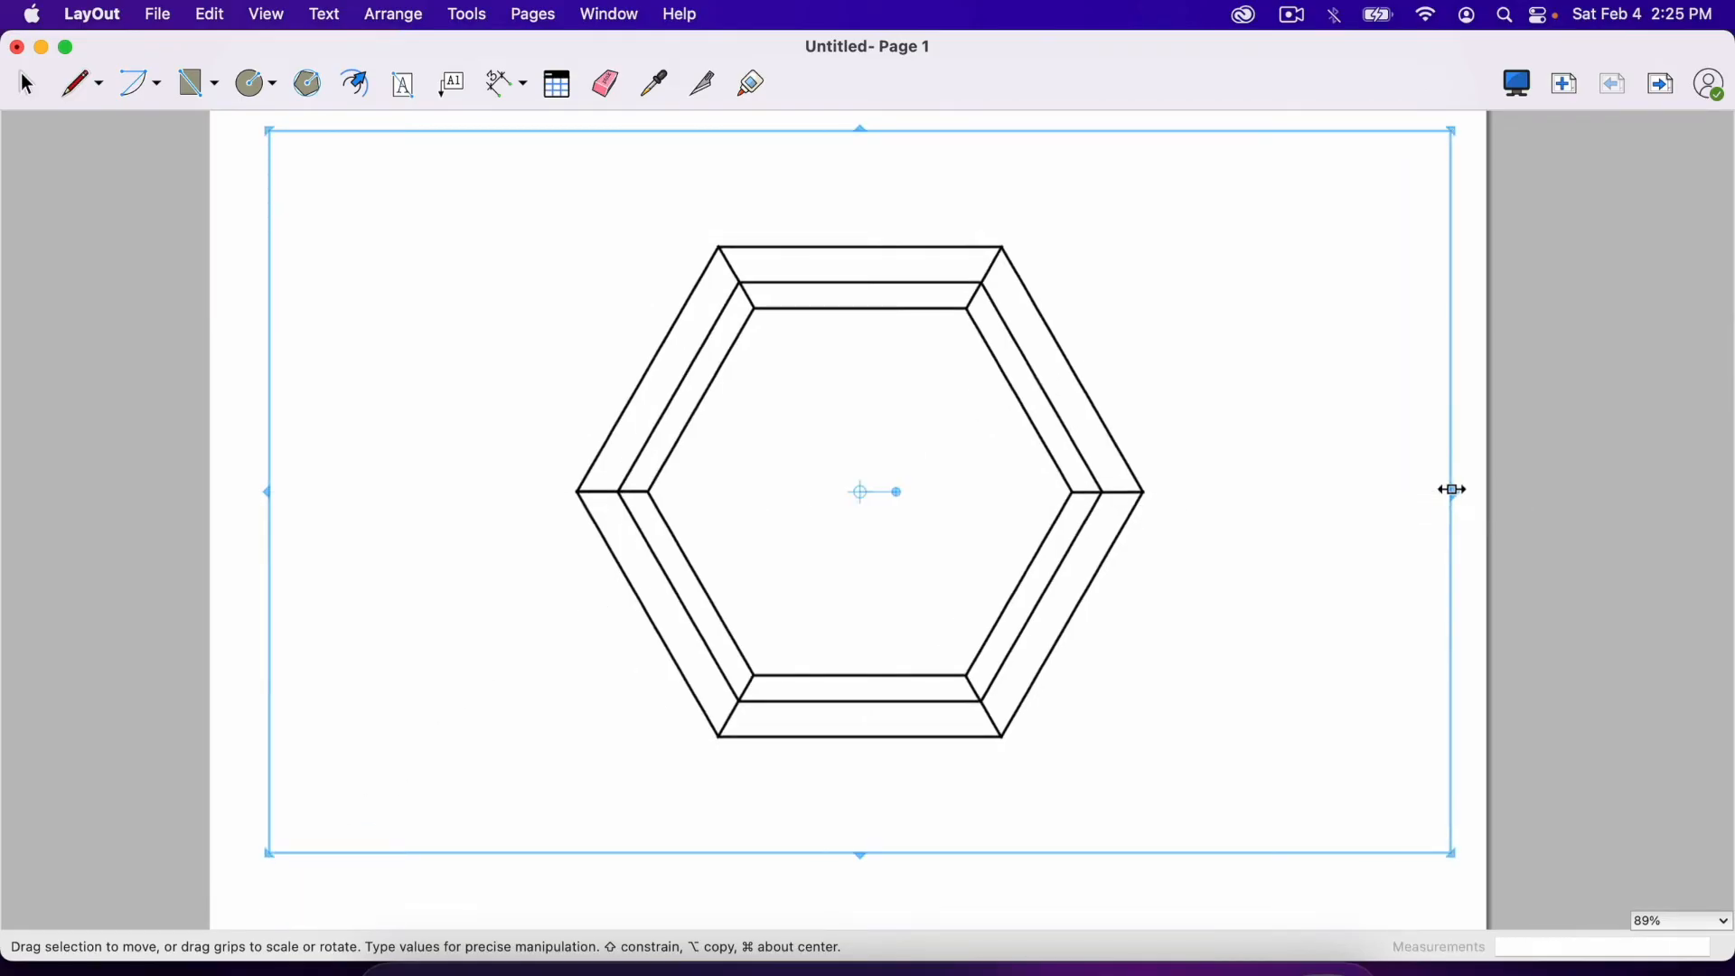
mouse_move(541, 169)
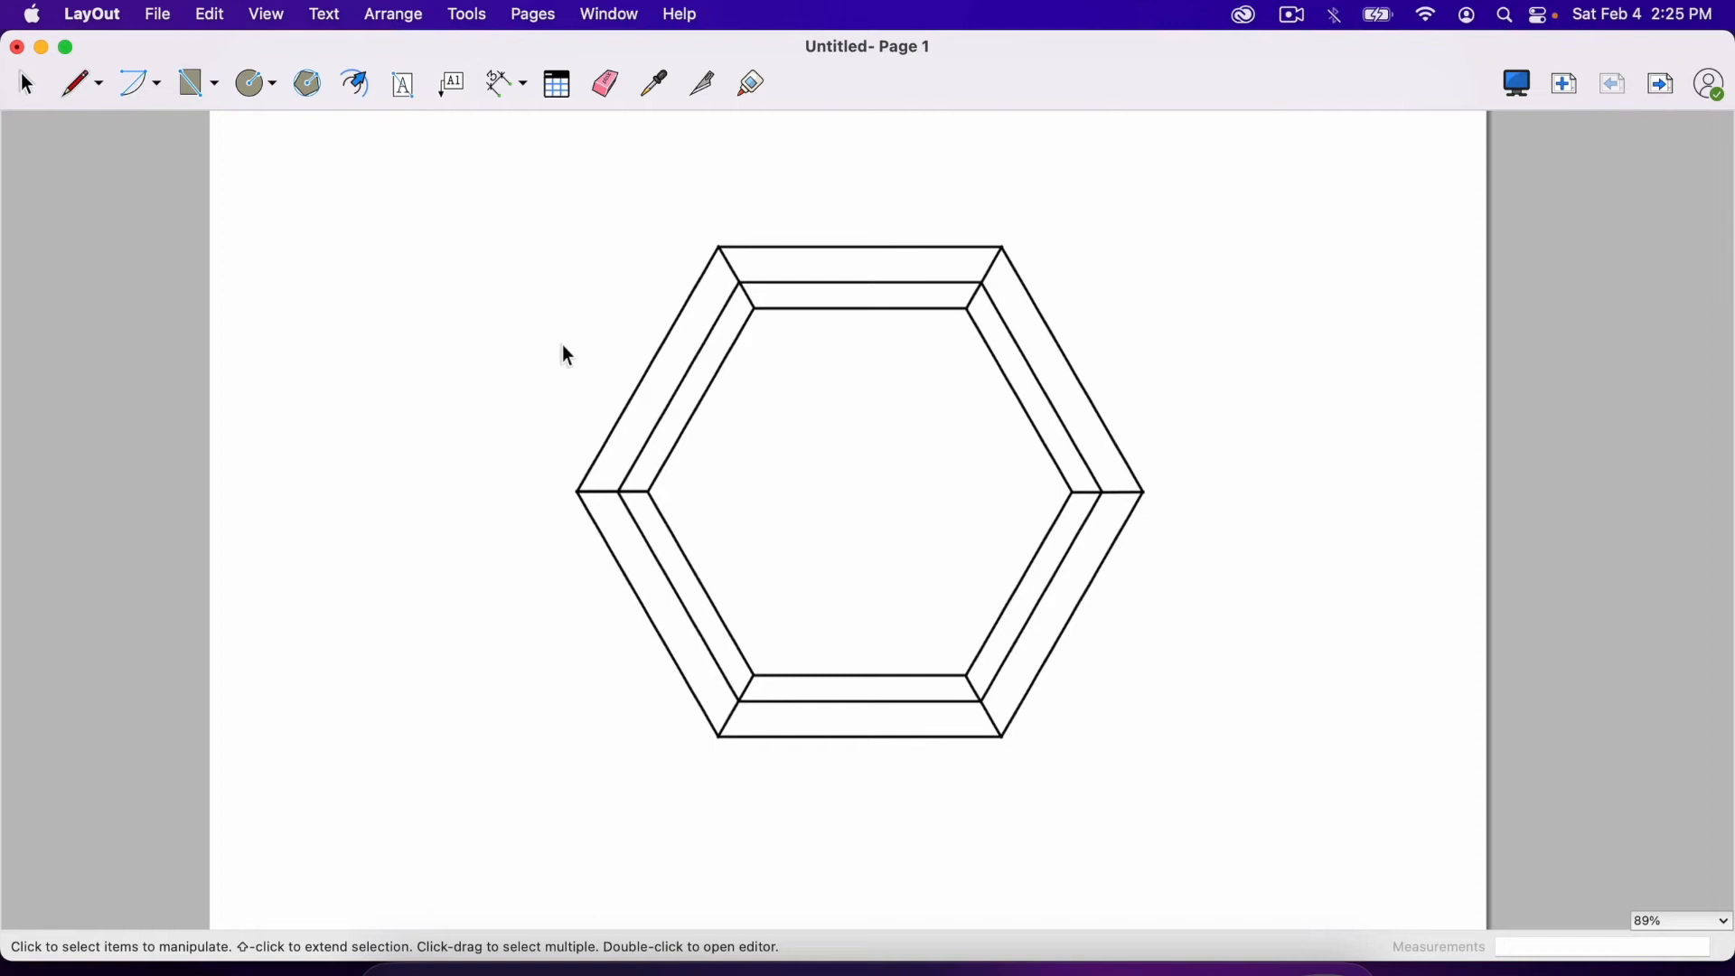
Step: Switch to the Dimension tool for dimensioning the shelf drawing
left_click(497, 83)
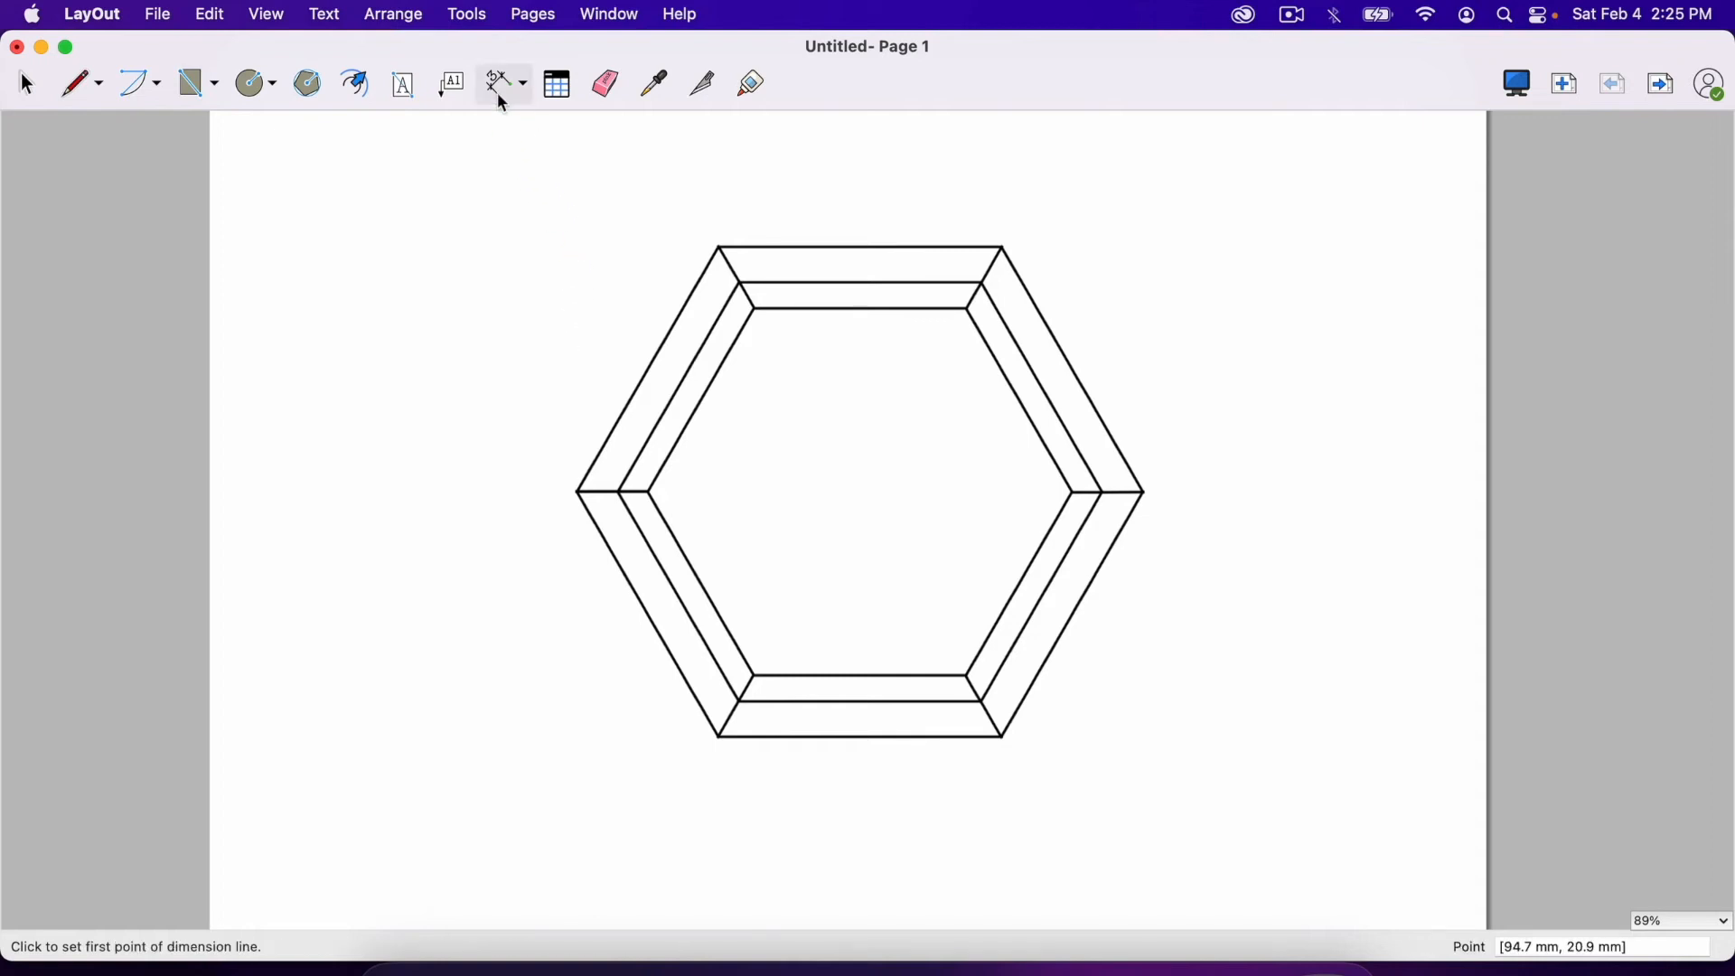
mouse_move(499, 83)
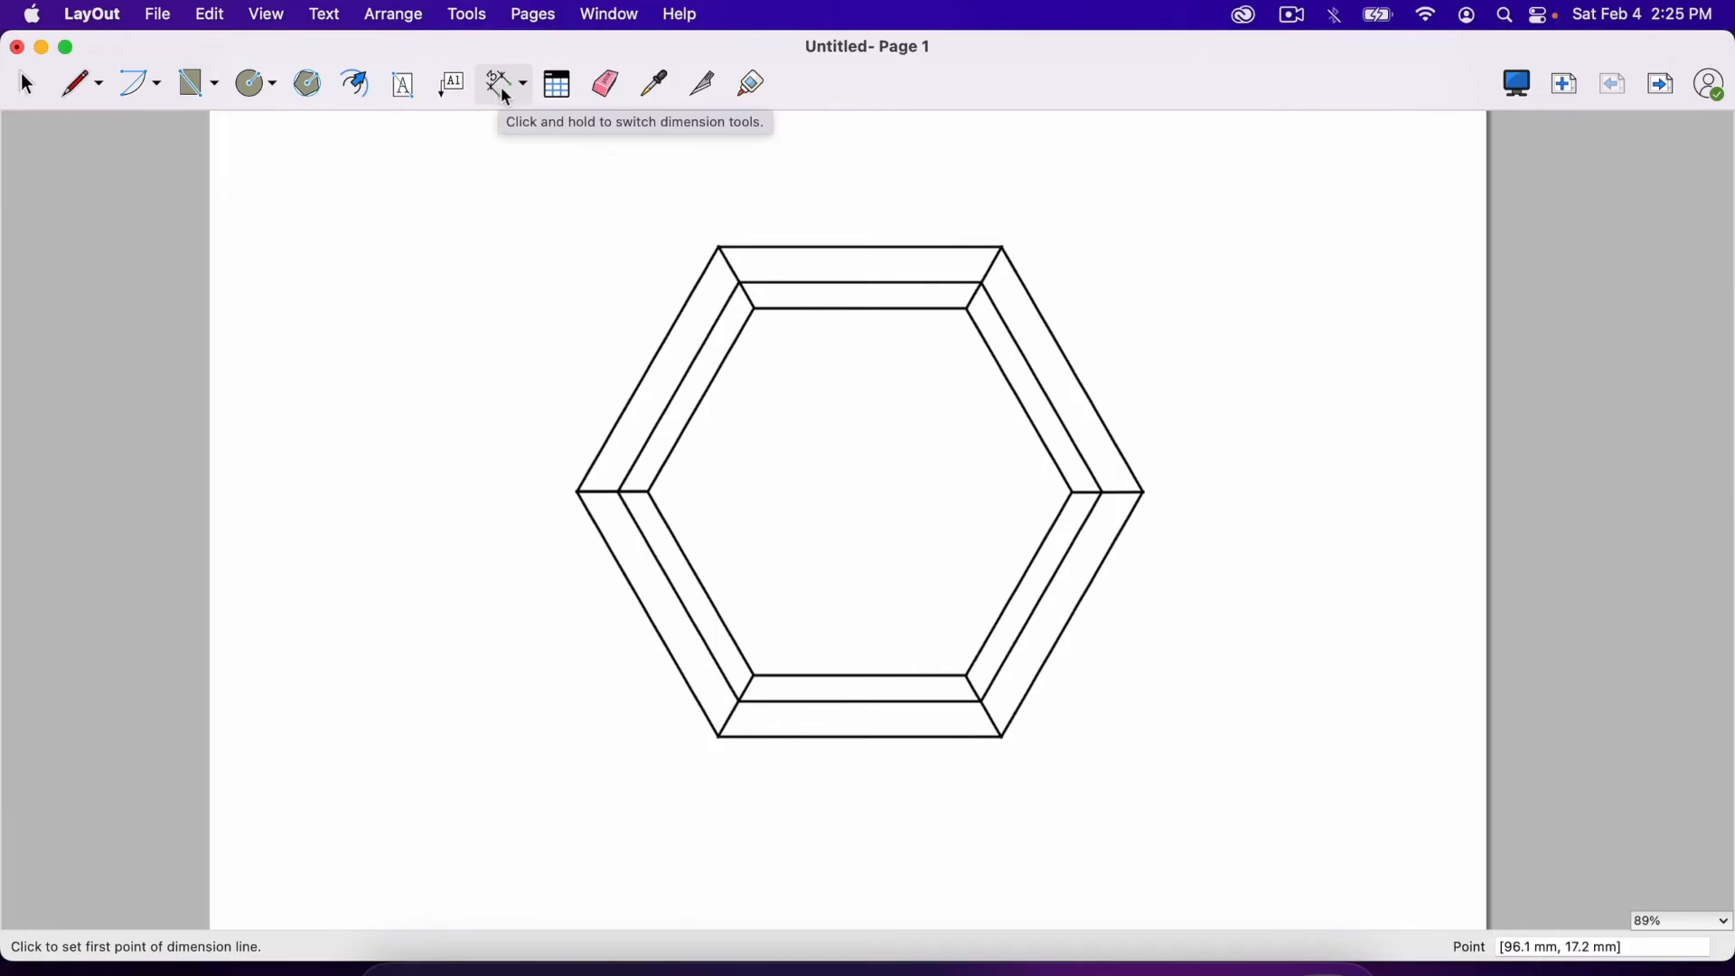
mouse_move(510, 97)
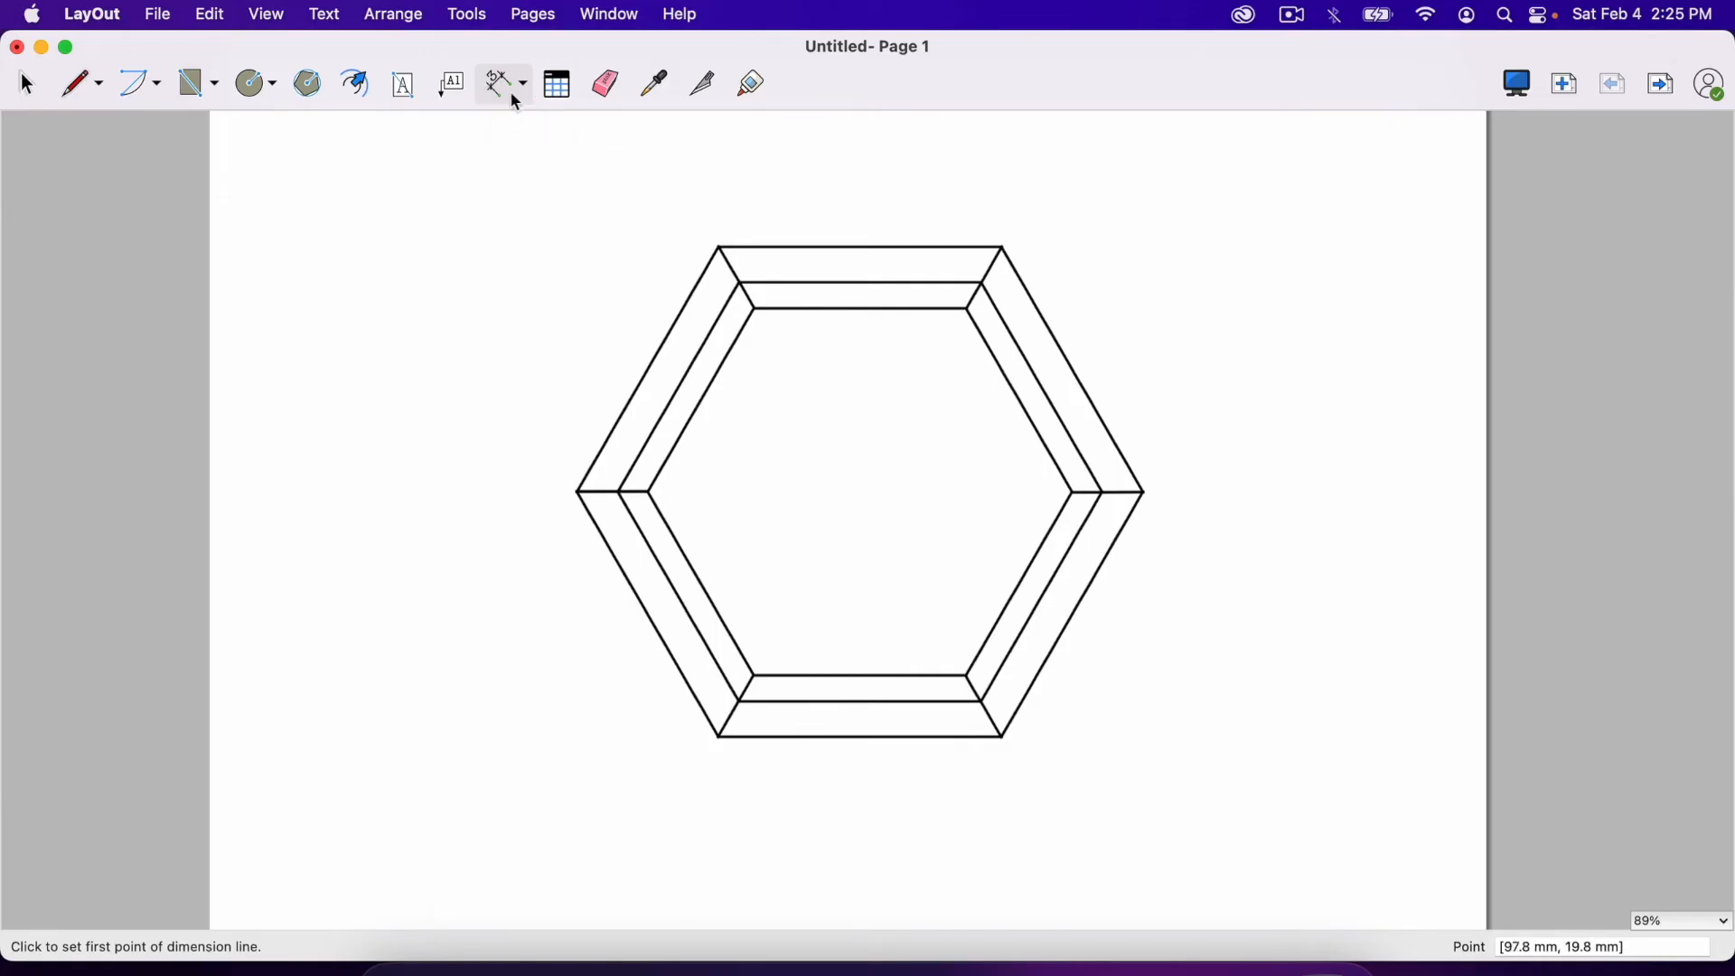
mouse_move(497, 83)
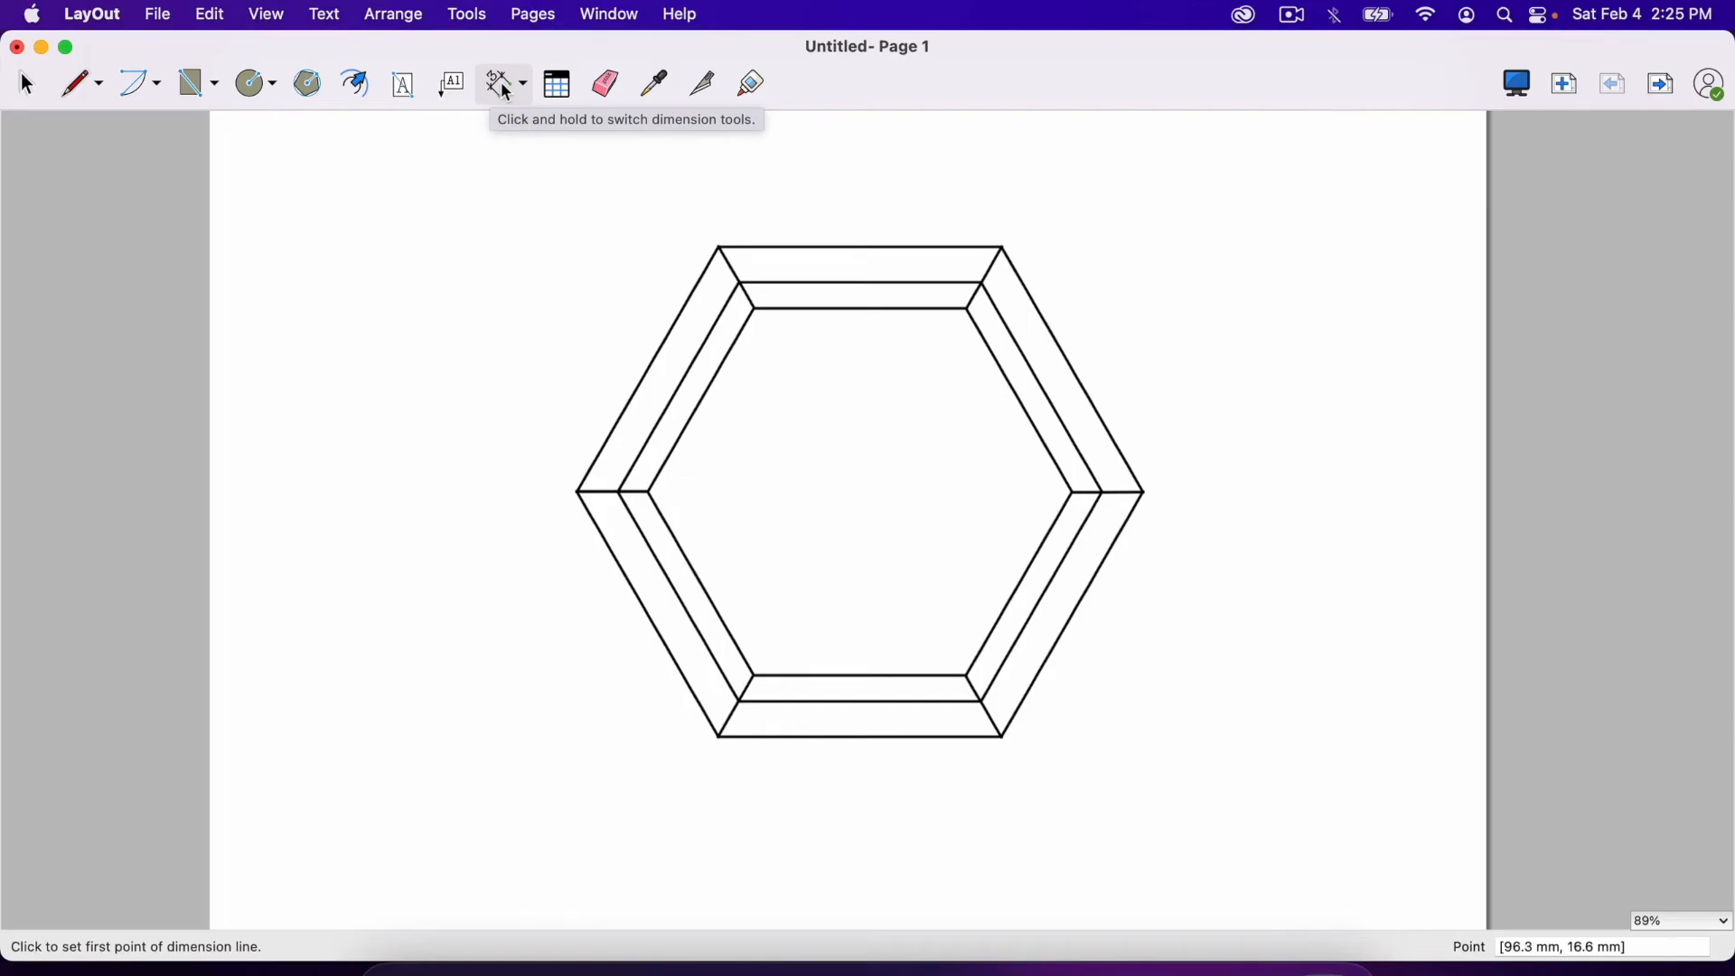
mouse_move(608, 27)
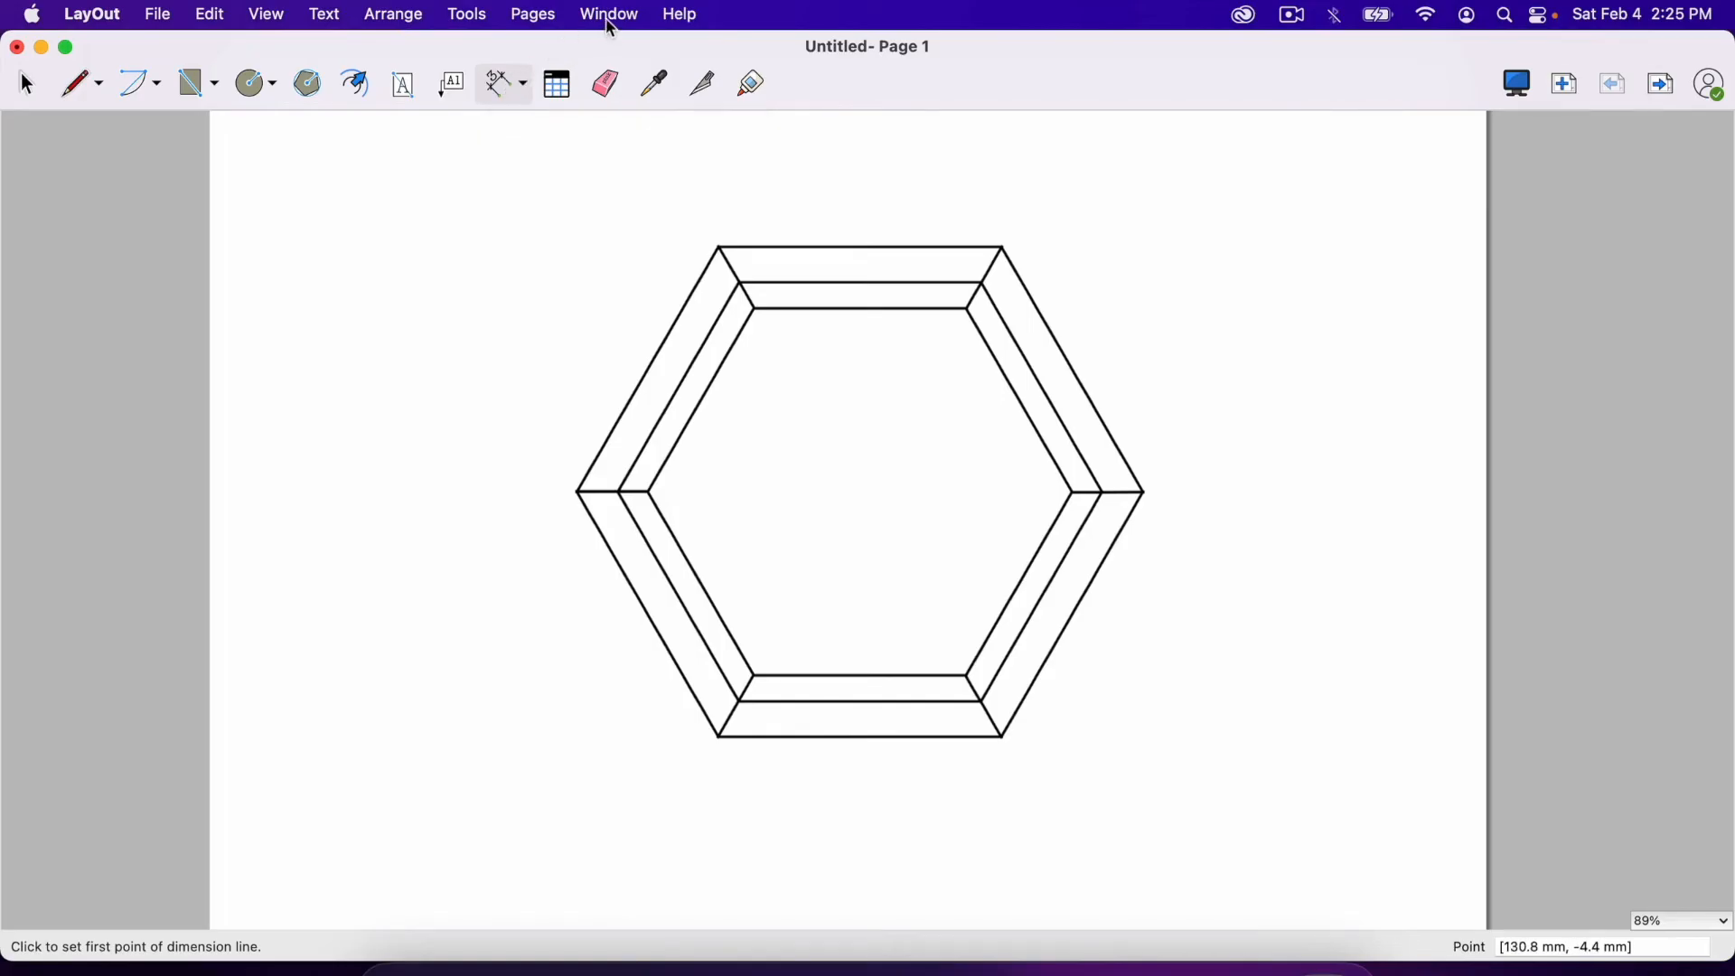
Step: Set the dimension style to fractional inch lengths at 1/16" precision
left_click(607, 12)
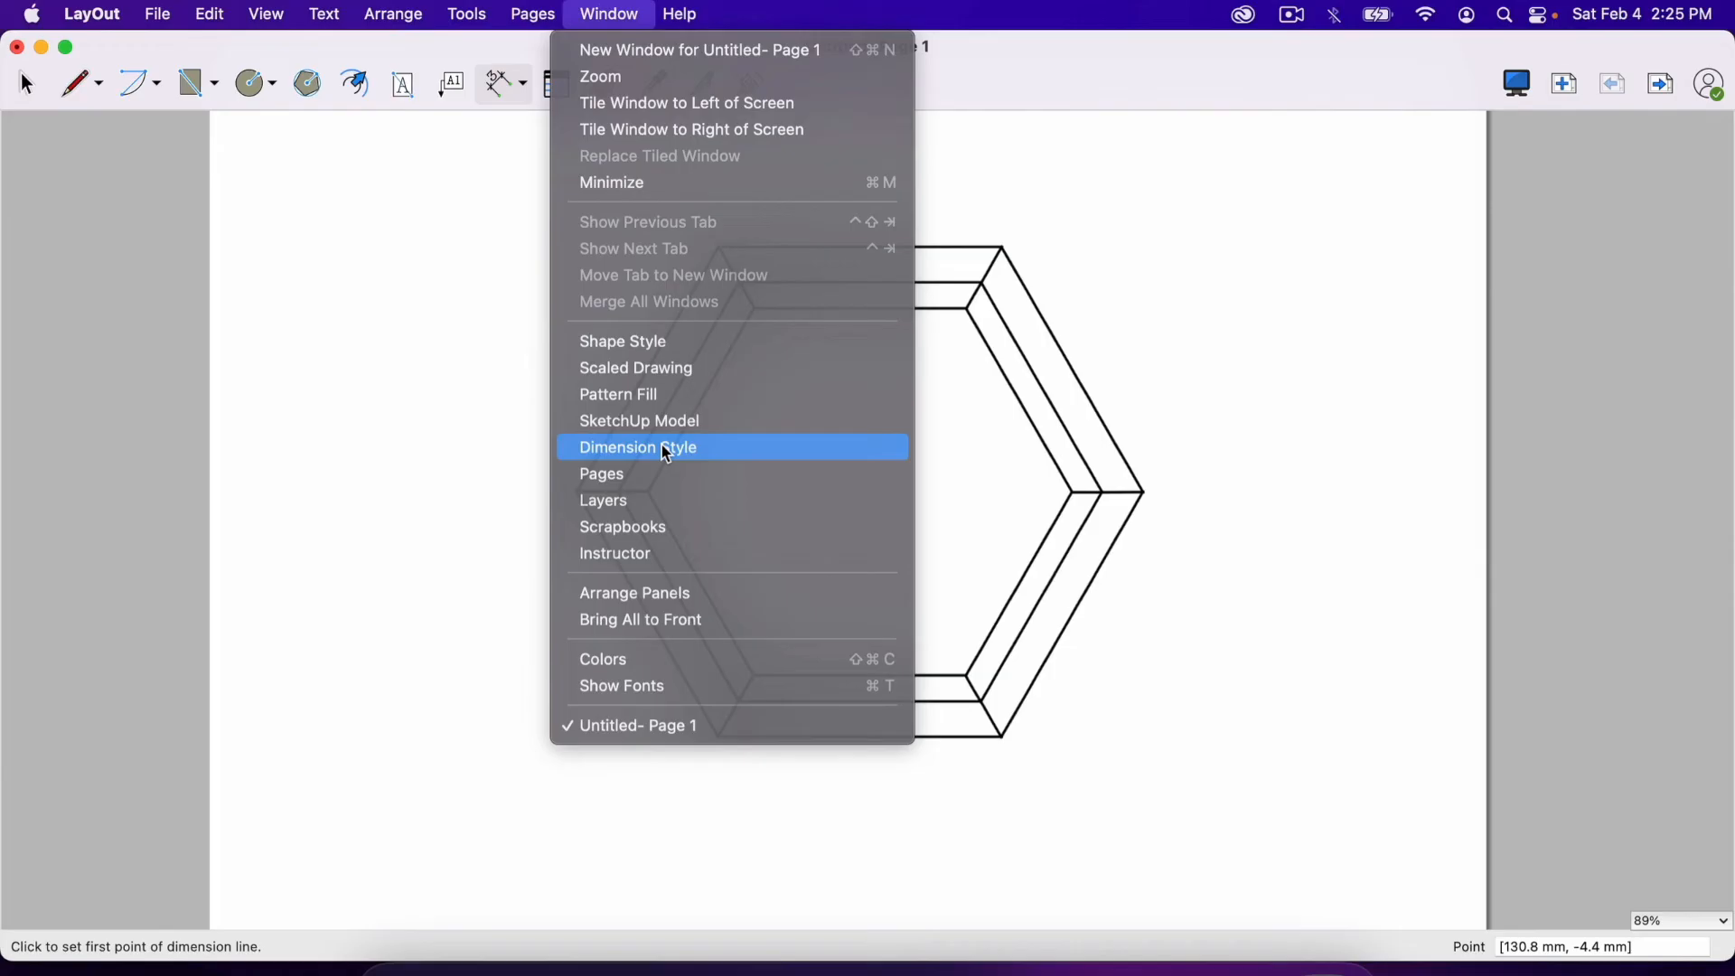
left_click(638, 446)
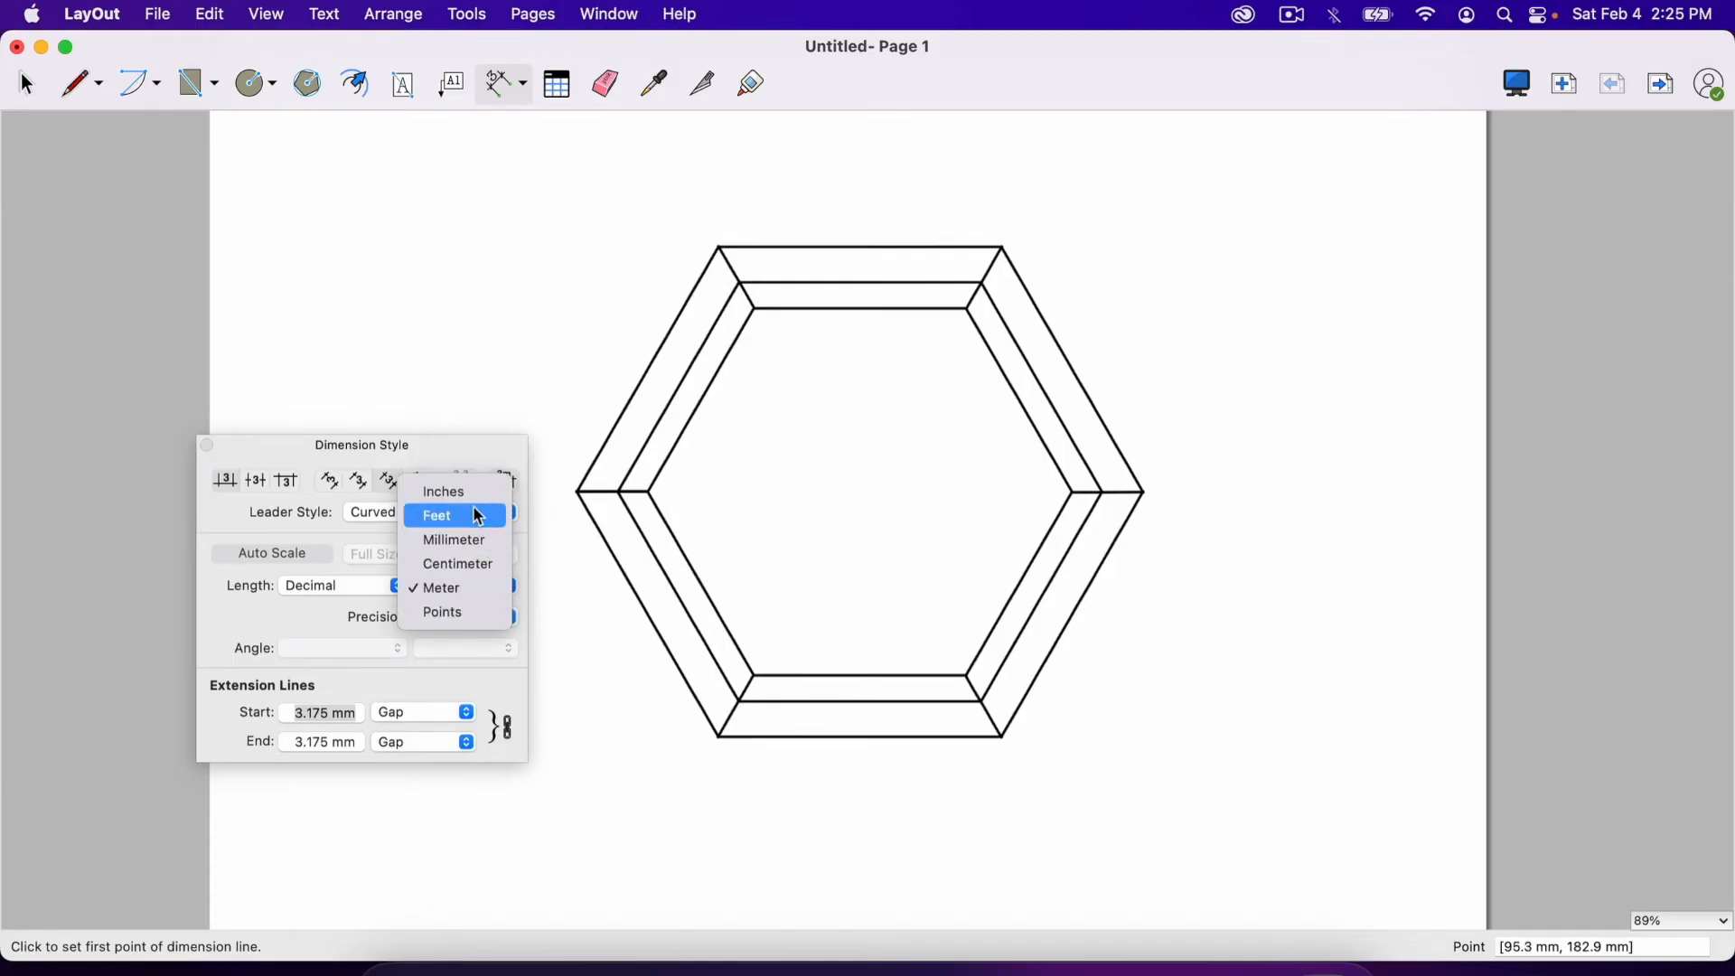
left_click(443, 492)
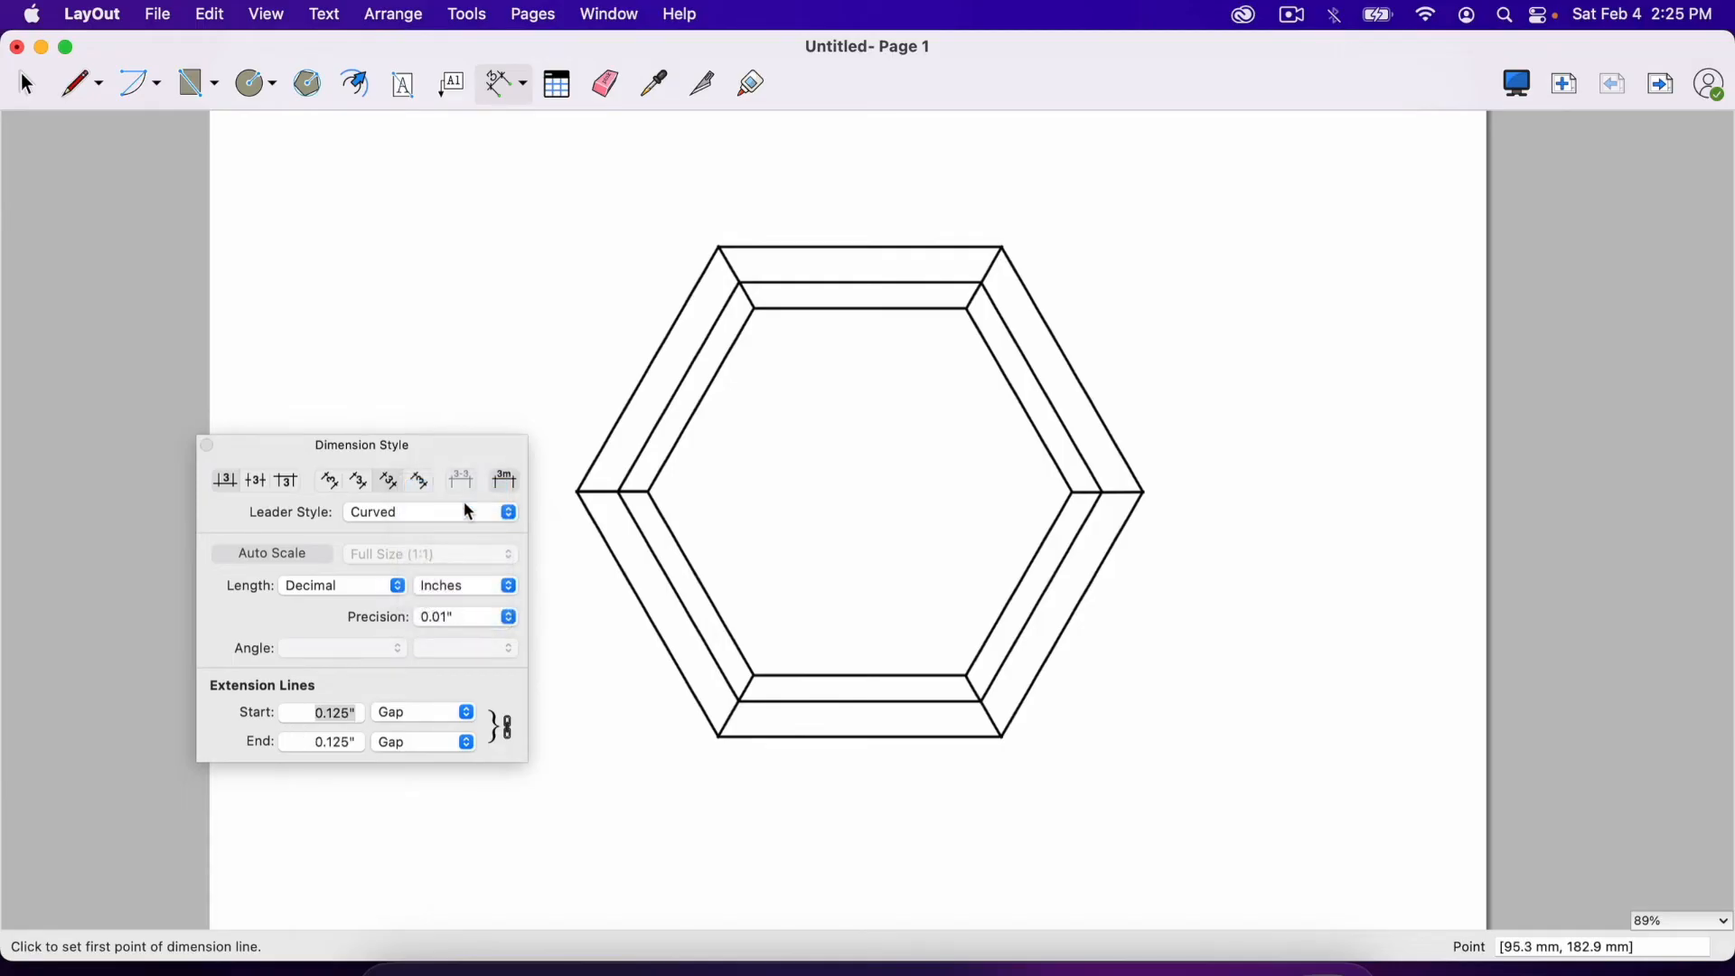
left_click(343, 584)
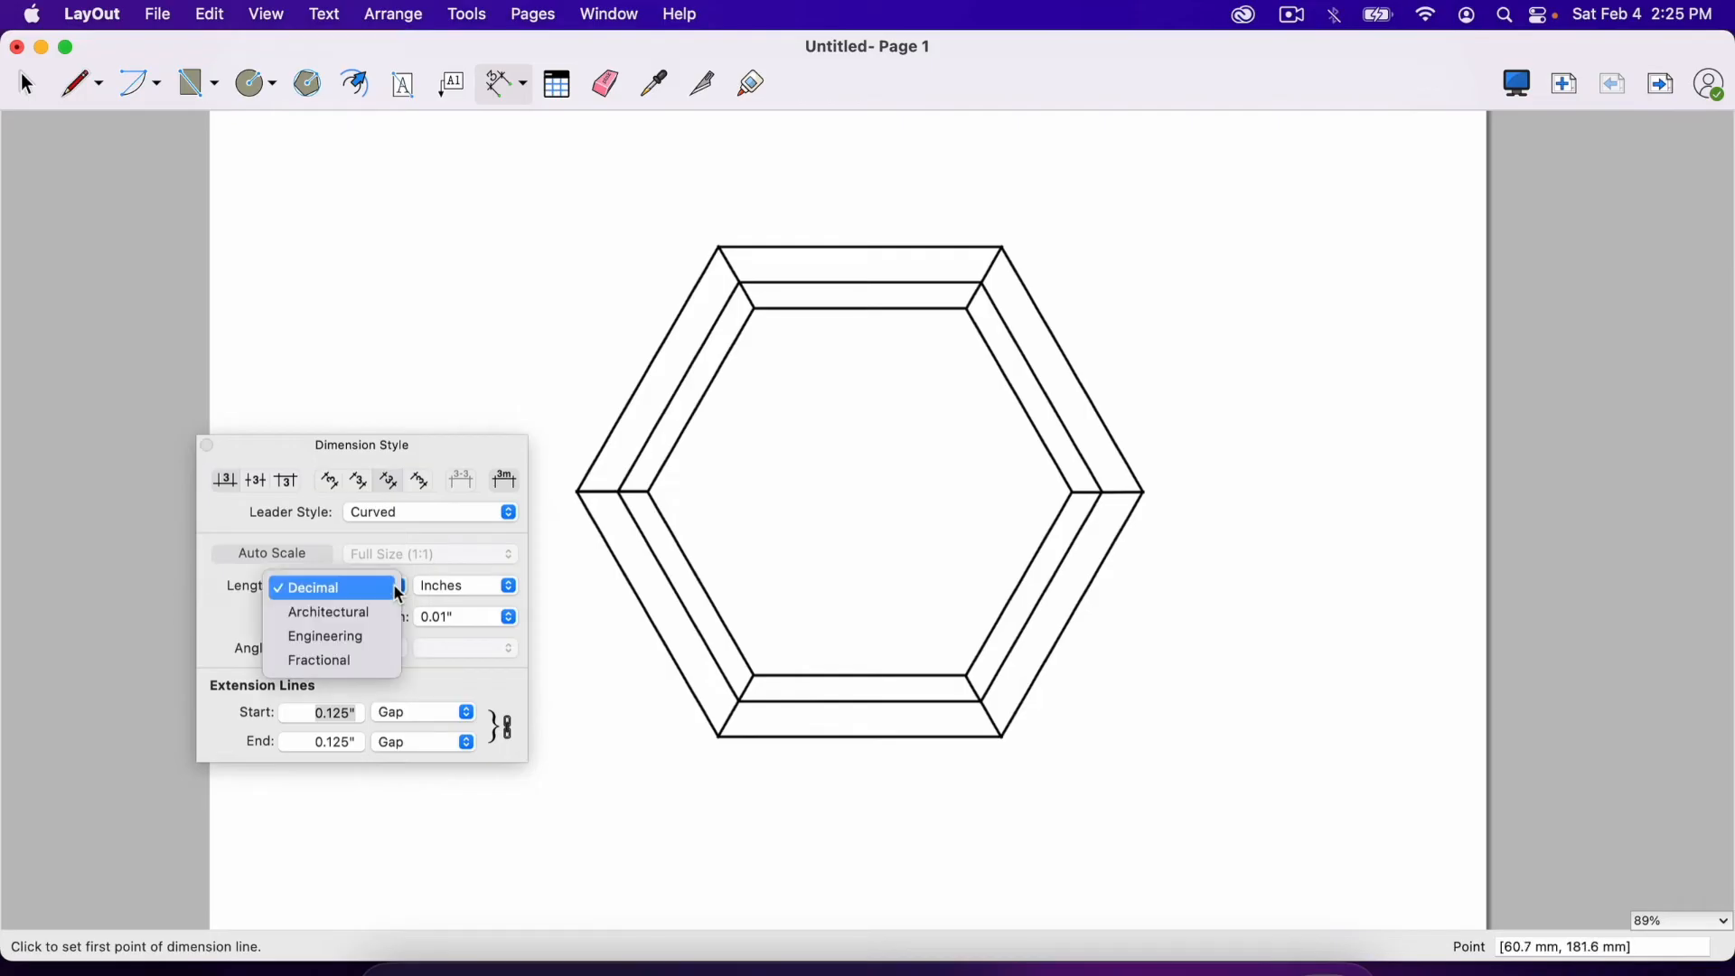
mouse_move(381, 598)
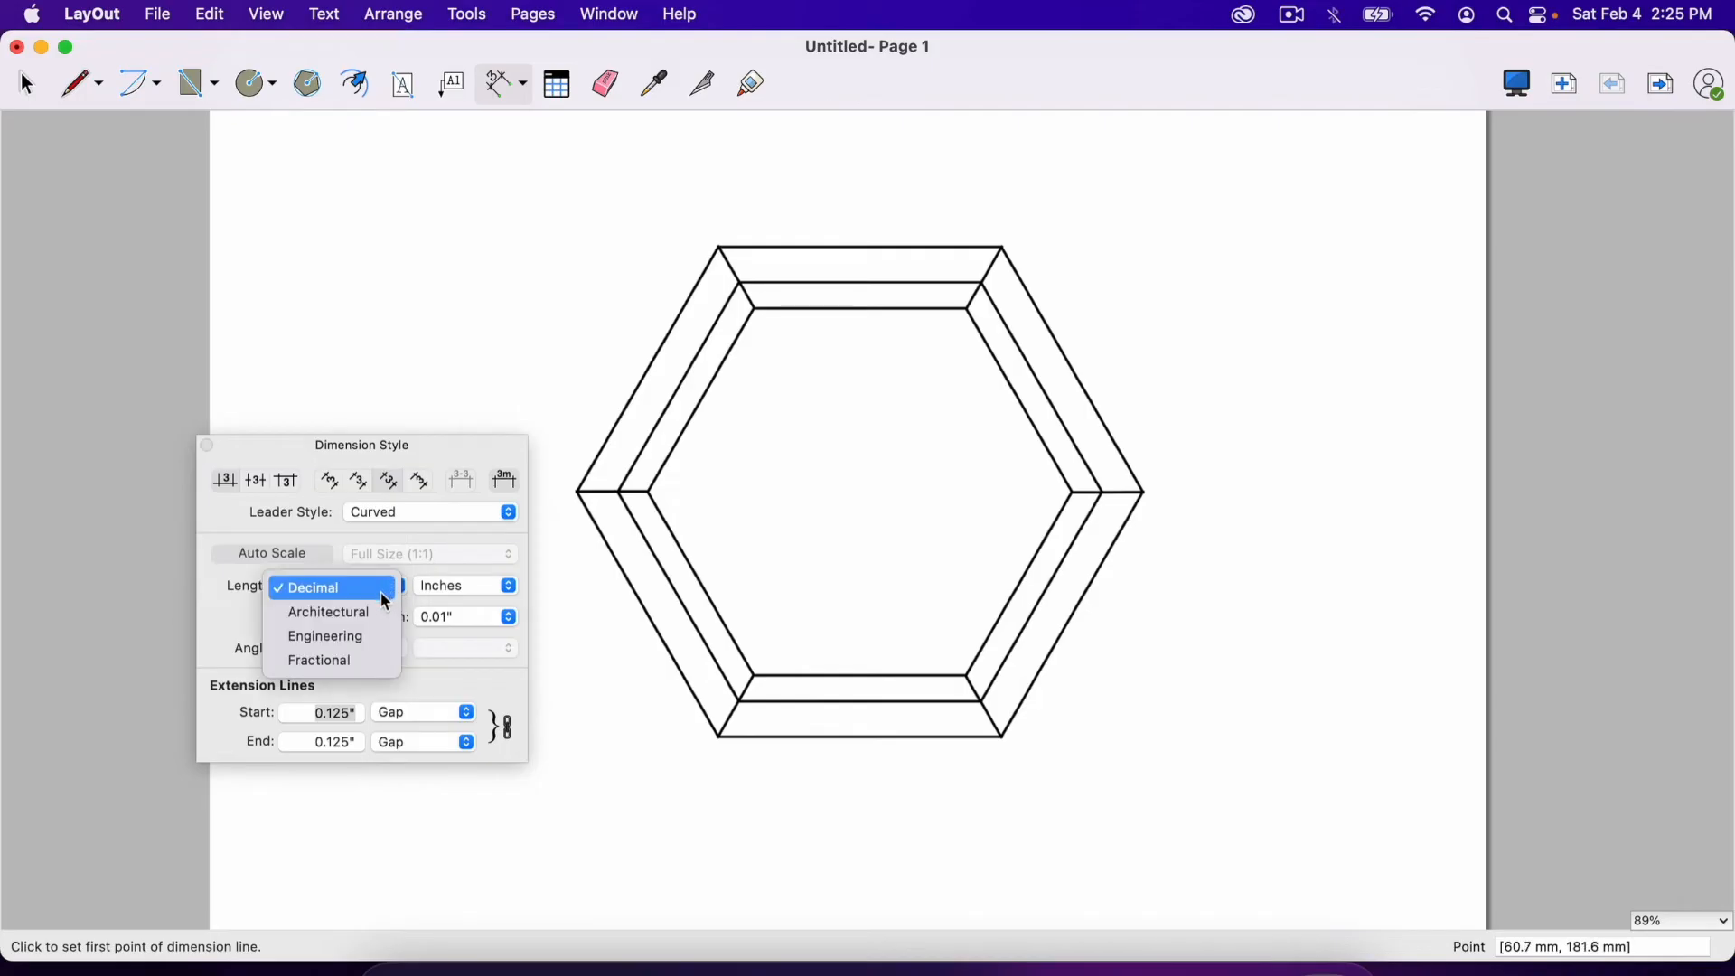
mouse_move(354, 660)
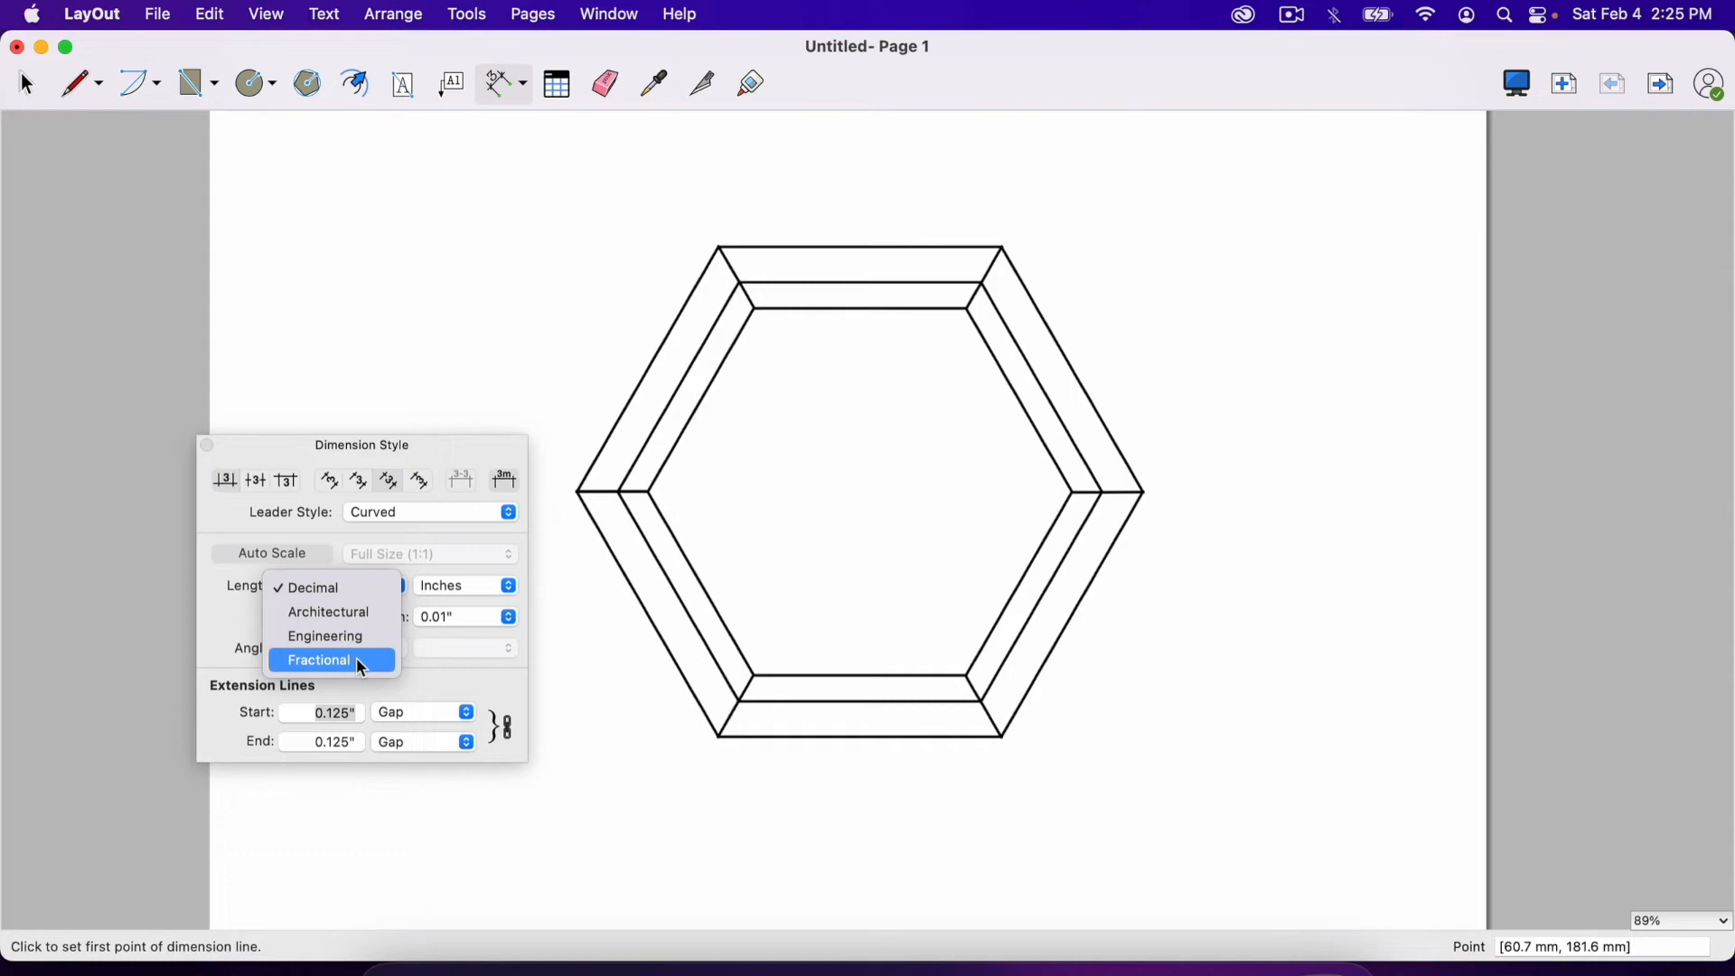
left_click(318, 660)
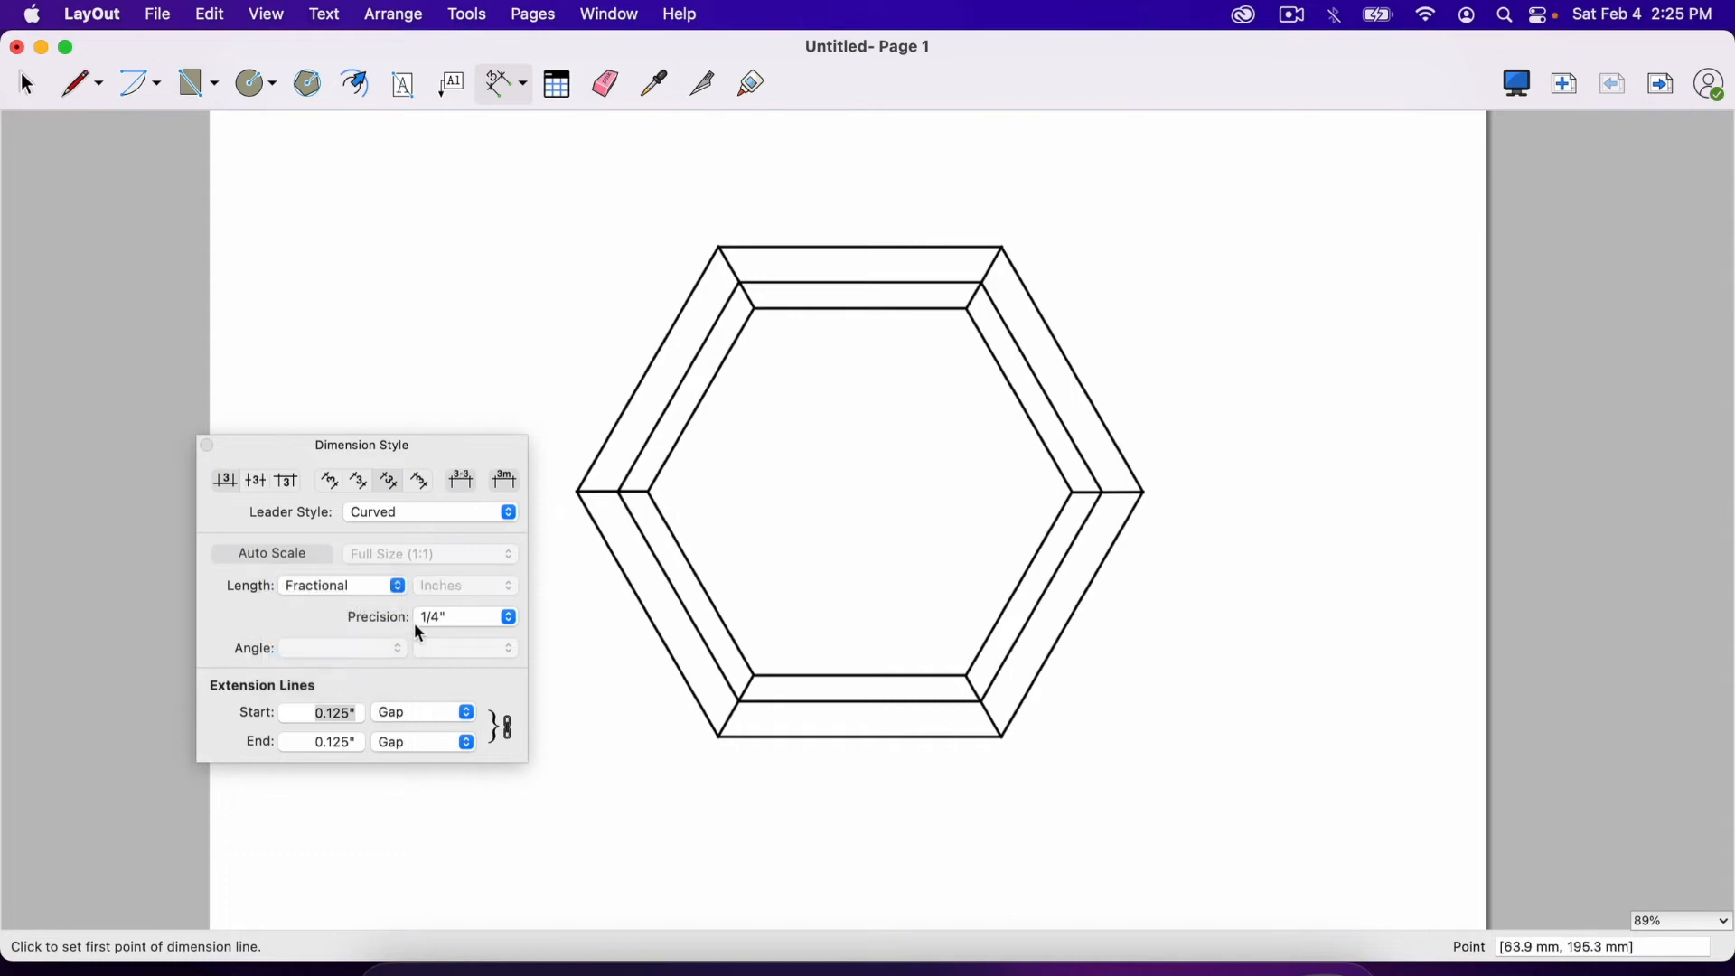
left_click(462, 616)
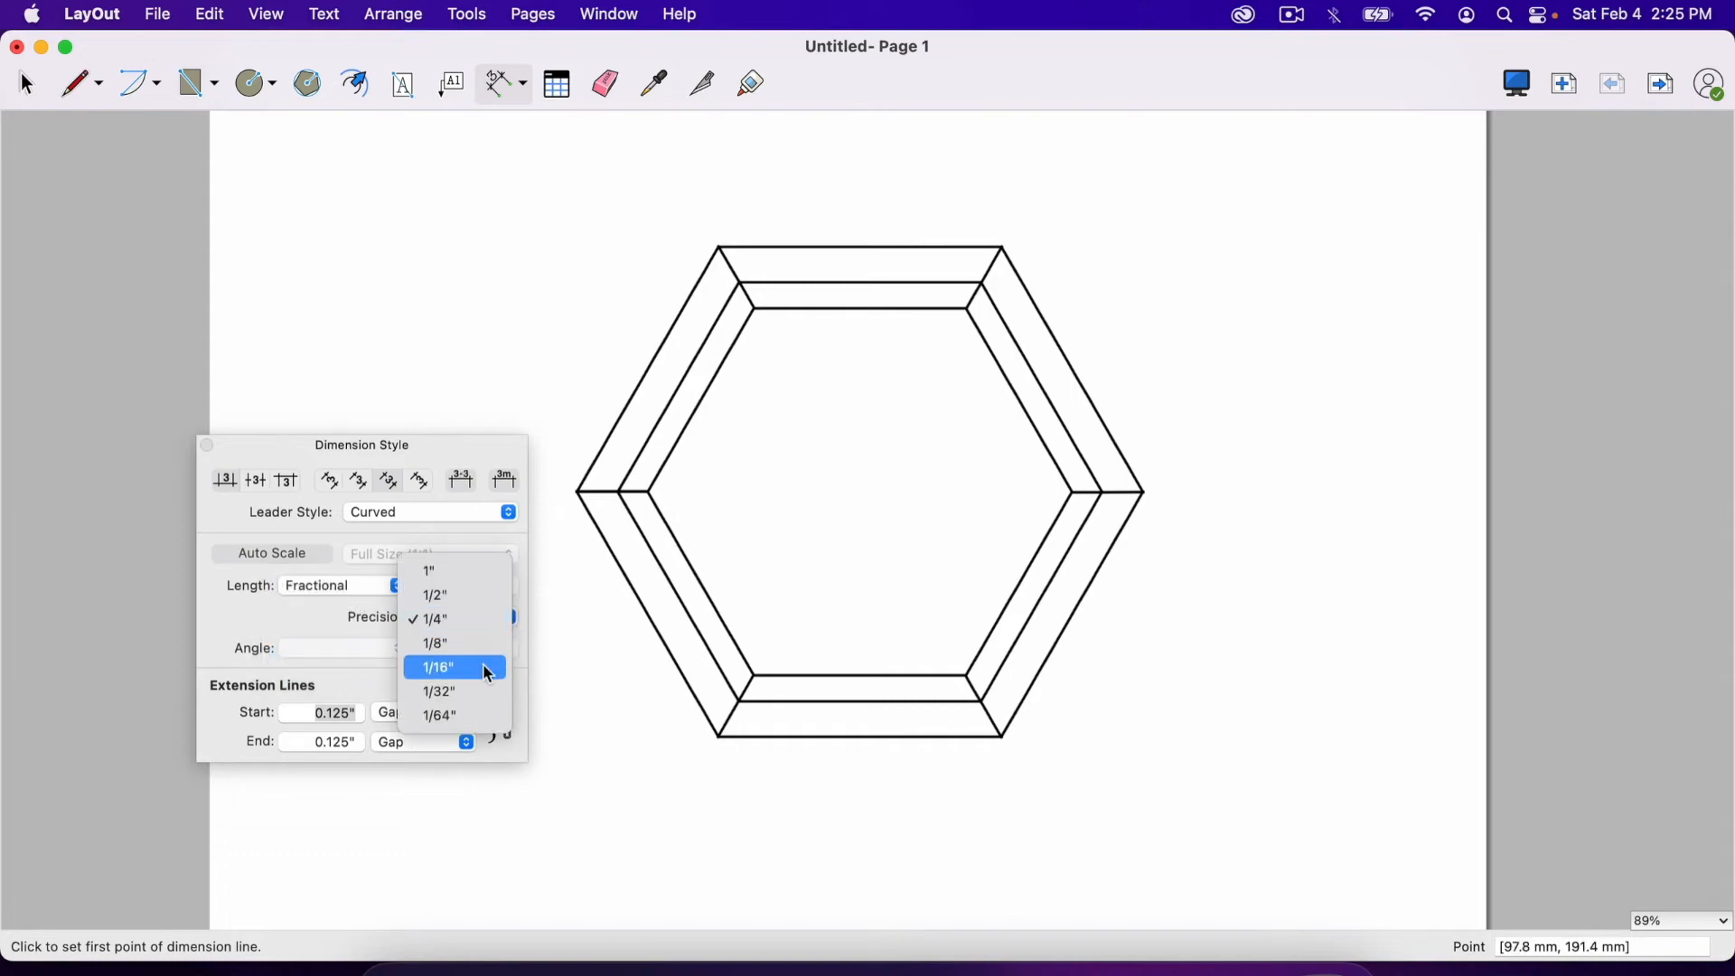
left_click(438, 667)
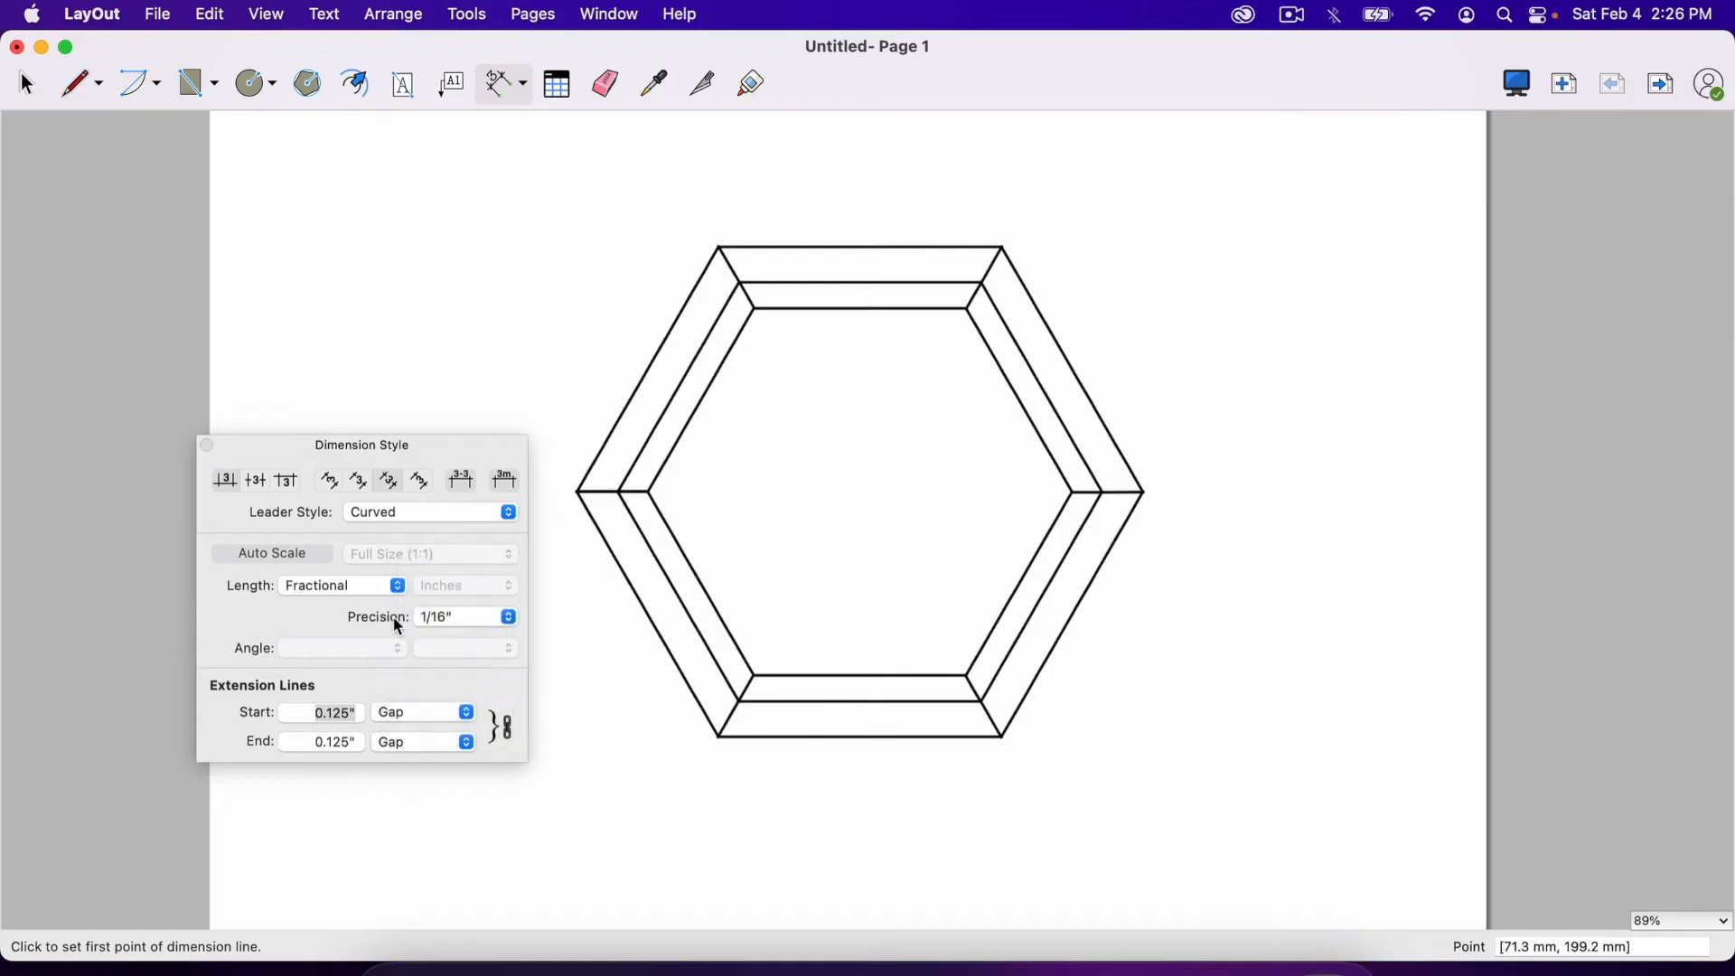
mouse_move(312, 667)
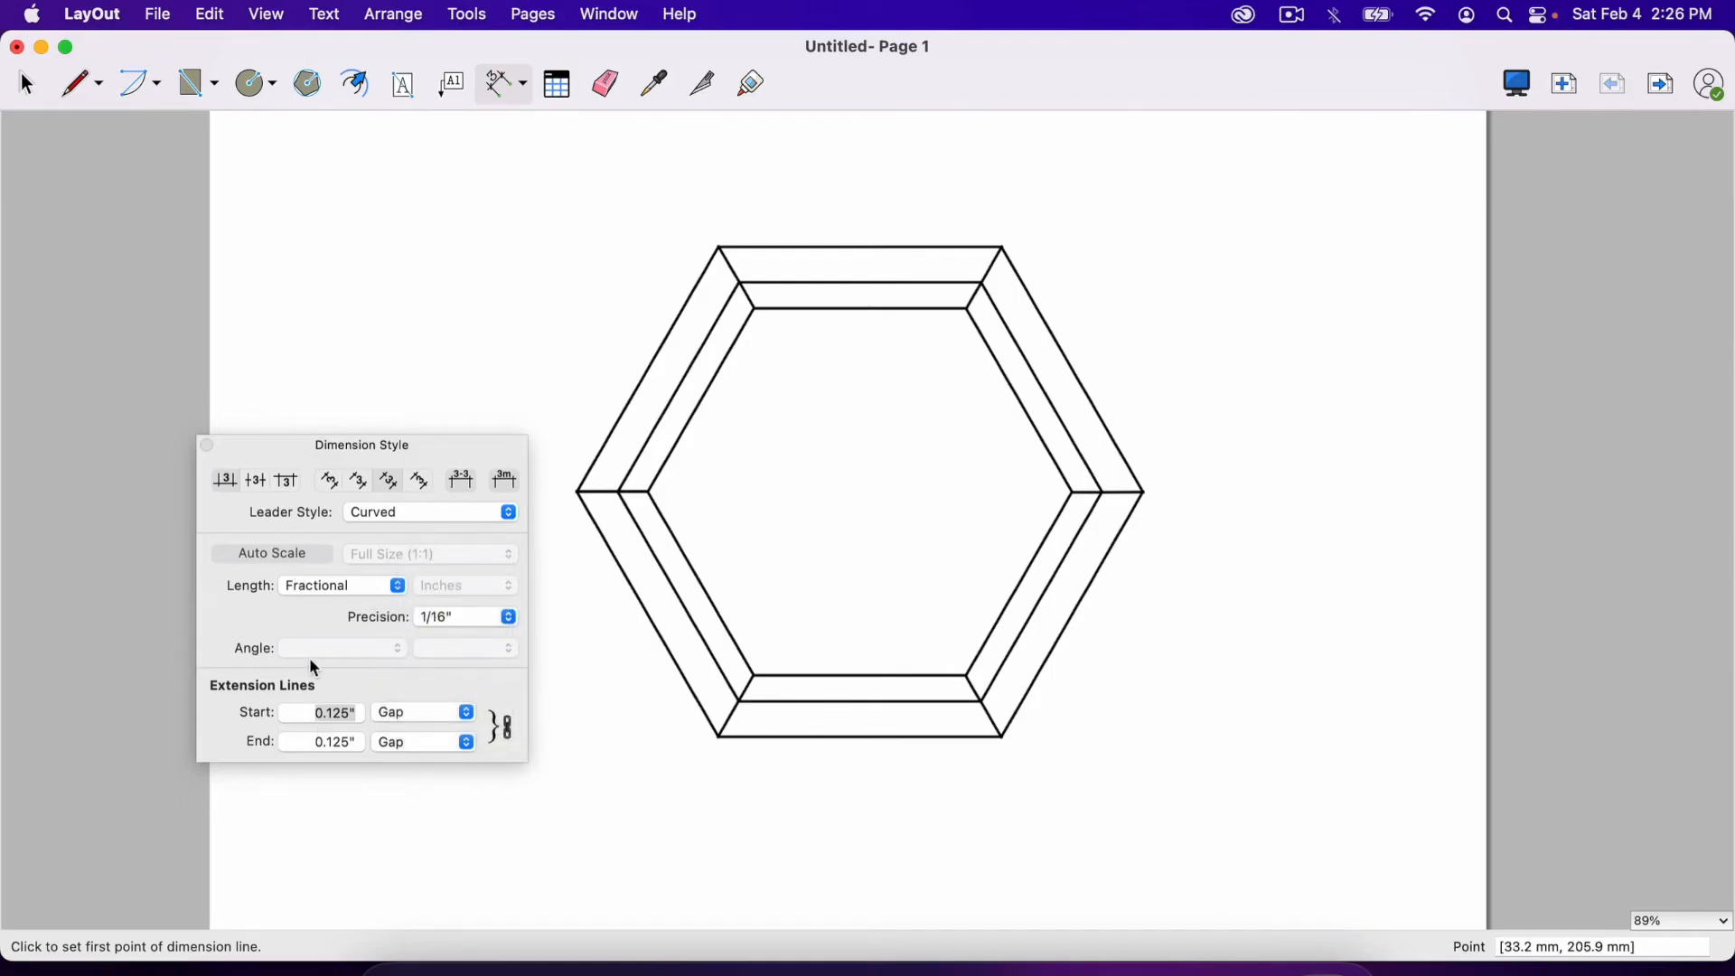
mouse_move(321, 717)
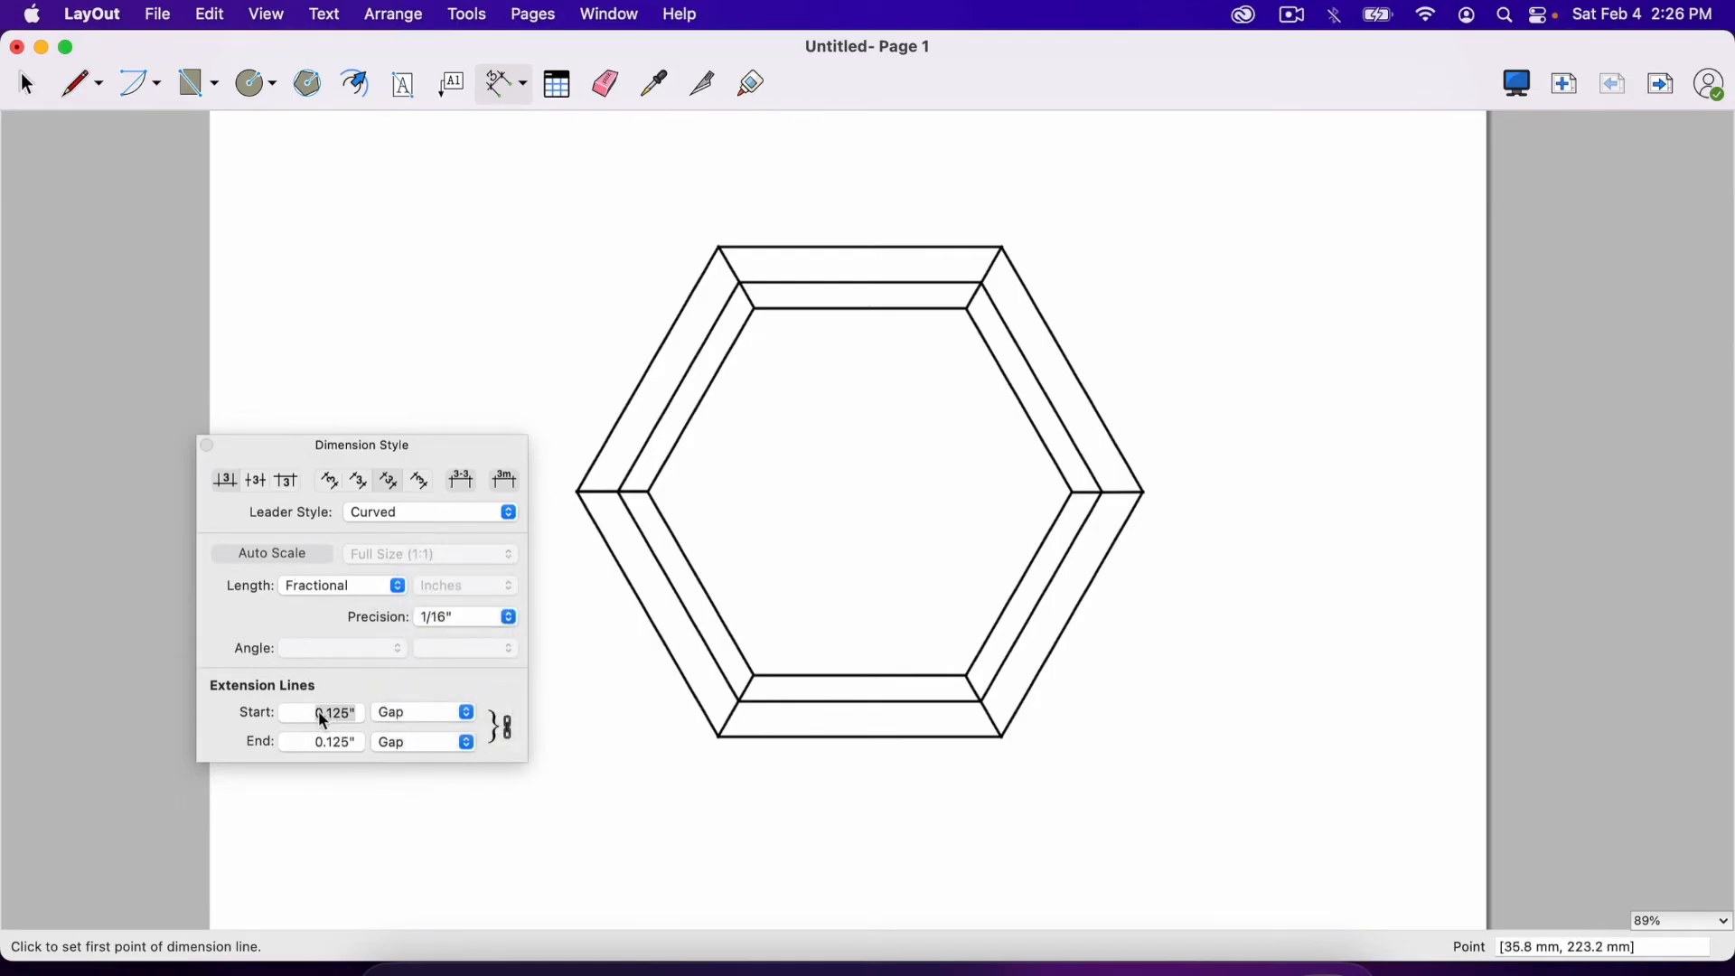
mouse_move(580, 485)
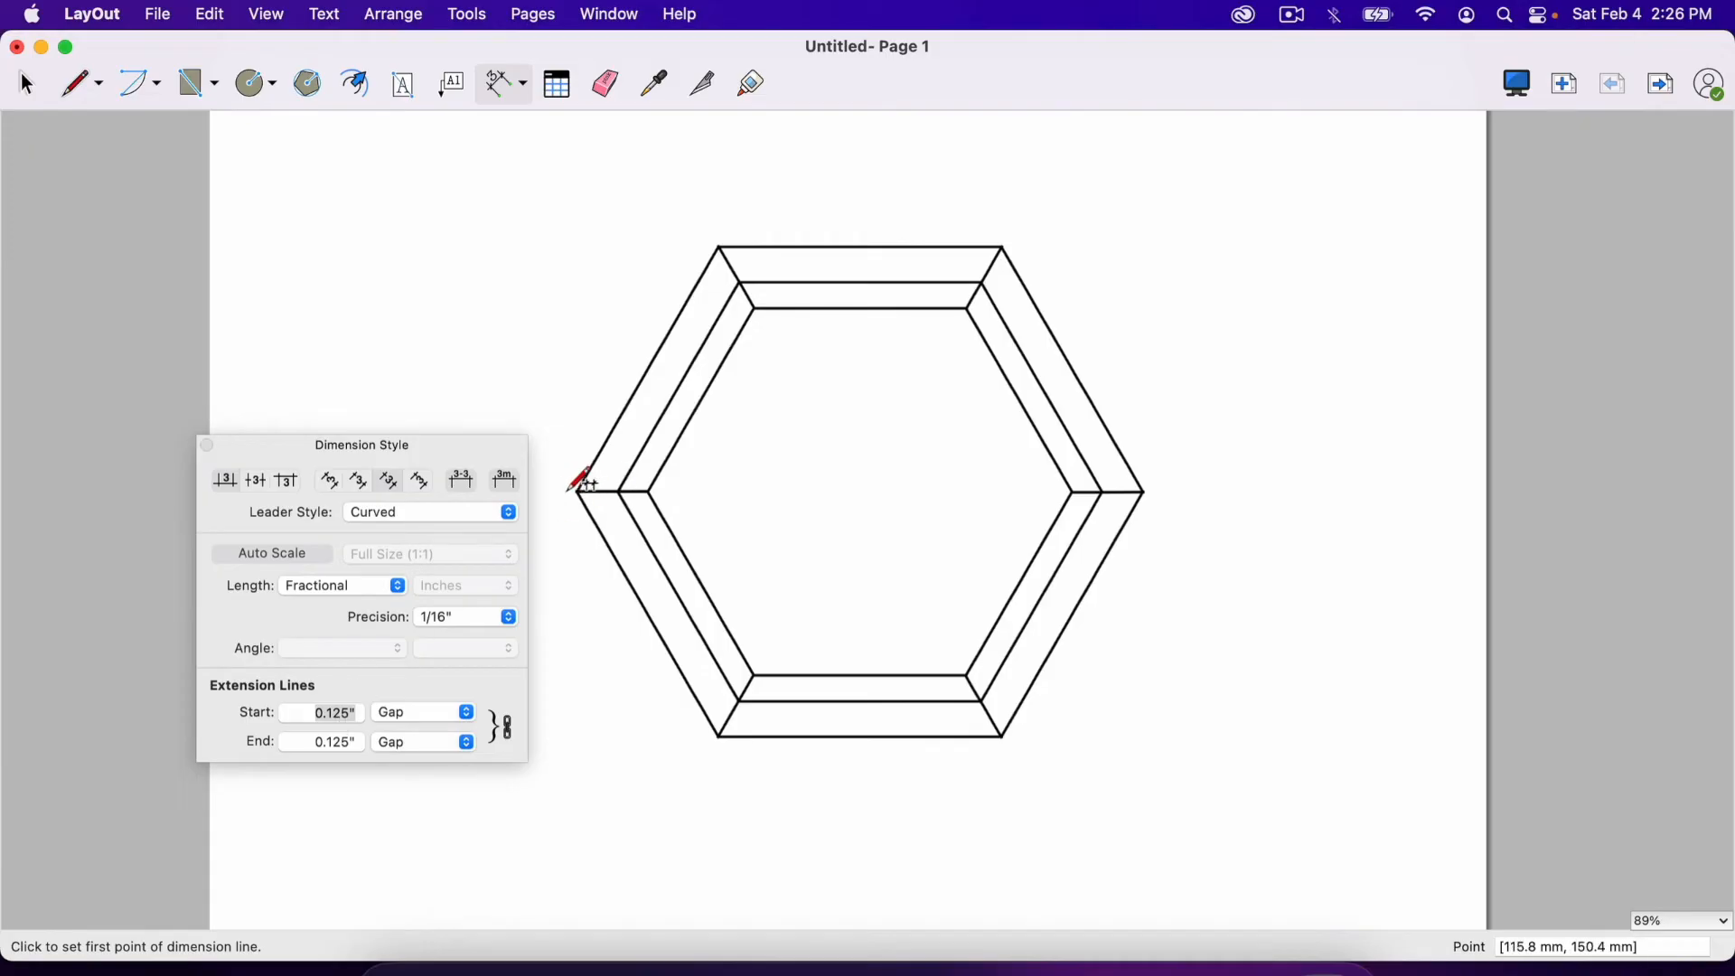
mouse_move(220, 444)
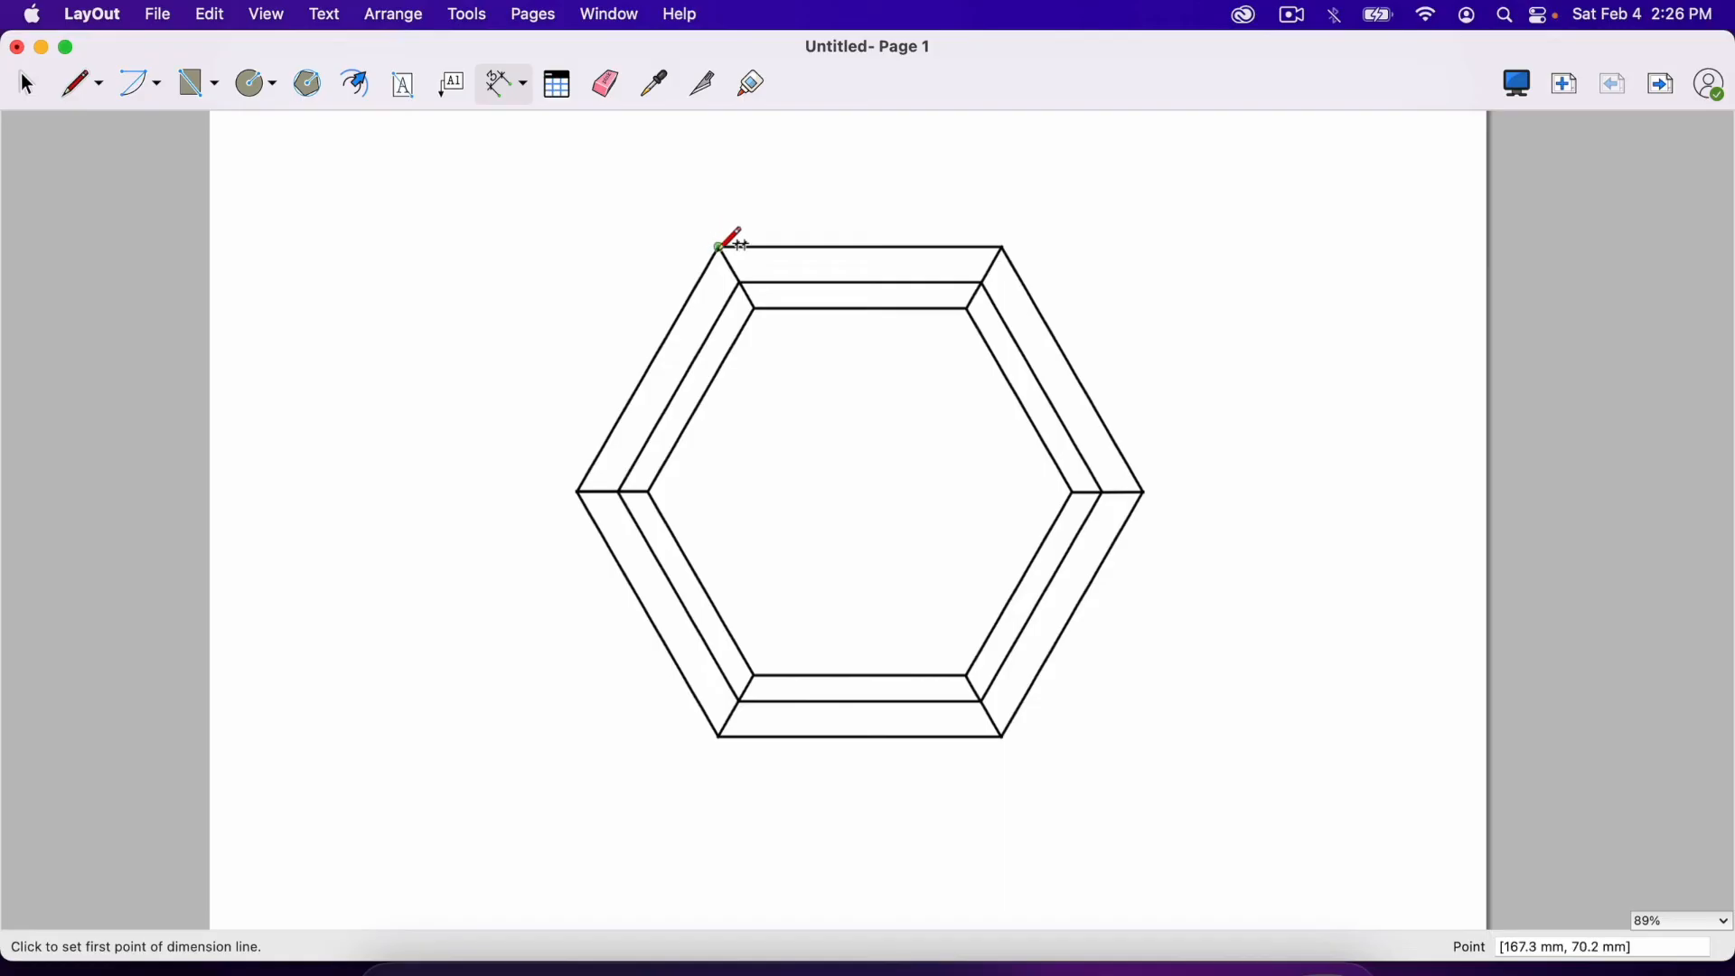
Step: Start the 6" dimension at the hexagon's top-left corner
left_click(718, 245)
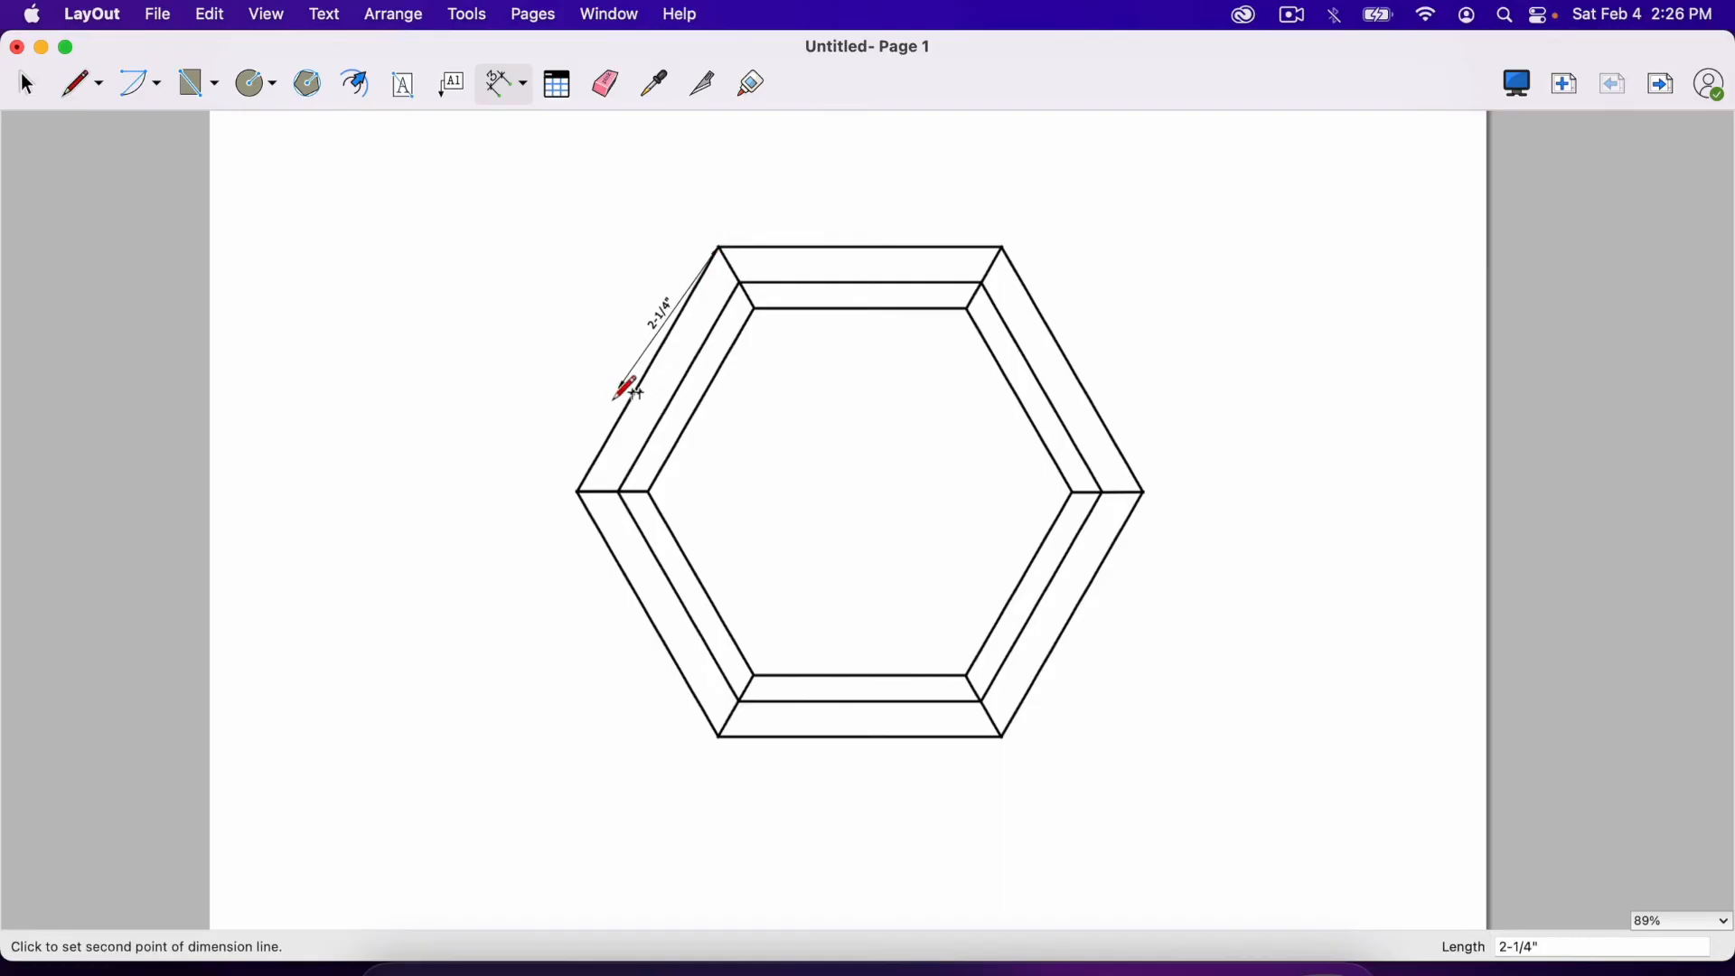
mouse_move(580, 490)
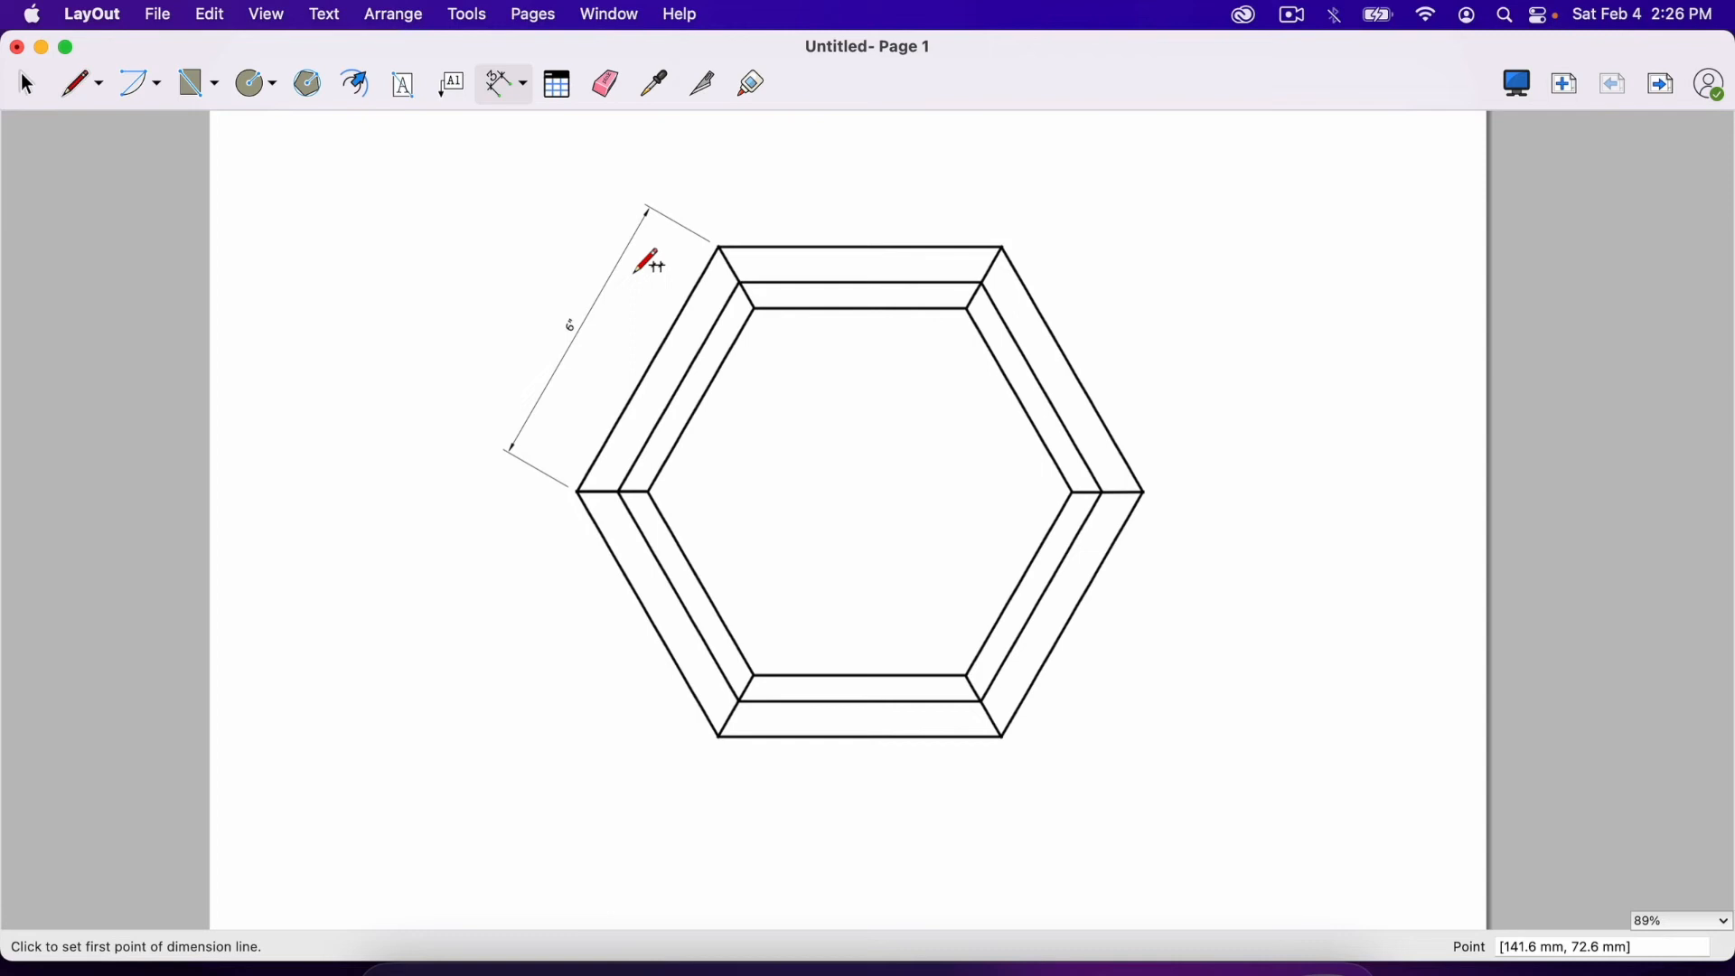
mouse_move(667, 286)
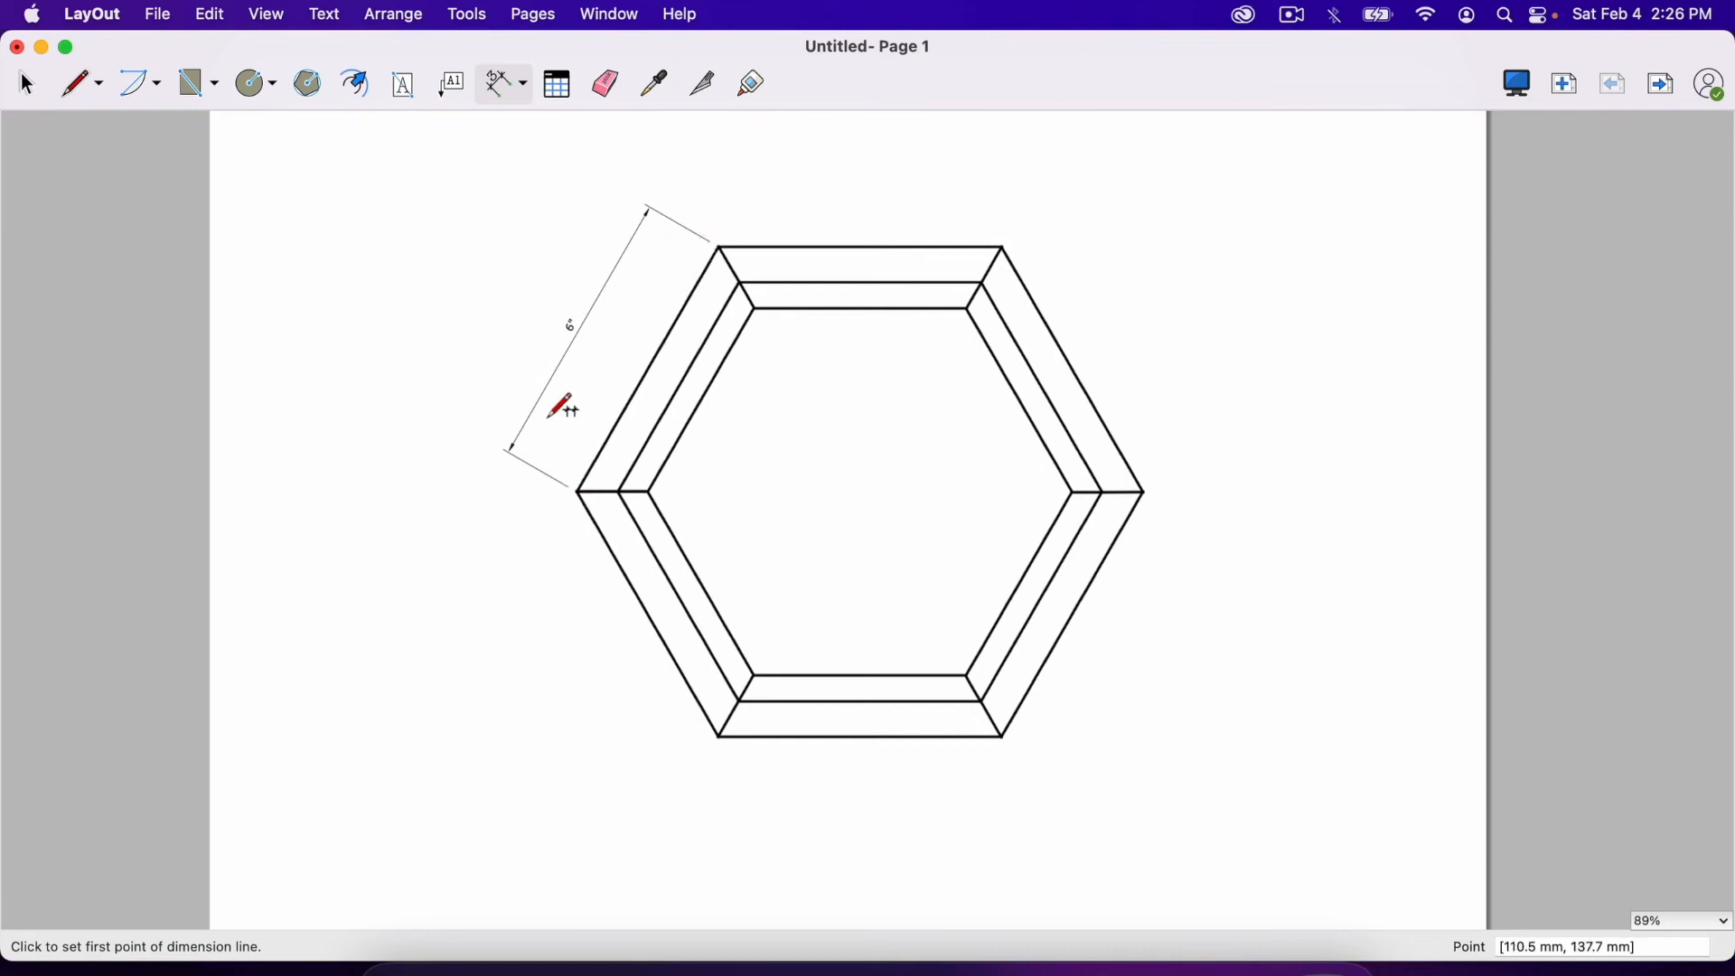
left_click(607, 13)
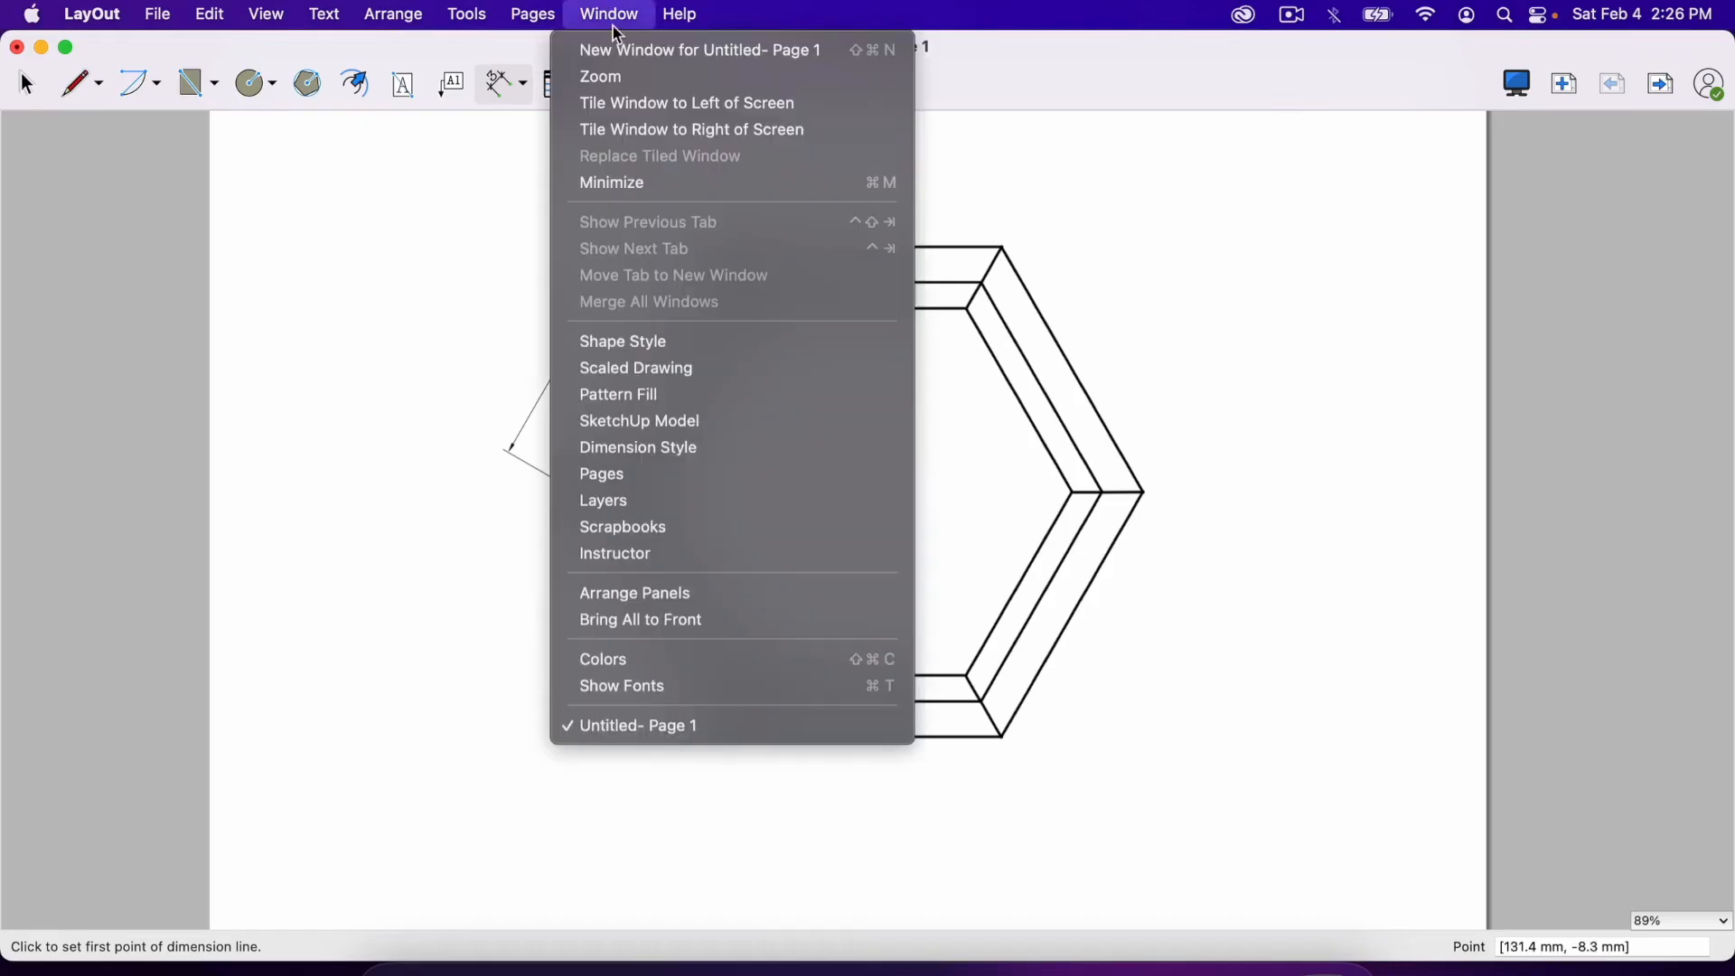
left_click(638, 446)
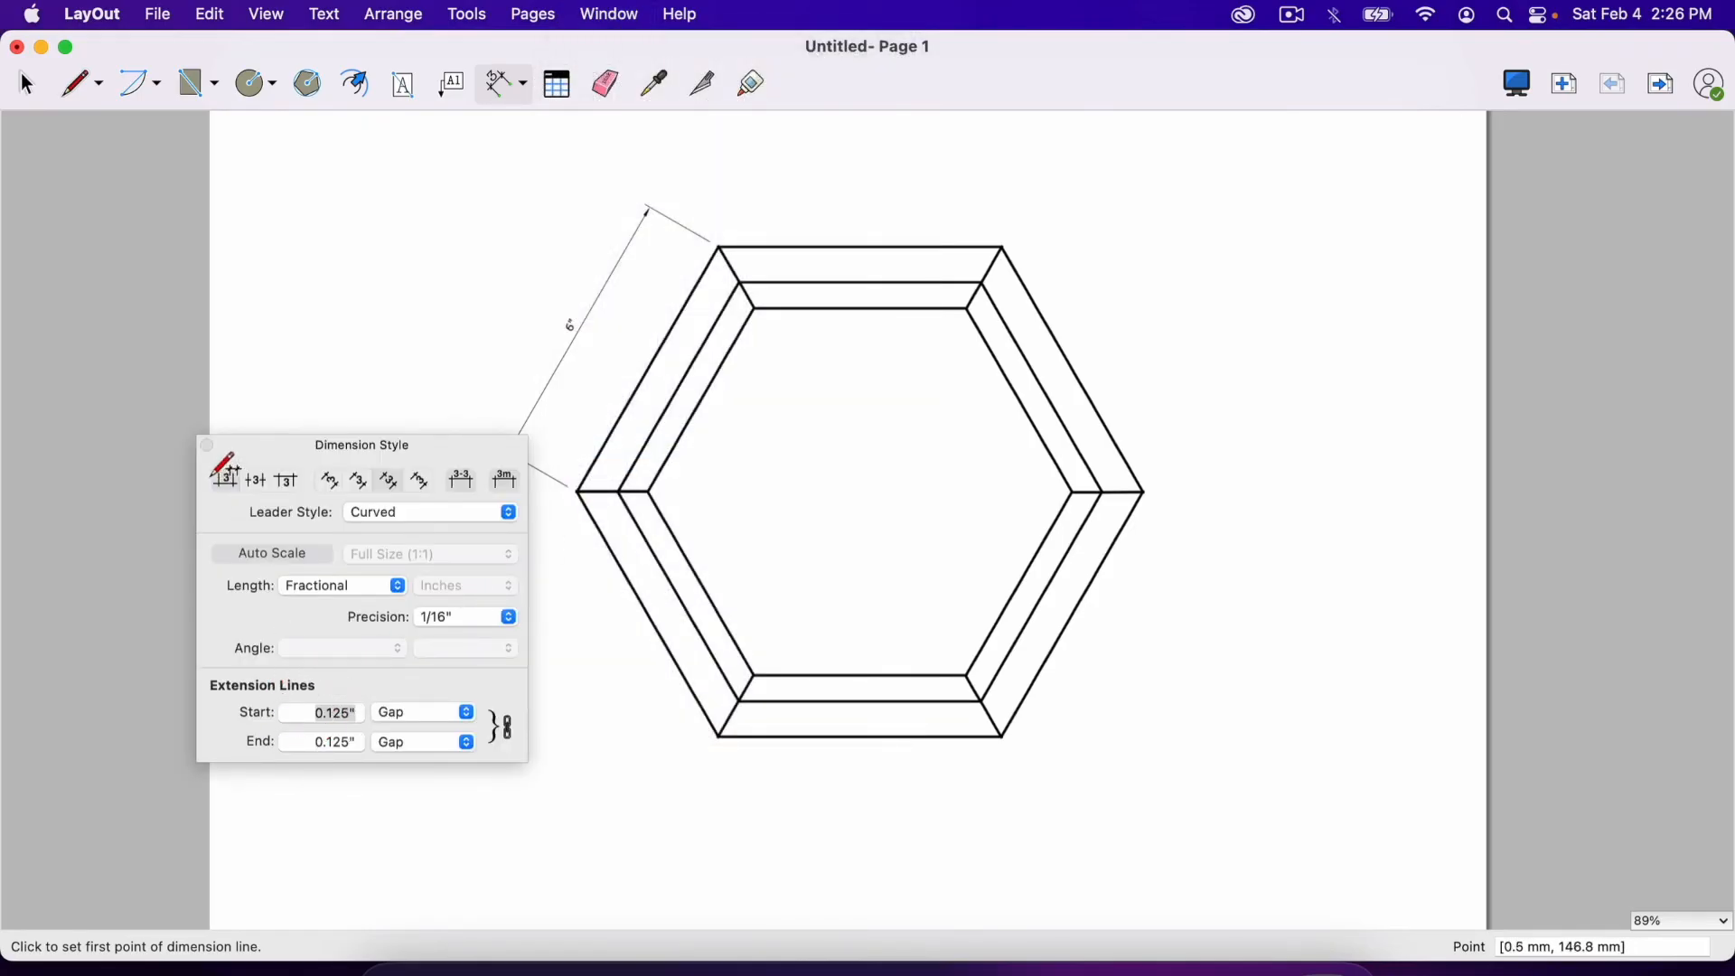
left_click(584, 491)
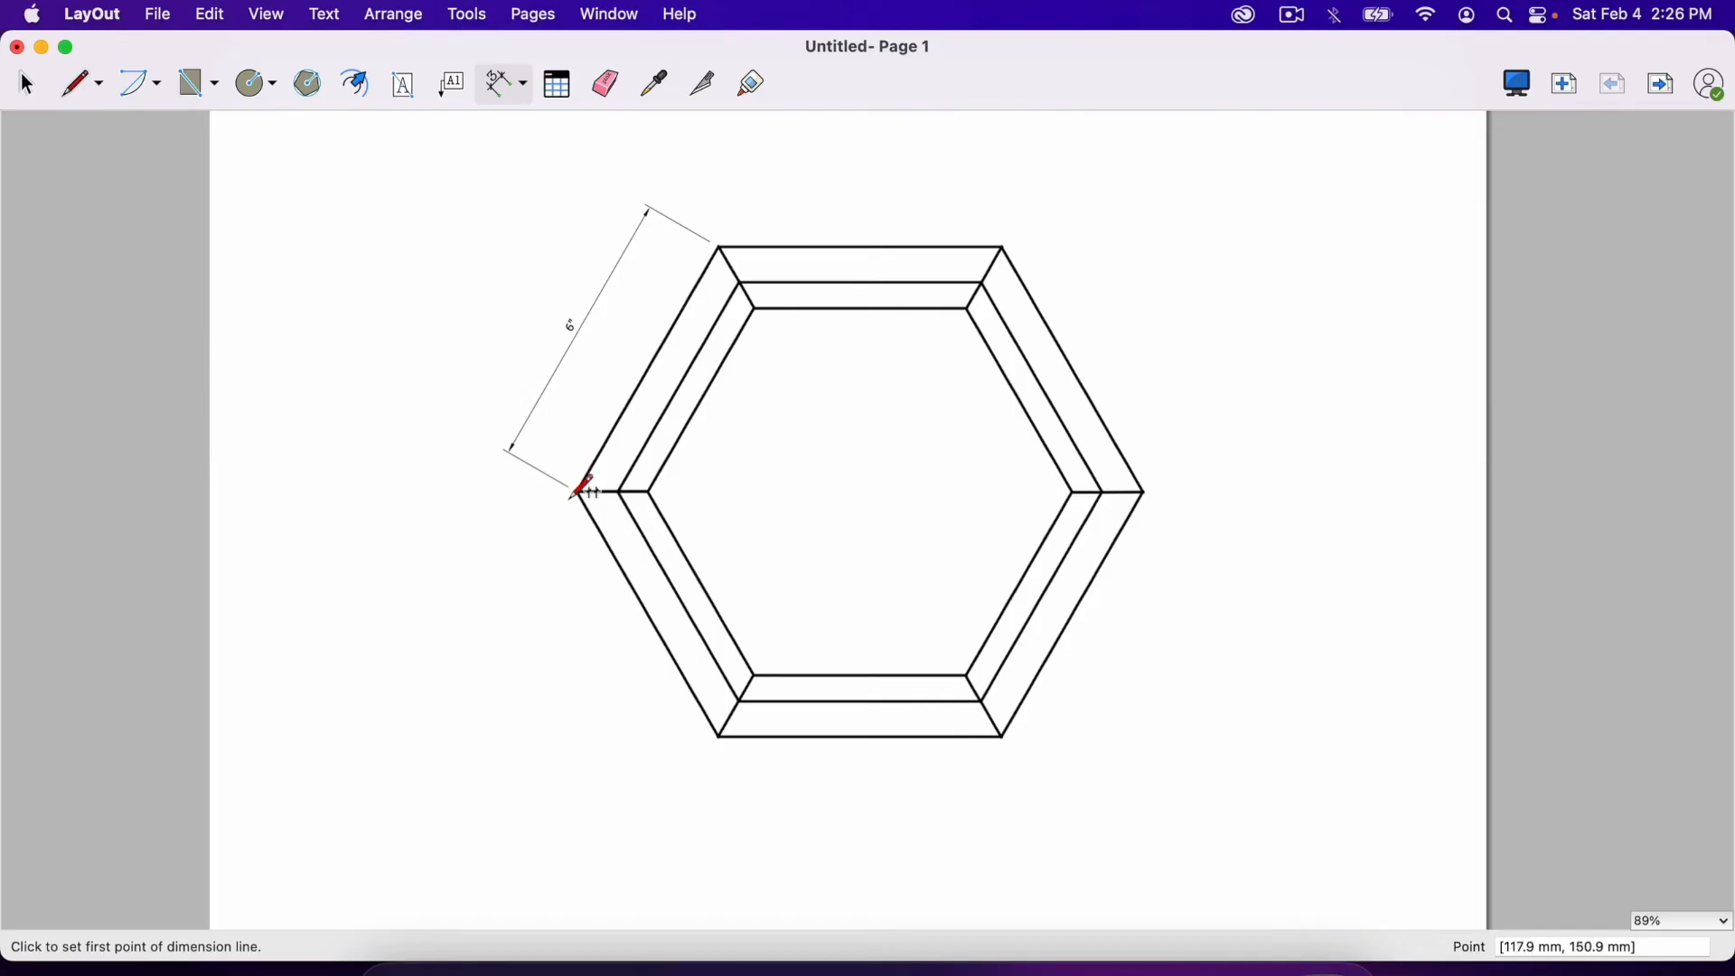
mouse_move(725, 230)
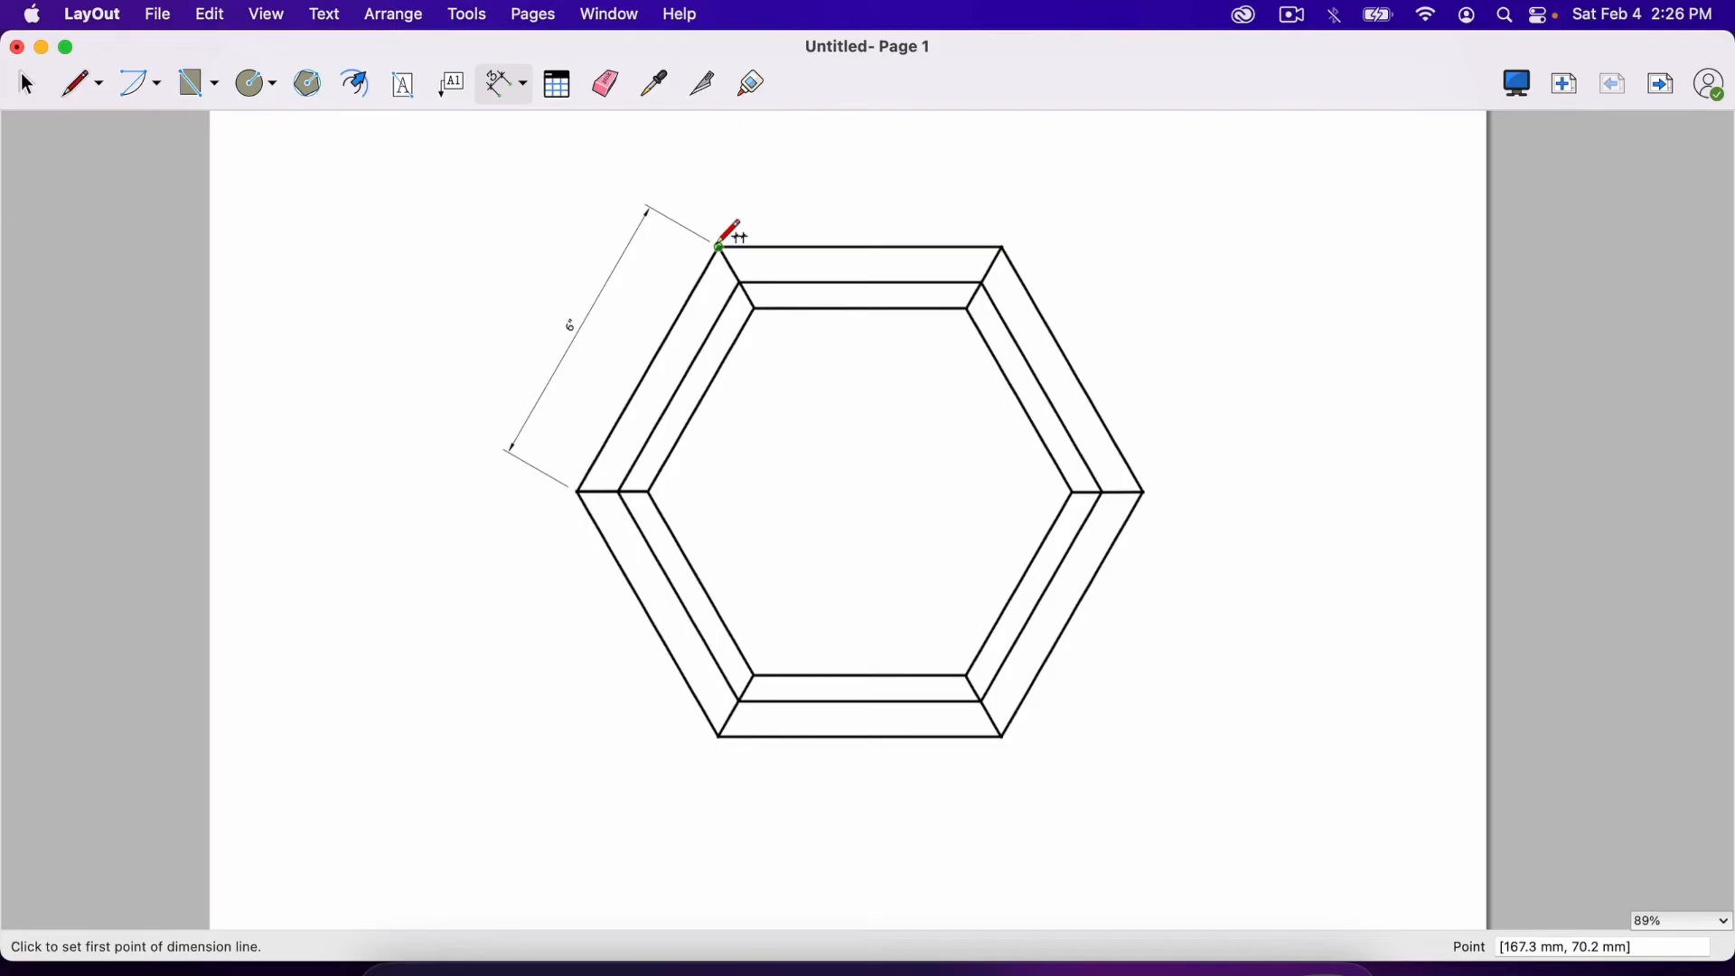
mouse_move(730, 238)
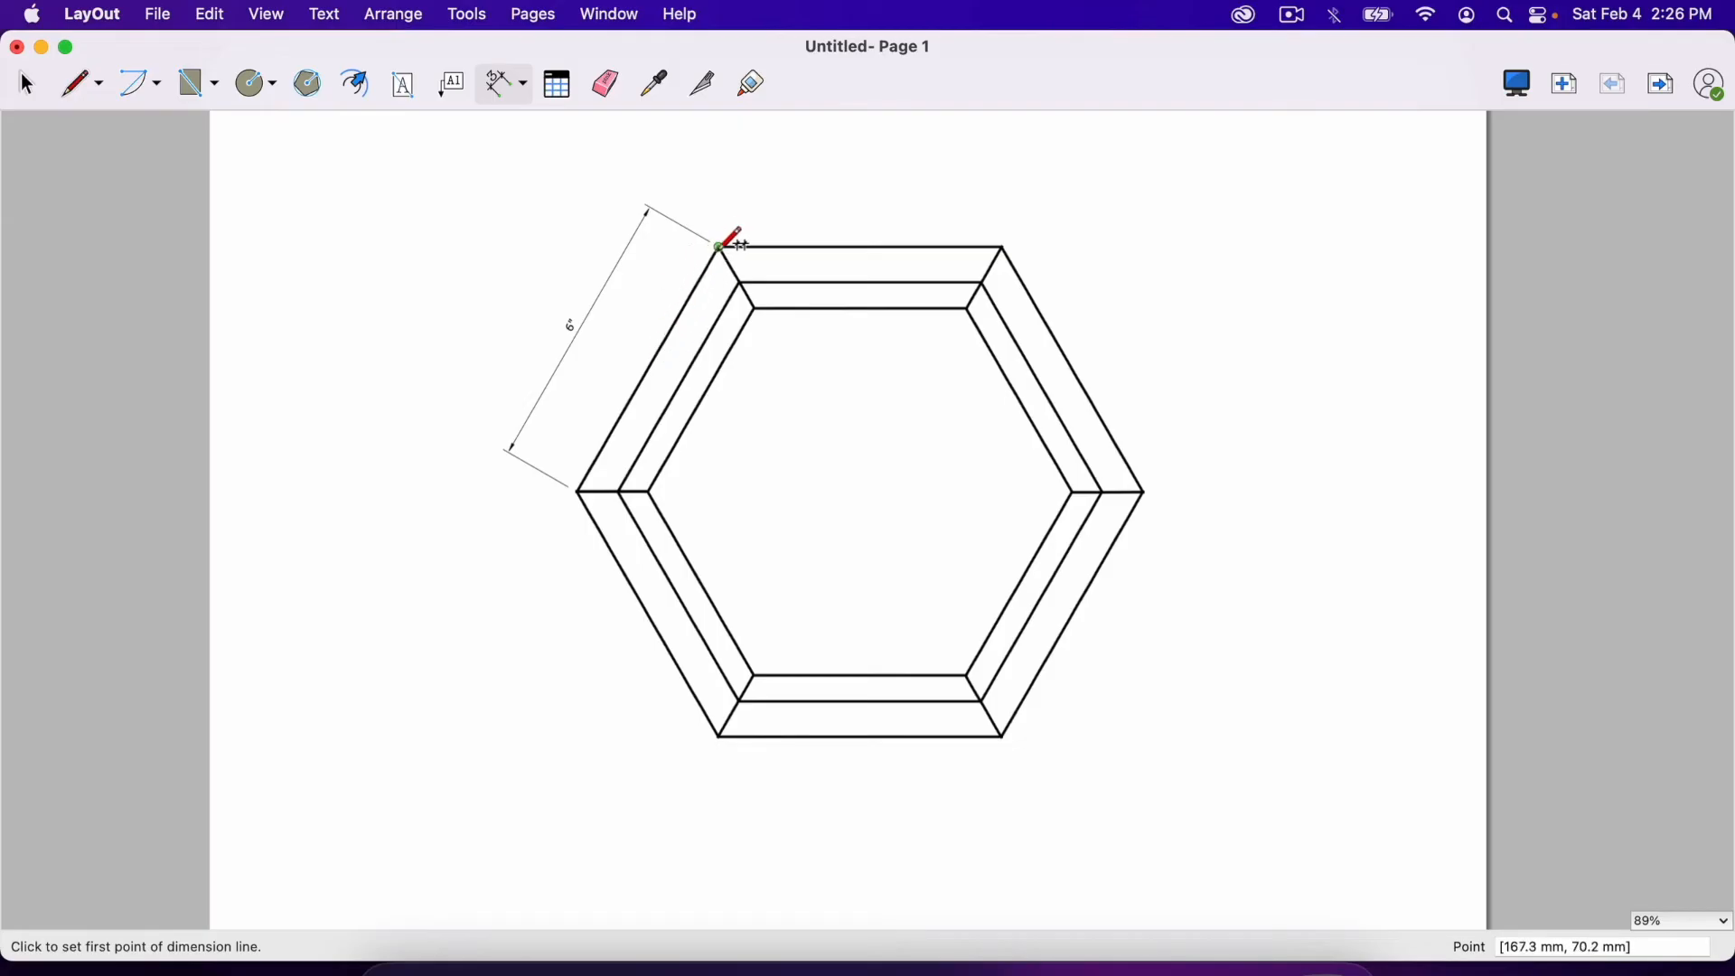
mouse_move(669, 333)
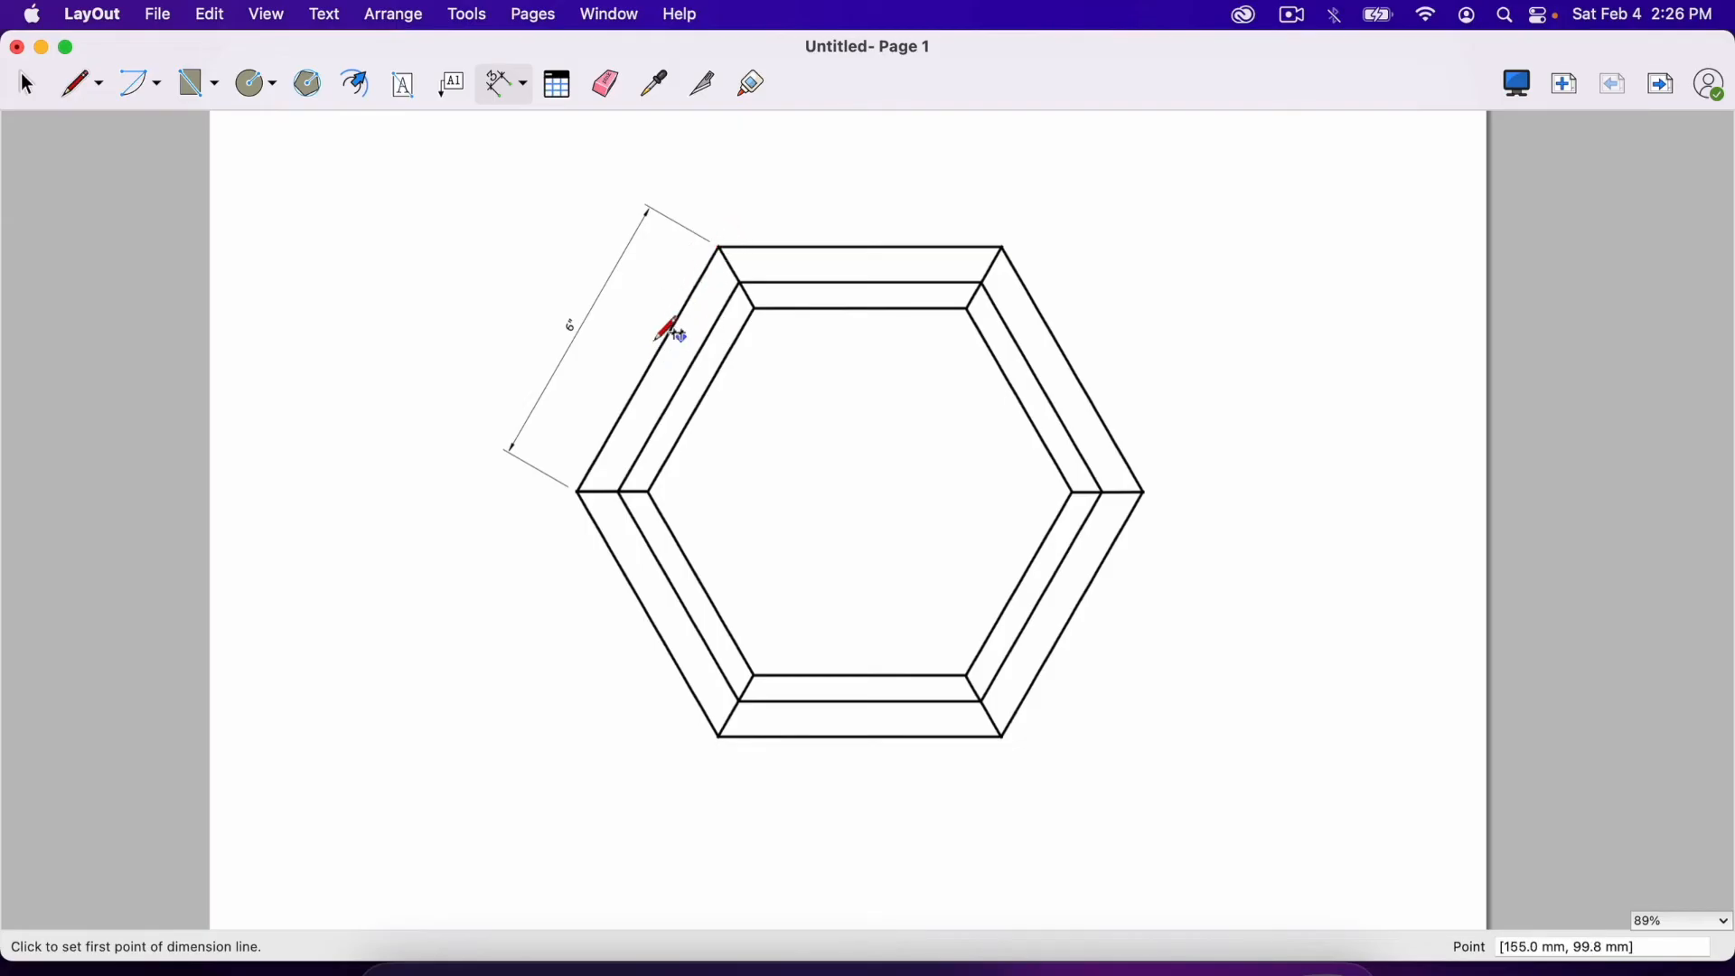
left_click(20, 83)
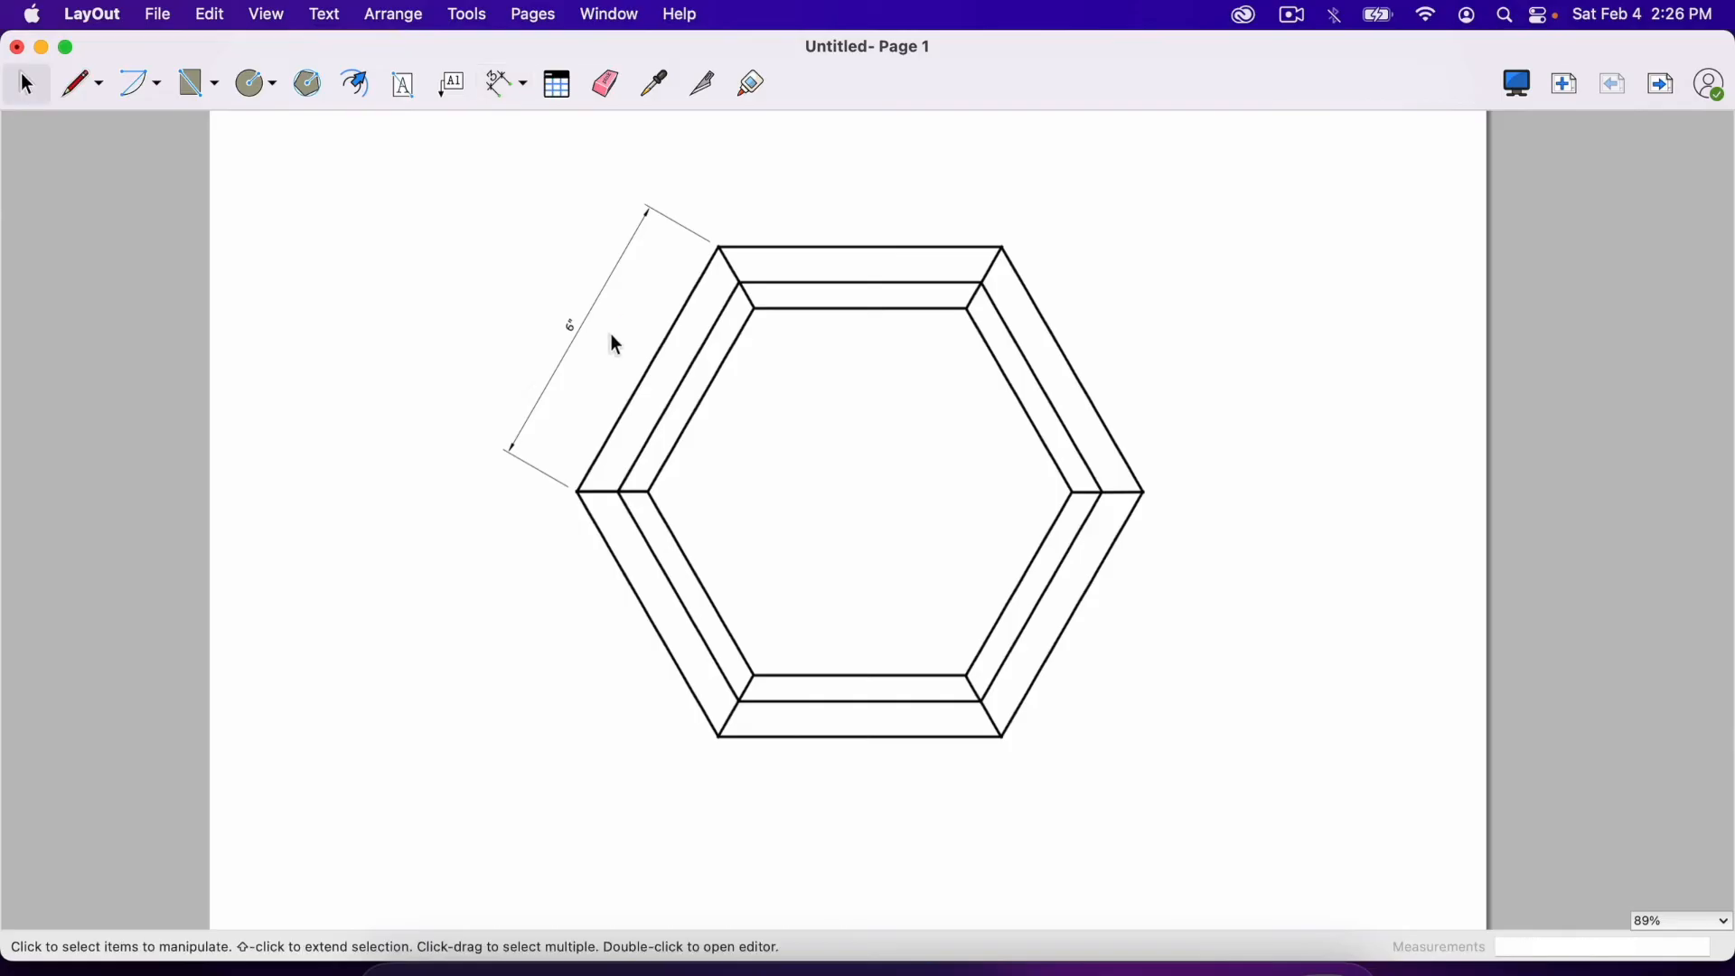
mouse_move(569, 339)
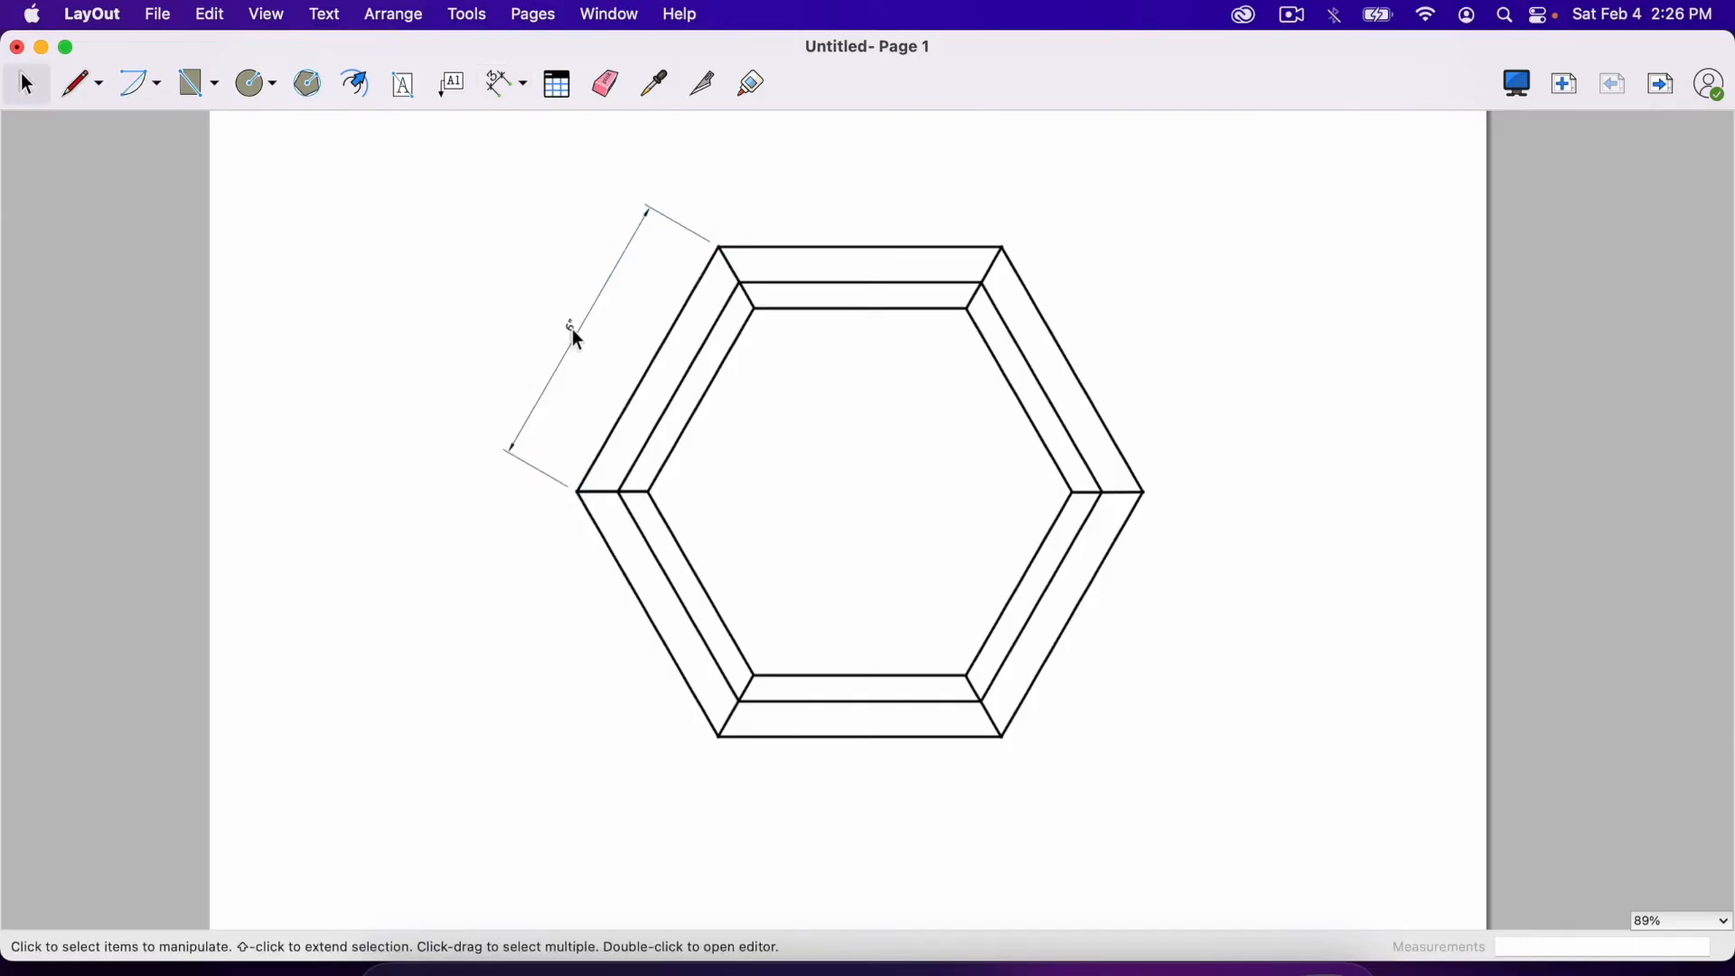
Step: Select the 6" dimension and make its text bold and bigger
left_click(570, 332)
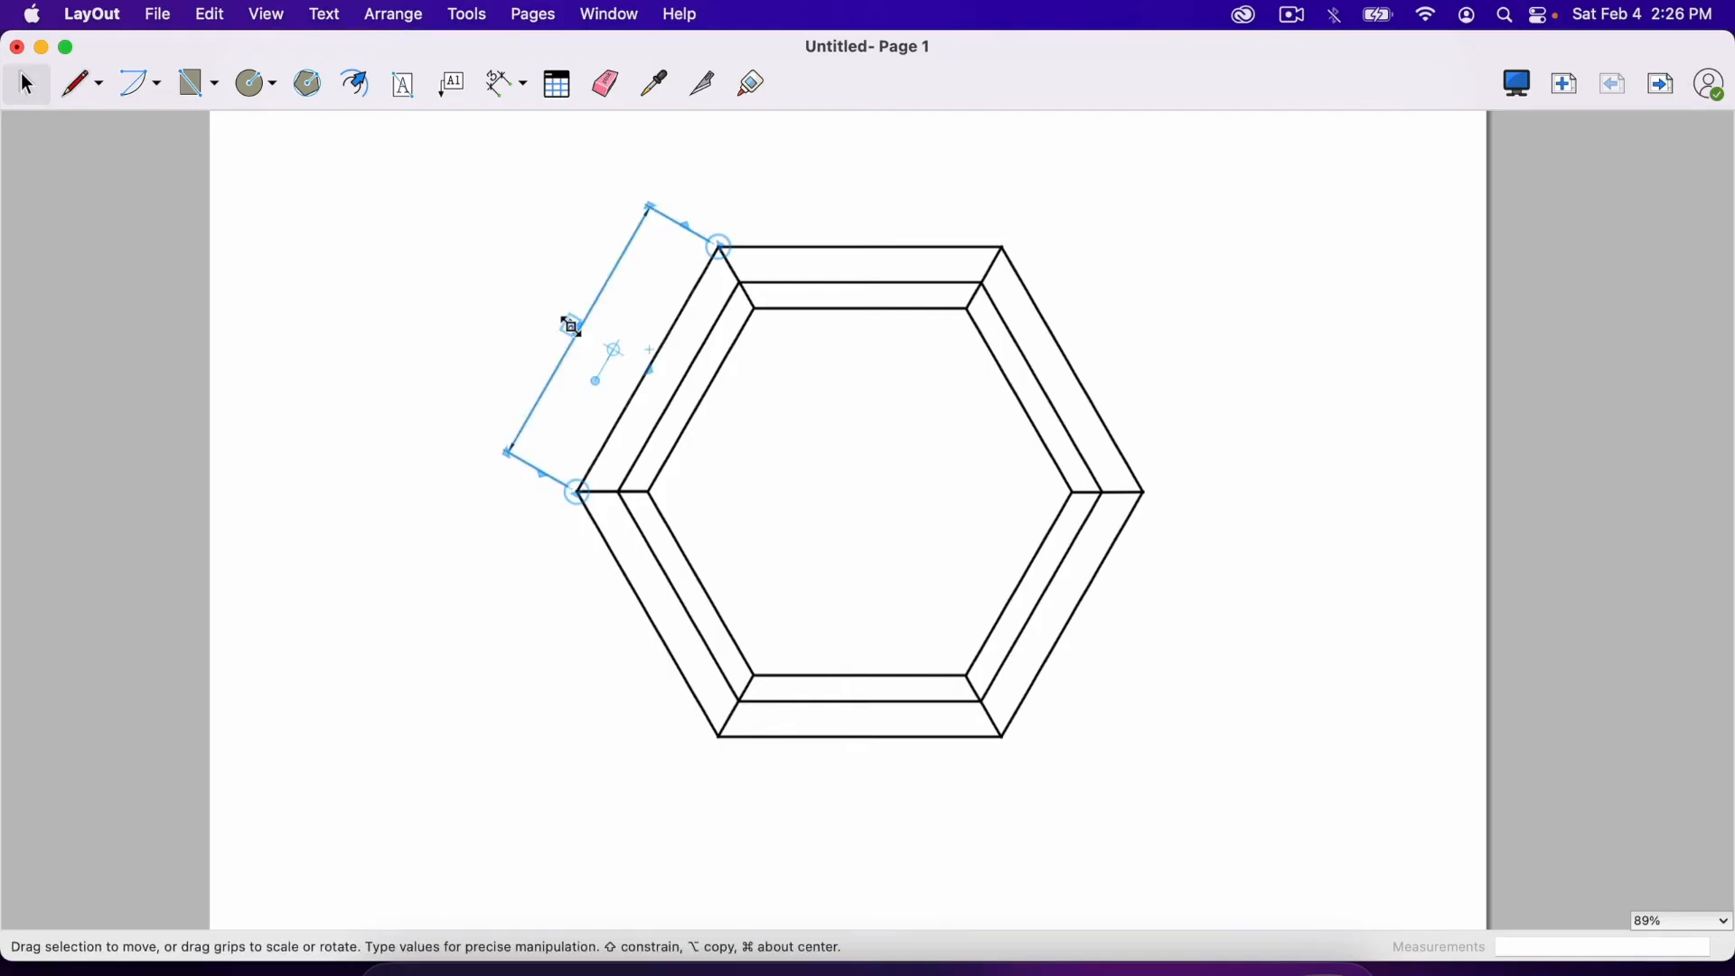
mouse_move(554, 307)
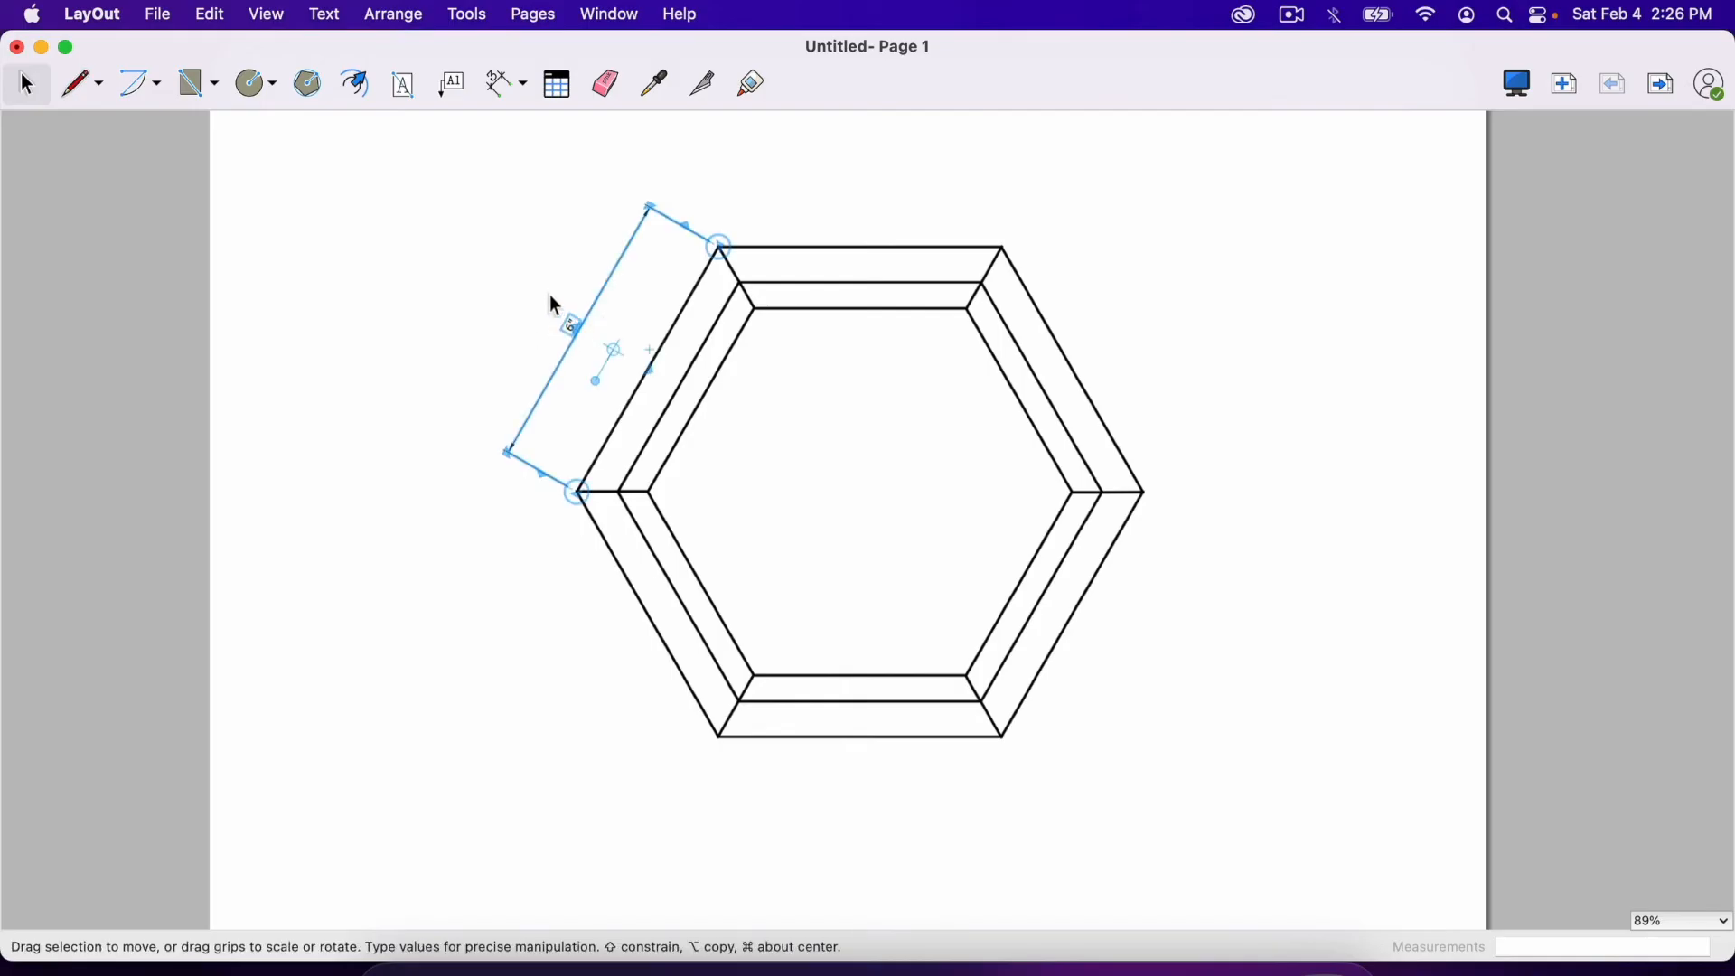
mouse_move(531, 289)
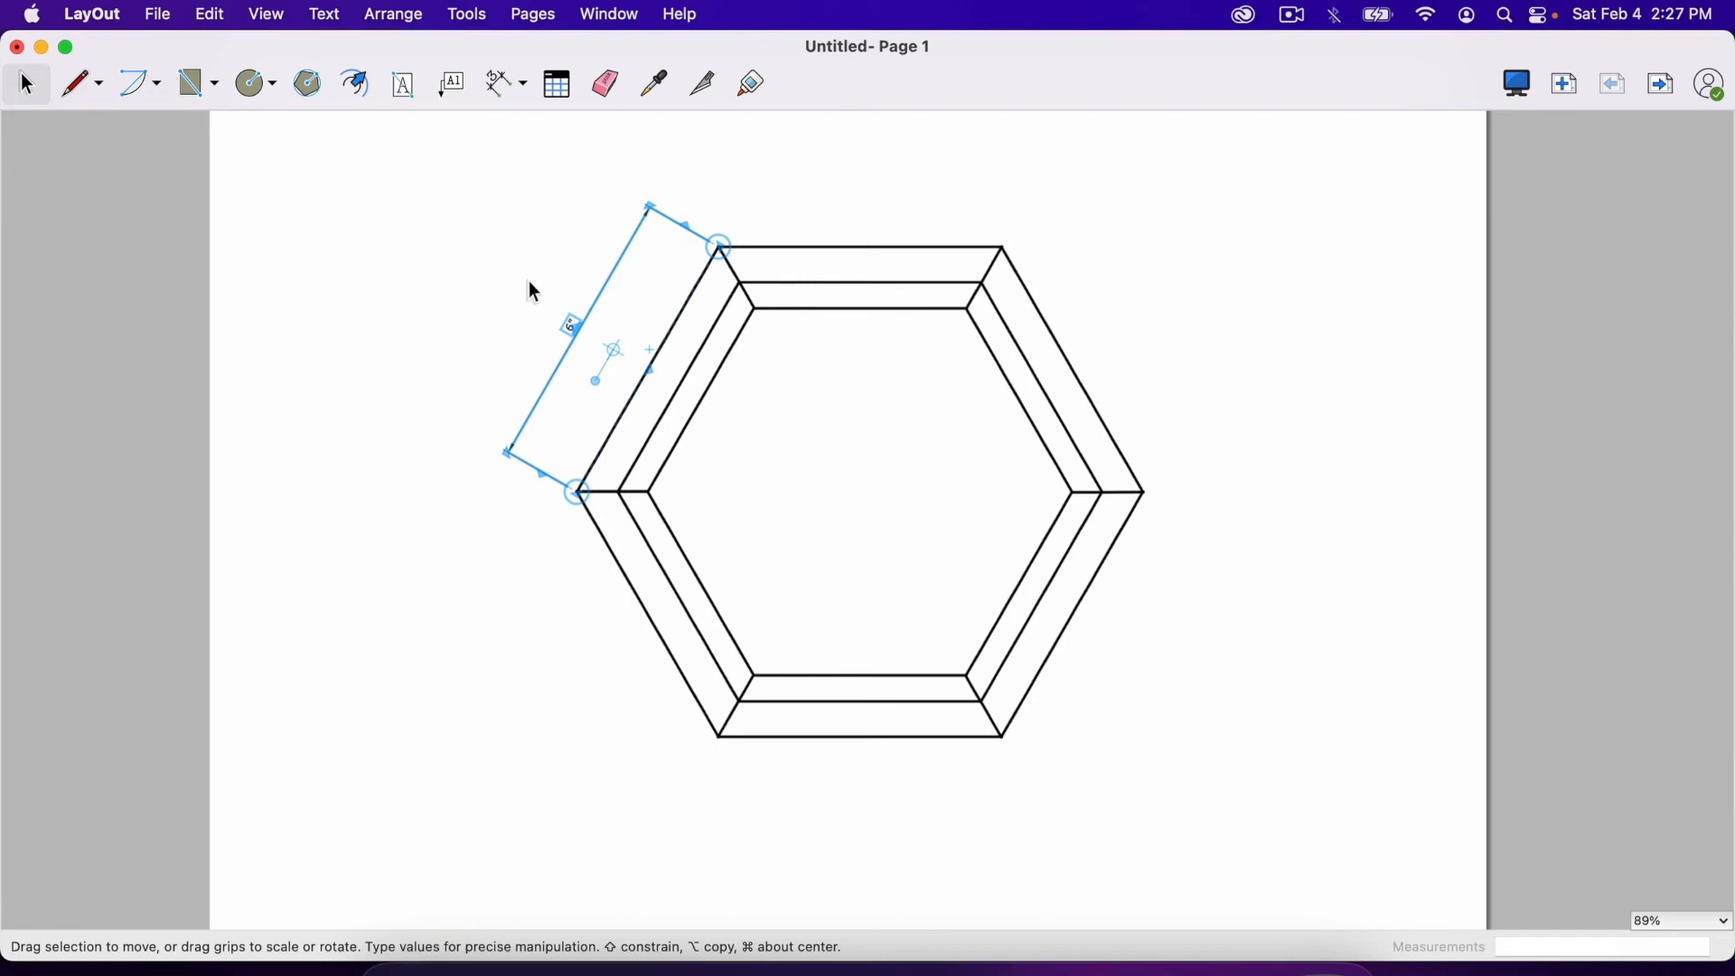
left_click(323, 13)
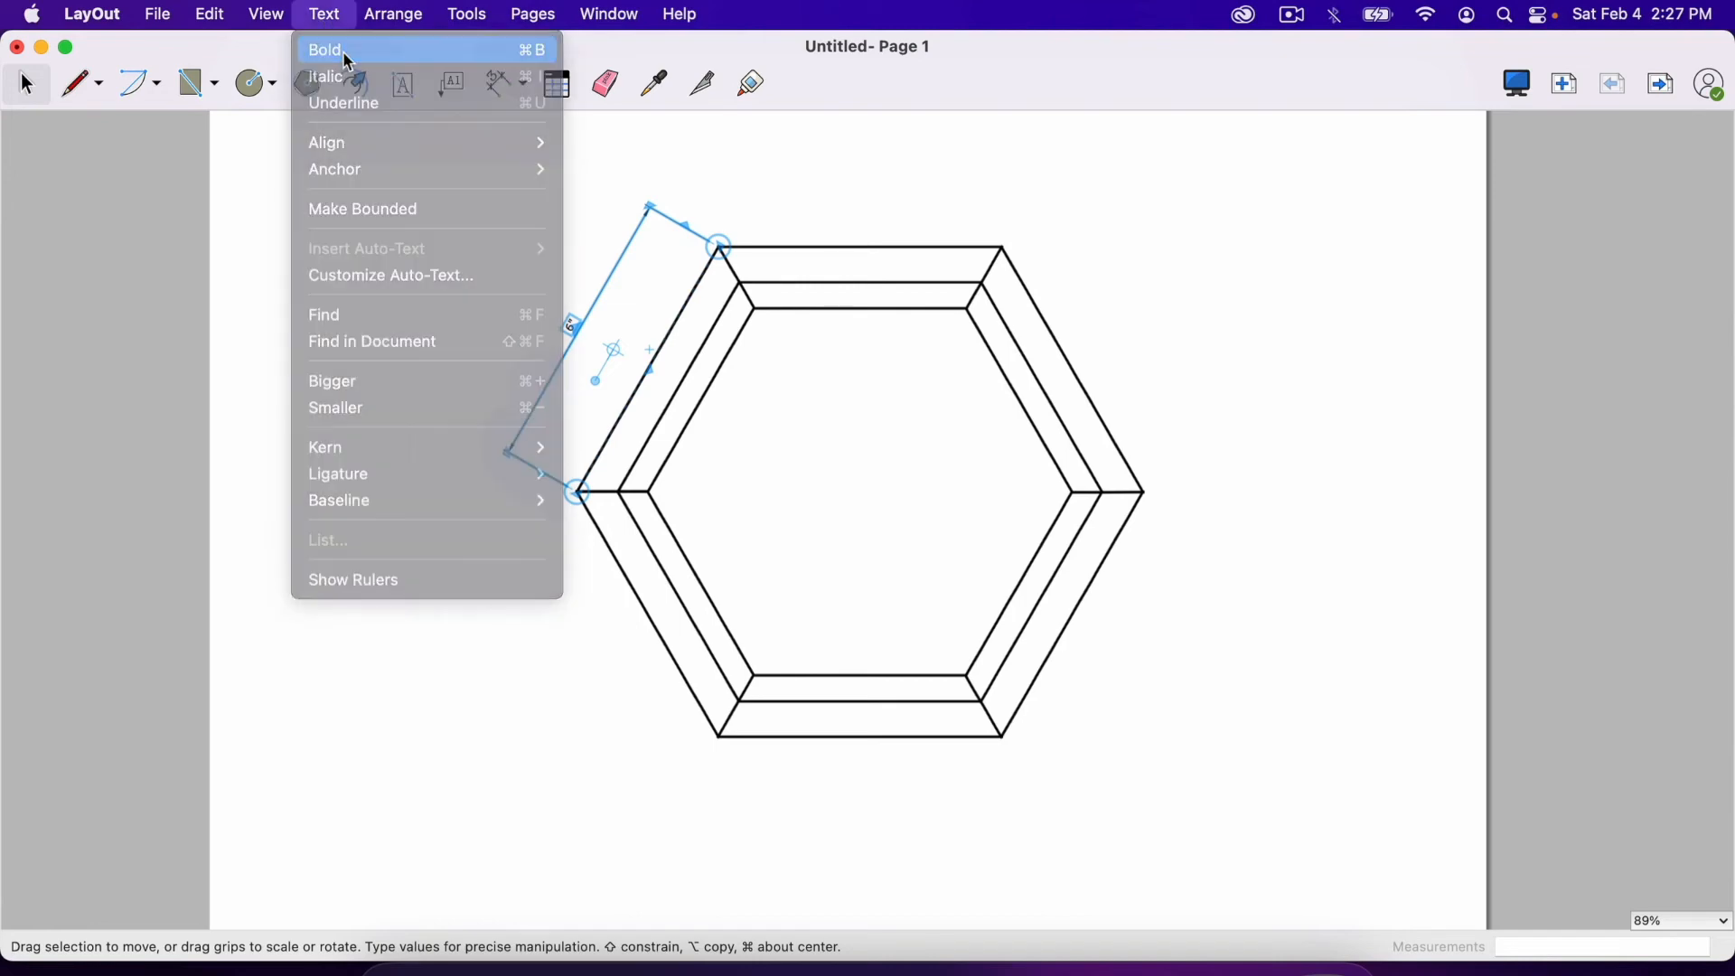
left_click(323, 49)
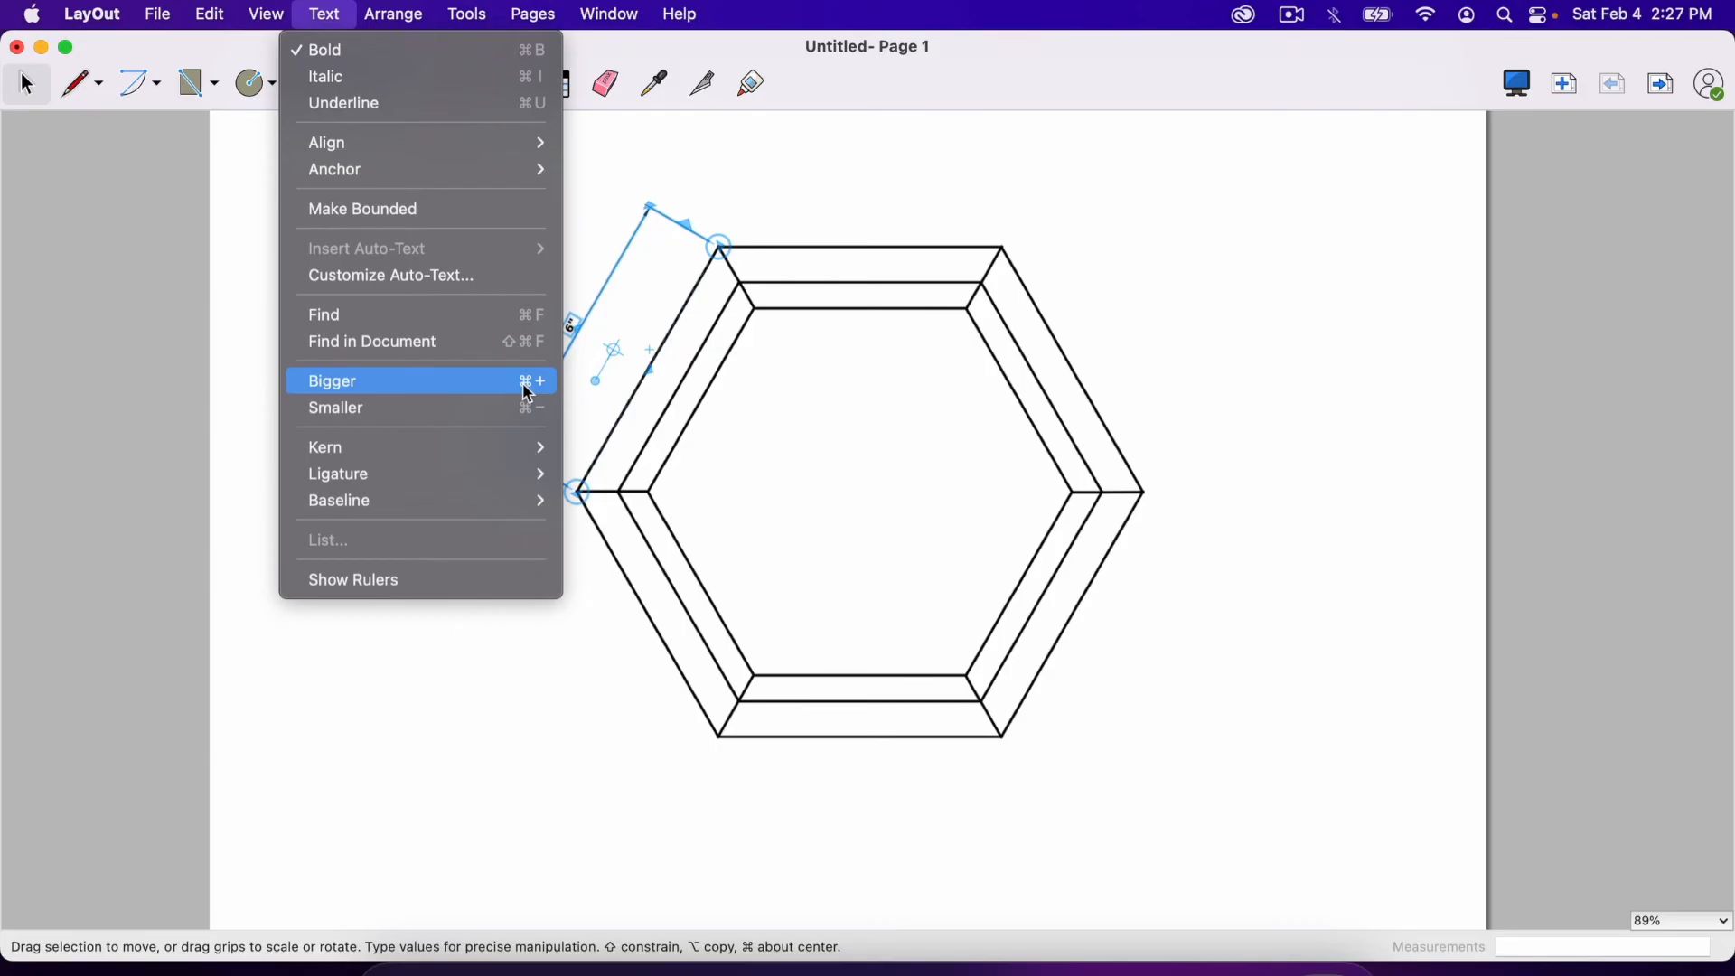
mouse_move(600, 208)
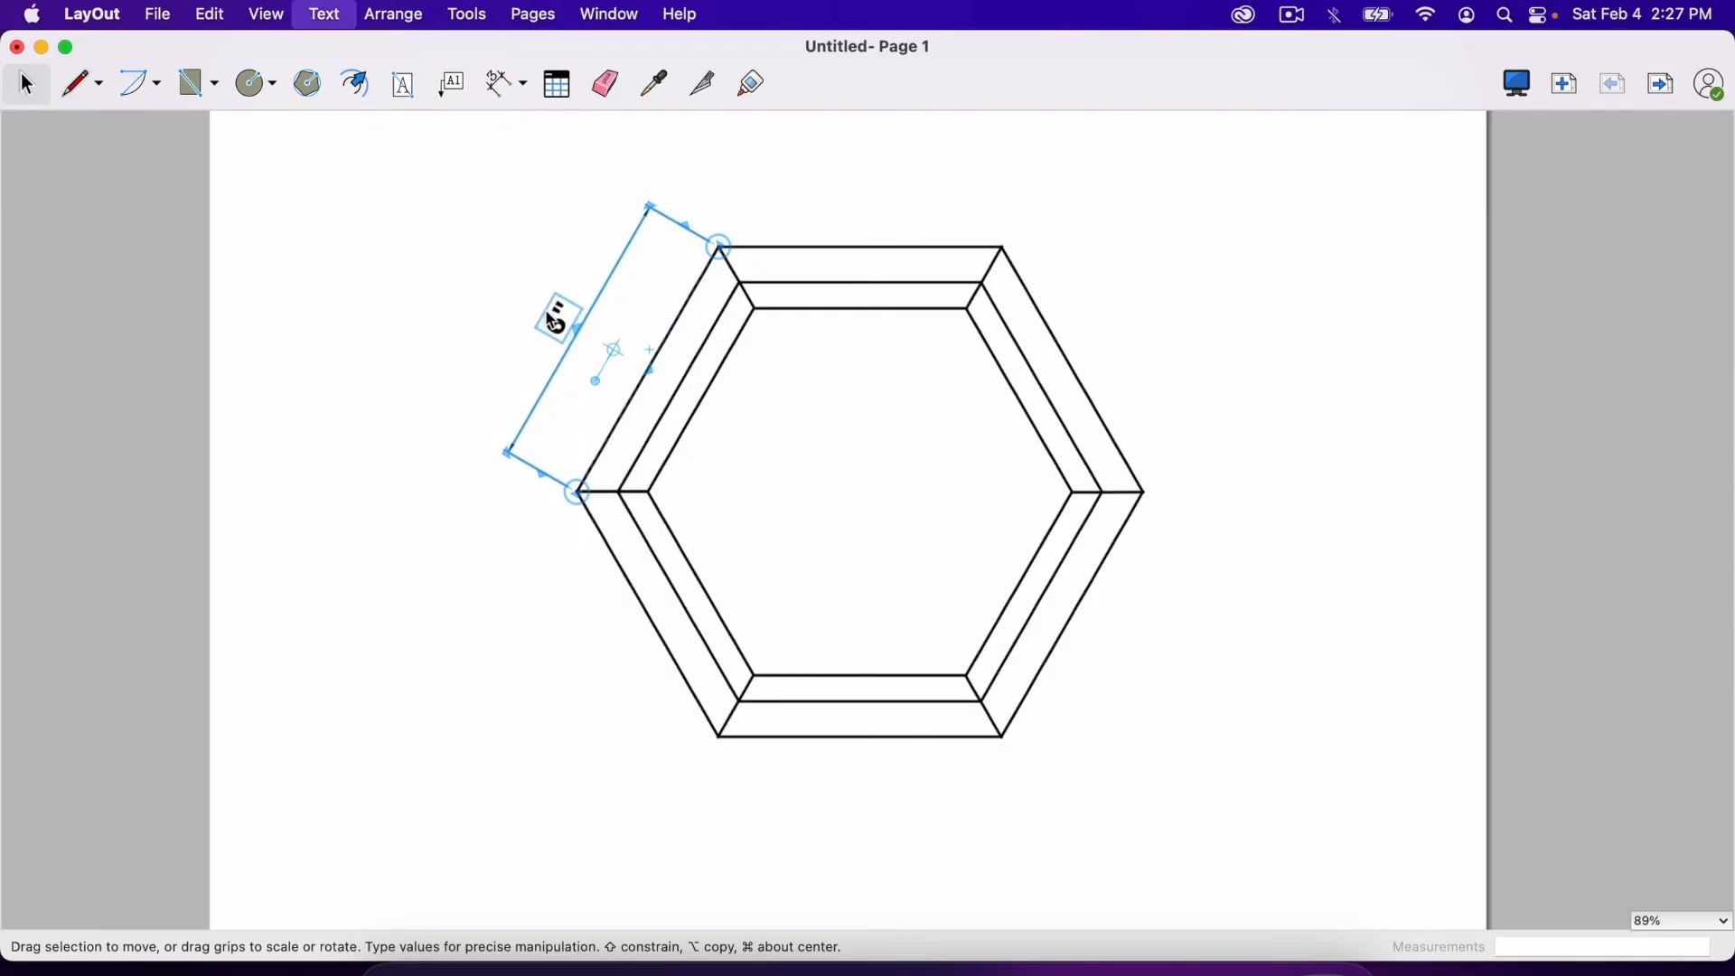
left_click(791, 332)
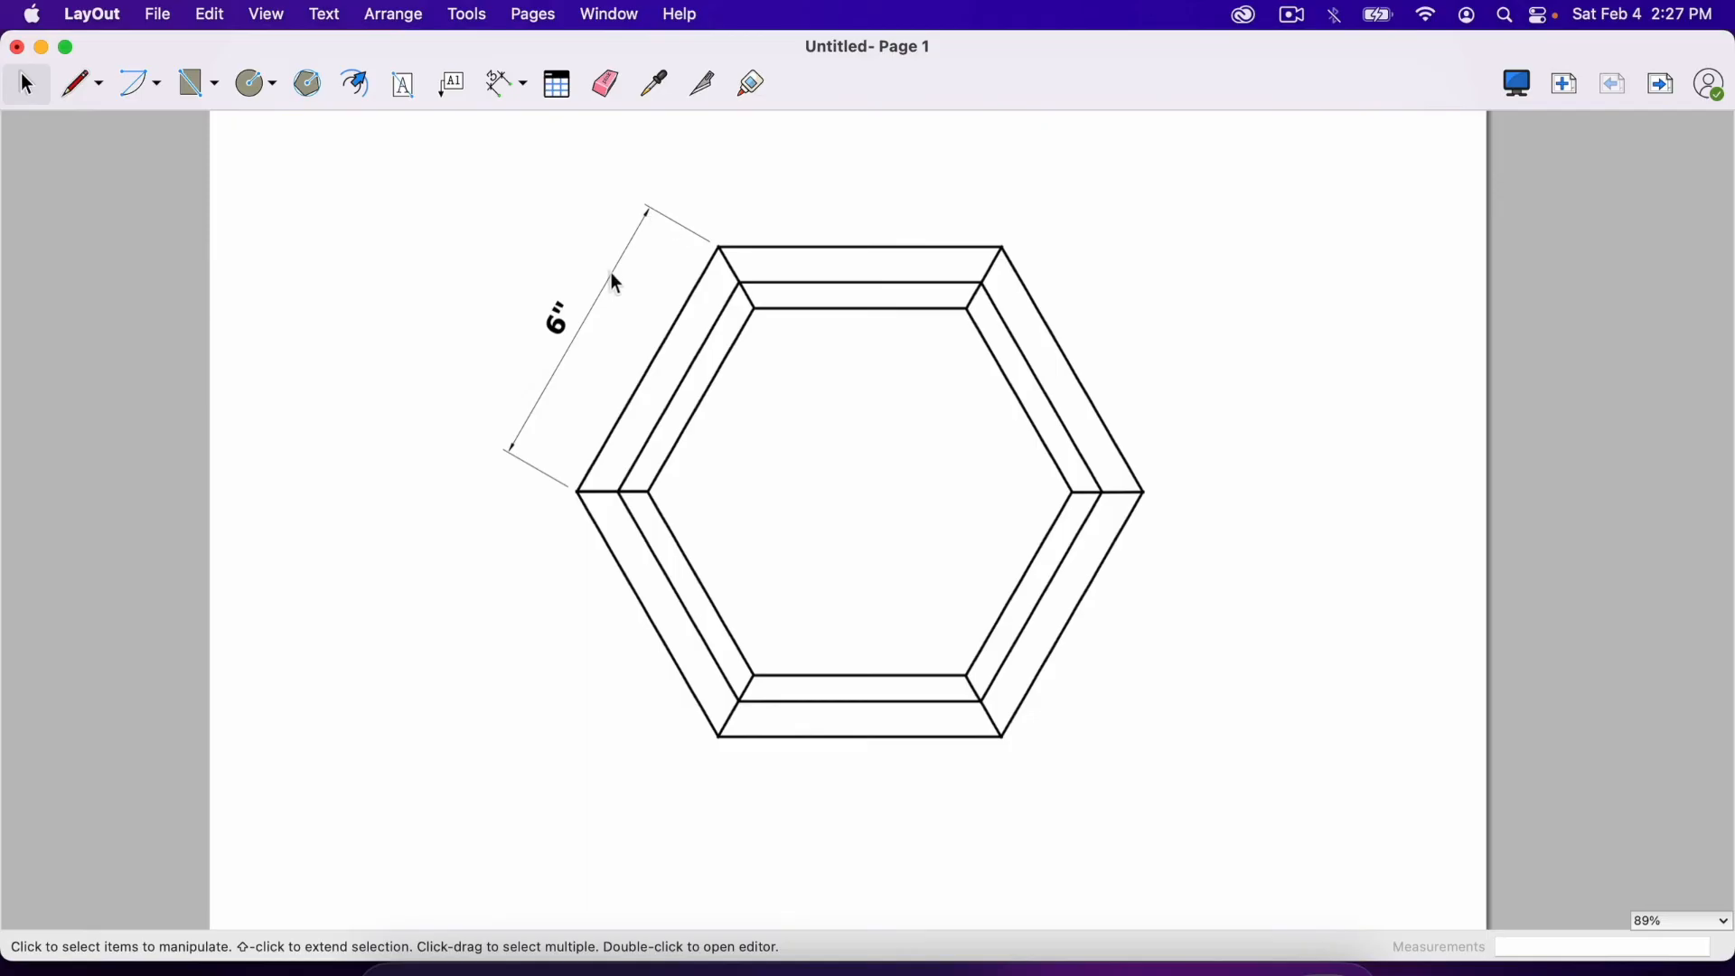
mouse_move(689, 333)
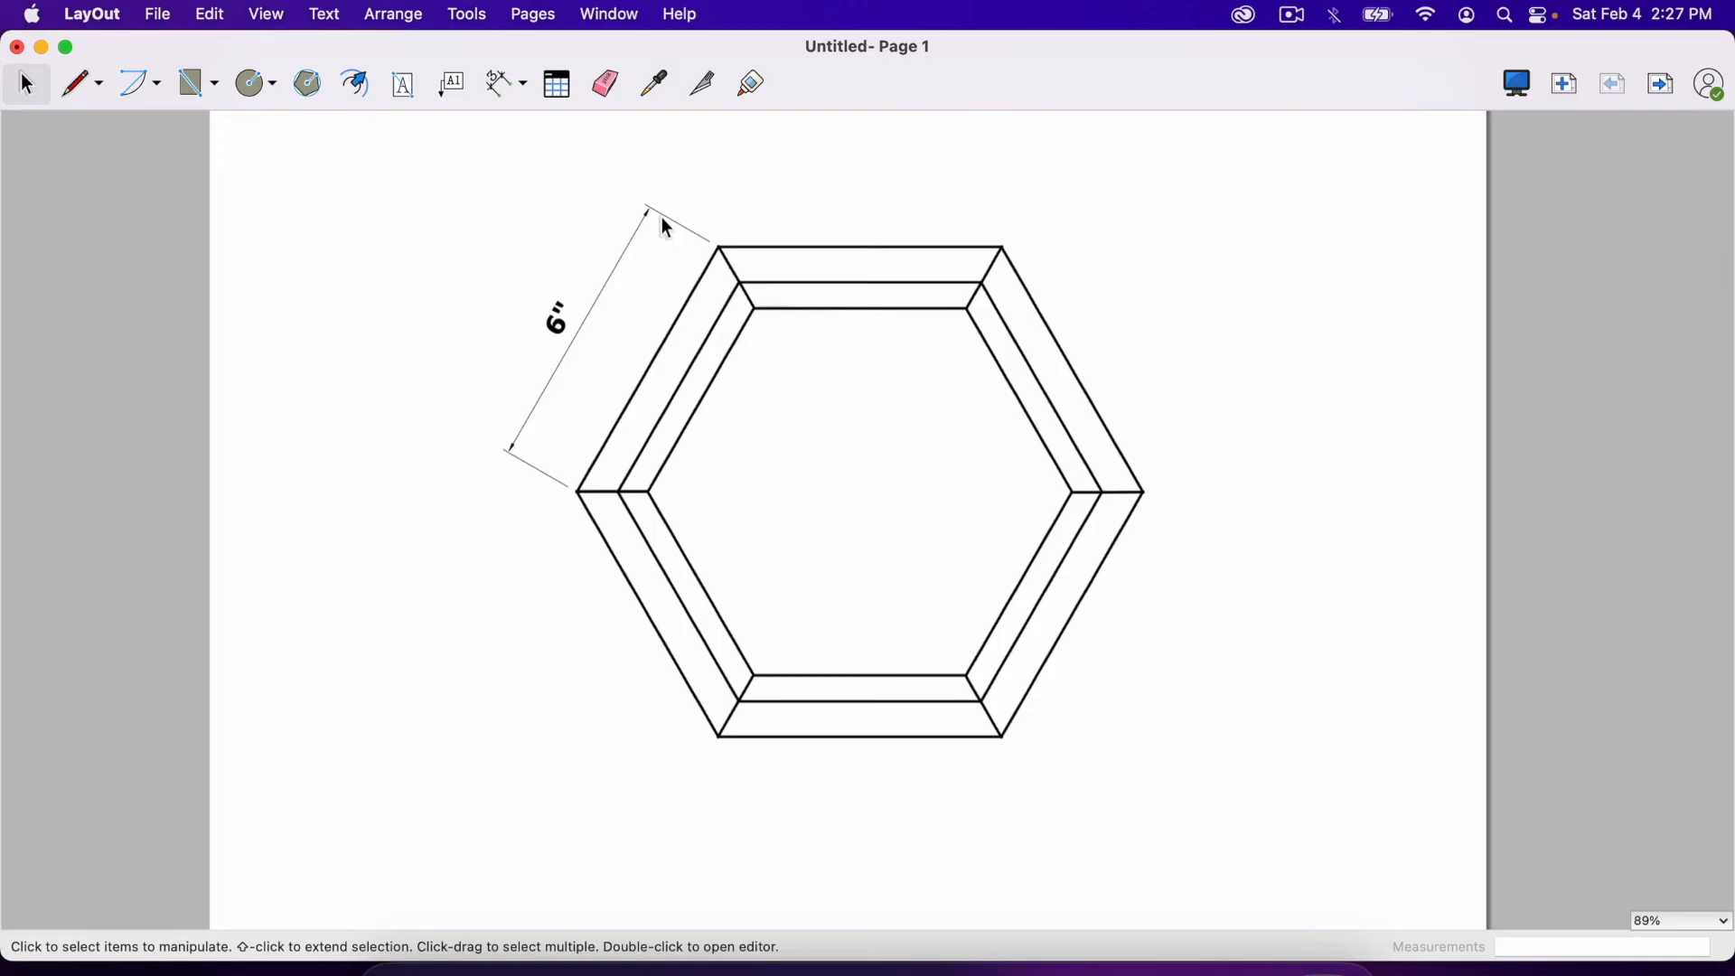
mouse_move(585, 347)
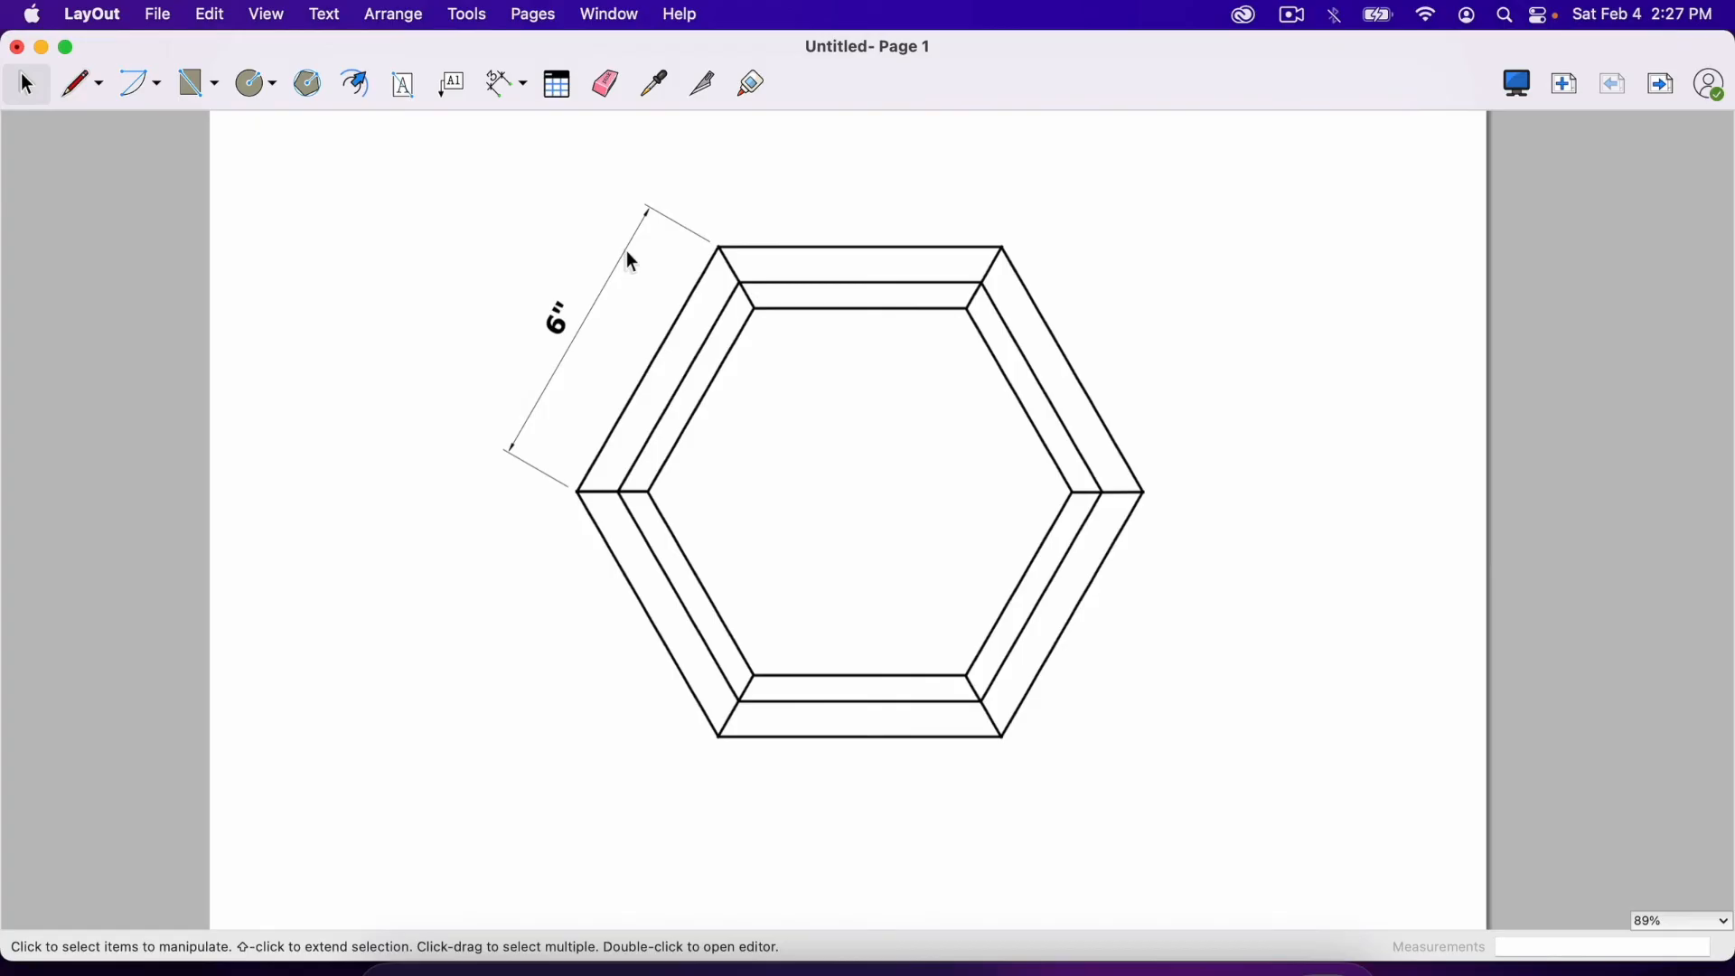
mouse_move(583, 356)
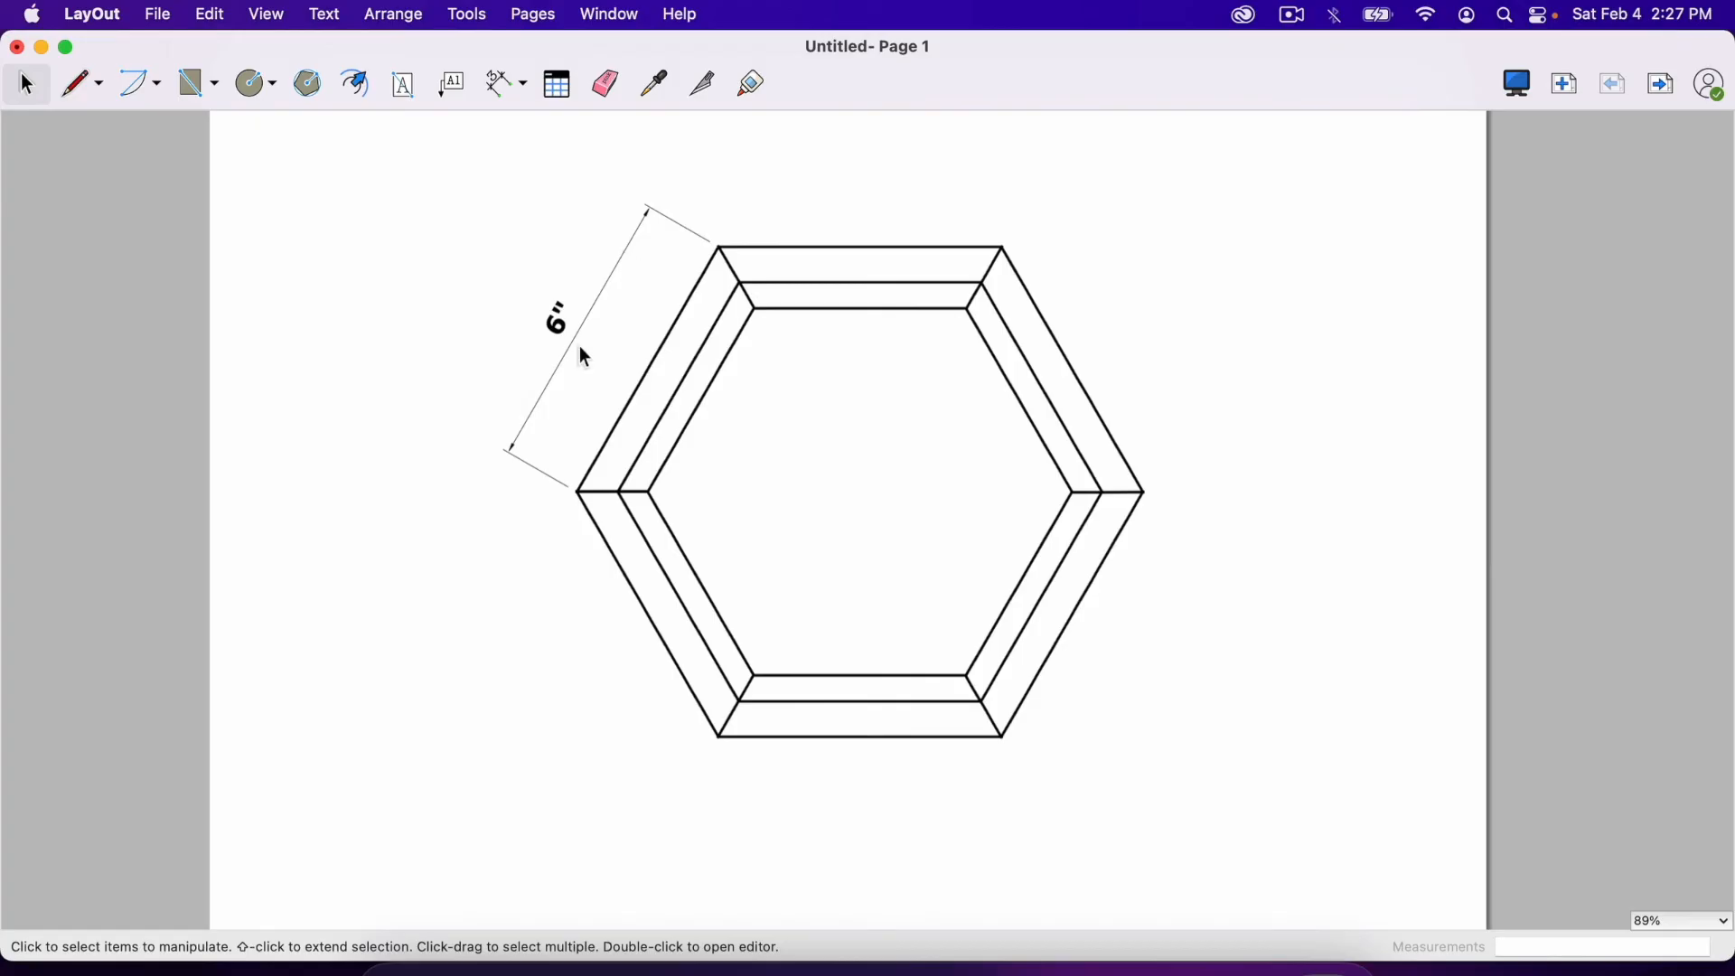
Step: Place a 12" width dimension below the hexagon and make its text bold and bigger
left_click(499, 83)
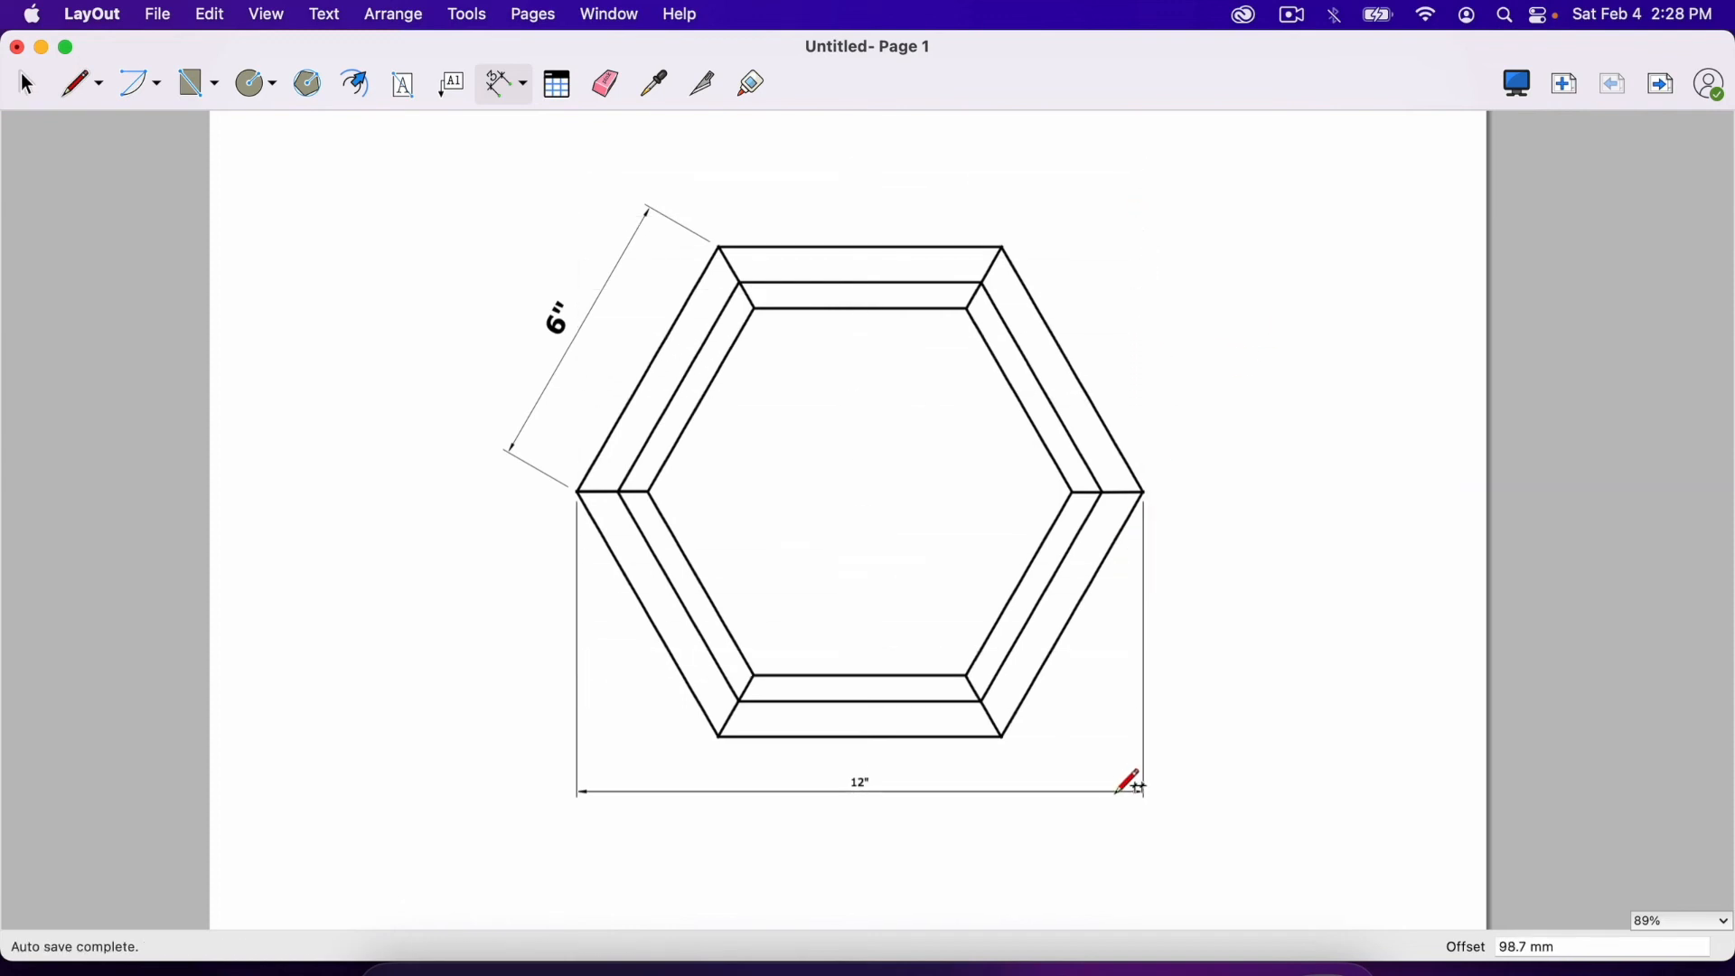
left_click(26, 83)
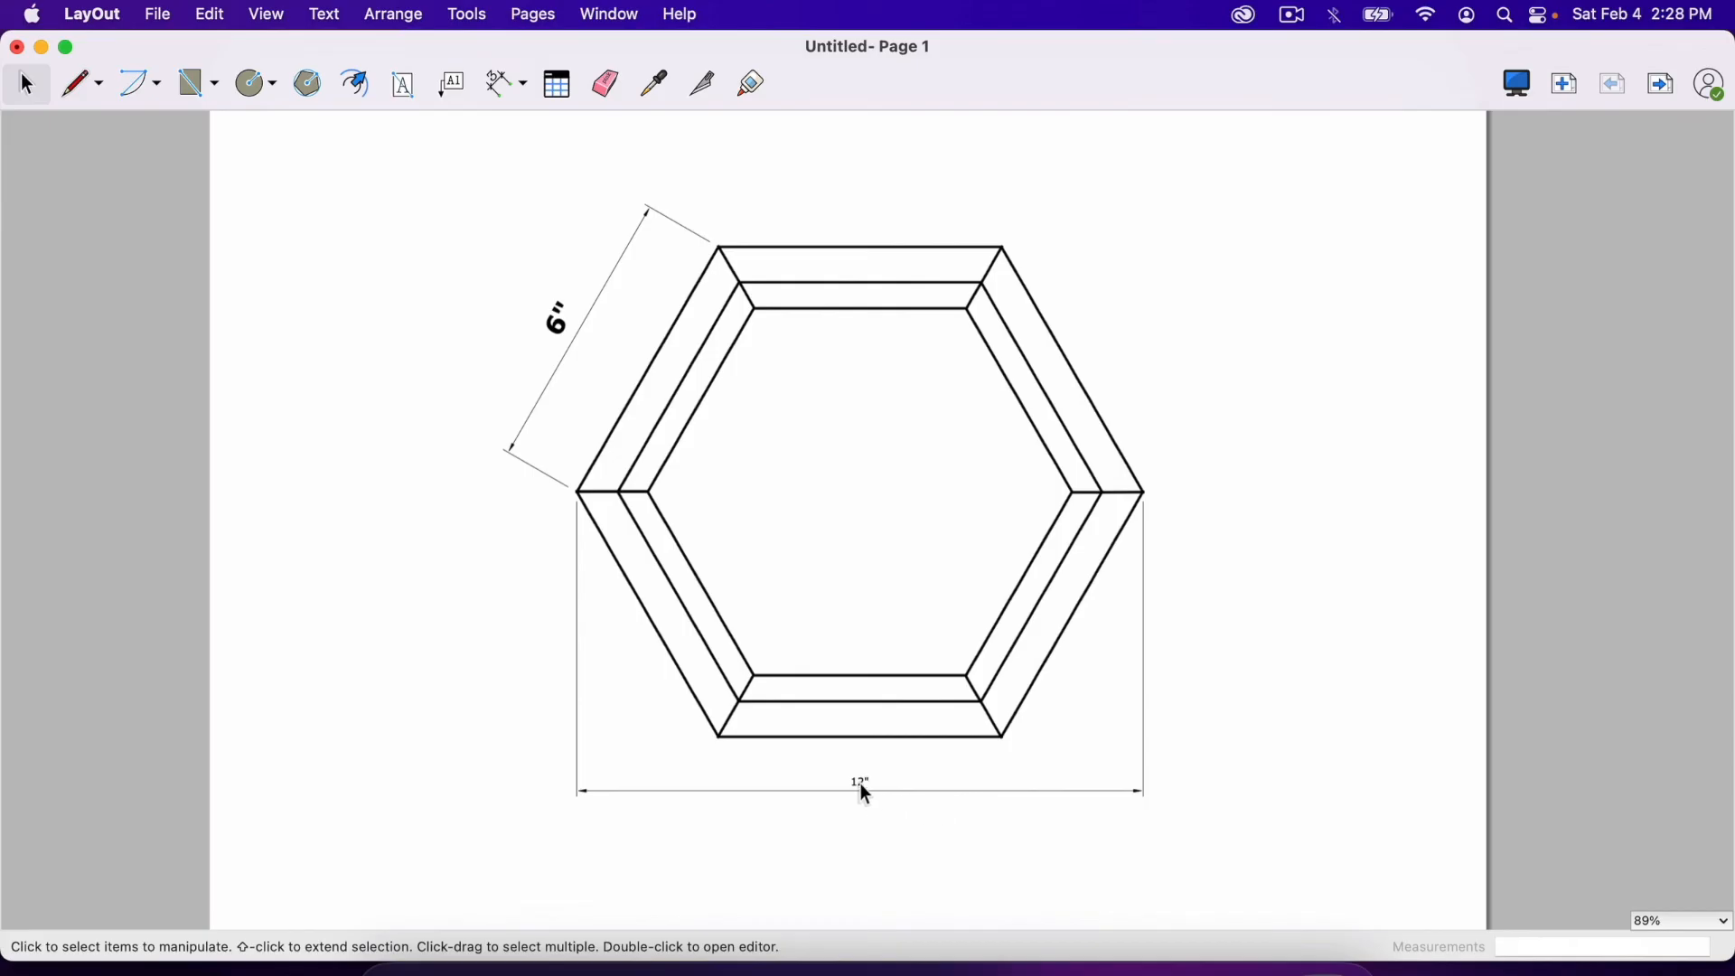
mouse_move(862, 795)
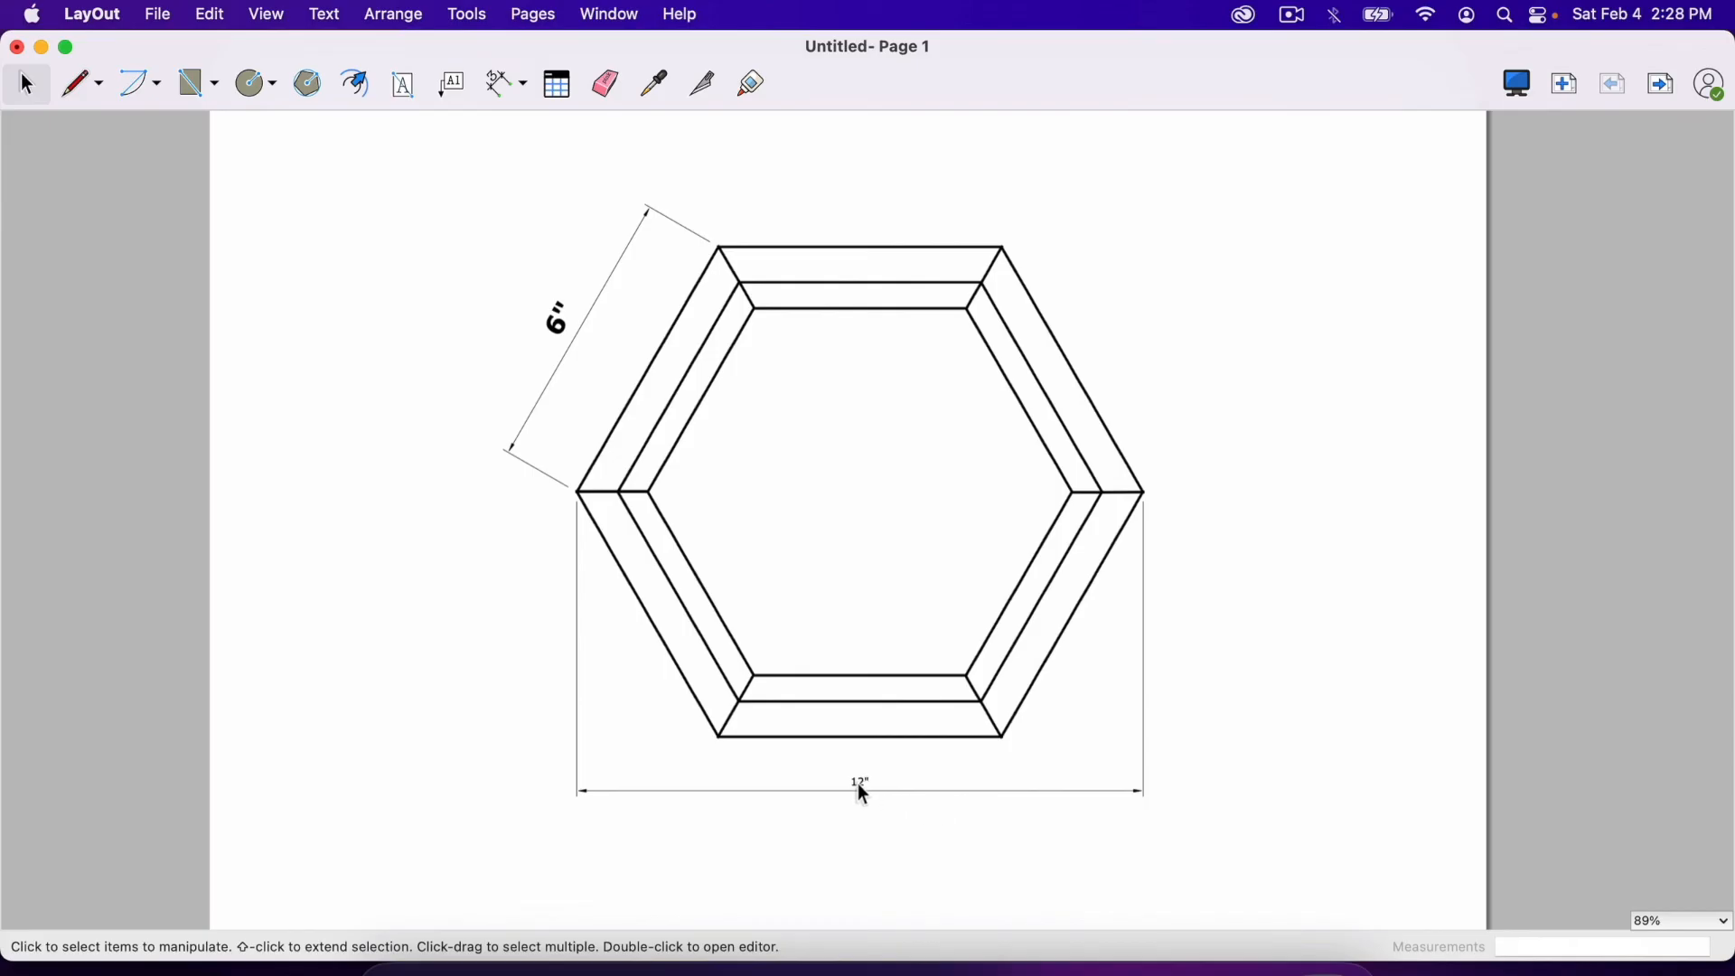
left_click(860, 783)
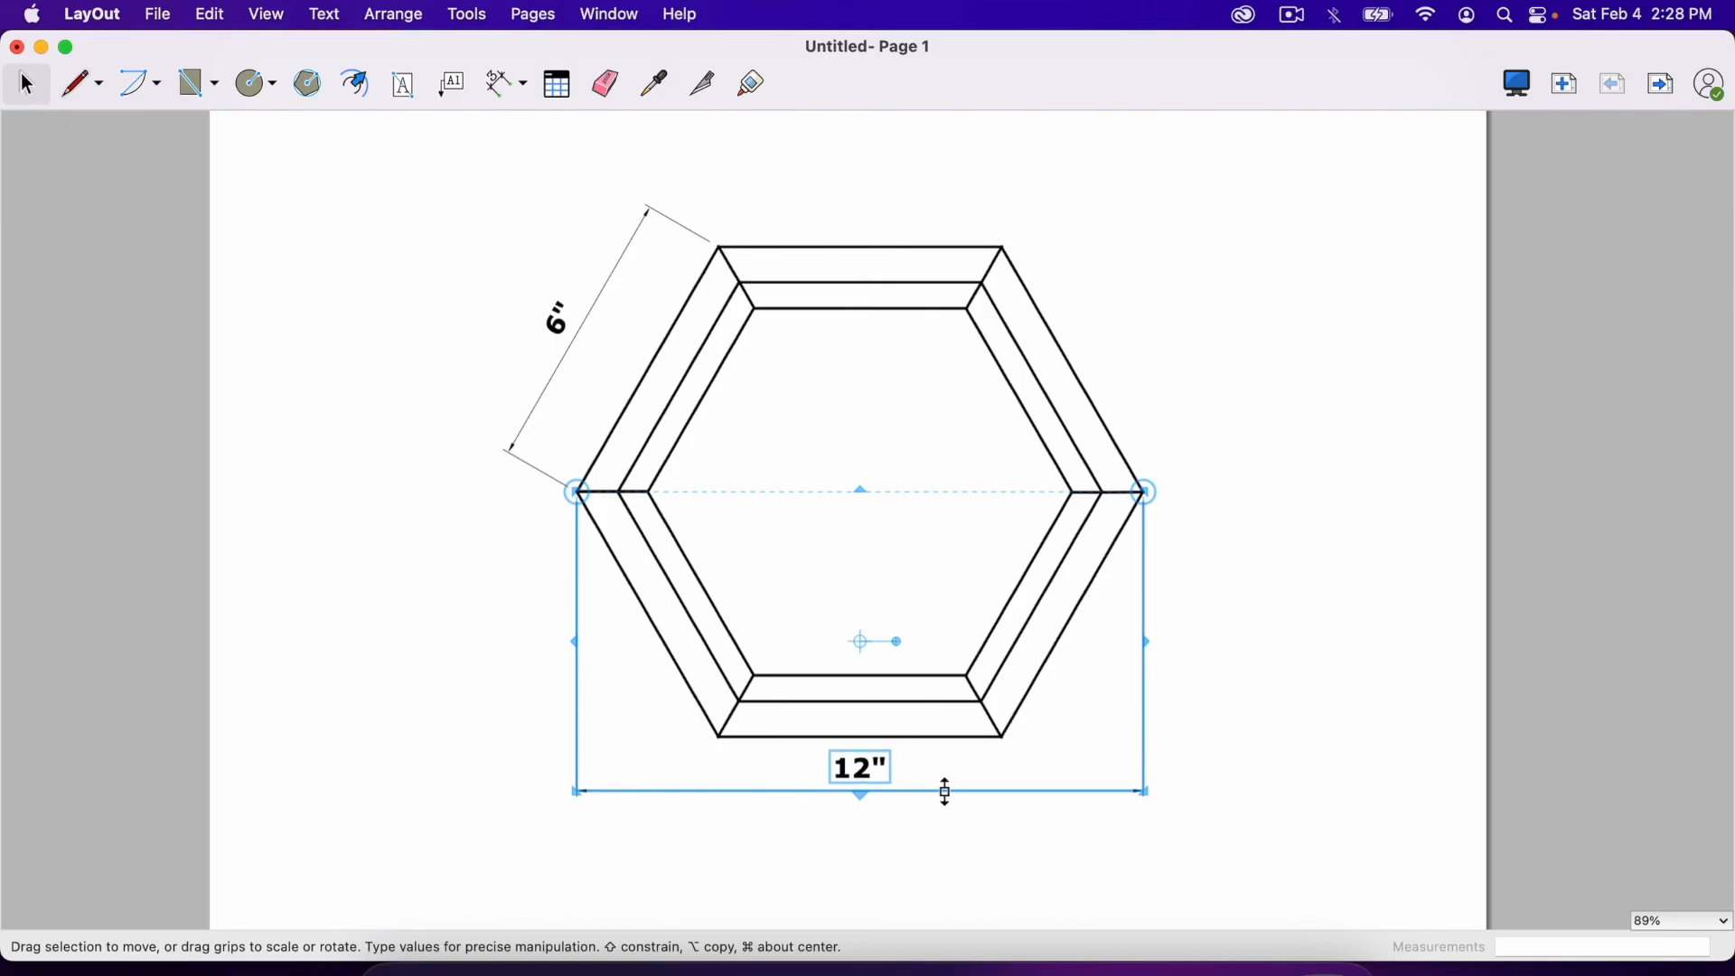
left_click(1272, 638)
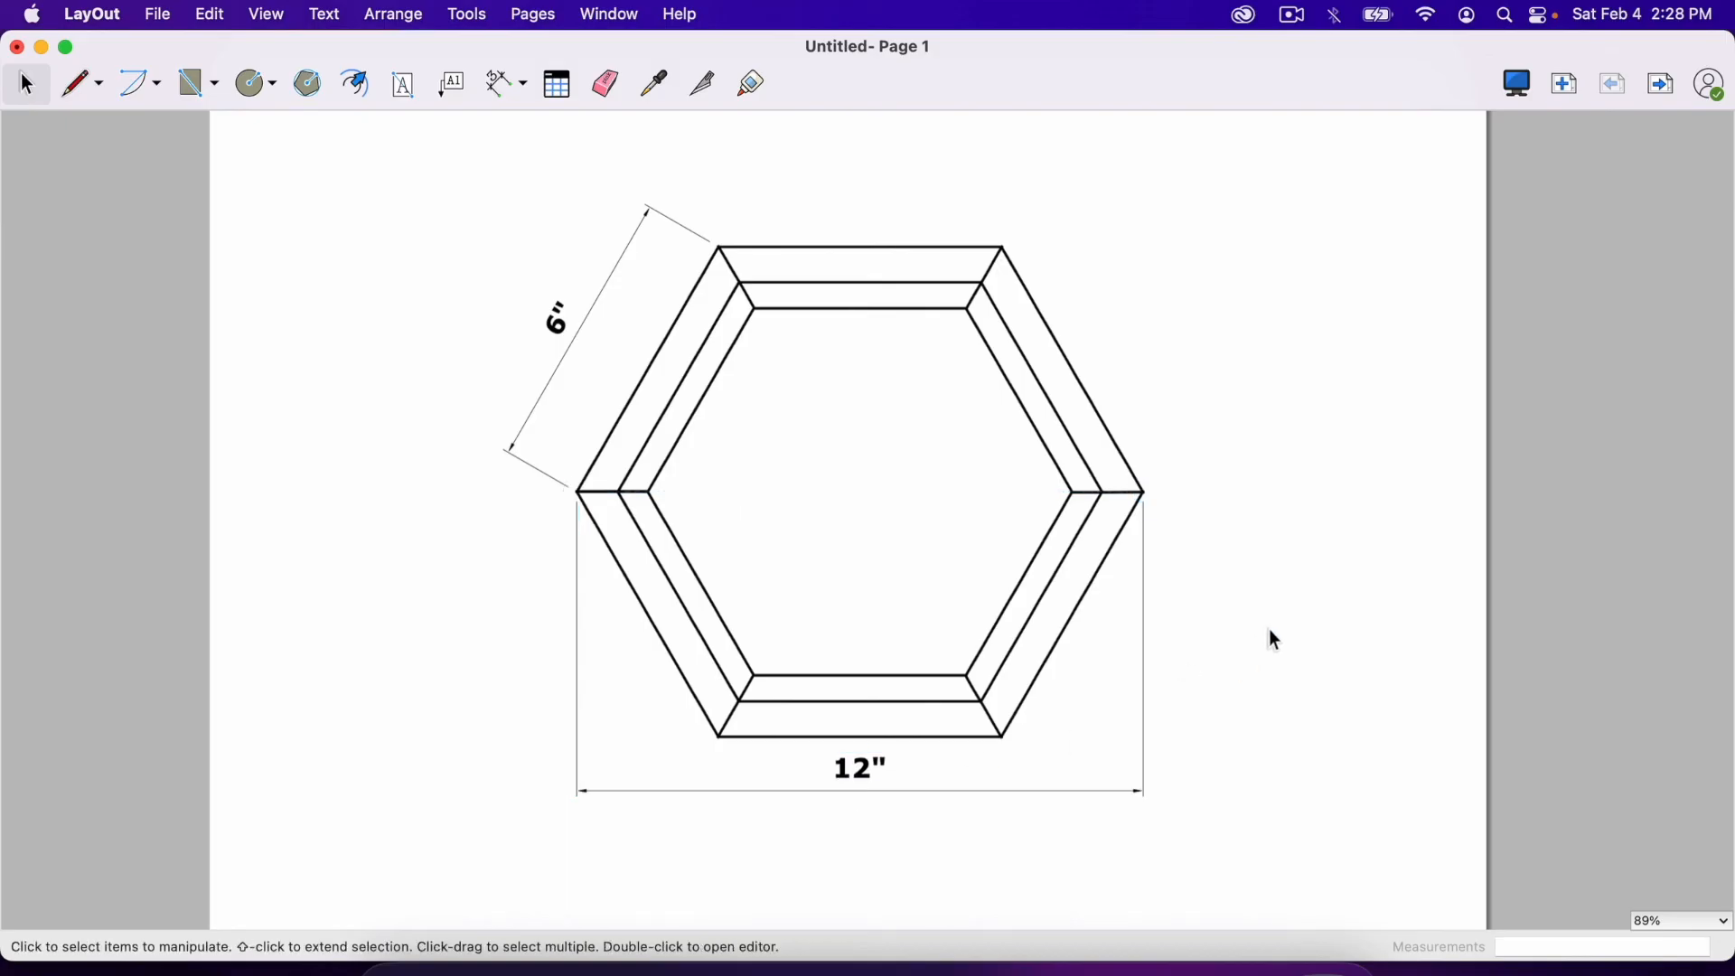
left_click(496, 83)
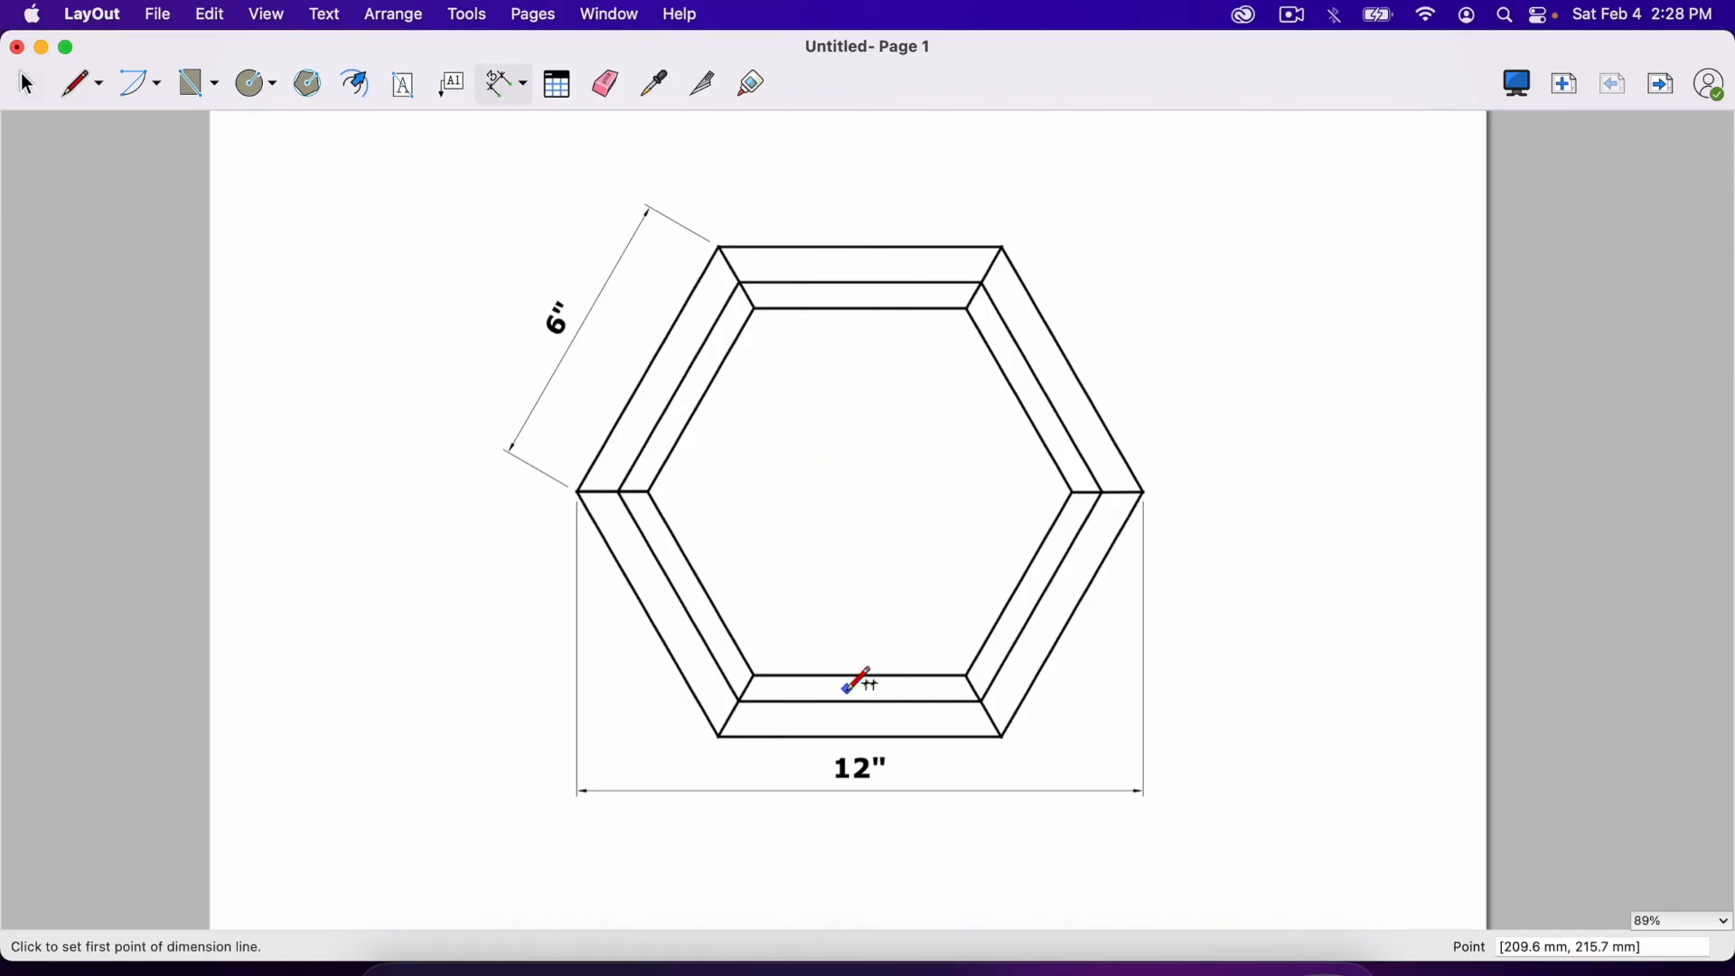
mouse_move(1006, 731)
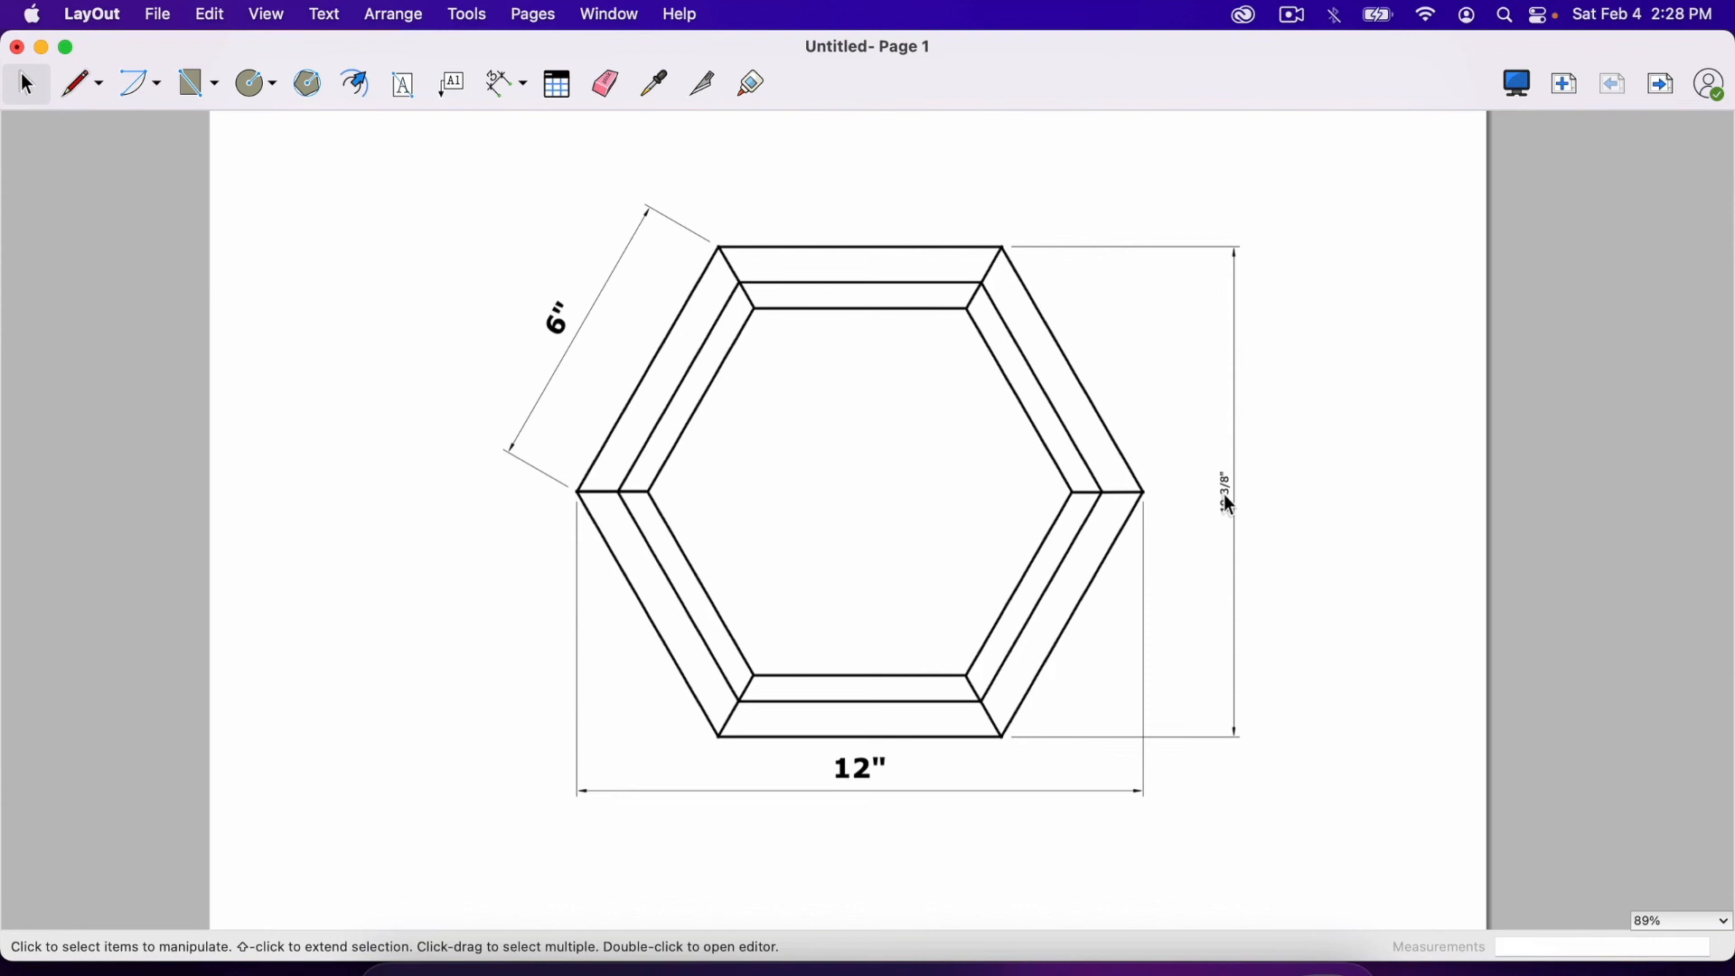
Step: Make the 10-3/8" height dimension on the hexagon's right side bold and bigger
left_click(1223, 496)
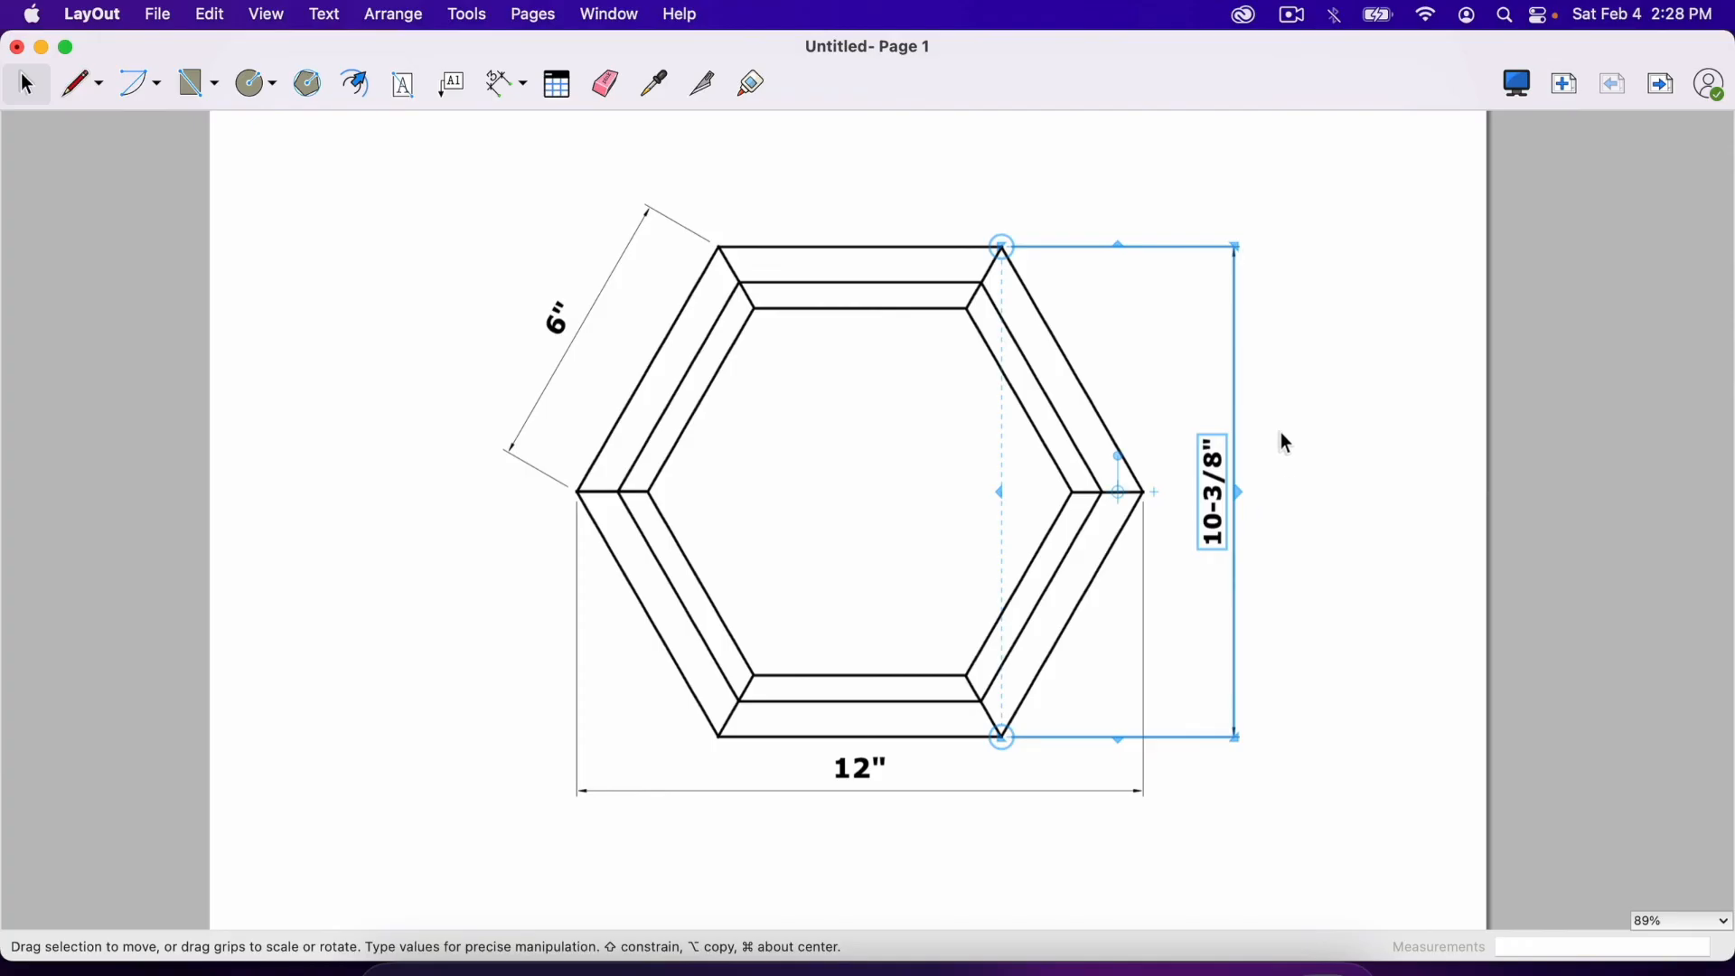
left_click(830, 363)
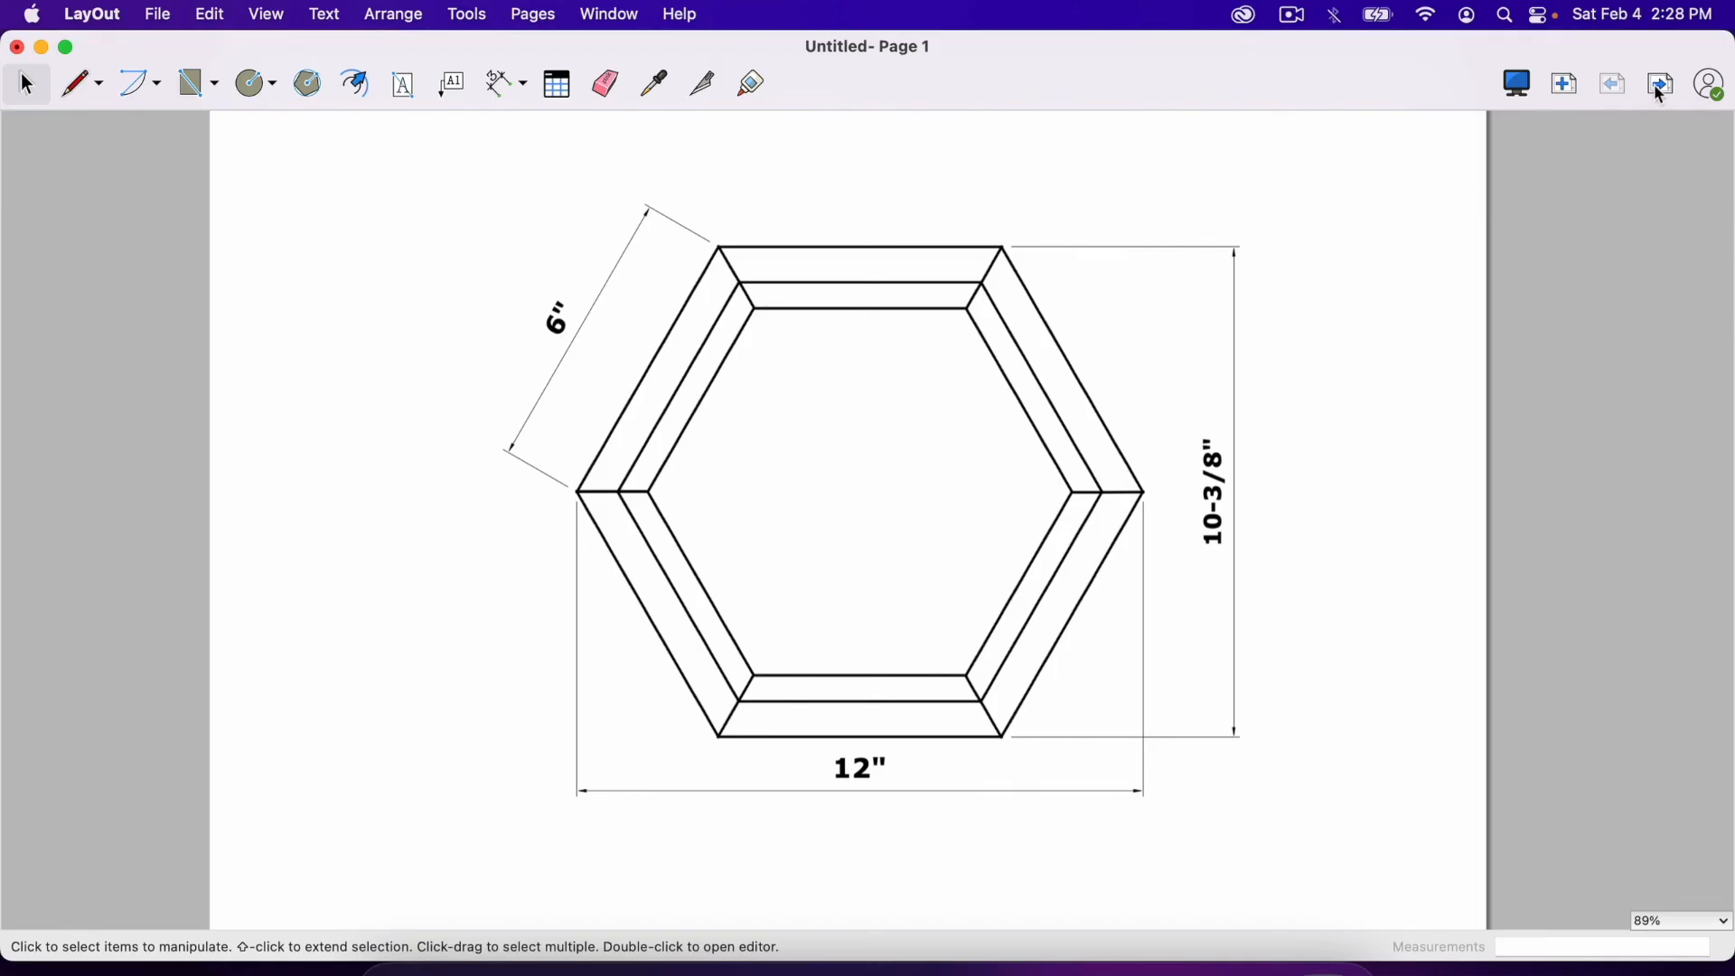
left_click(1659, 83)
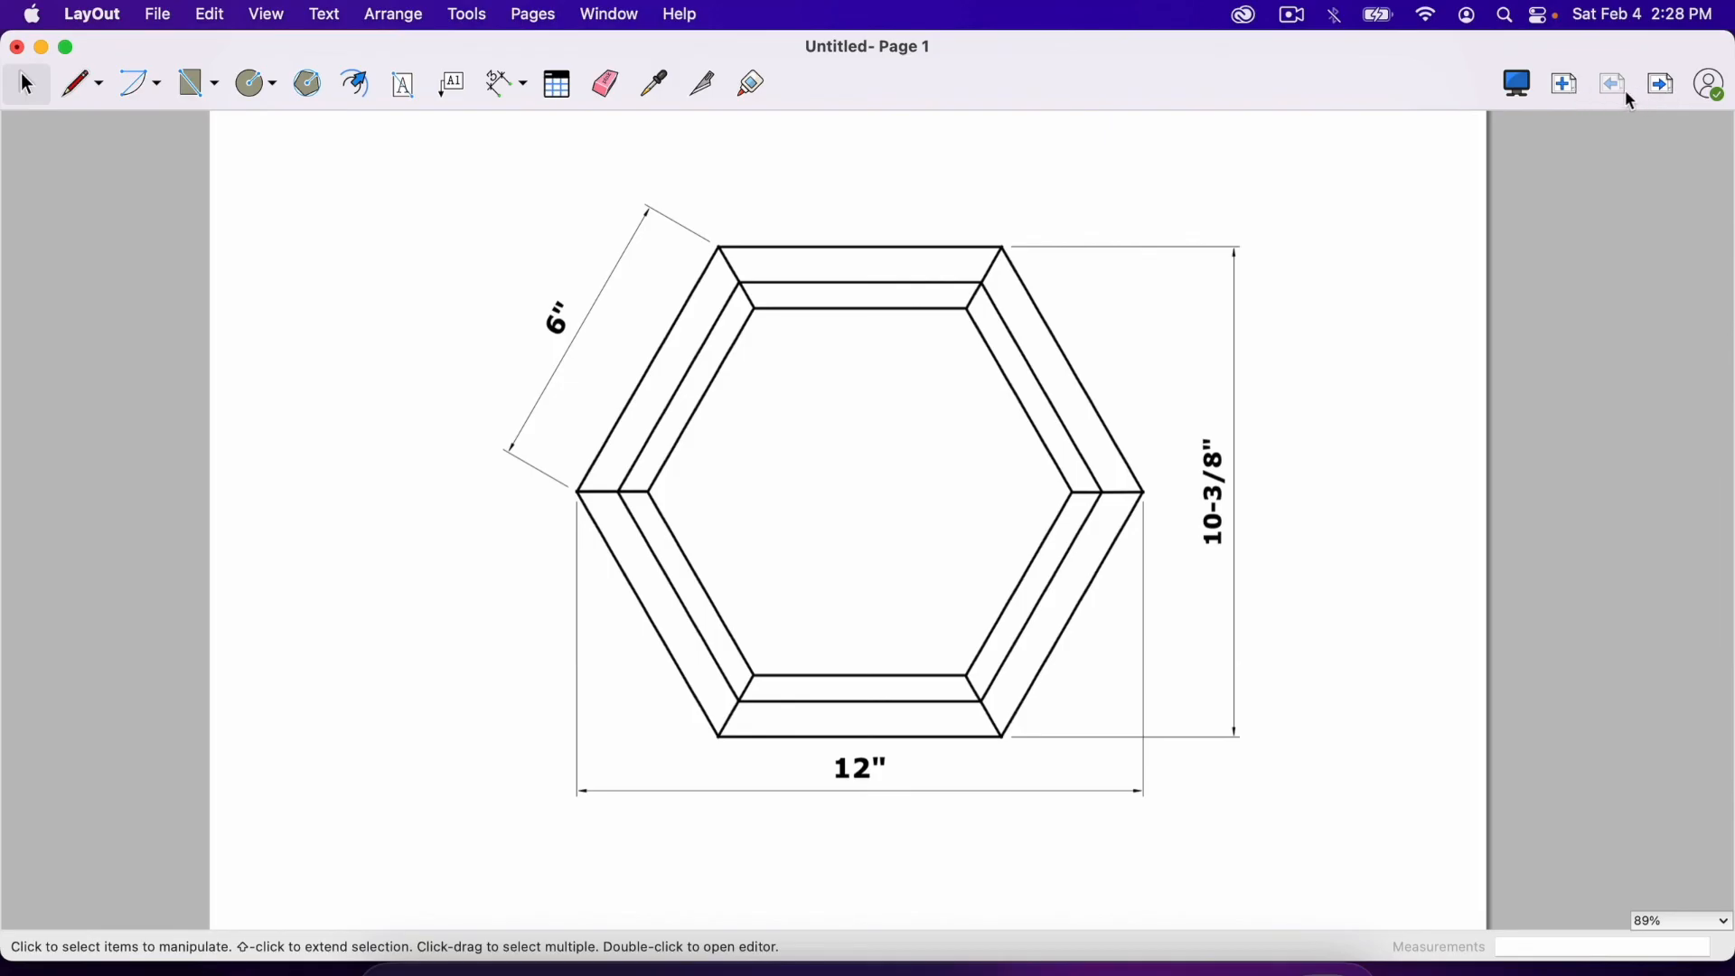
mouse_move(913, 191)
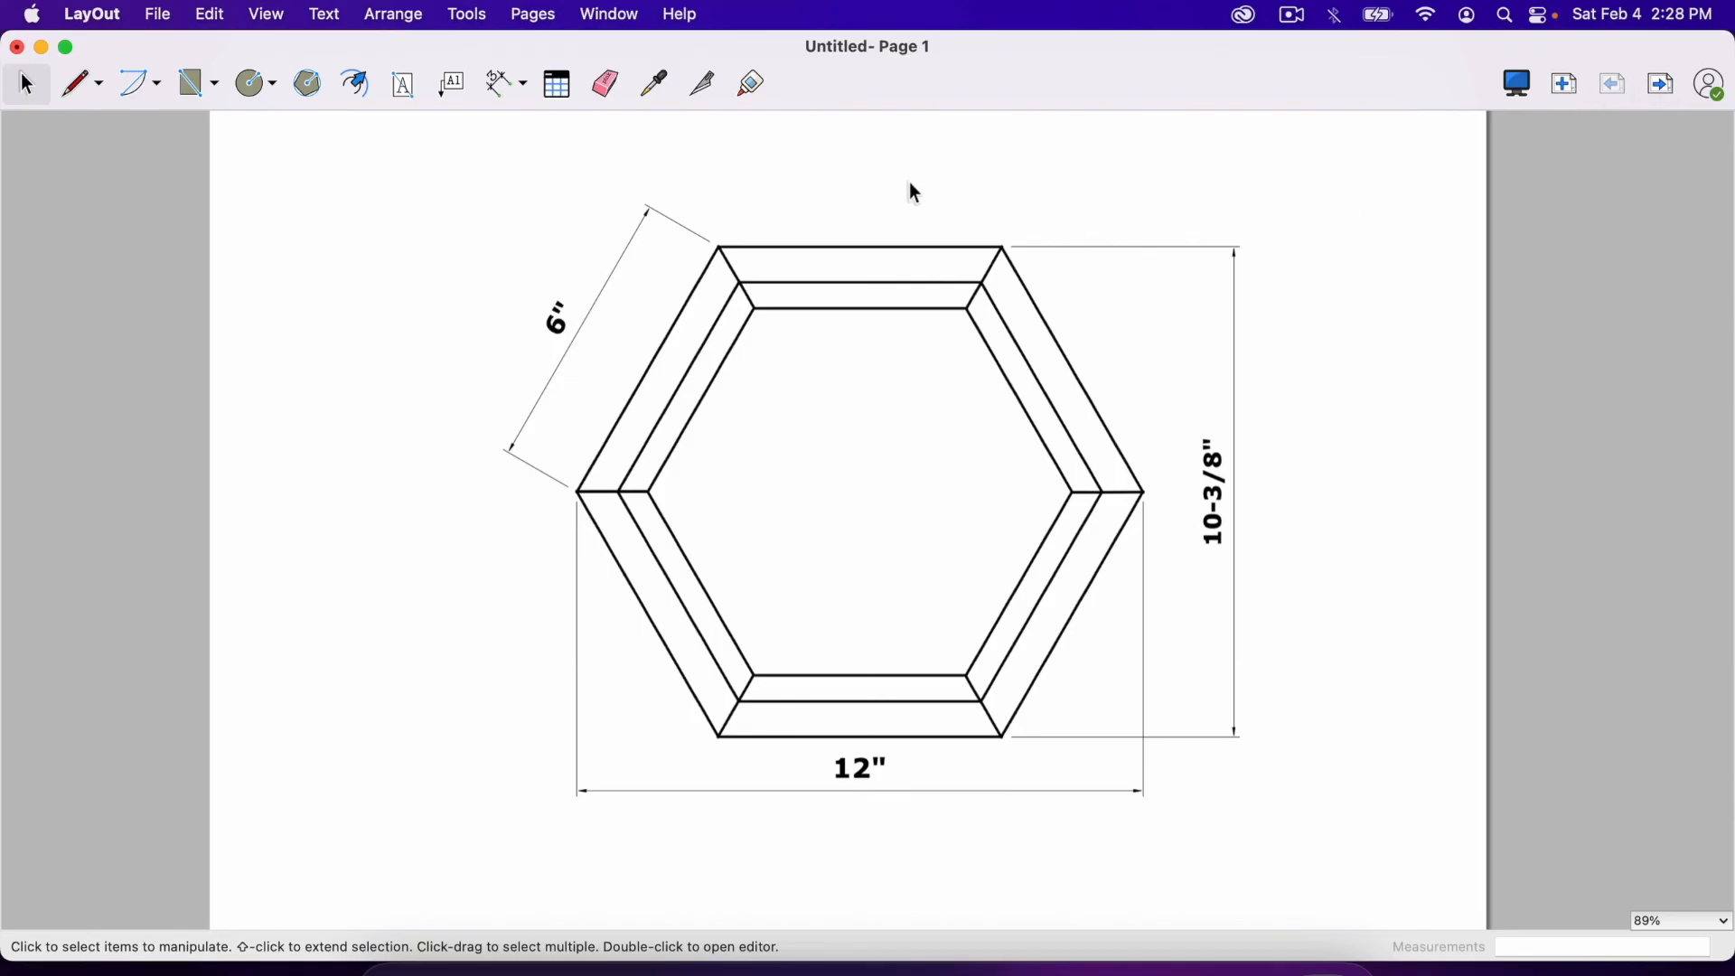
Step: Create a text box above the hexagon reading 'Front of Hexagon'
left_click(401, 83)
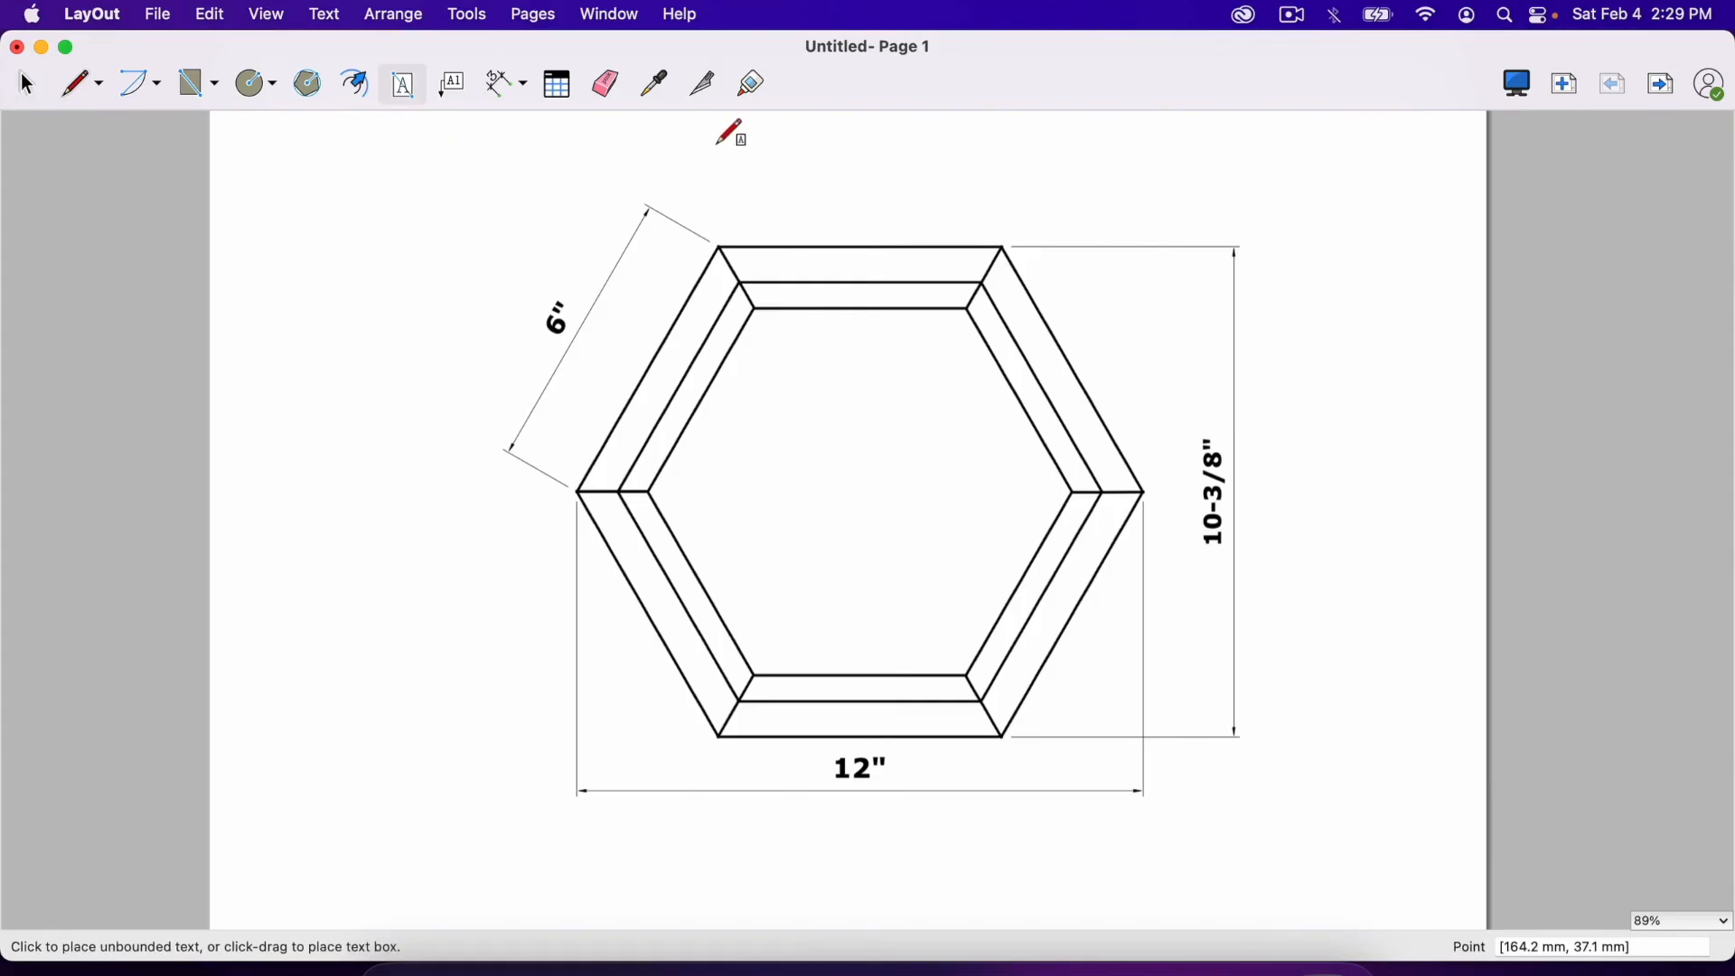
left_click_drag(747, 130, 1183, 221)
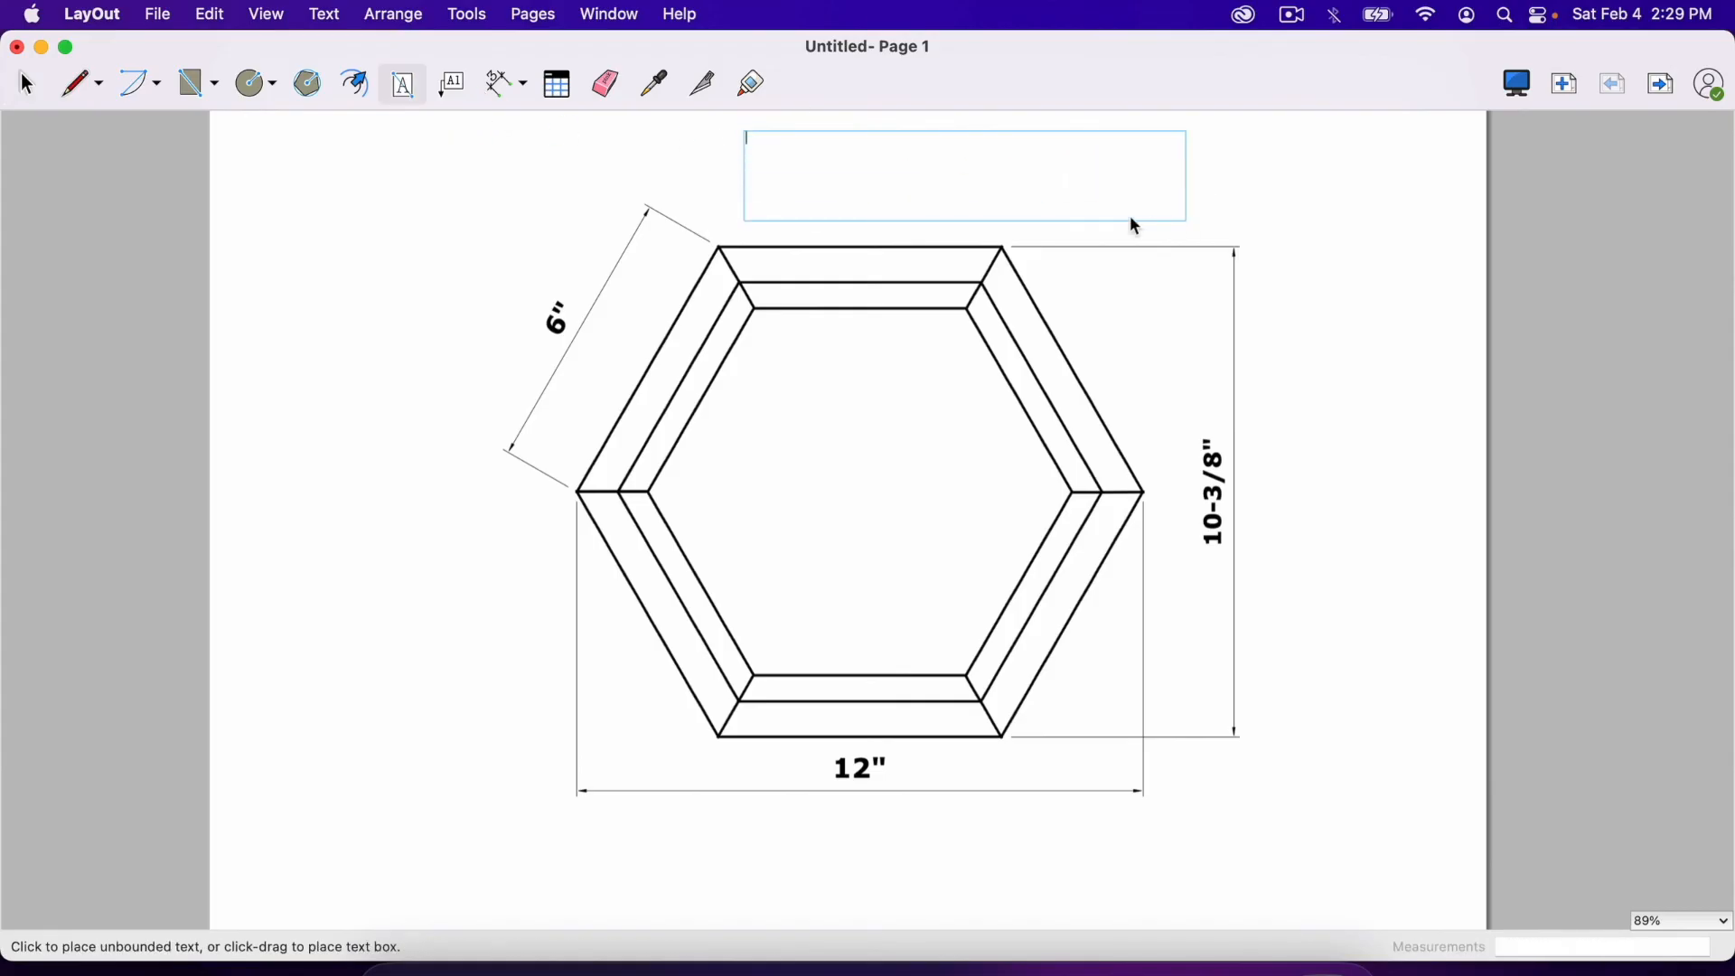
type("Front of H")
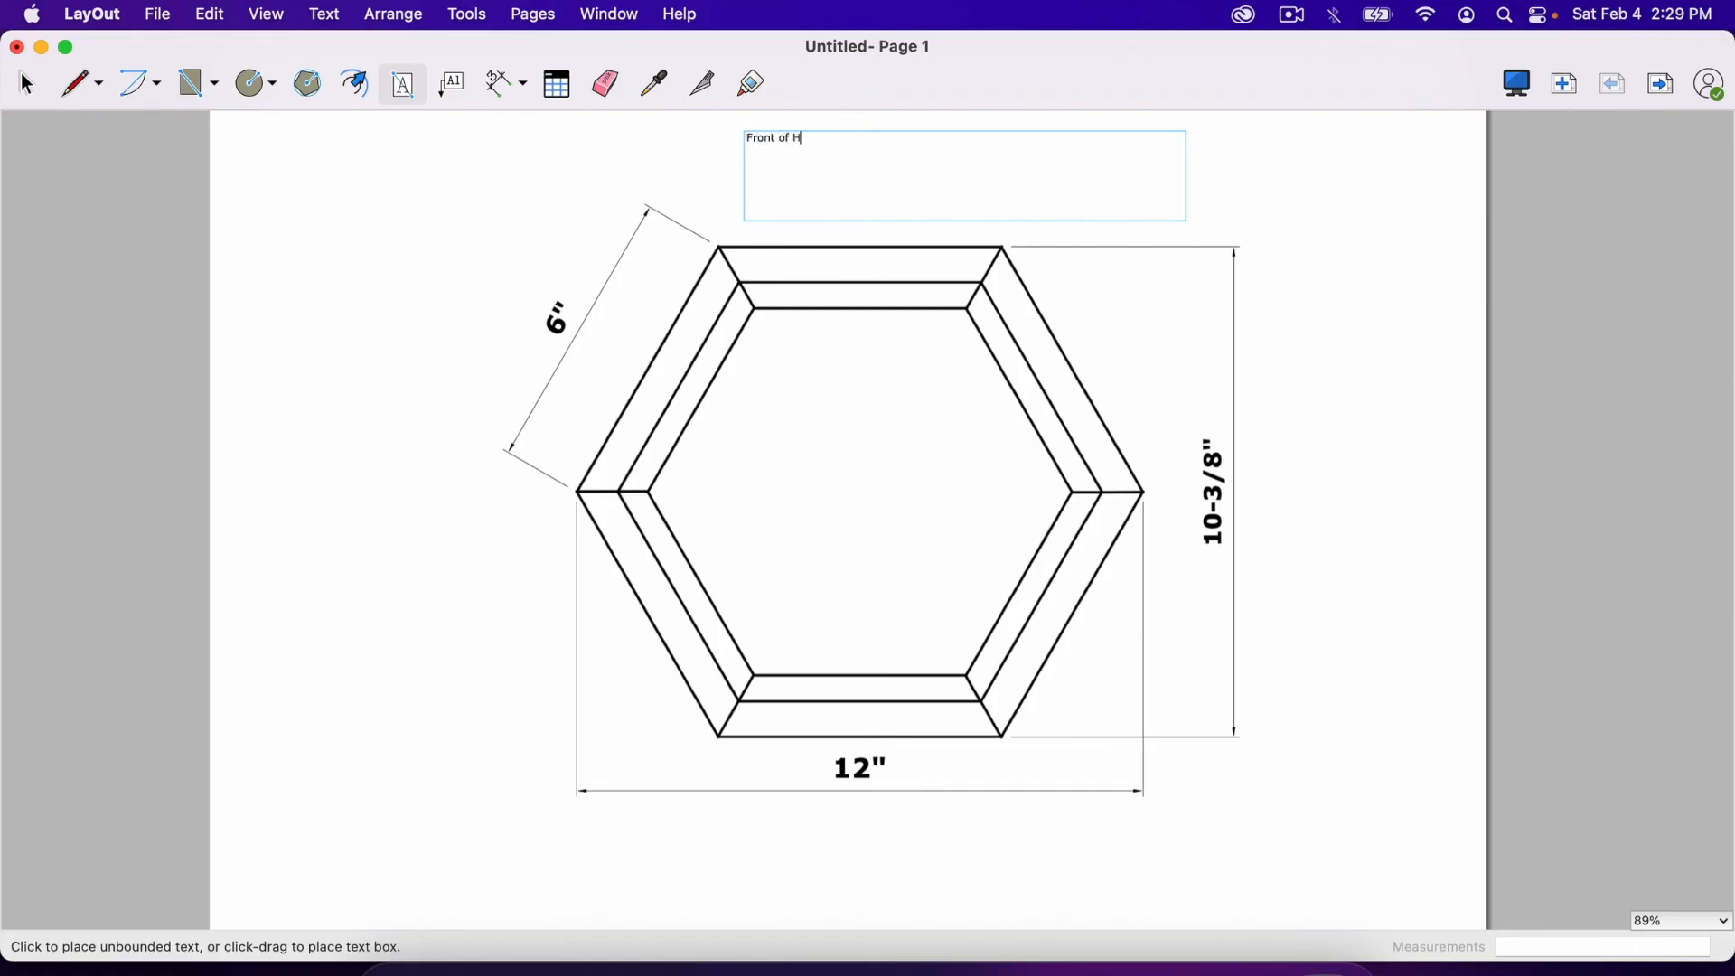
type("exagon")
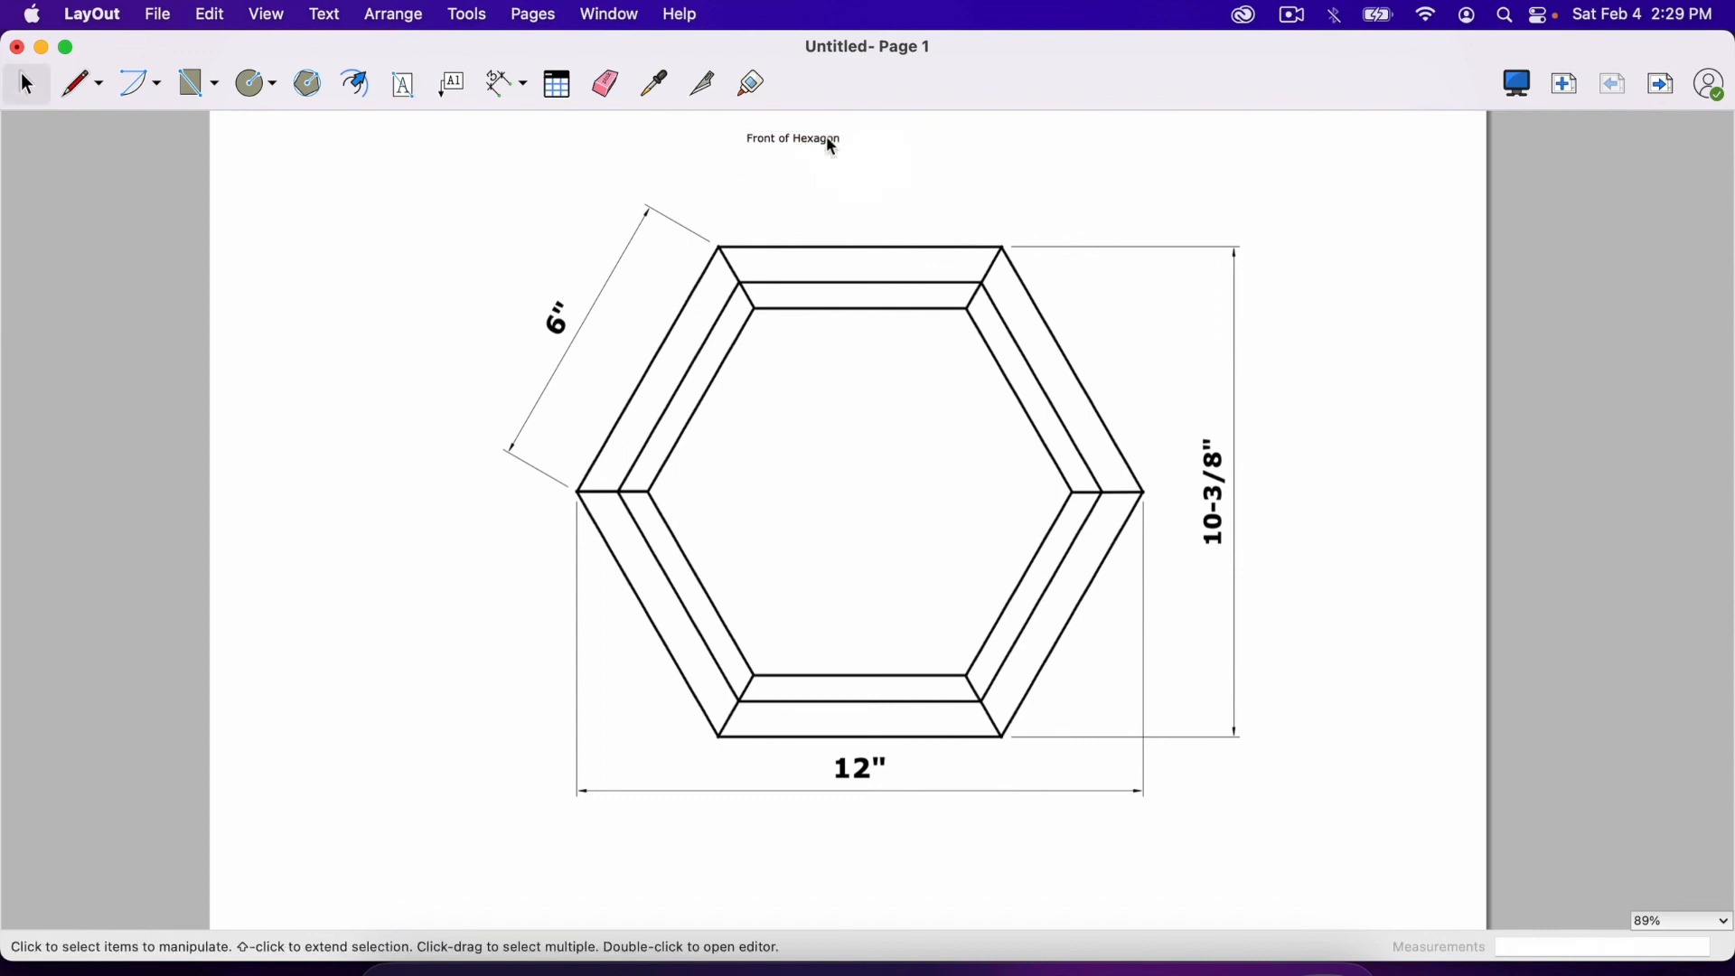
Step: Make the title bold and bigger and centre it above the drawing
left_click(792, 137)
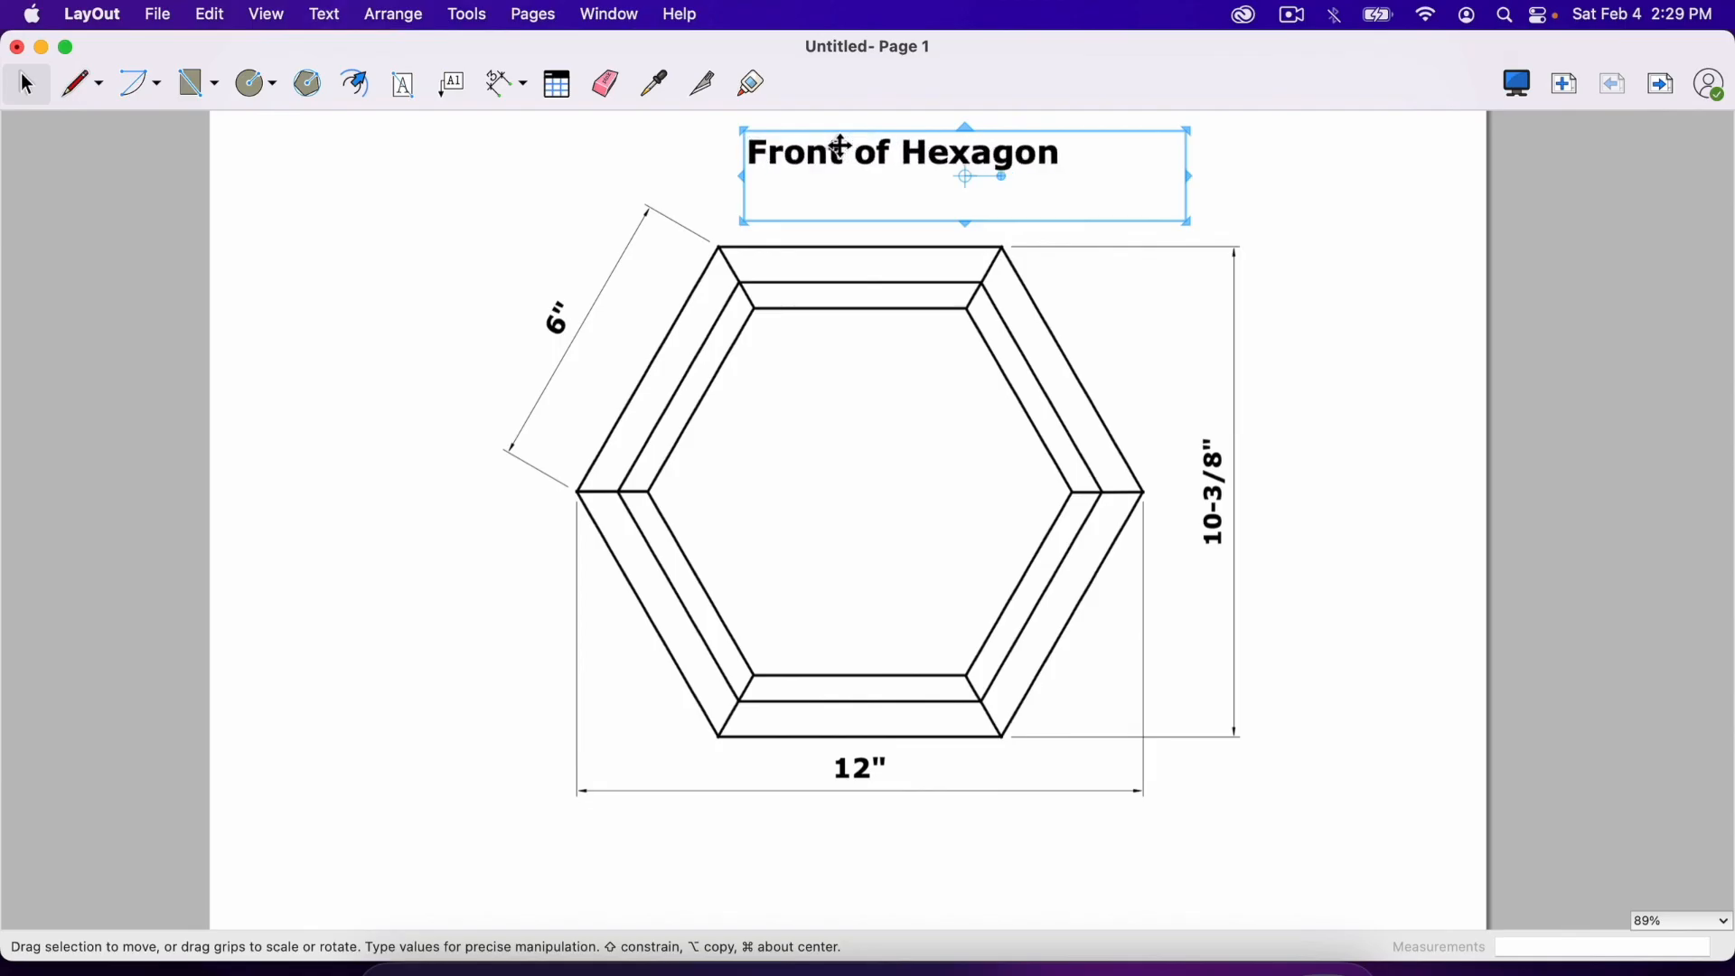
left_click(697, 188)
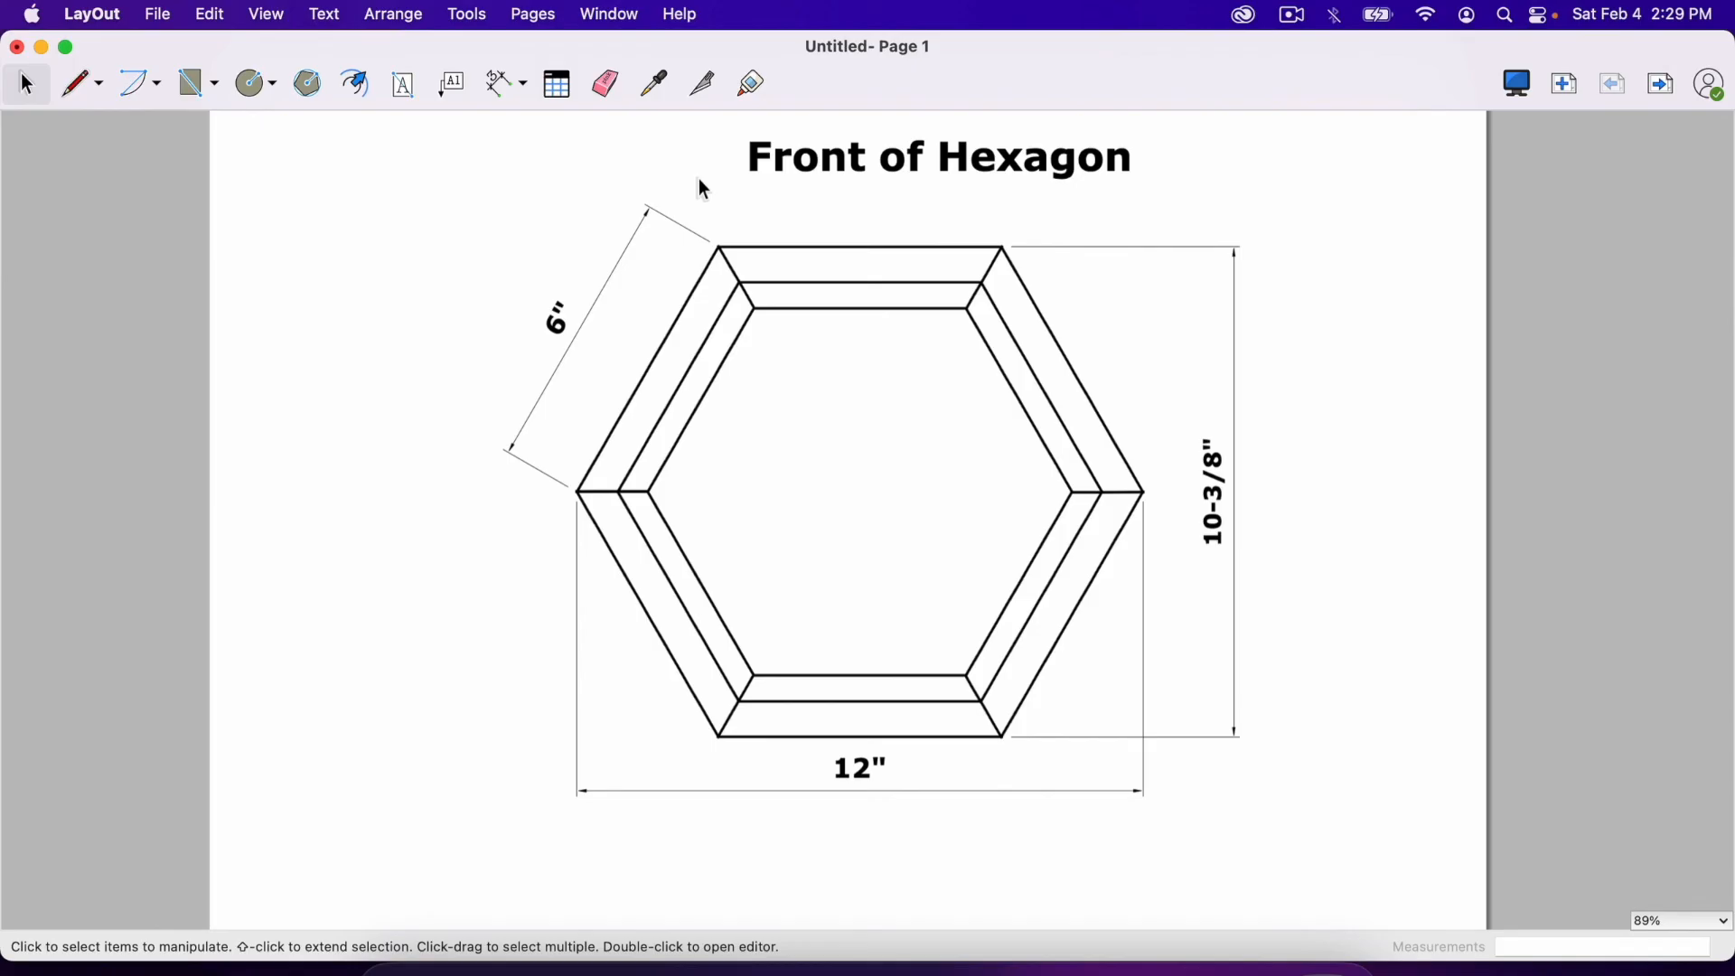
left_click(938, 156)
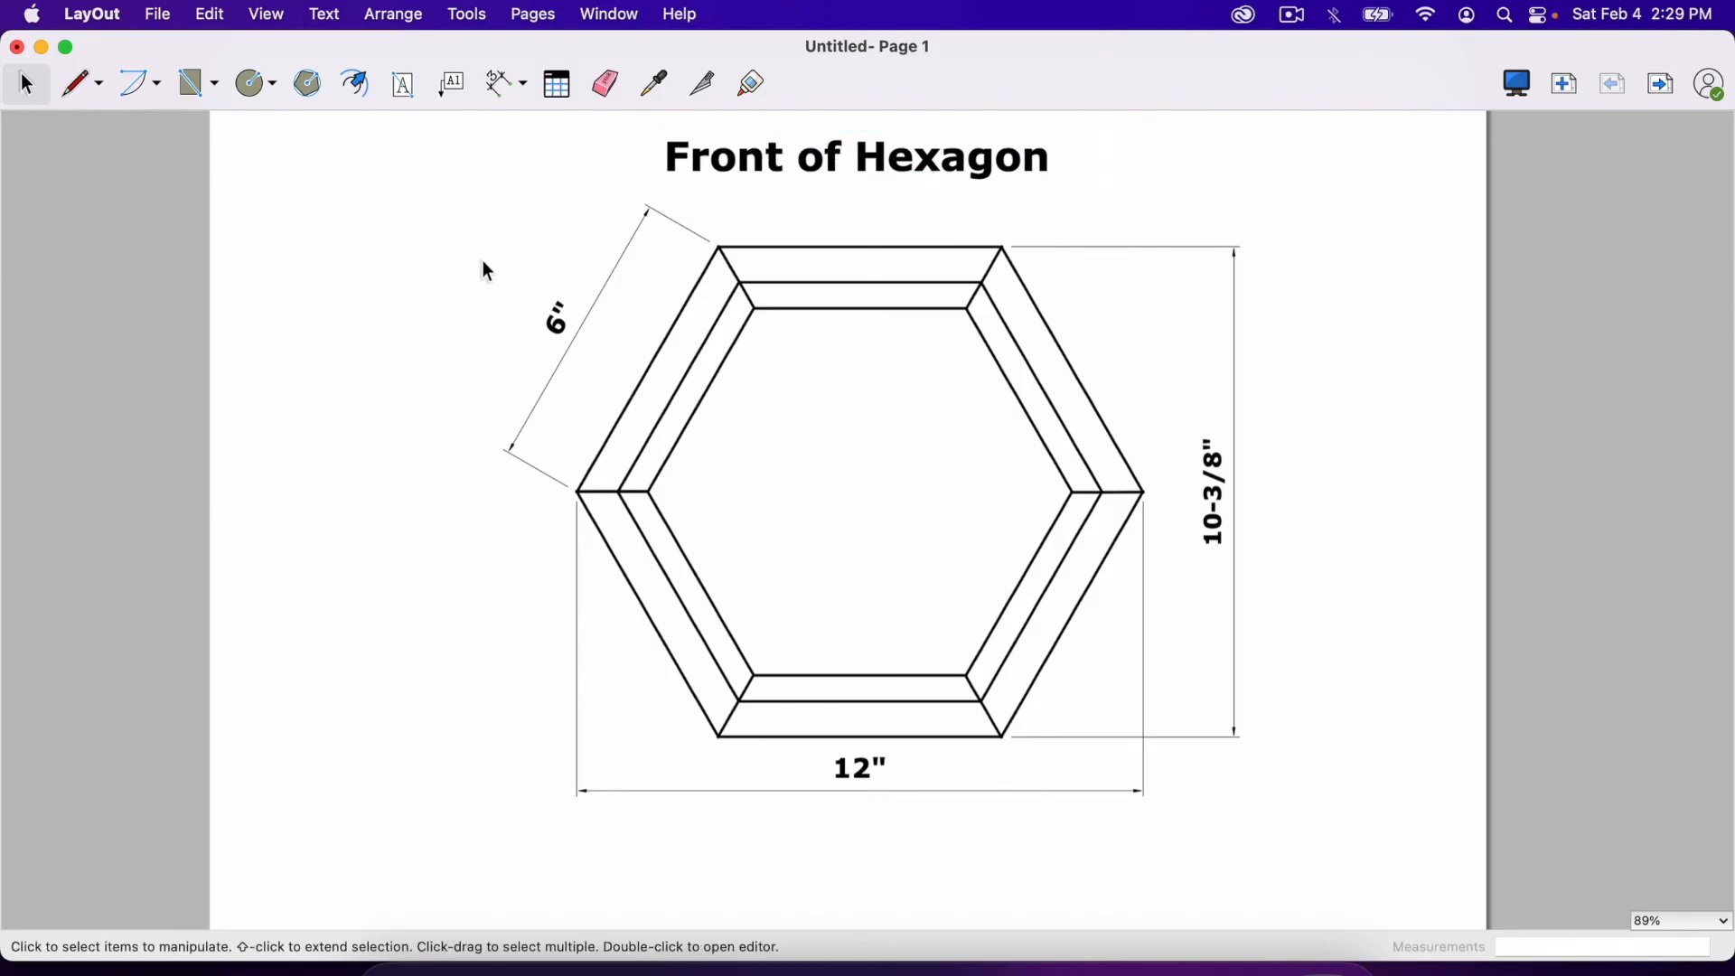
mouse_move(436, 464)
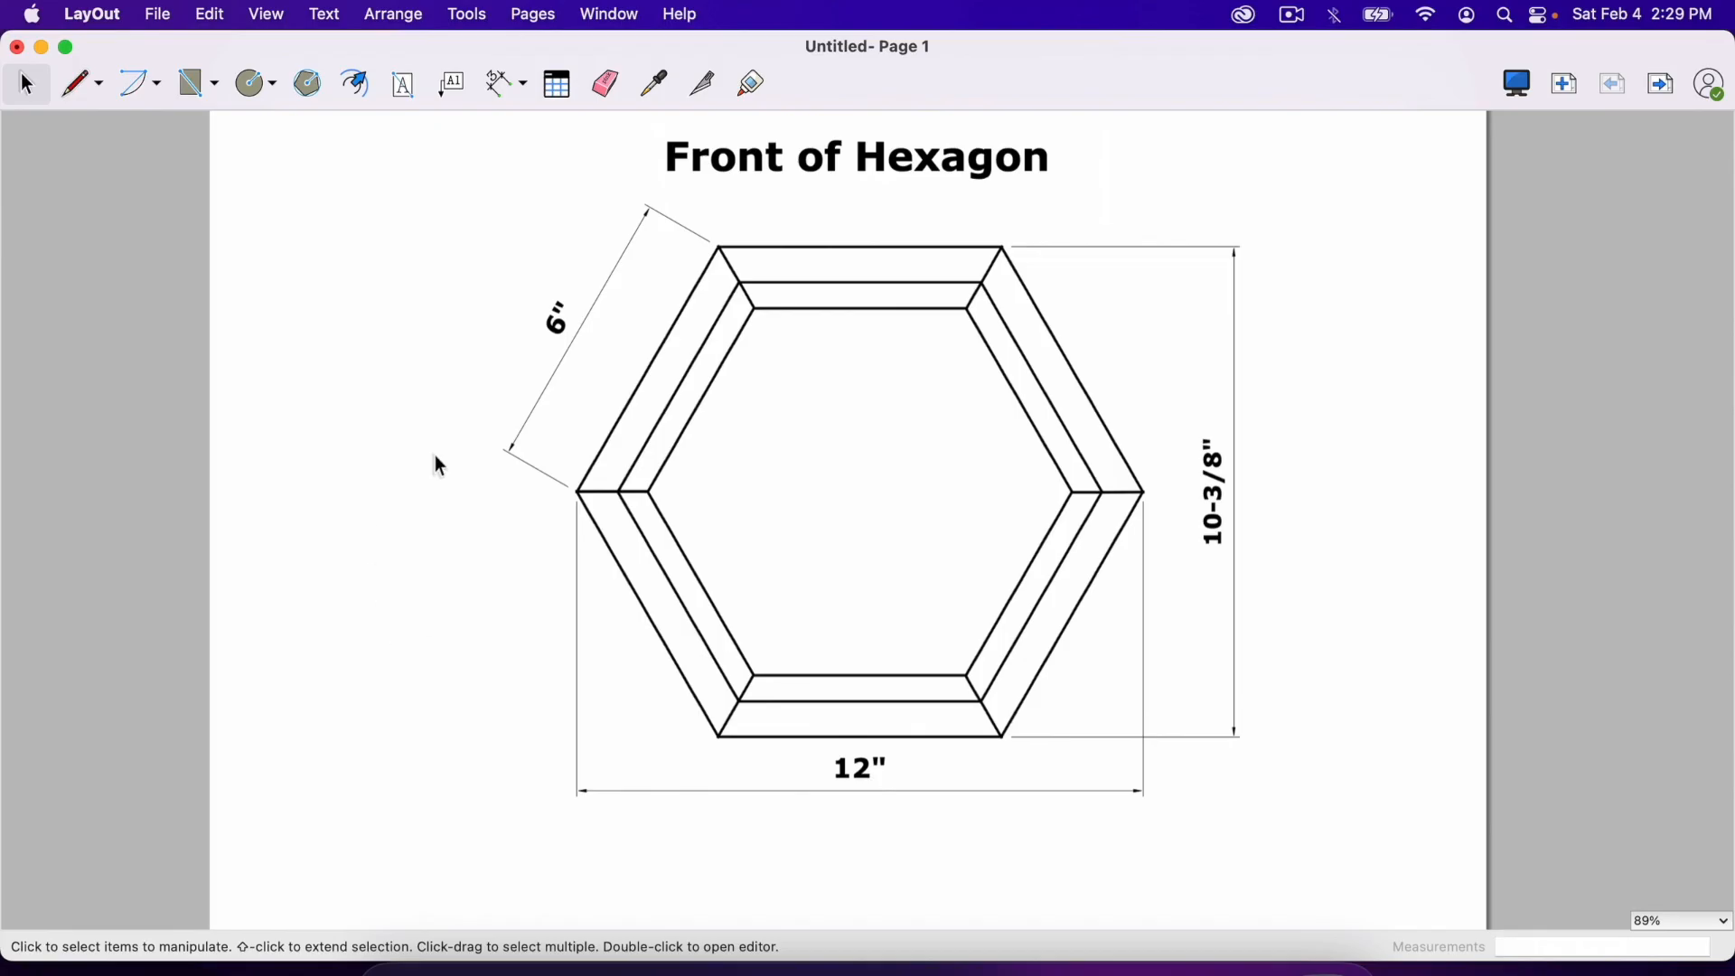
mouse_move(775, 556)
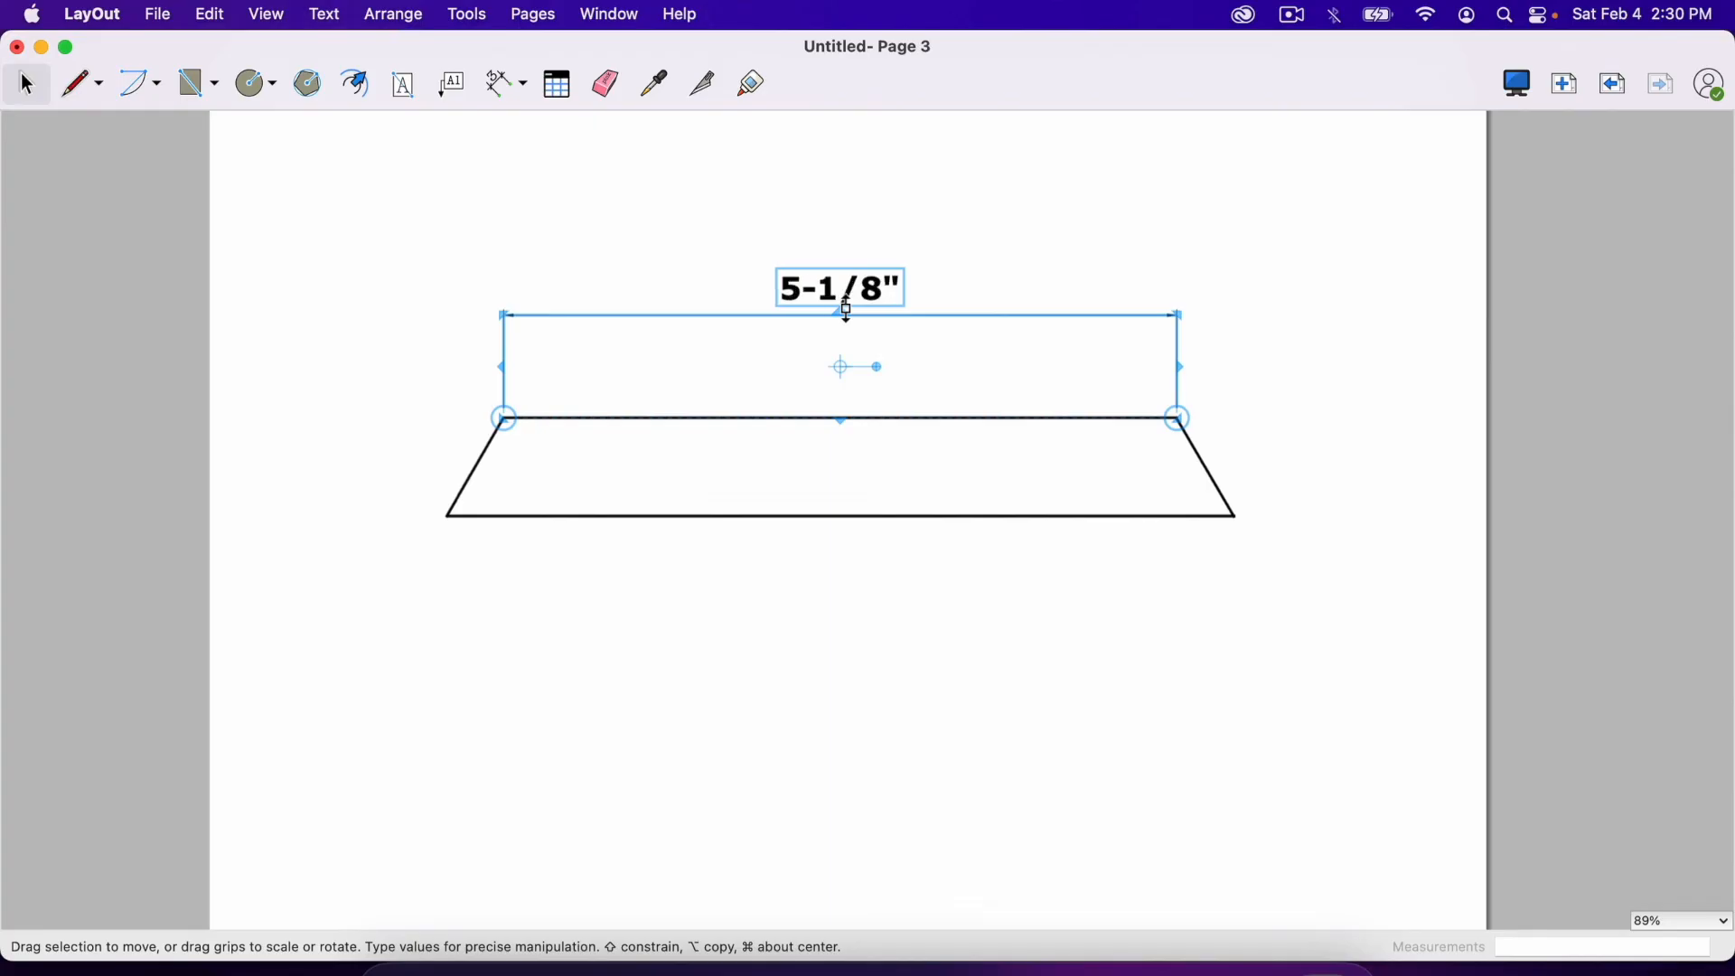
mouse_move(349, 177)
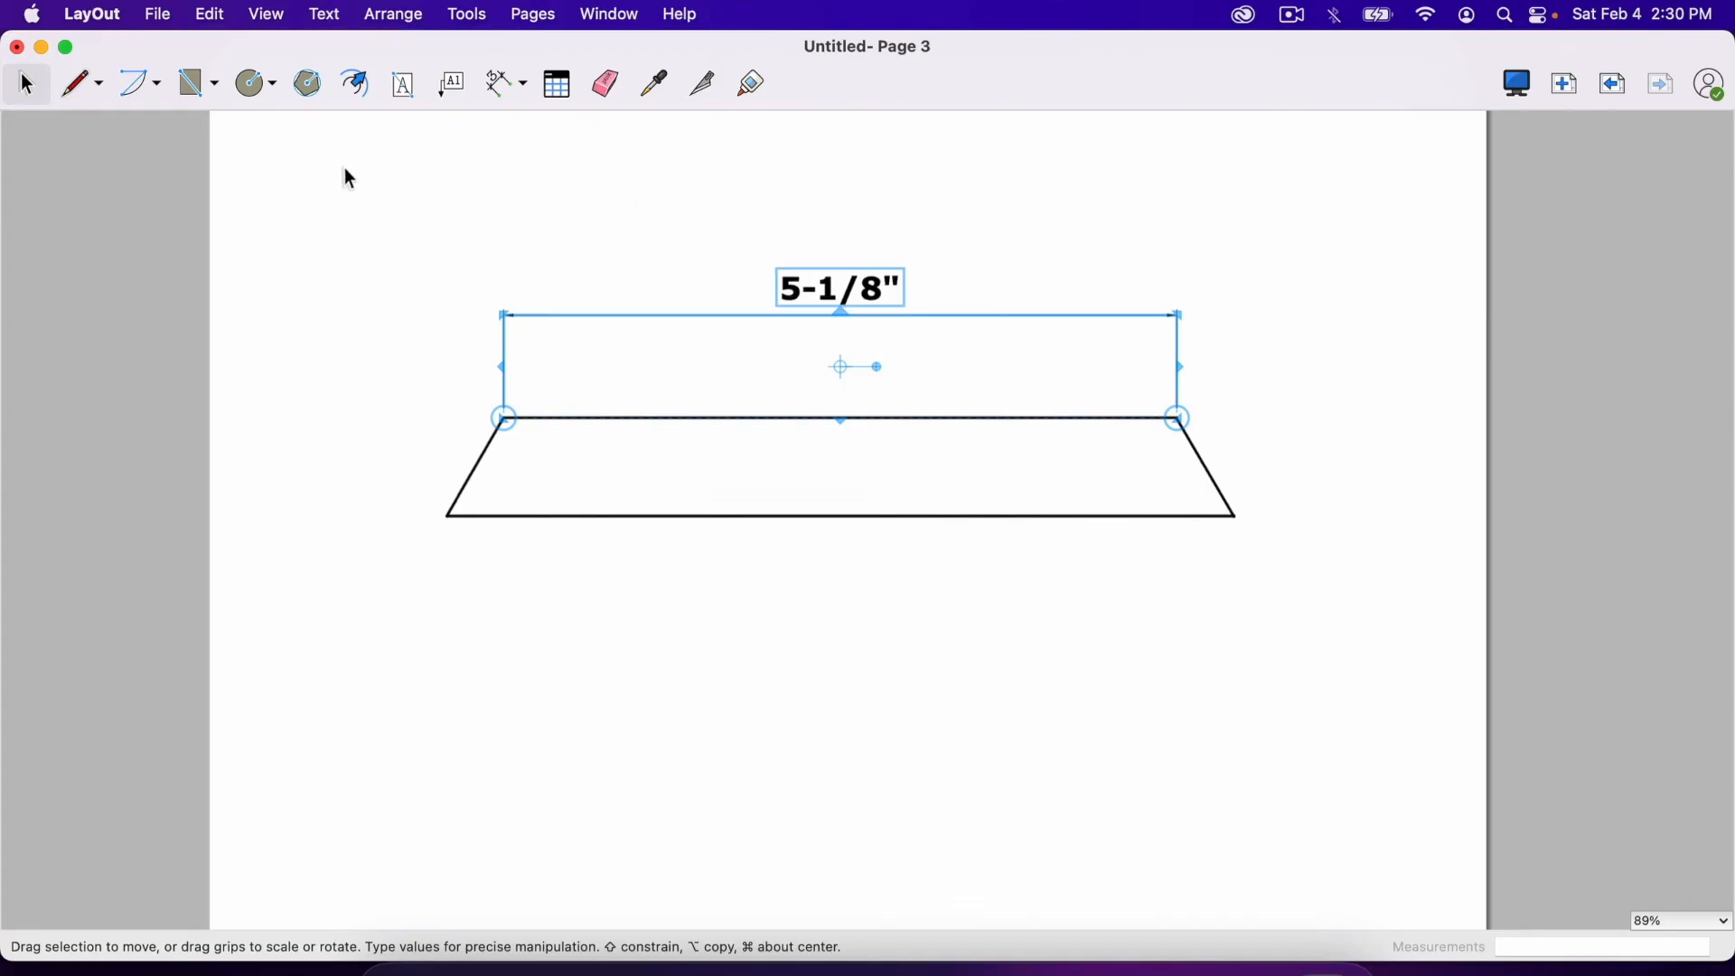
Step: Make the trapezoid's 5-1/8" dimension on page 3 bold
left_click(324, 13)
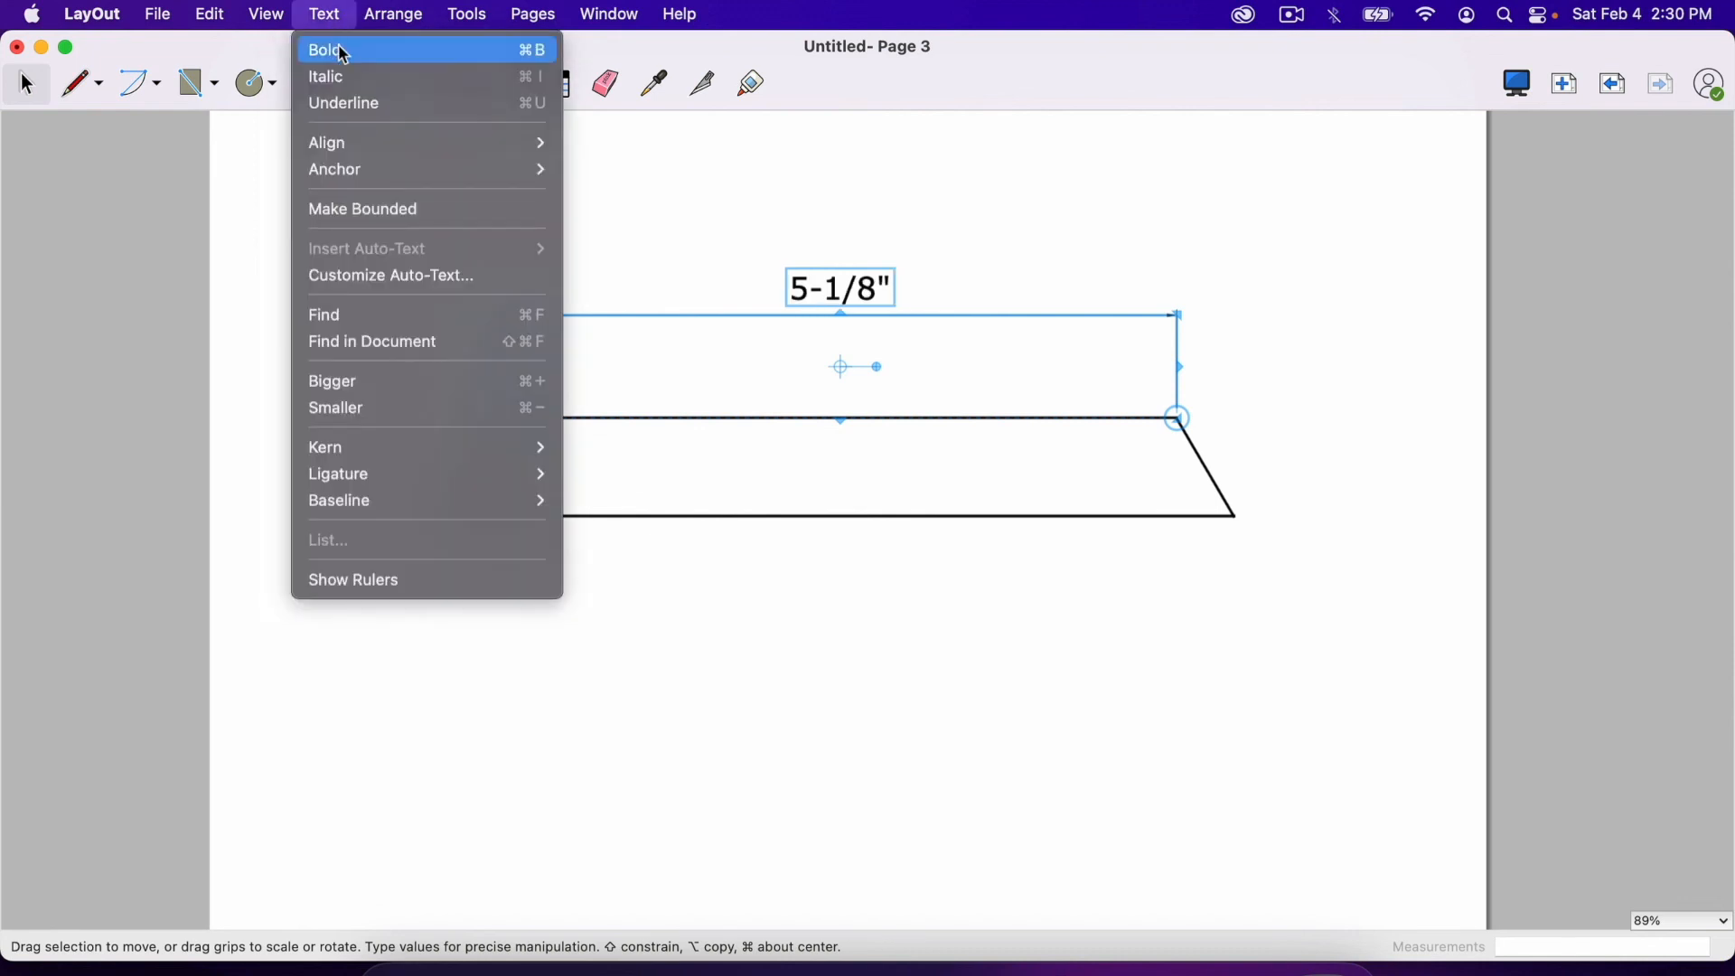
left_click(324, 49)
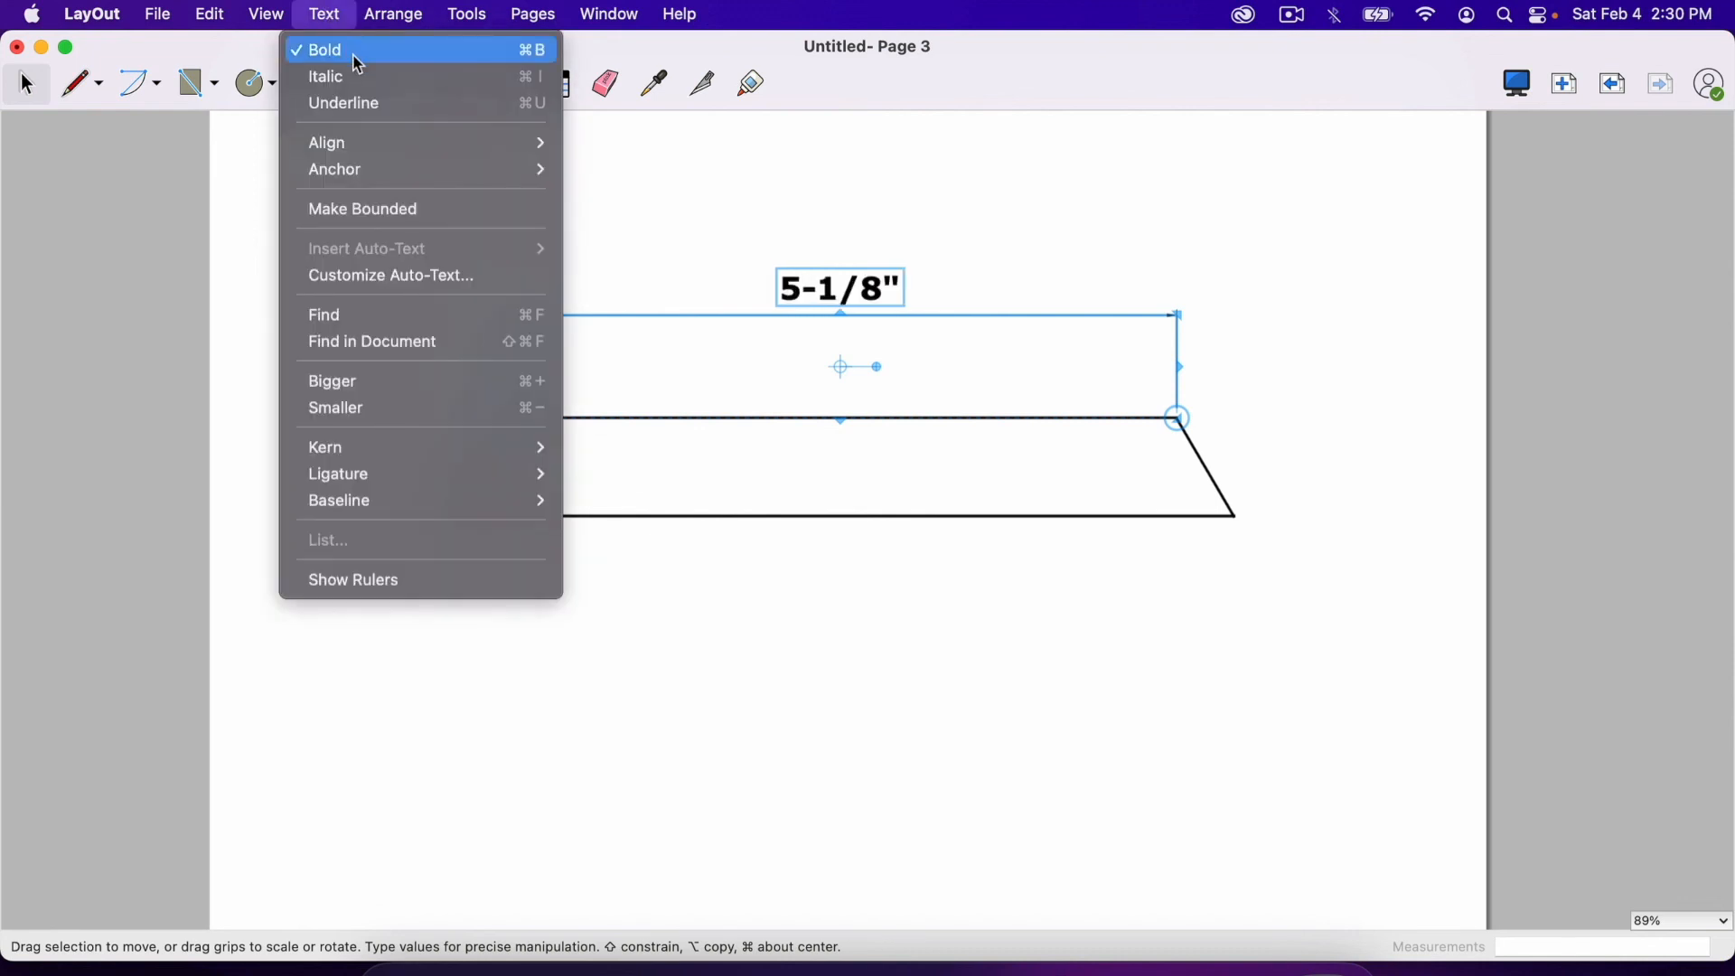